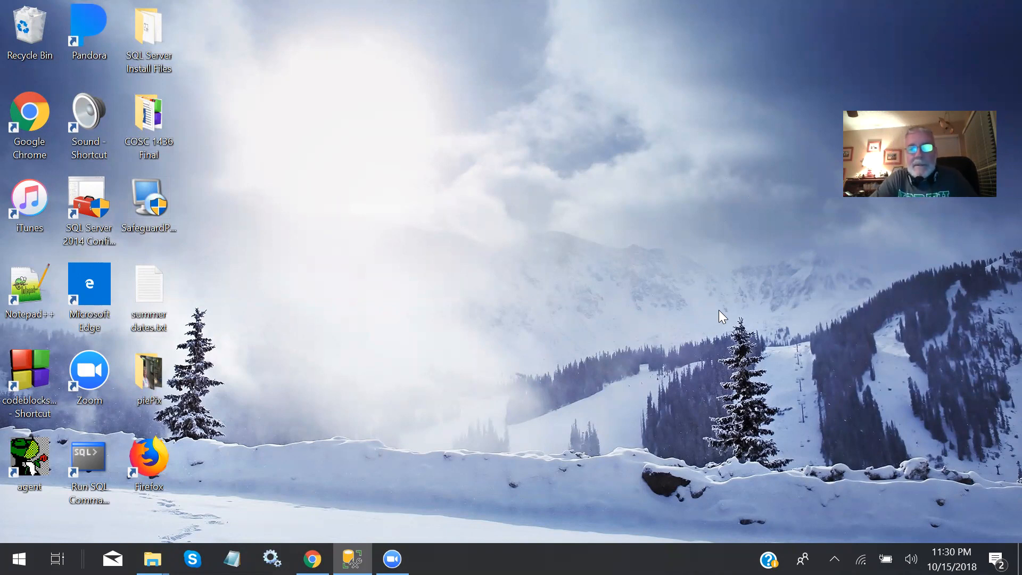
{"action": "mouse_move", "coordinate": [641, 360]}
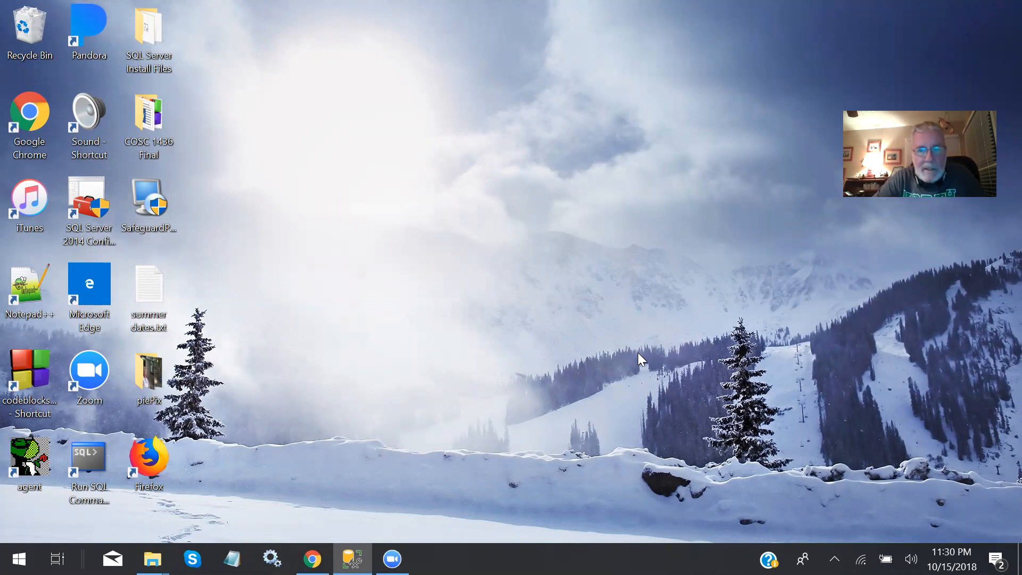
{"action": "mouse_move", "coordinate": [660, 352]}
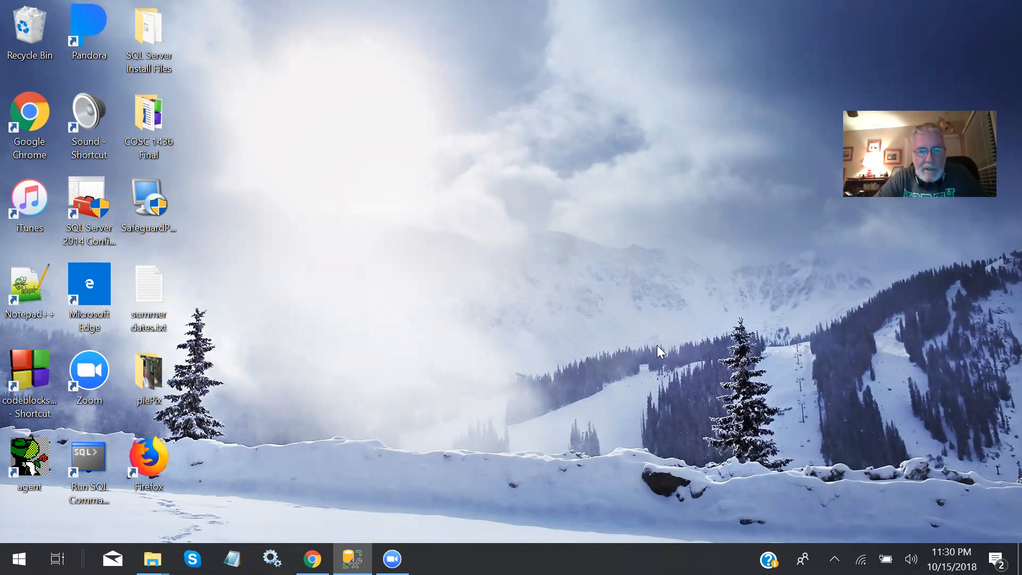
{"action": "mouse_move", "coordinate": [689, 354]}
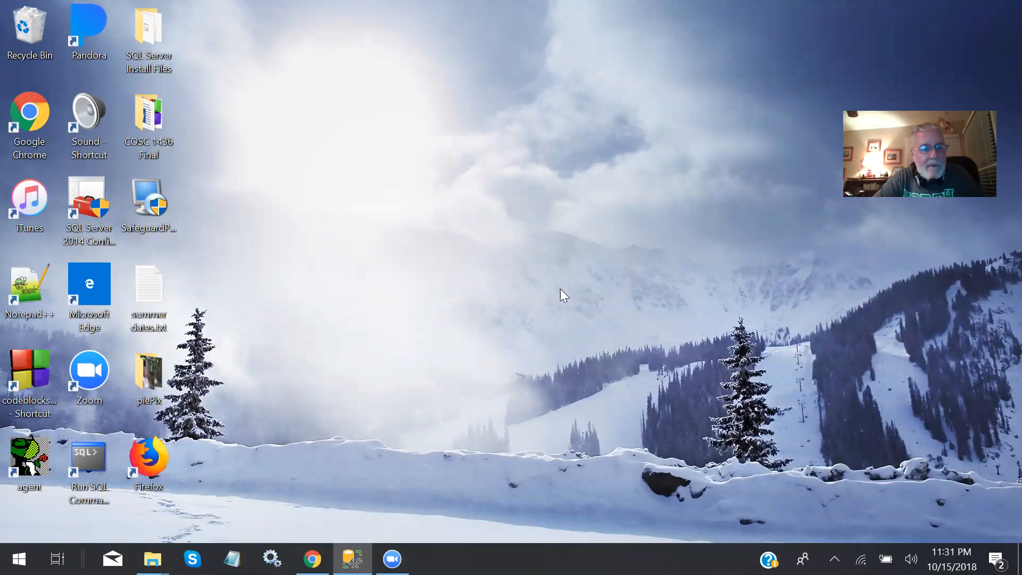
{"action": "mouse_move", "coordinate": [561, 290]}
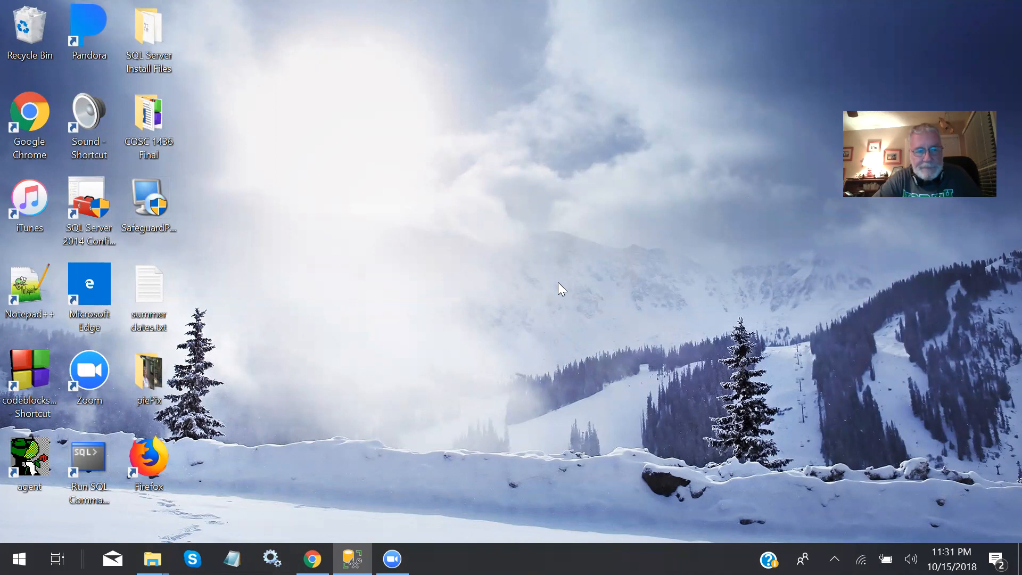
{"action": "mouse_move", "coordinate": [183, 524]}
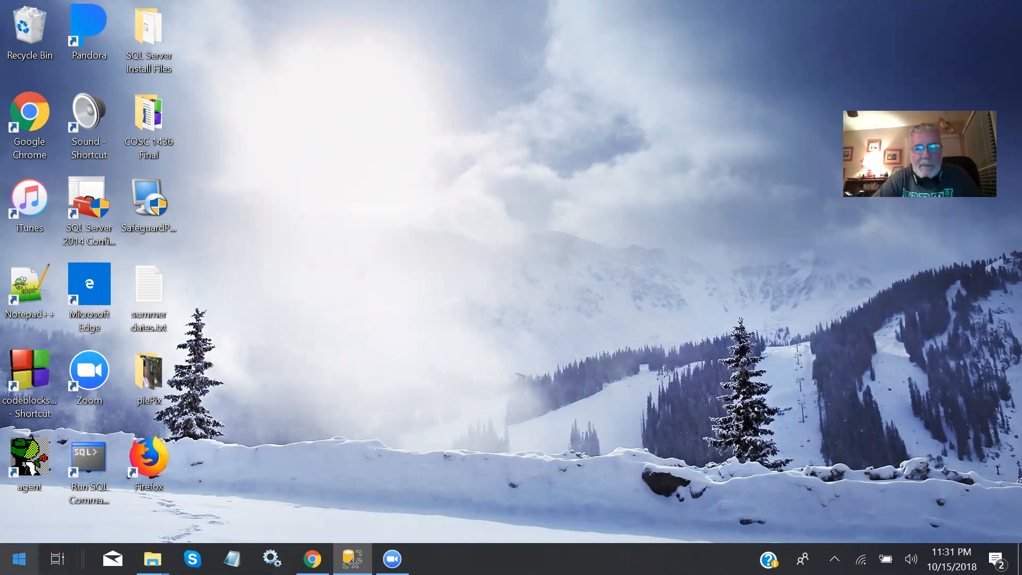
- Launch Visual Studio 2017 from the Start menu, close its start page and show the File menu
{"action": "left_click", "coordinate": [18, 558]}
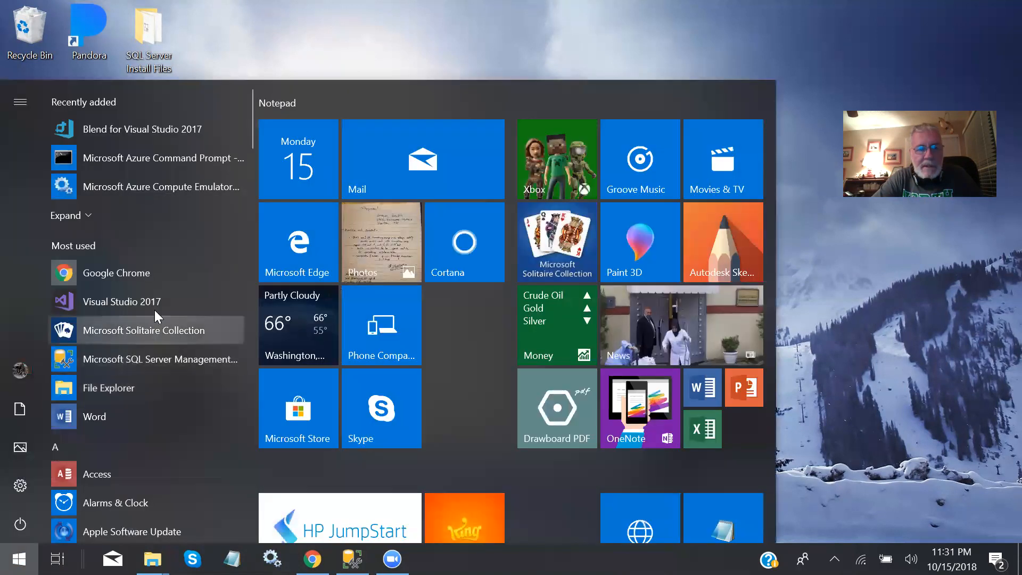
{"action": "left_click", "coordinate": [121, 301]}
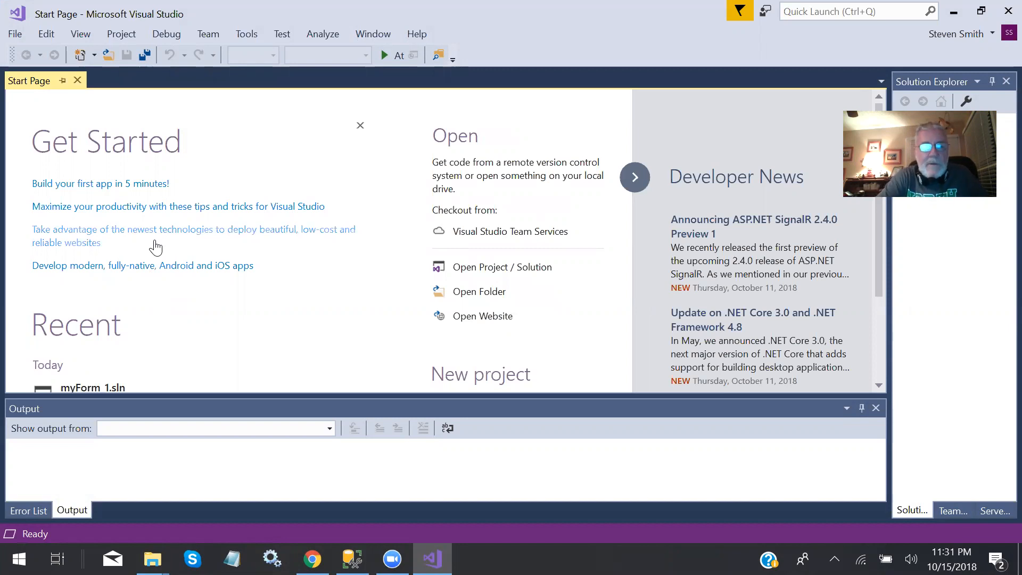
{"action": "mouse_move", "coordinate": [145, 186]}
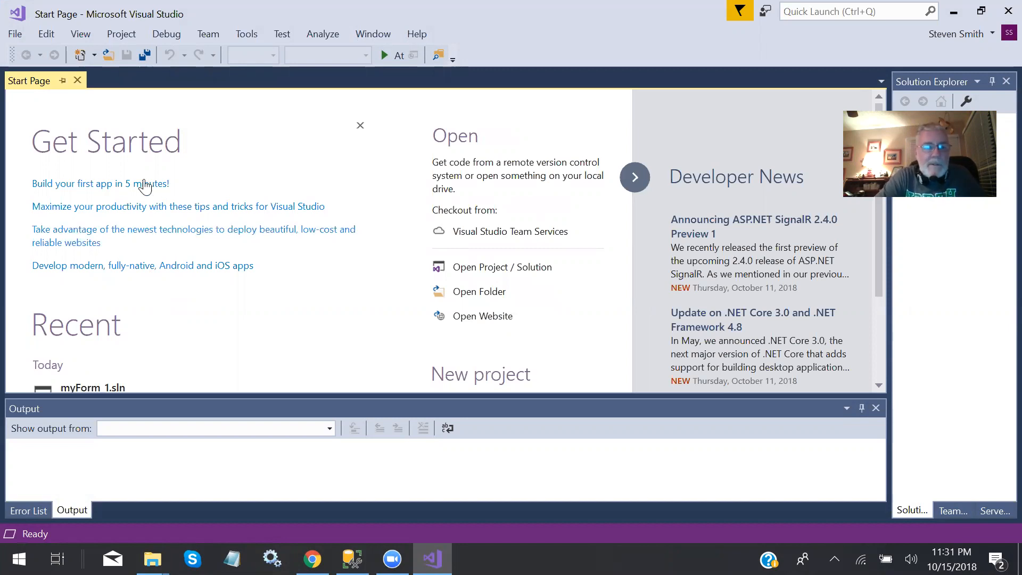
{"action": "left_click", "coordinate": [77, 79]}
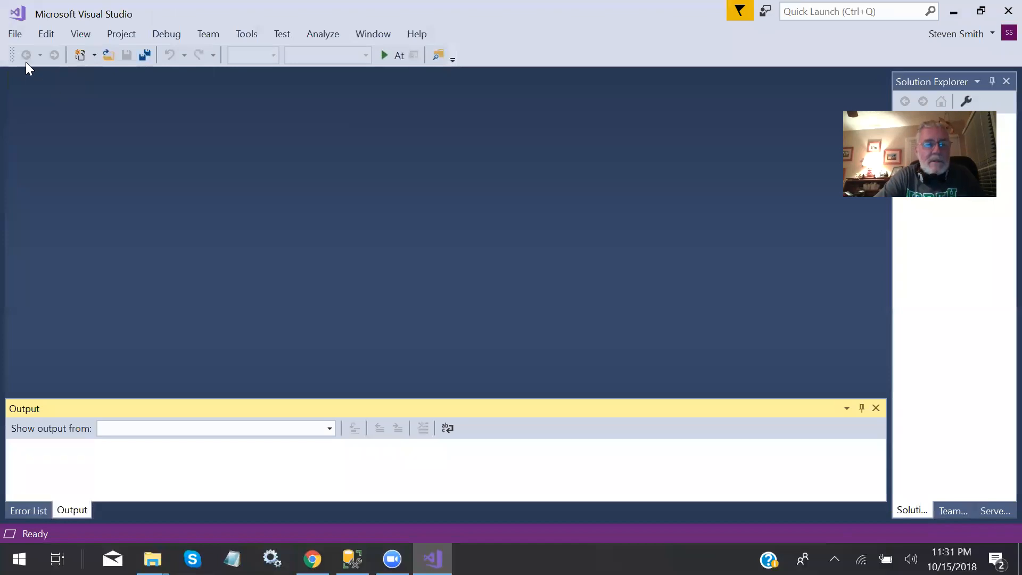
{"action": "left_click", "coordinate": [15, 33]}
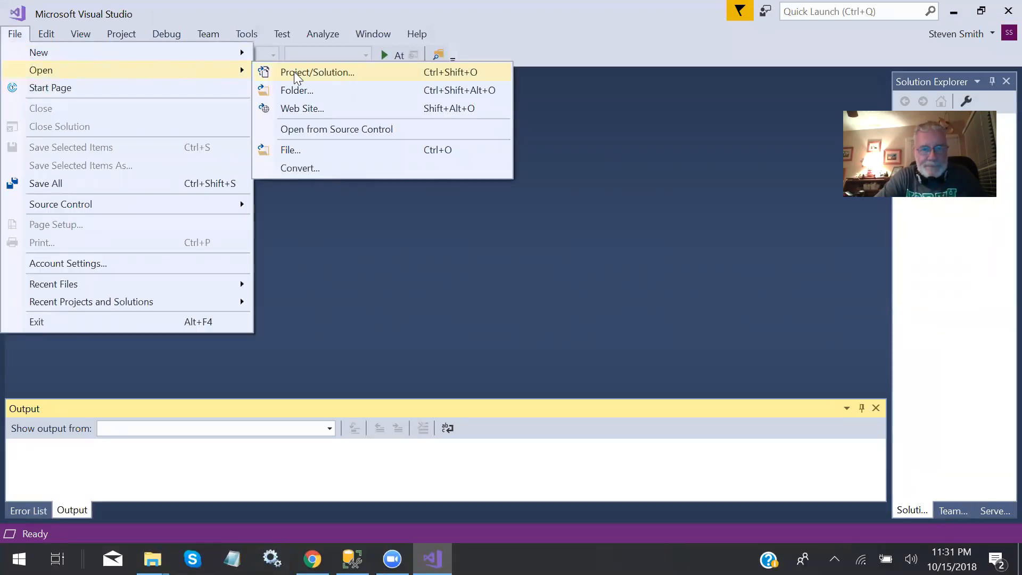
- Open myForm_1.sln from the myForm_1 folder in repos, loading the solution with Form1.vb
{"action": "left_click", "coordinate": [316, 72]}
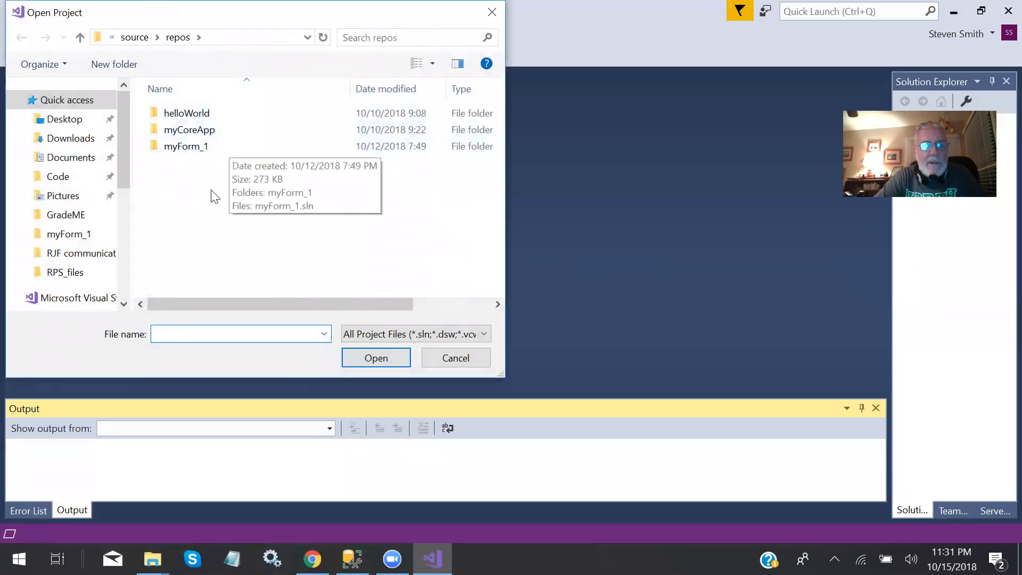
{"action": "mouse_move", "coordinate": [186, 155]}
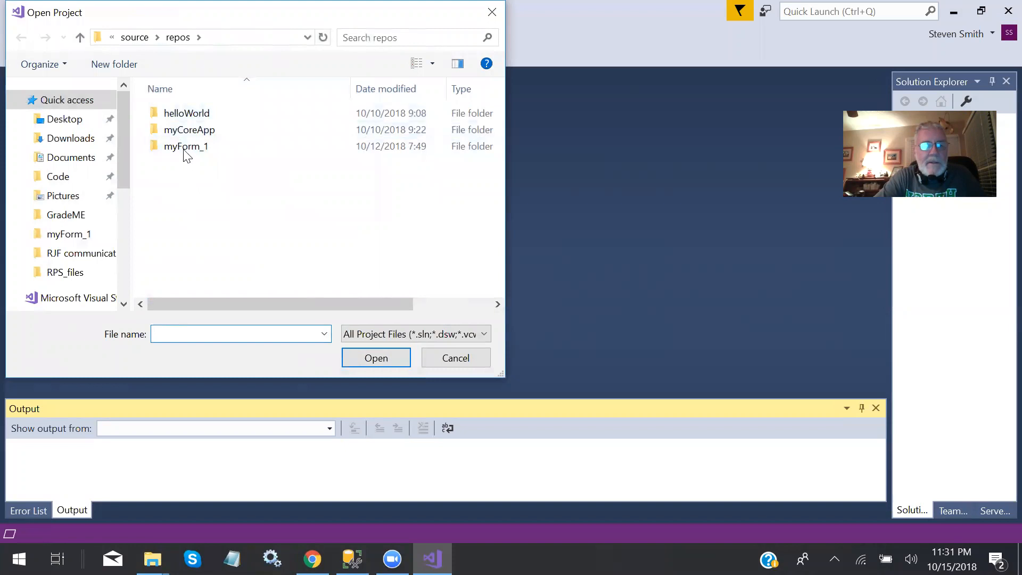
{"action": "left_click", "coordinate": [187, 146]}
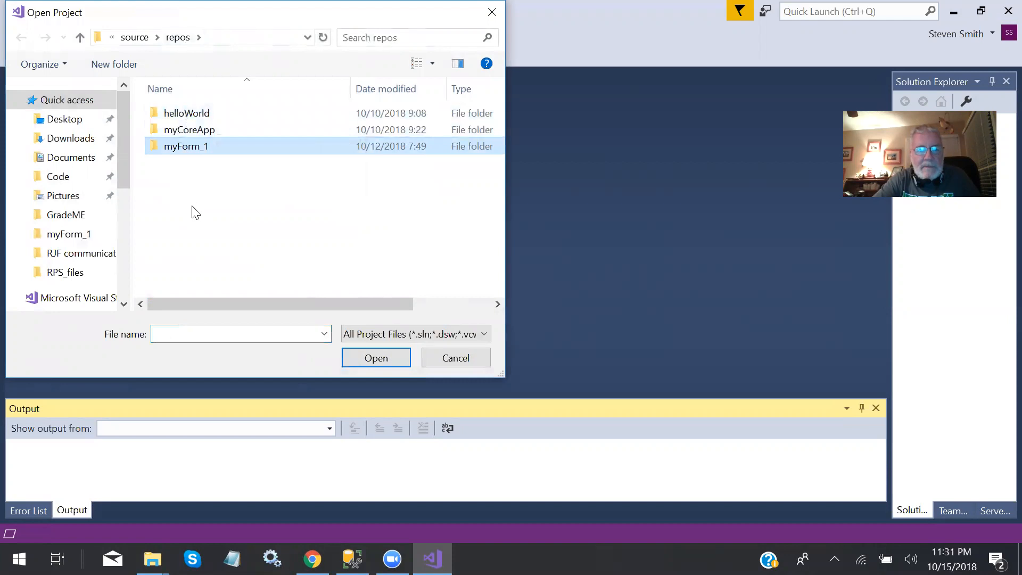
{"action": "mouse_move", "coordinate": [211, 162]}
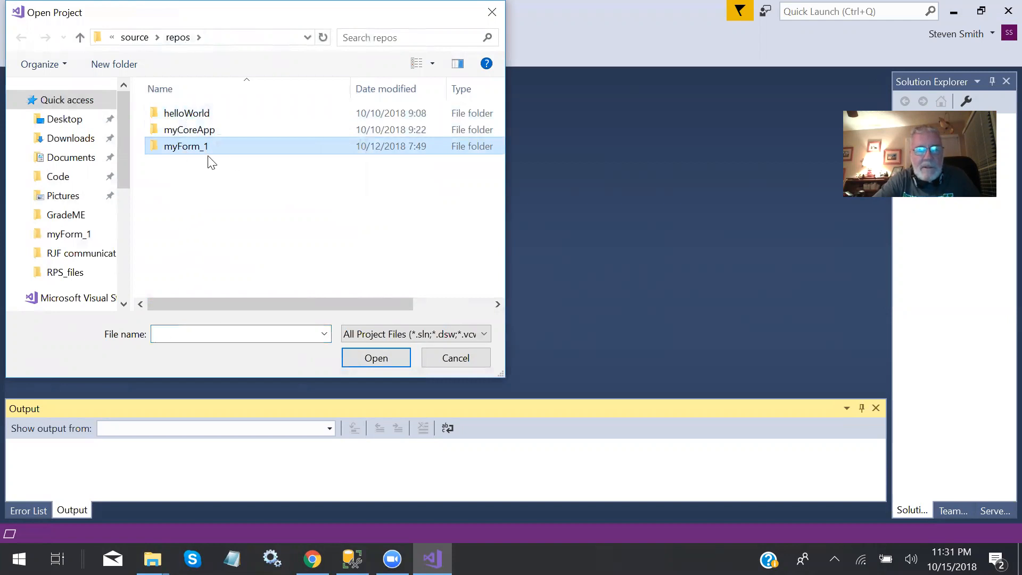
{"action": "mouse_move", "coordinate": [211, 155]}
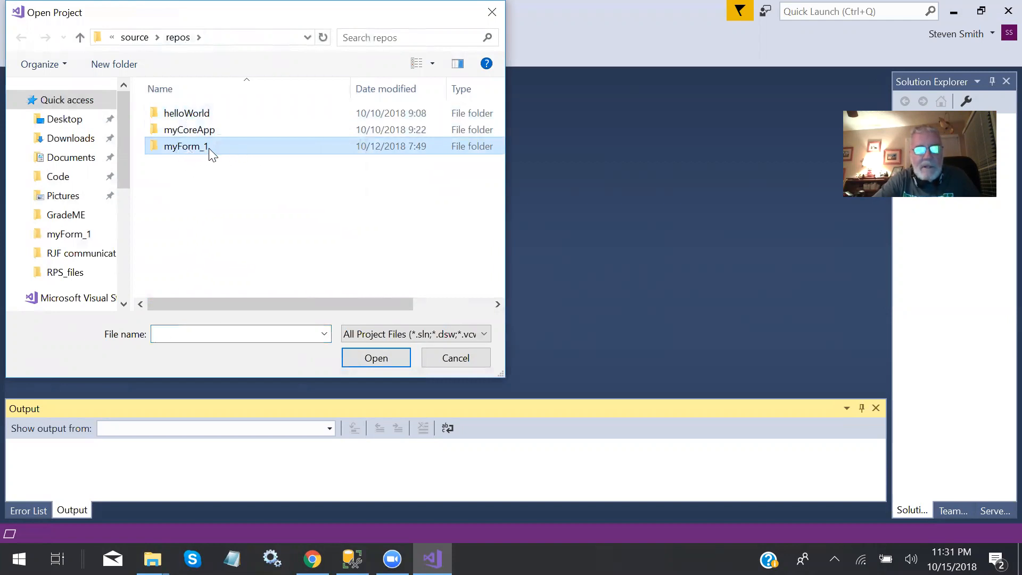
{"action": "mouse_move", "coordinate": [182, 164]}
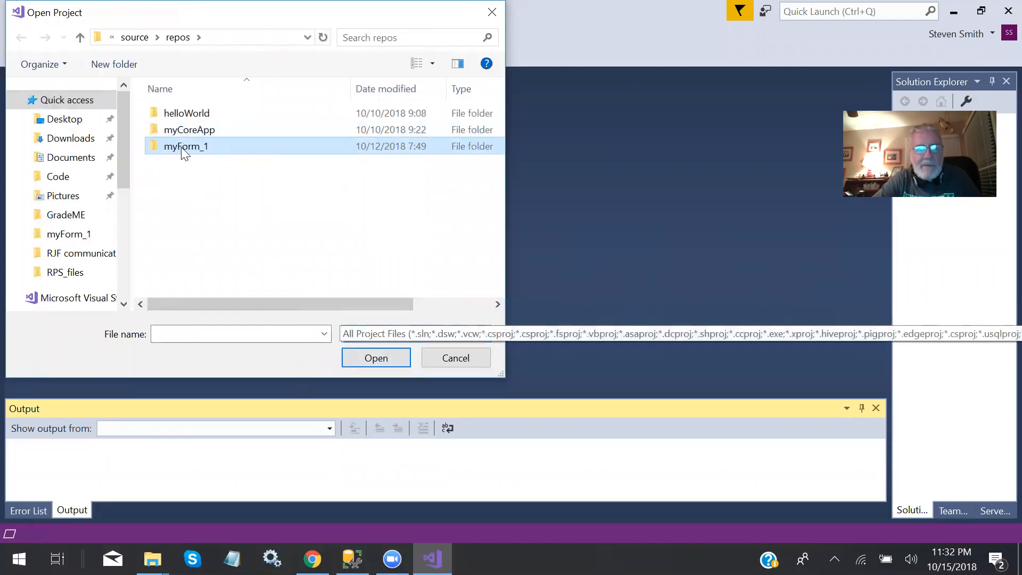
{"action": "double_click", "coordinate": [186, 146]}
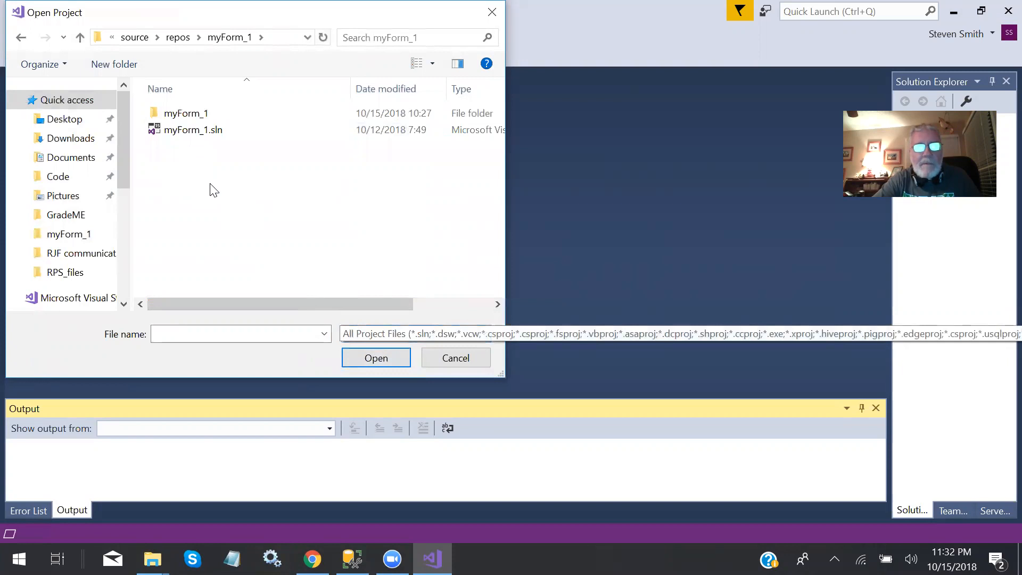
{"action": "left_click", "coordinate": [194, 130]}
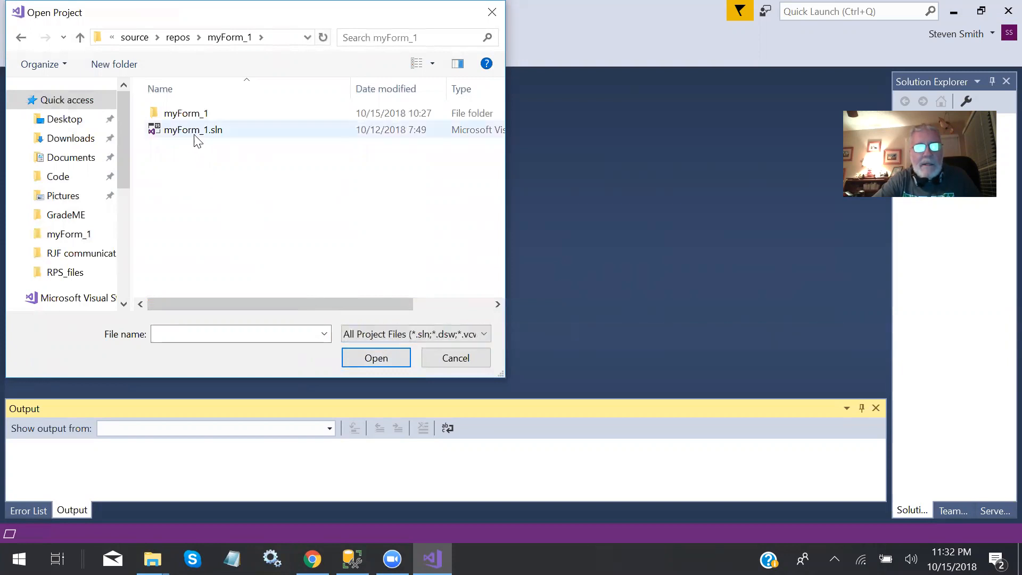
{"action": "mouse_move", "coordinate": [217, 143]}
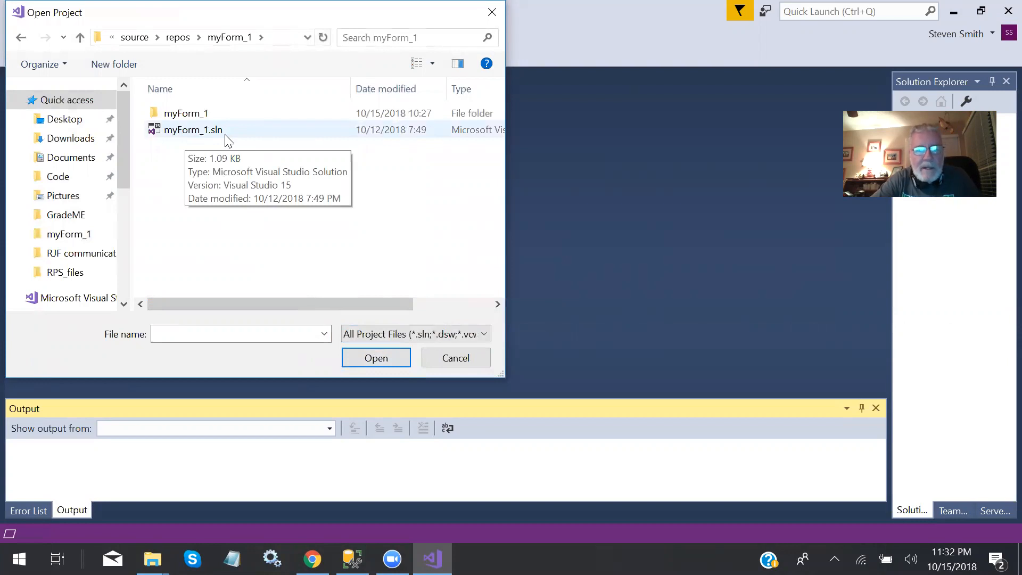
{"action": "mouse_move", "coordinate": [172, 145]}
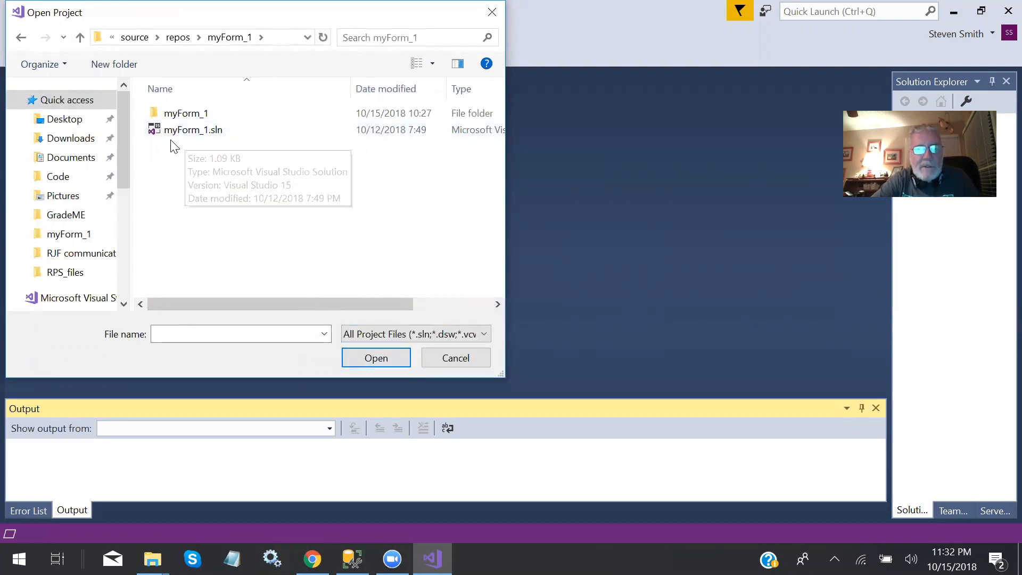
{"action": "left_click", "coordinate": [192, 130]}
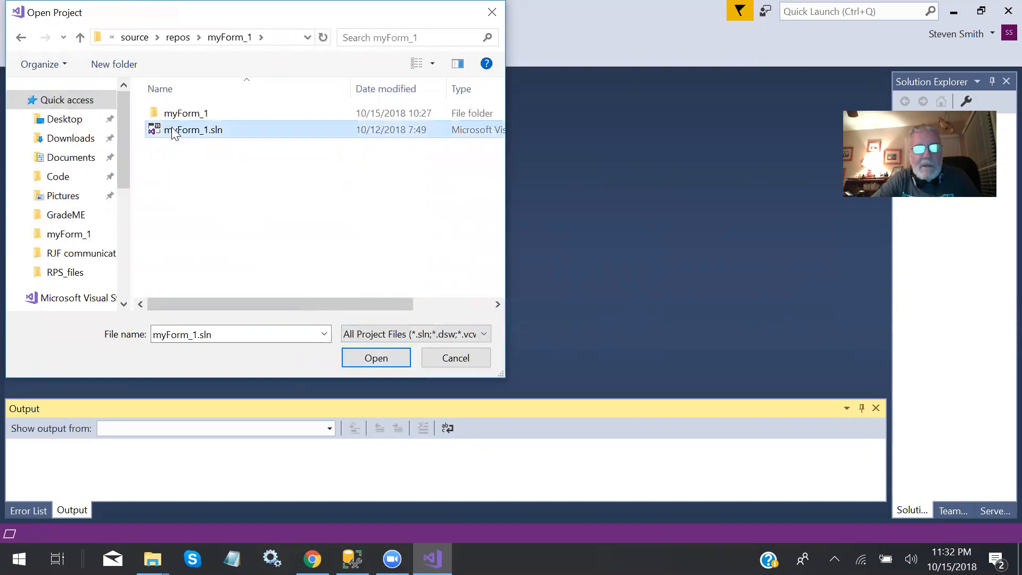
{"action": "left_click", "coordinate": [376, 358]}
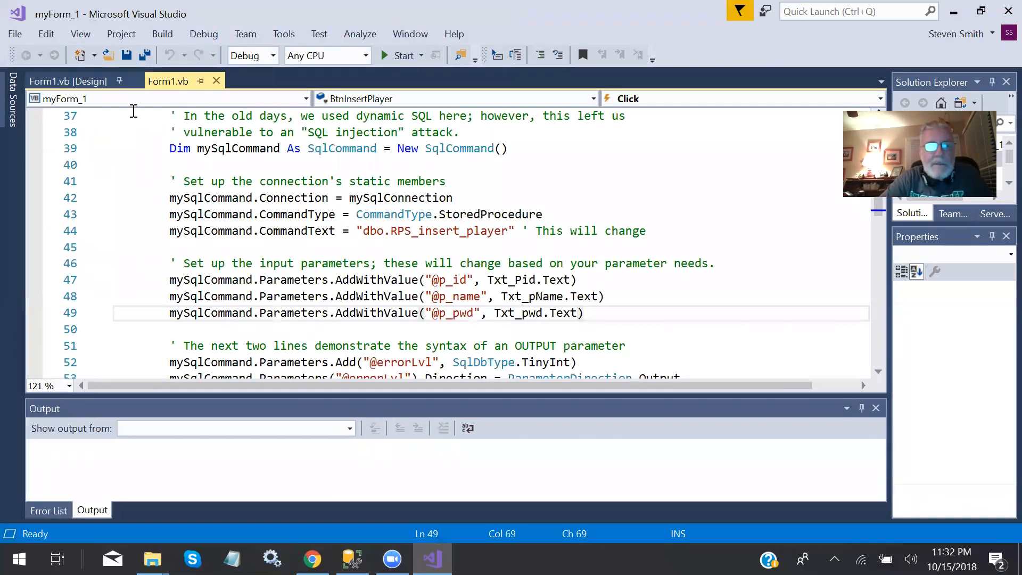
{"action": "left_click", "coordinate": [64, 81]}
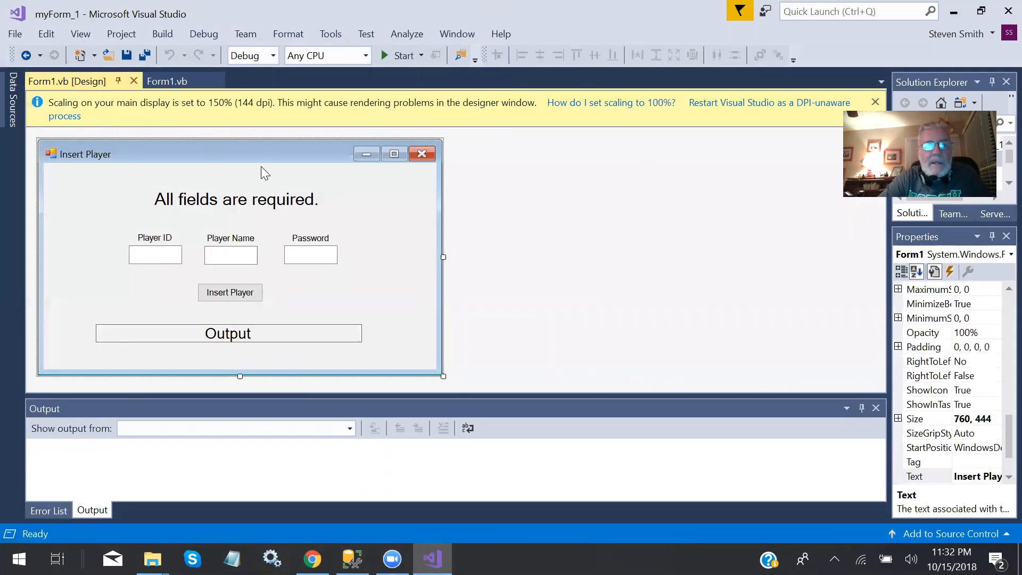
{"action": "mouse_move", "coordinate": [344, 262]}
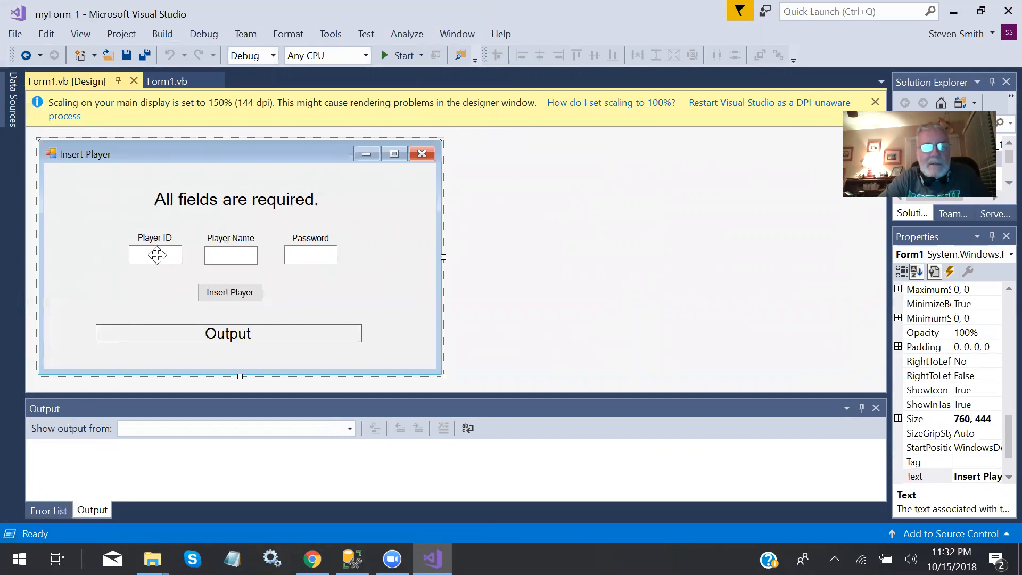
{"action": "left_click", "coordinate": [155, 256]}
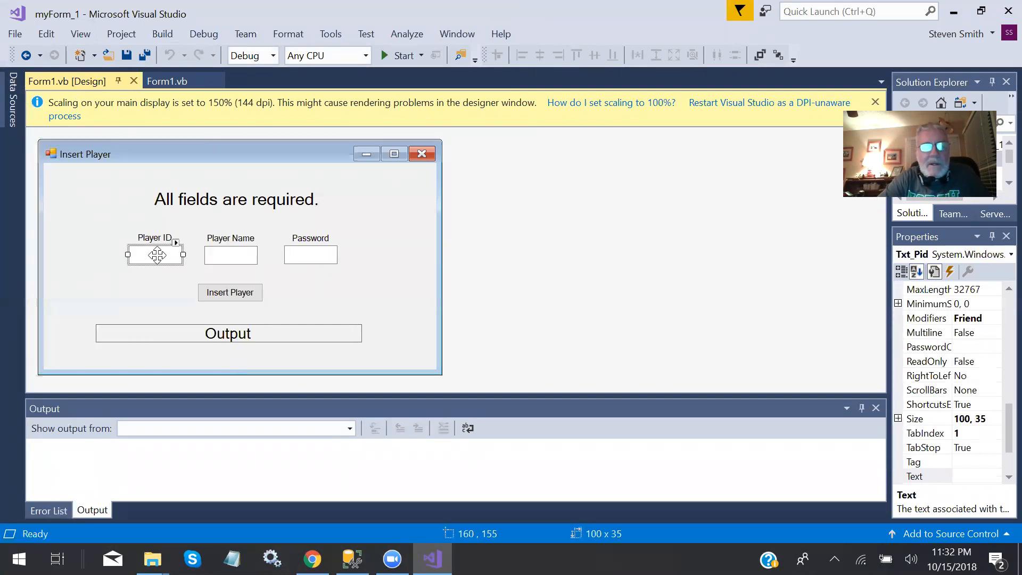
{"action": "left_click", "coordinate": [310, 256]}
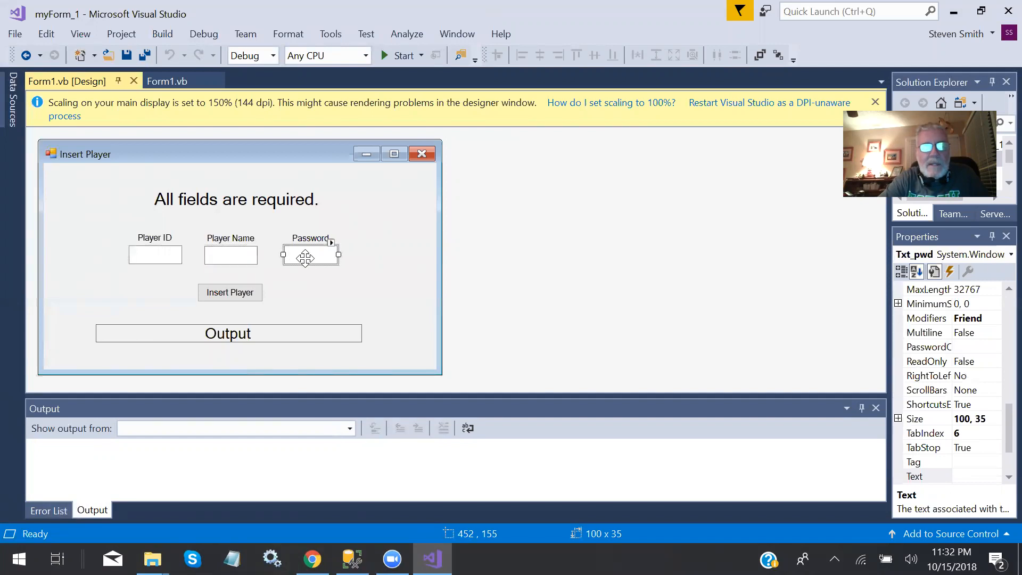
{"action": "left_click", "coordinate": [230, 292]}
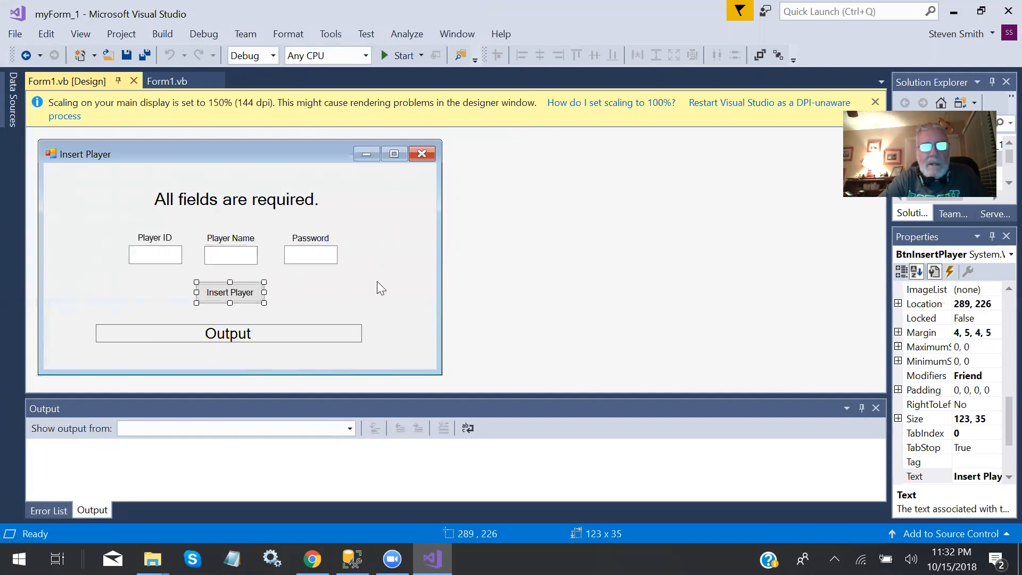
{"action": "left_click", "coordinate": [228, 333]}
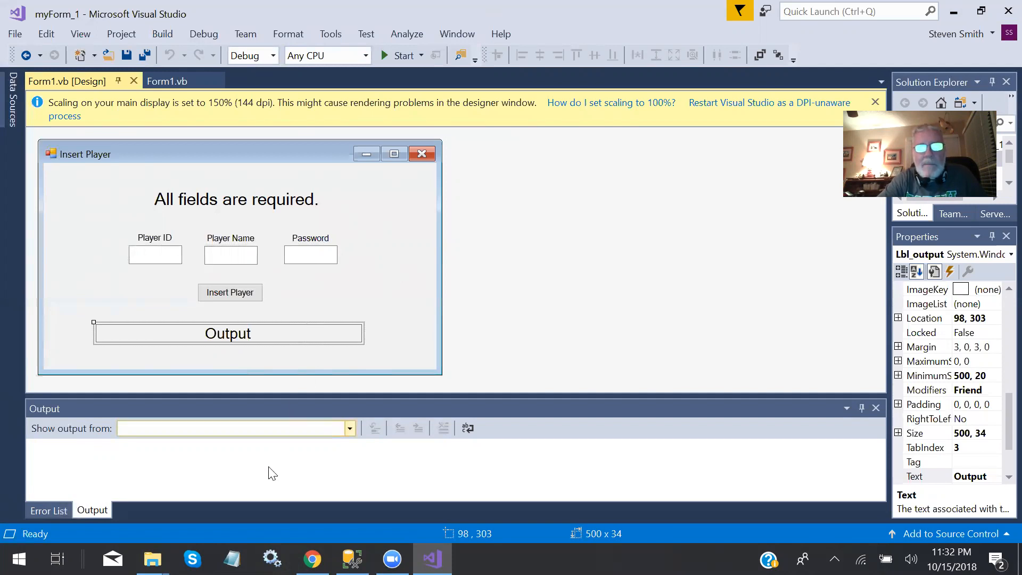
{"action": "mouse_move", "coordinate": [291, 544]}
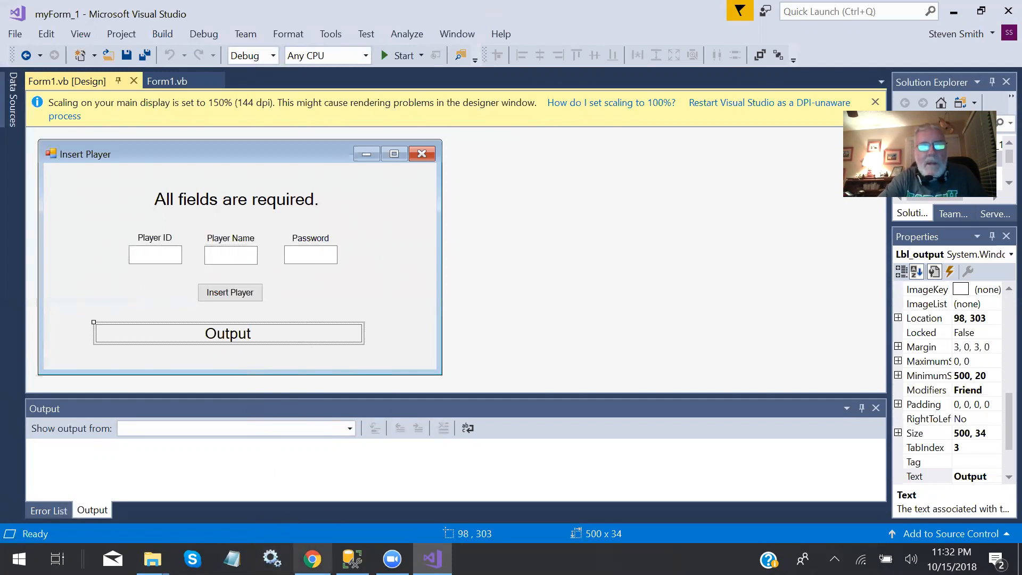
{"action": "mouse_move", "coordinate": [629, 205]}
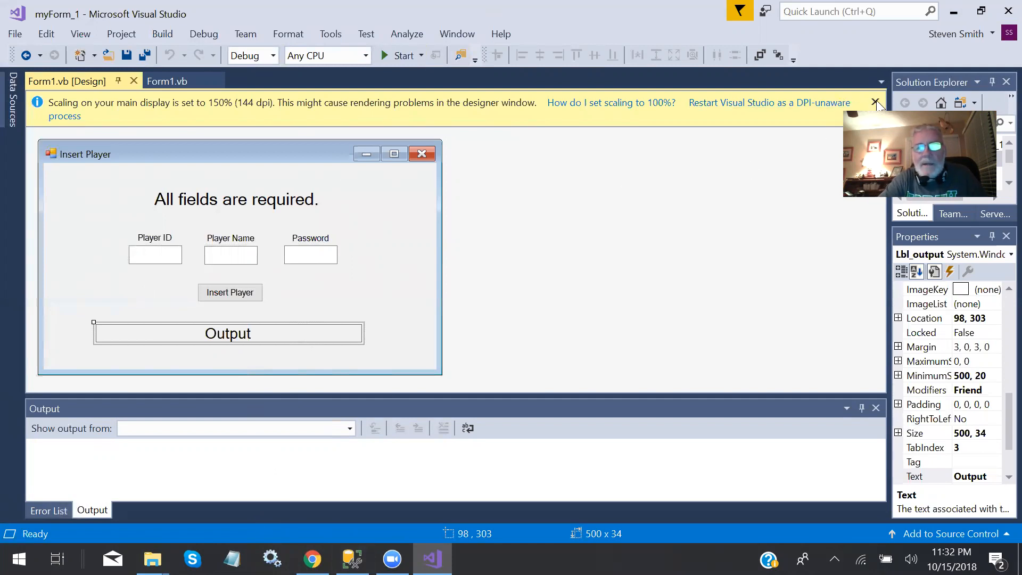
{"action": "left_click", "coordinate": [875, 103]}
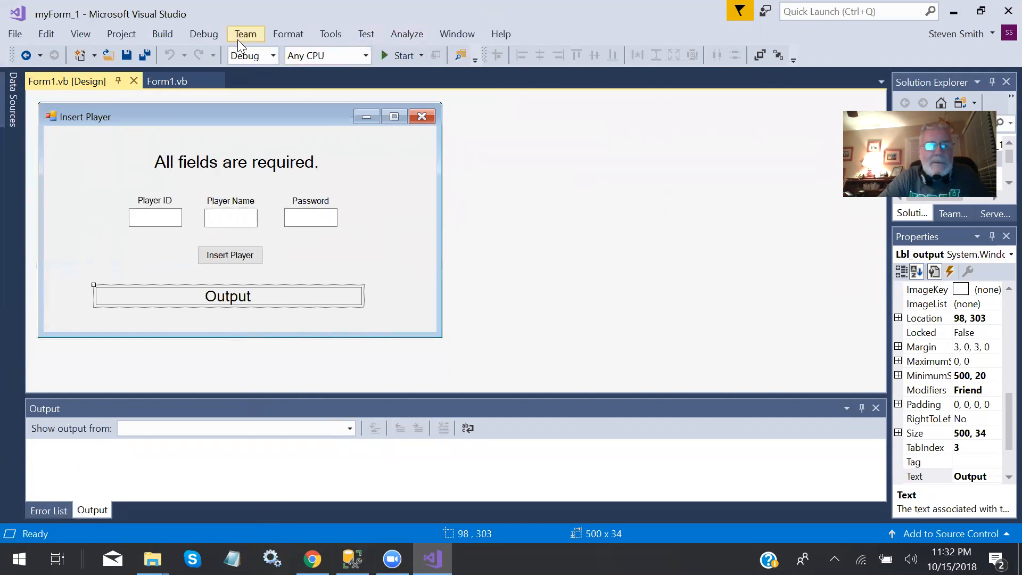
{"action": "mouse_move", "coordinate": [203, 33]}
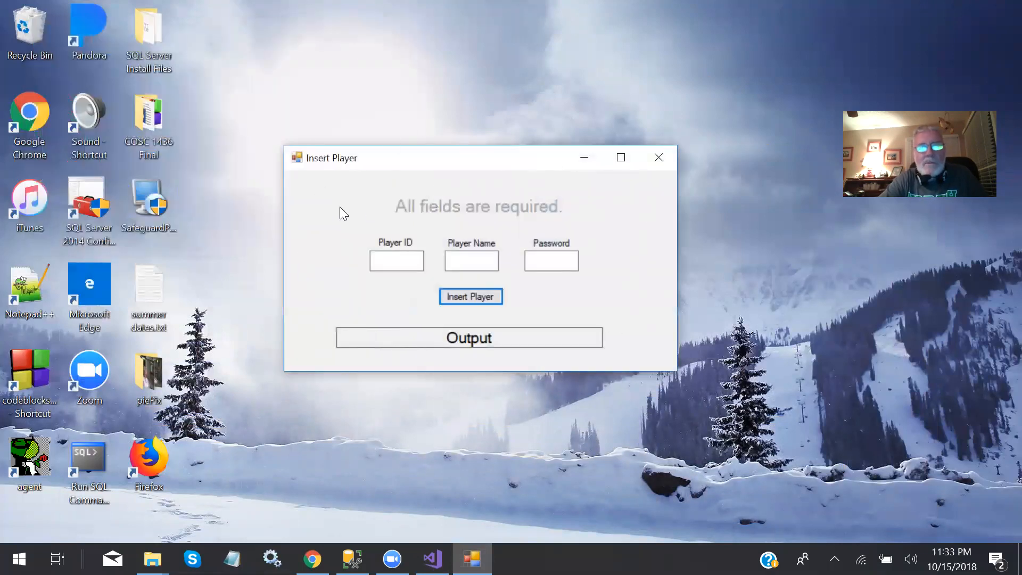
{"action": "mouse_move", "coordinate": [311, 273]}
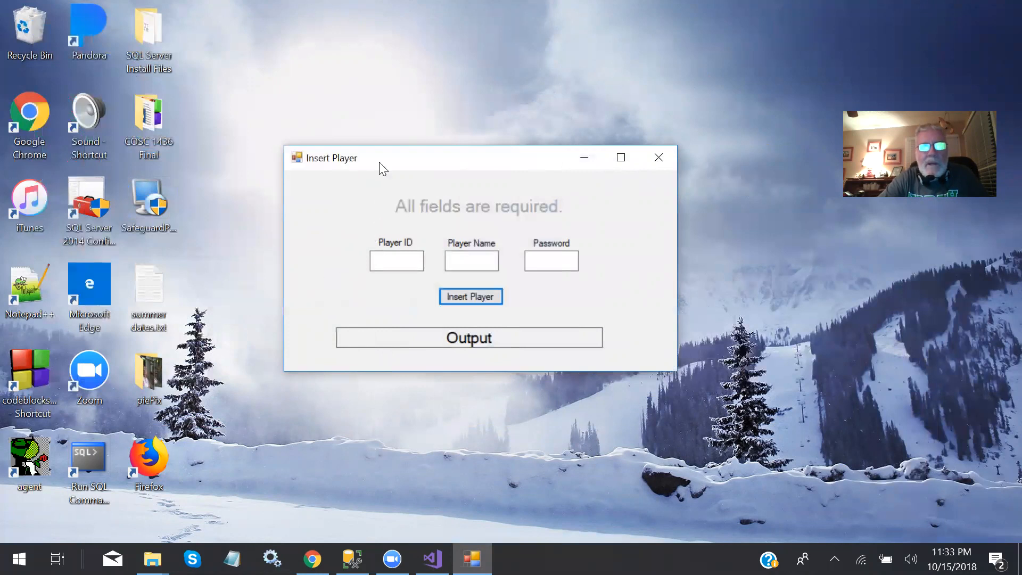
{"action": "mouse_move", "coordinate": [536, 169]}
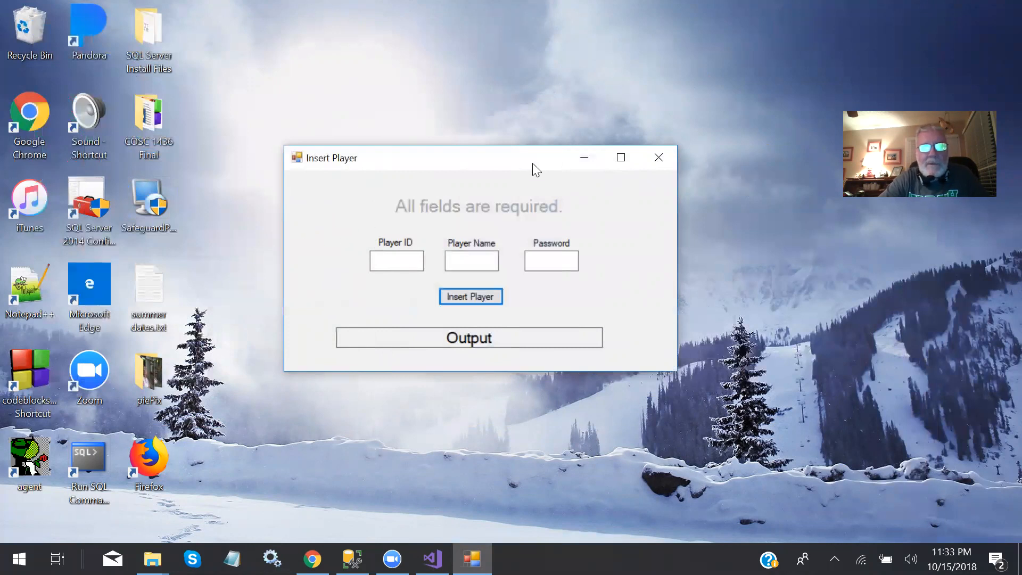
{"action": "mouse_move", "coordinate": [492, 165]}
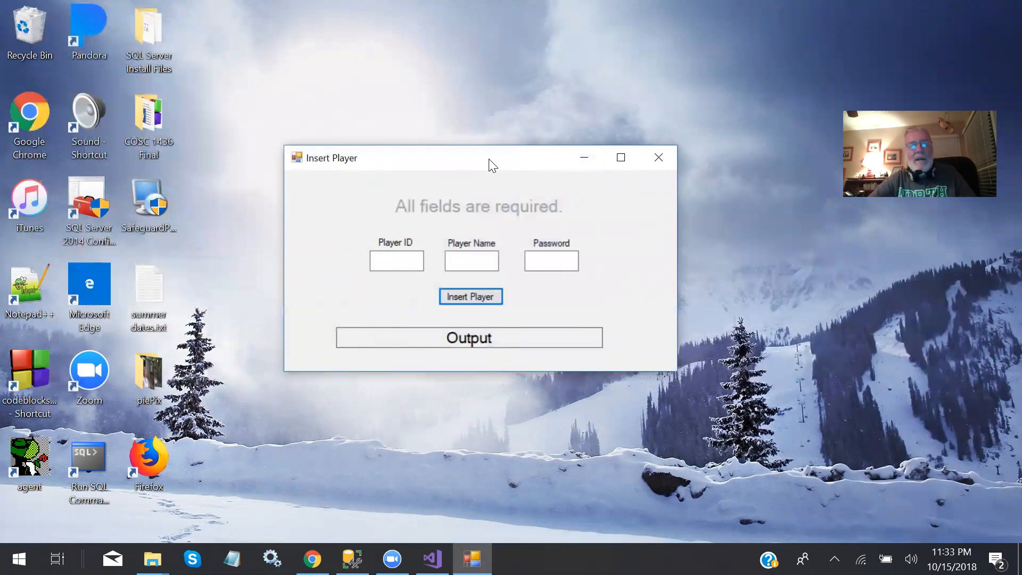
{"action": "mouse_move", "coordinate": [457, 174]}
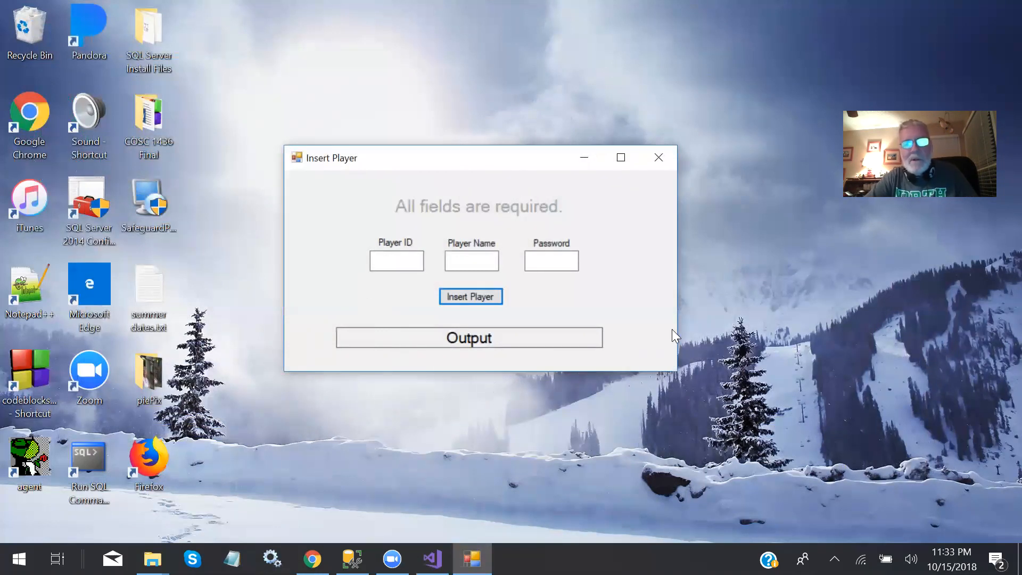
- Insert player Cute Bunny named Joe with a password and get the inserted-successfully message
{"action": "left_click", "coordinate": [396, 261]}
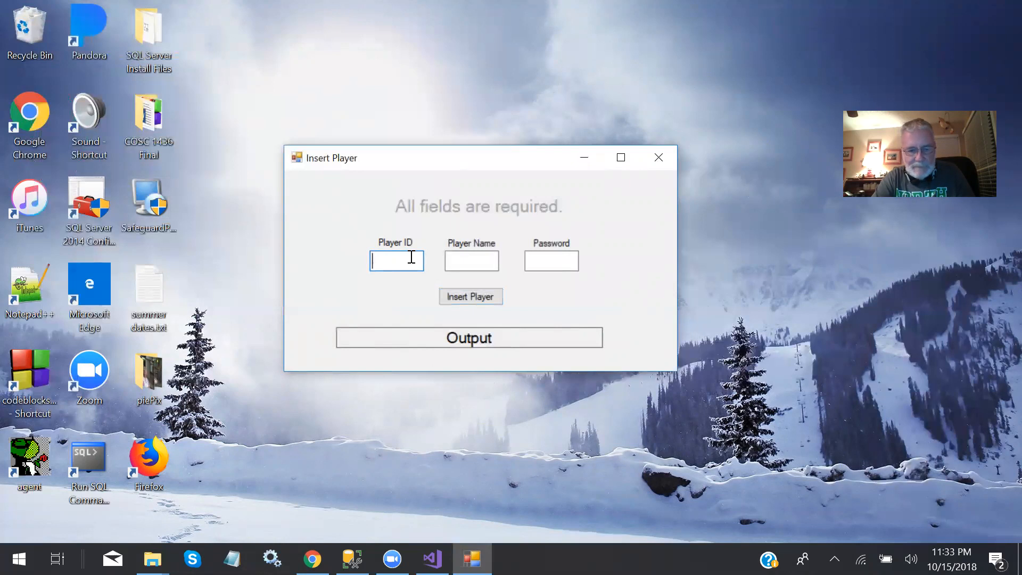
{"action": "type", "text": "Cu"}
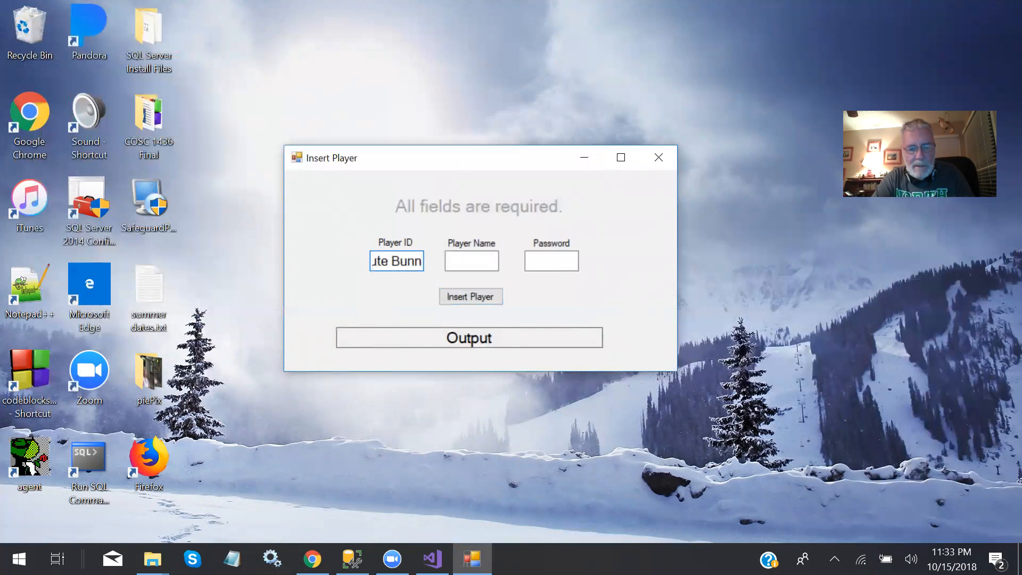
{"action": "left_click", "coordinate": [470, 261]}
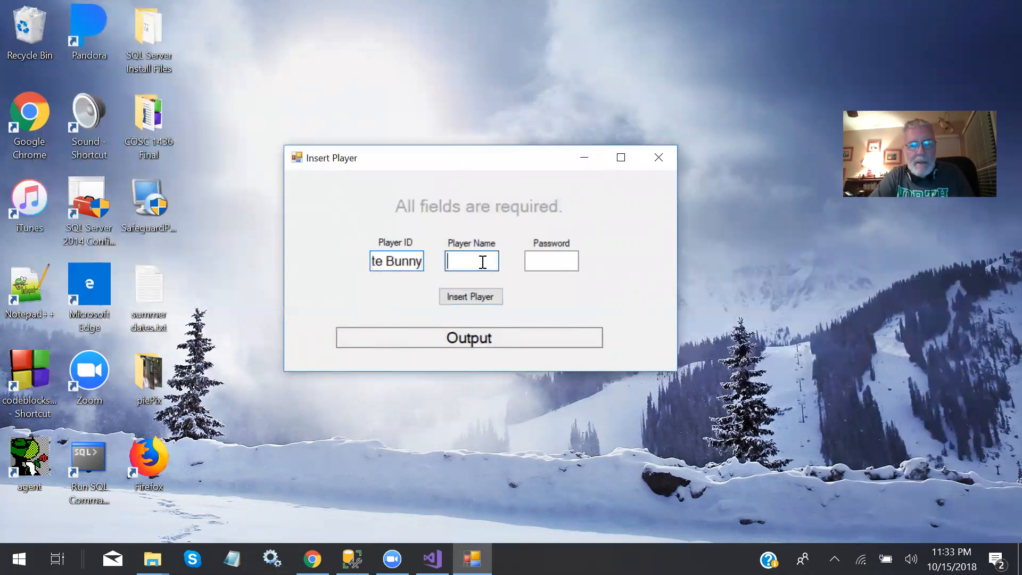
{"action": "left_click", "coordinate": [551, 261]}
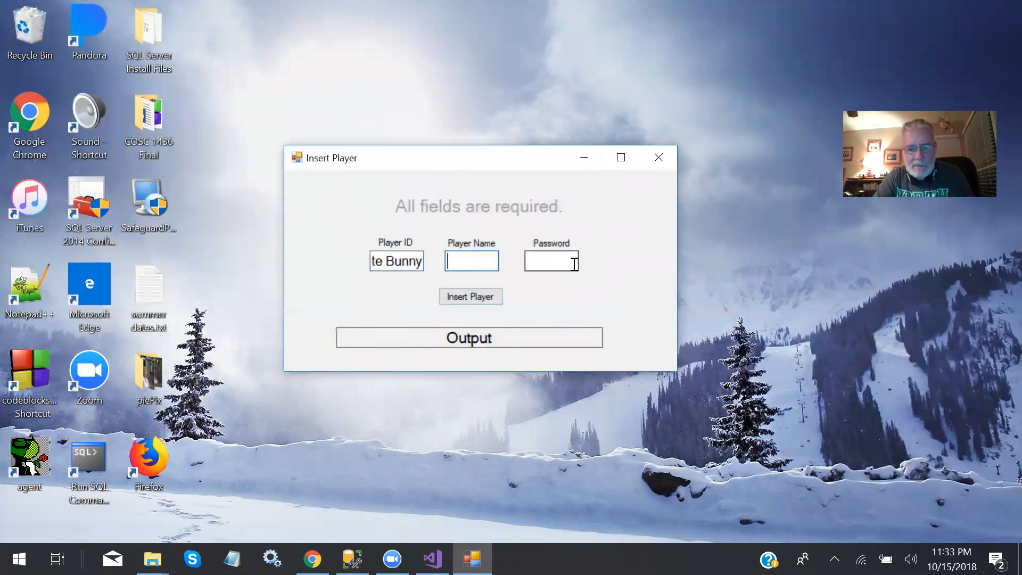
{"action": "type", "text": "Joe"}
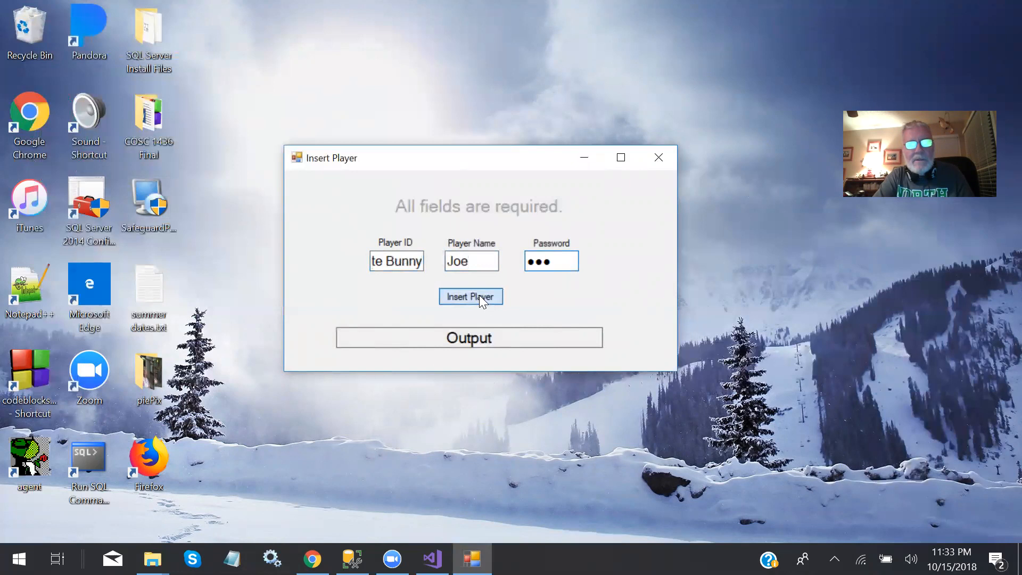
{"action": "left_click", "coordinate": [471, 296]}
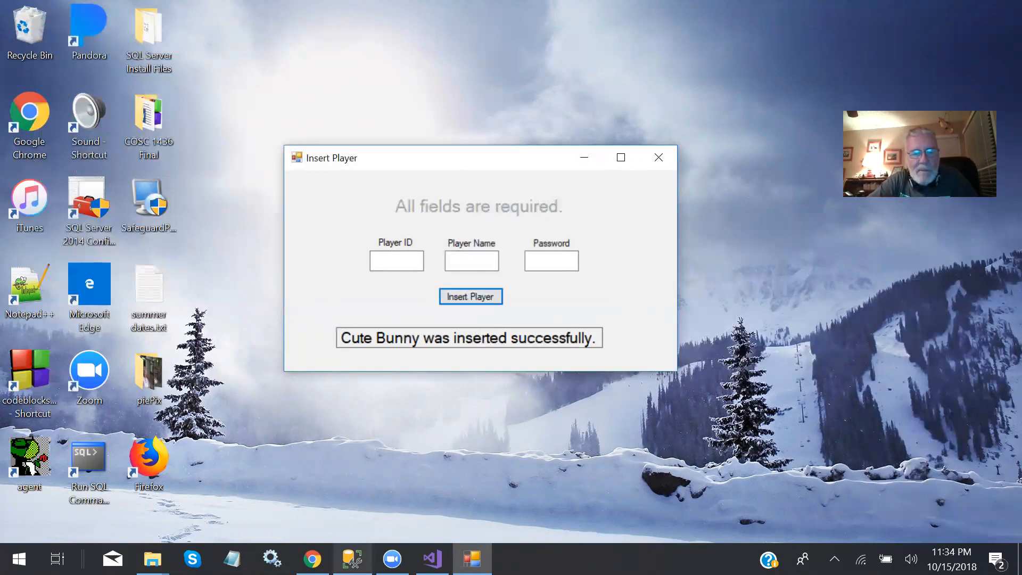
- In Management Studio, open RPS_players rows under rps_DB and highlight the Cute Bunny / Joe row
{"action": "left_click", "coordinate": [351, 560]}
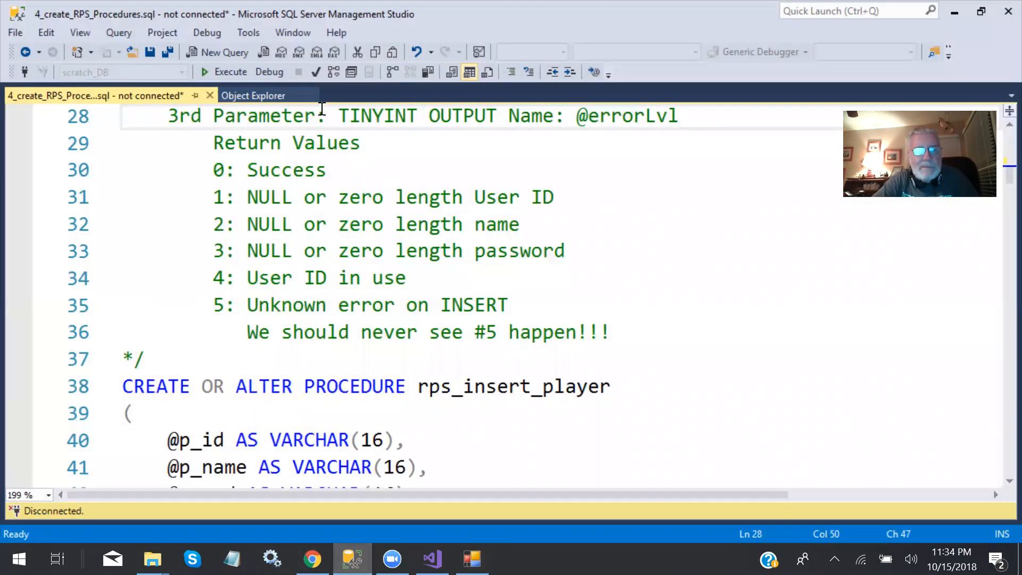
{"action": "left_click", "coordinate": [254, 95]}
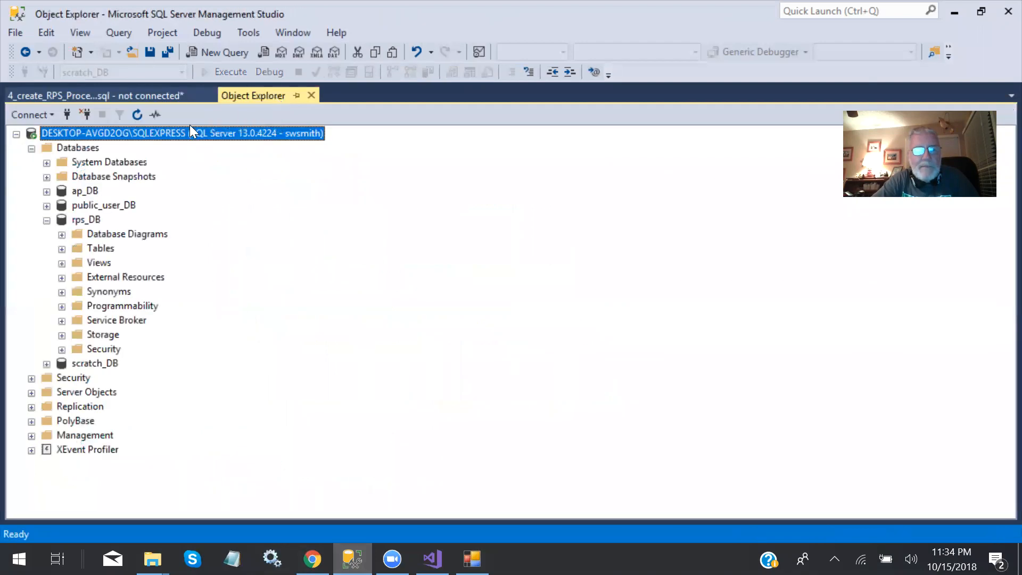
{"action": "mouse_move", "coordinate": [106, 233]}
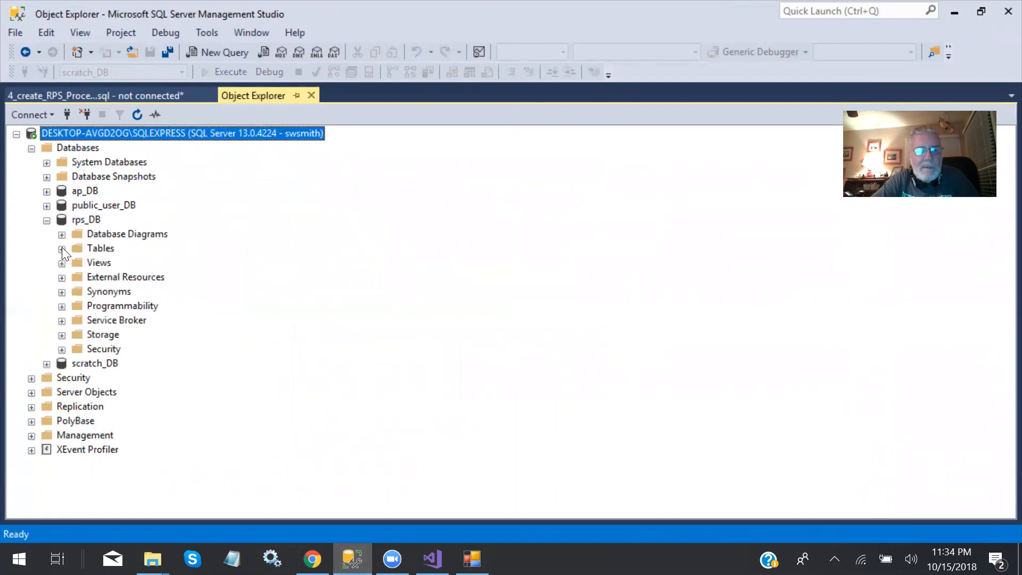
{"action": "left_click", "coordinate": [61, 248]}
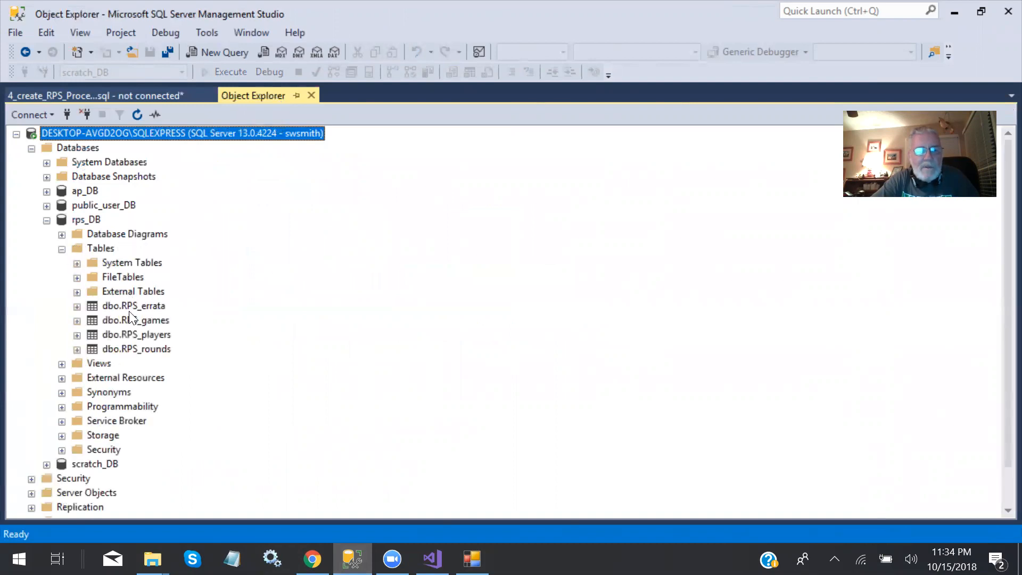
{"action": "left_click", "coordinate": [136, 335]}
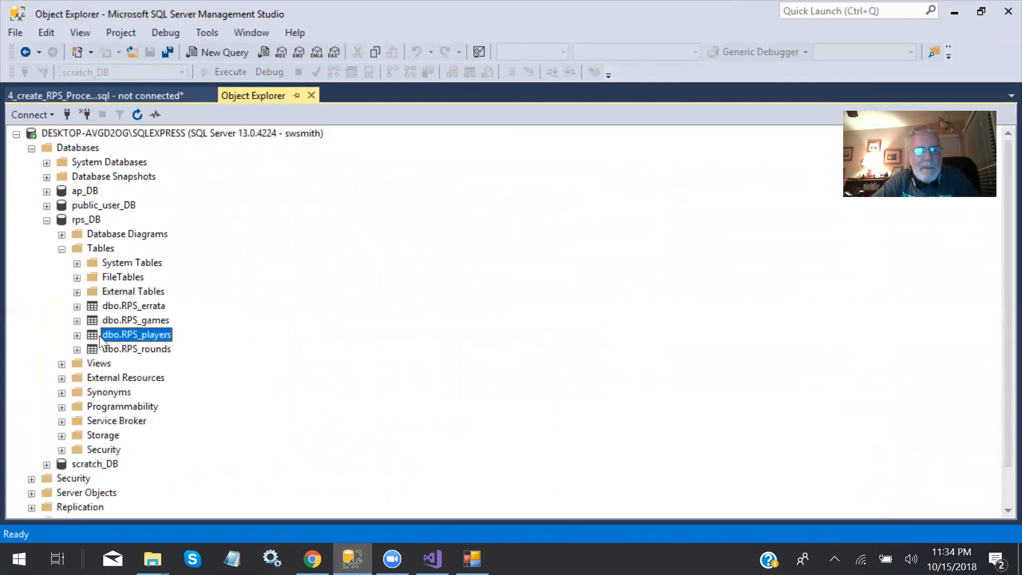
{"action": "right_click", "coordinate": [136, 334]}
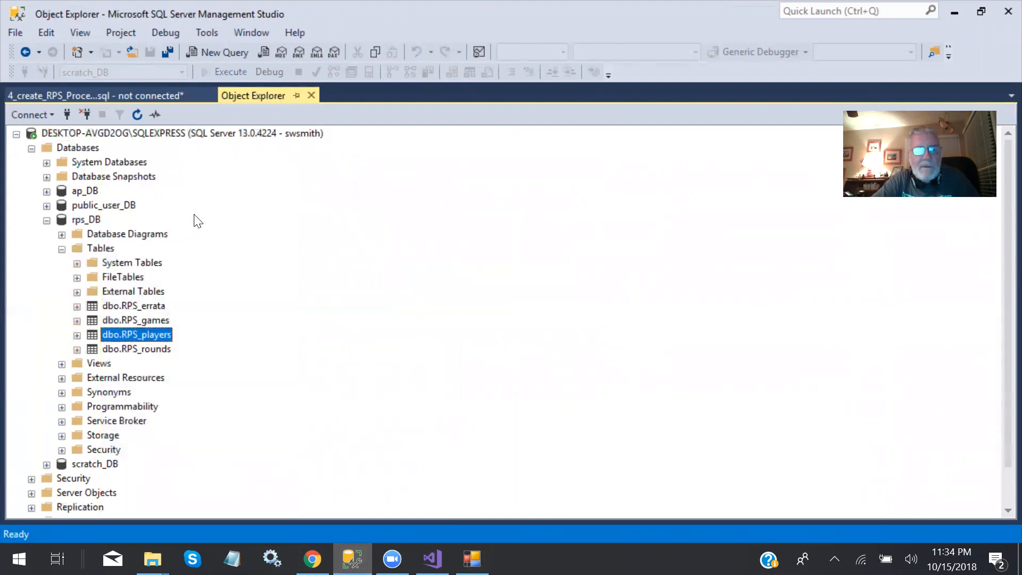
{"action": "double_click", "coordinate": [136, 335]}
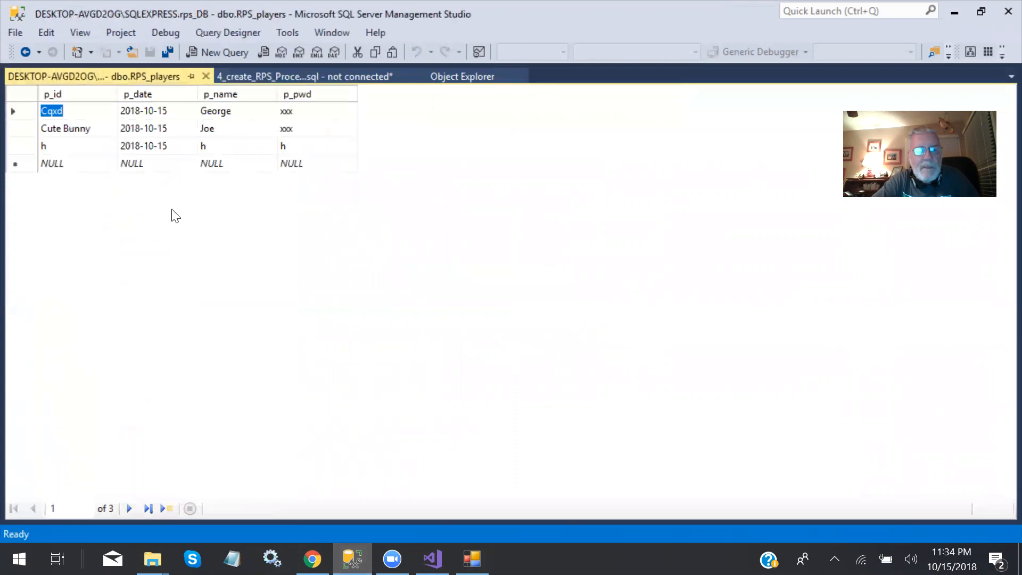
{"action": "left_click", "coordinate": [65, 128]}
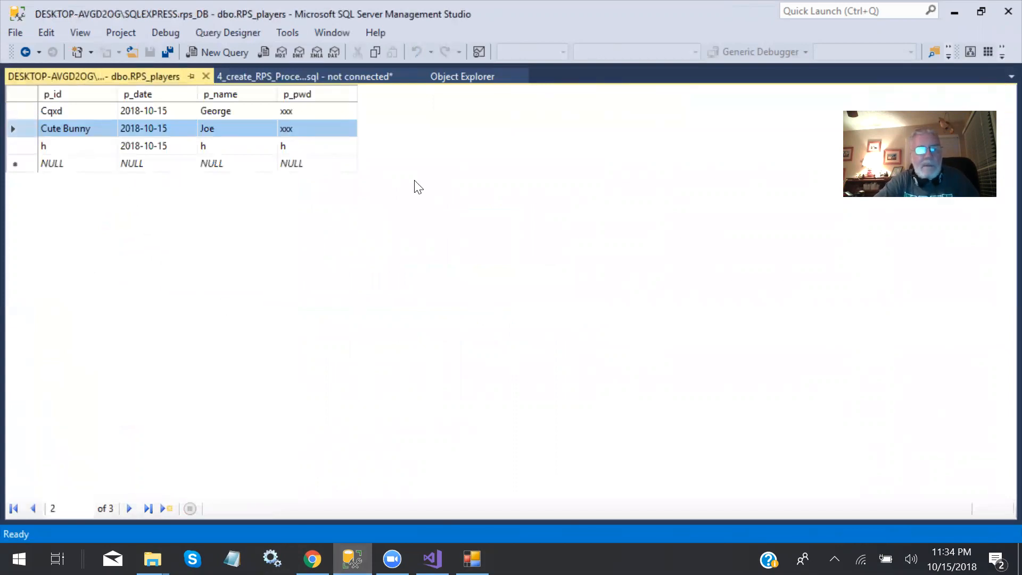
{"action": "mouse_move", "coordinate": [161, 124]}
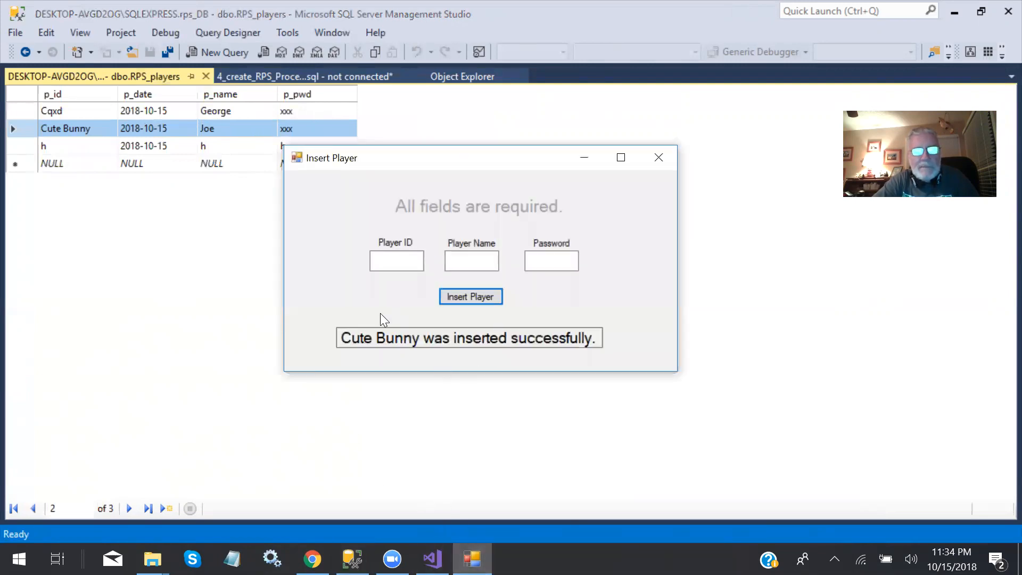
{"action": "mouse_move", "coordinate": [408, 299]}
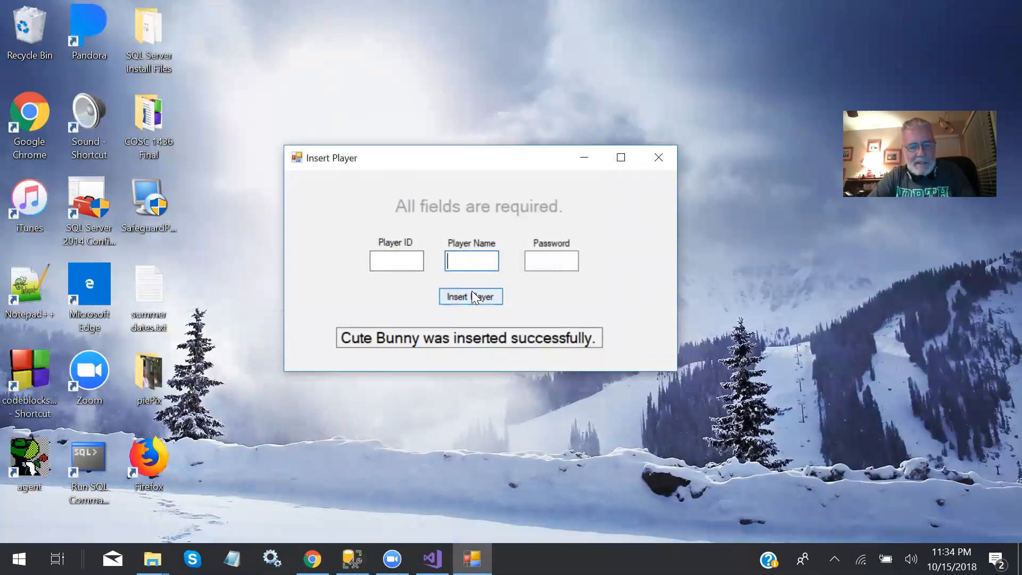
- Submit players missing the ID, then the name, then the password, reading each NULL failure message
{"action": "type", "text": "Bob"}
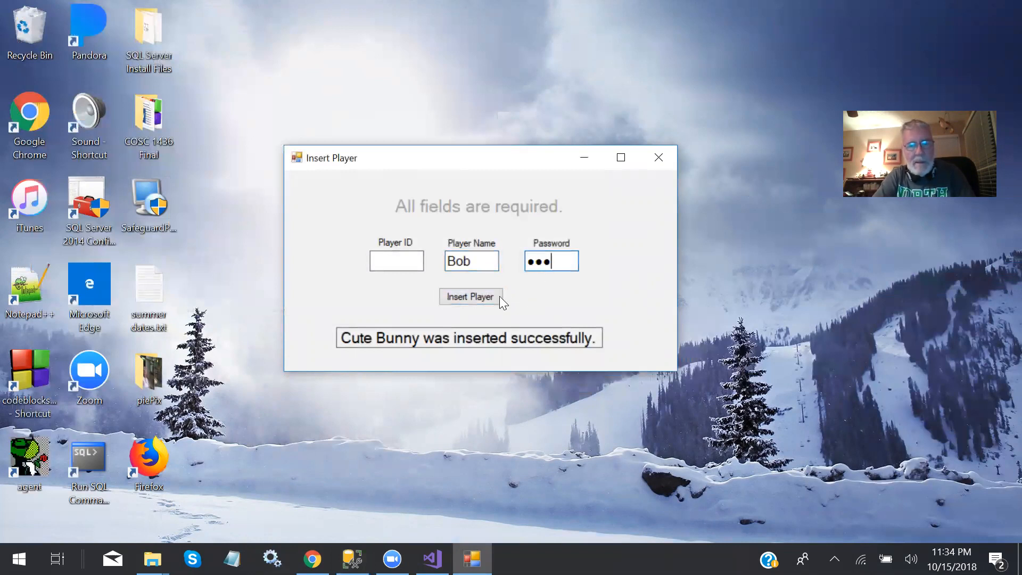
{"action": "left_click", "coordinate": [470, 296]}
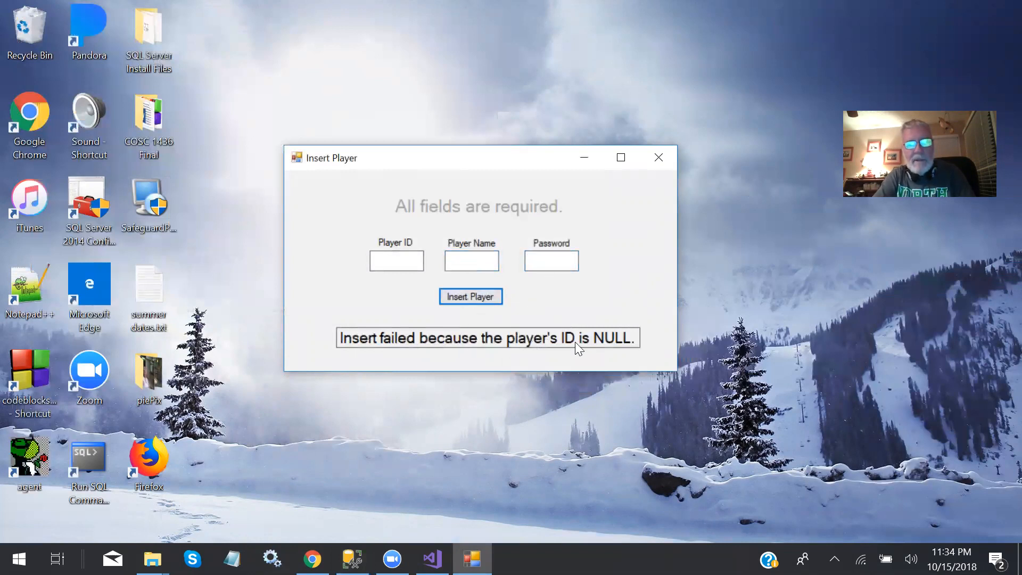
{"action": "left_click", "coordinate": [396, 261]}
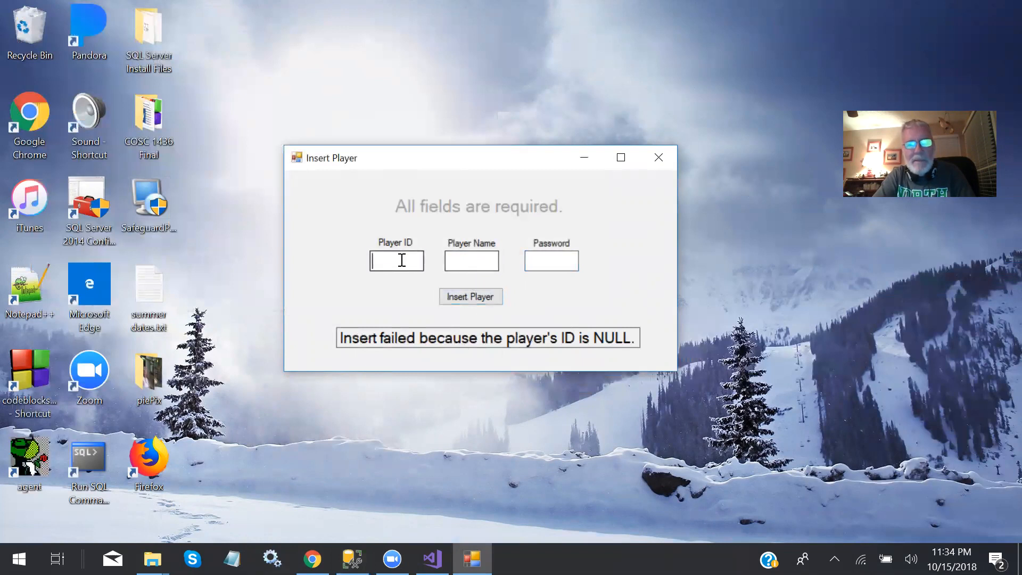
{"action": "type", "text": "foo"}
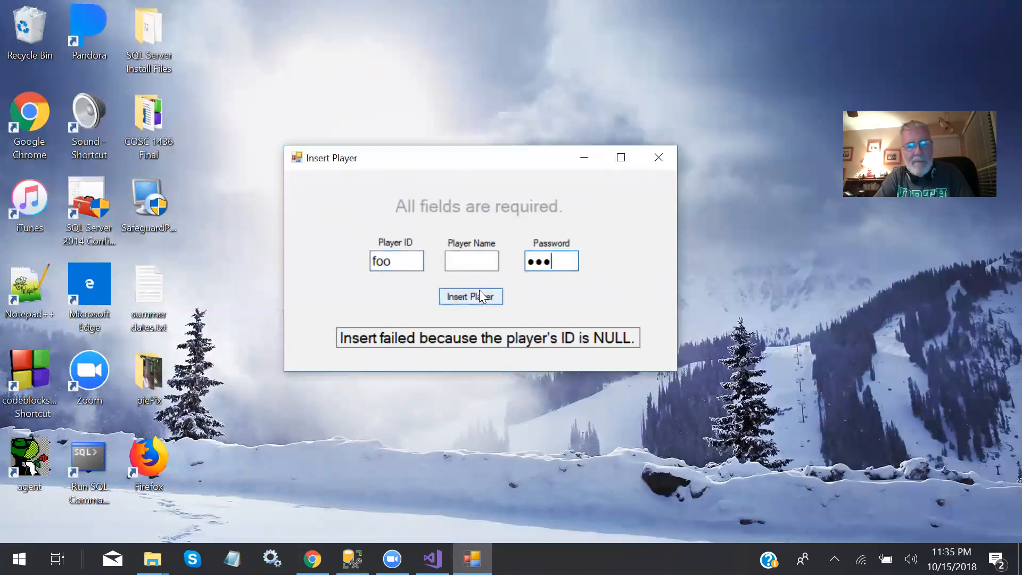
{"action": "left_click", "coordinate": [471, 296]}
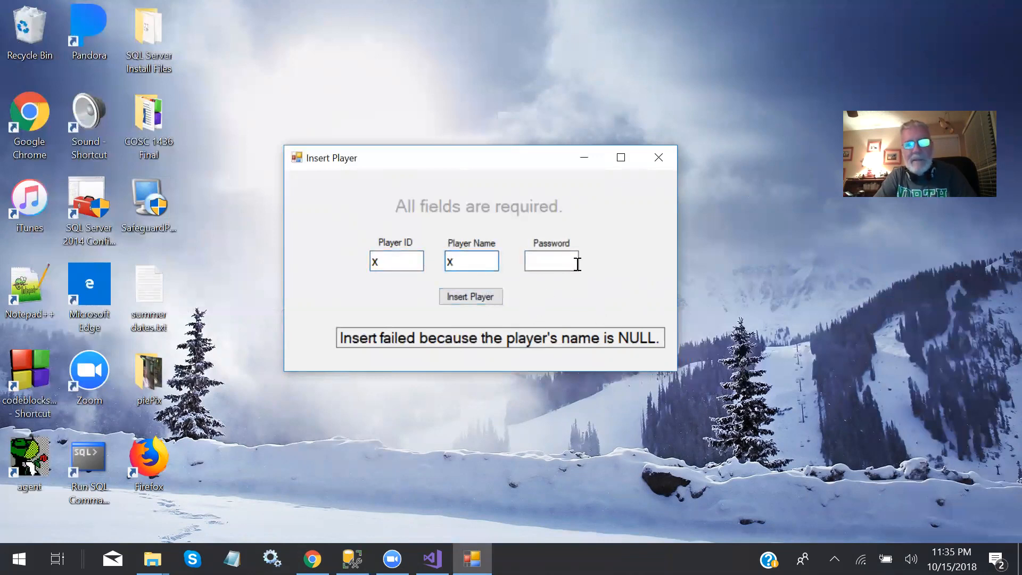
{"action": "left_click", "coordinate": [470, 296]}
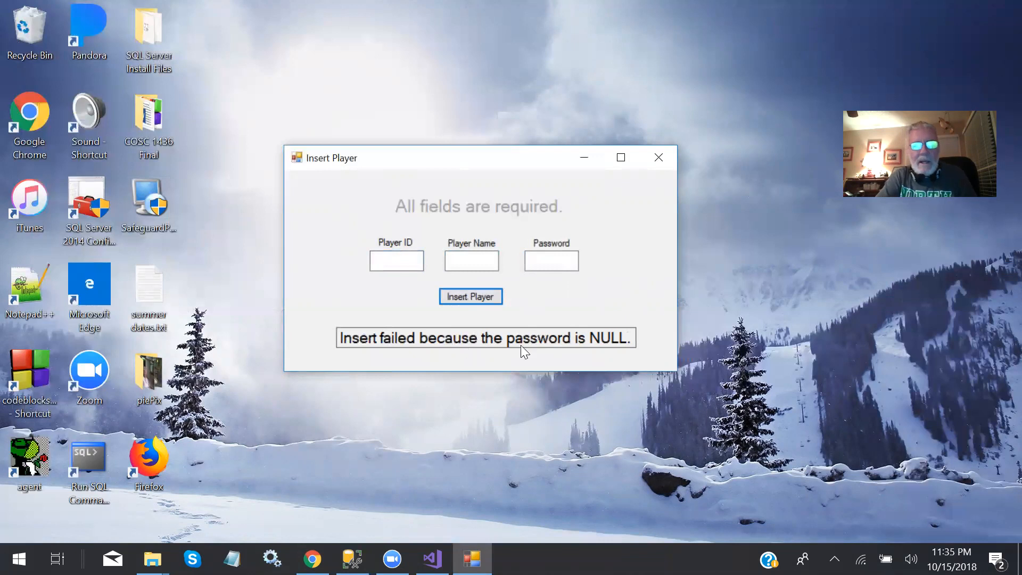
{"action": "mouse_move", "coordinate": [599, 362]}
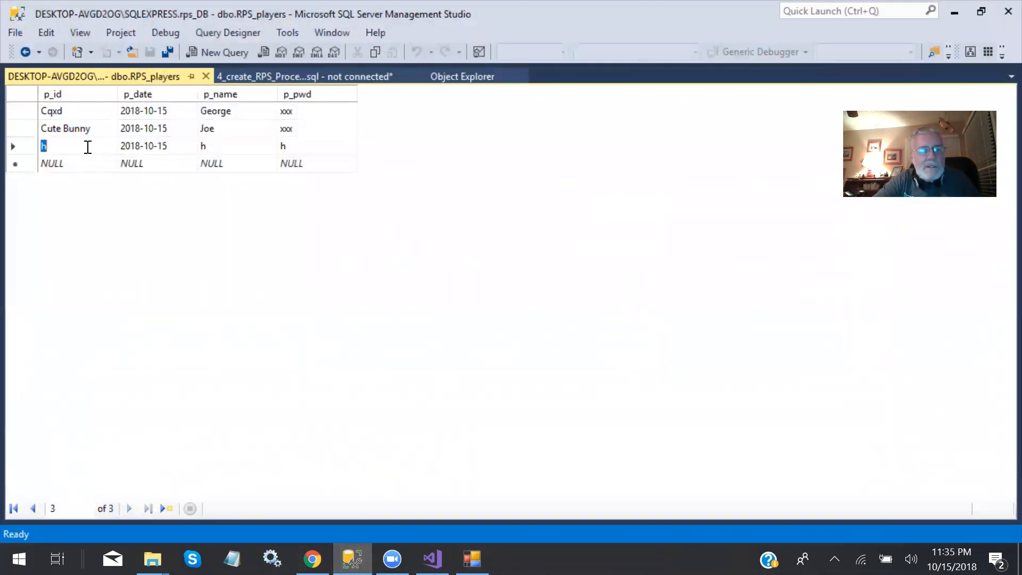
{"action": "mouse_move", "coordinate": [90, 113]}
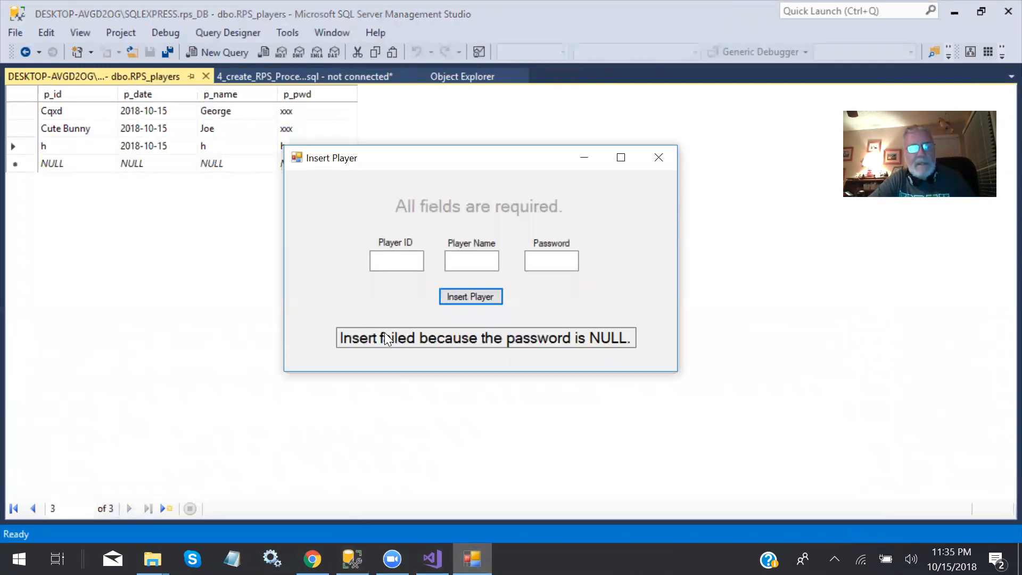
{"action": "left_click", "coordinate": [396, 261]}
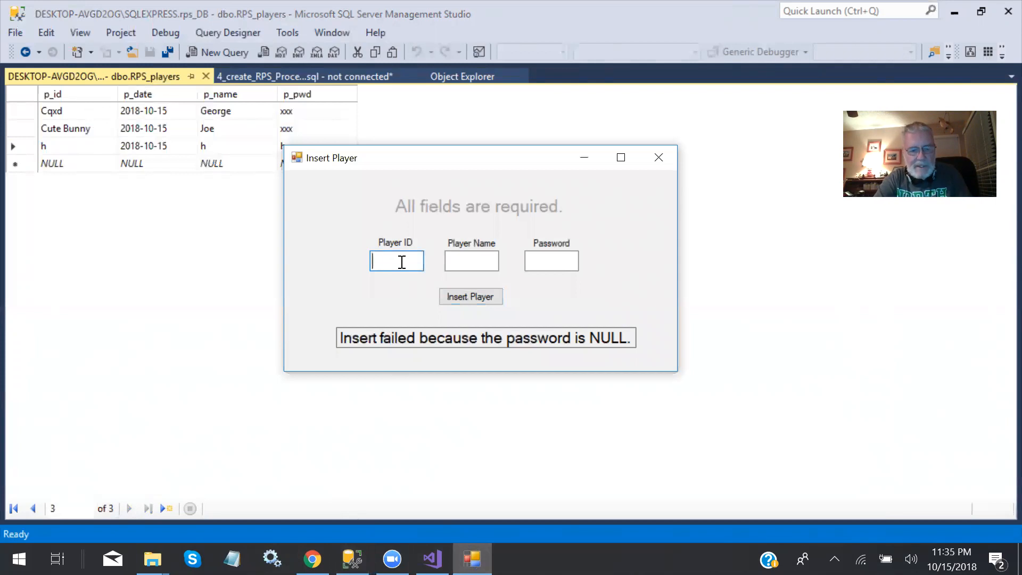
{"action": "type", "text": "Cq"}
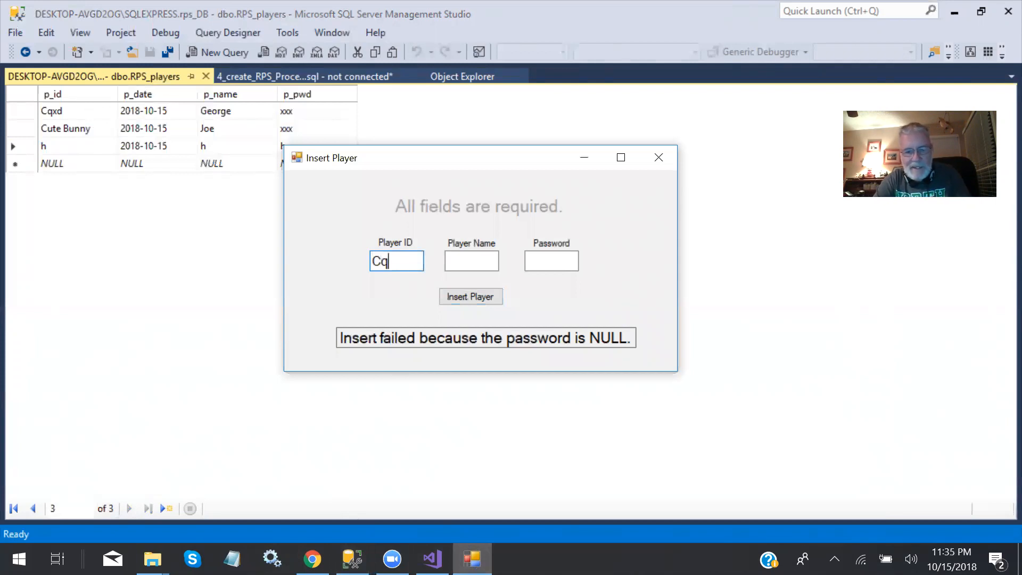
{"action": "type", "text": "xd"}
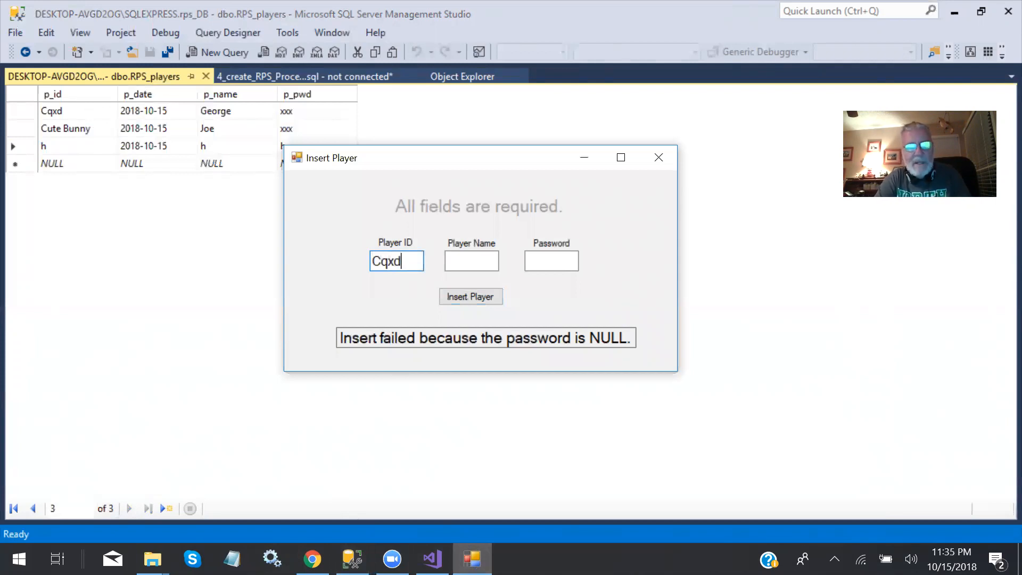
{"action": "left_click", "coordinate": [471, 261]}
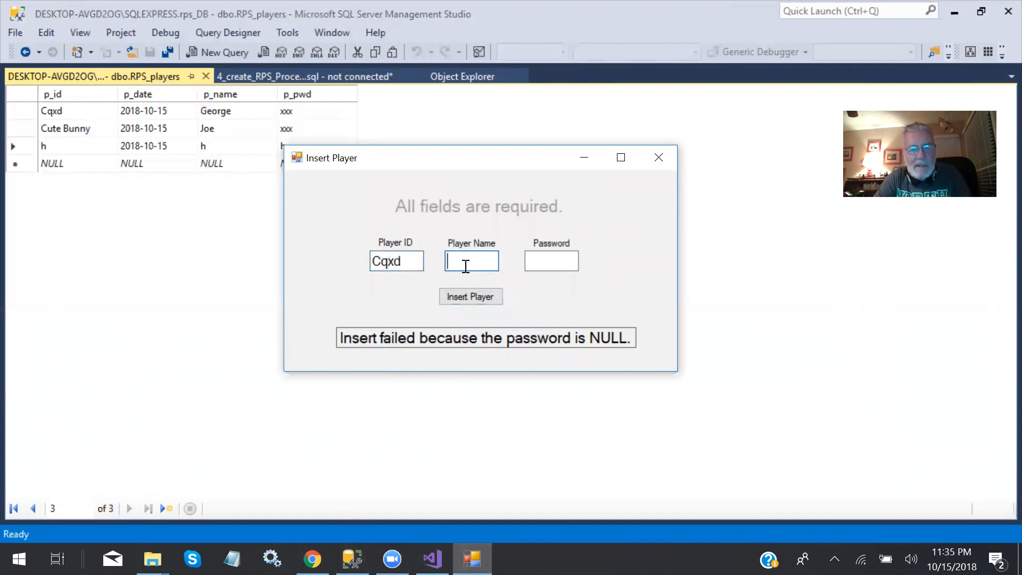
{"action": "type", "text": "Sam"}
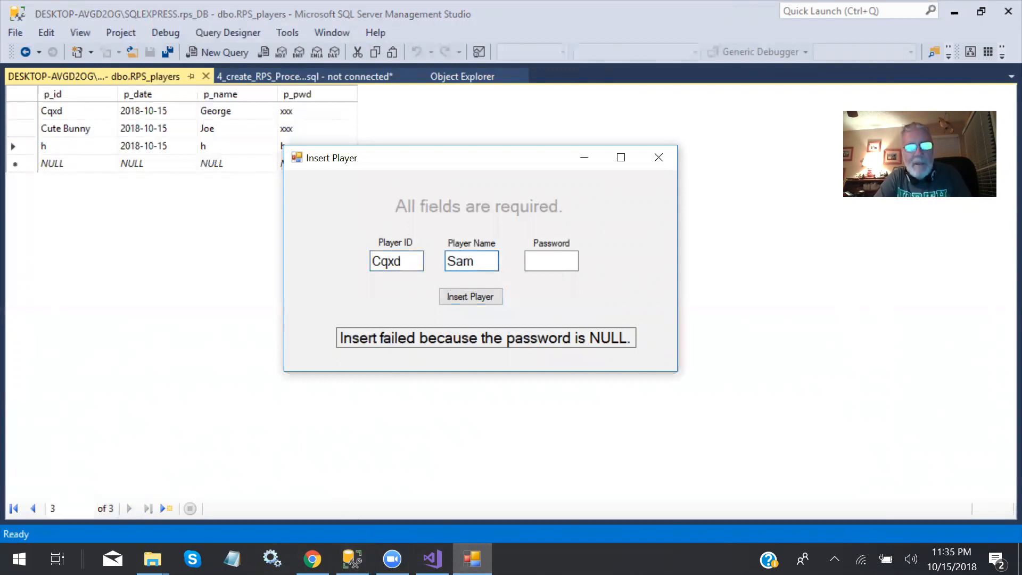
{"action": "type", "text": "xxx"}
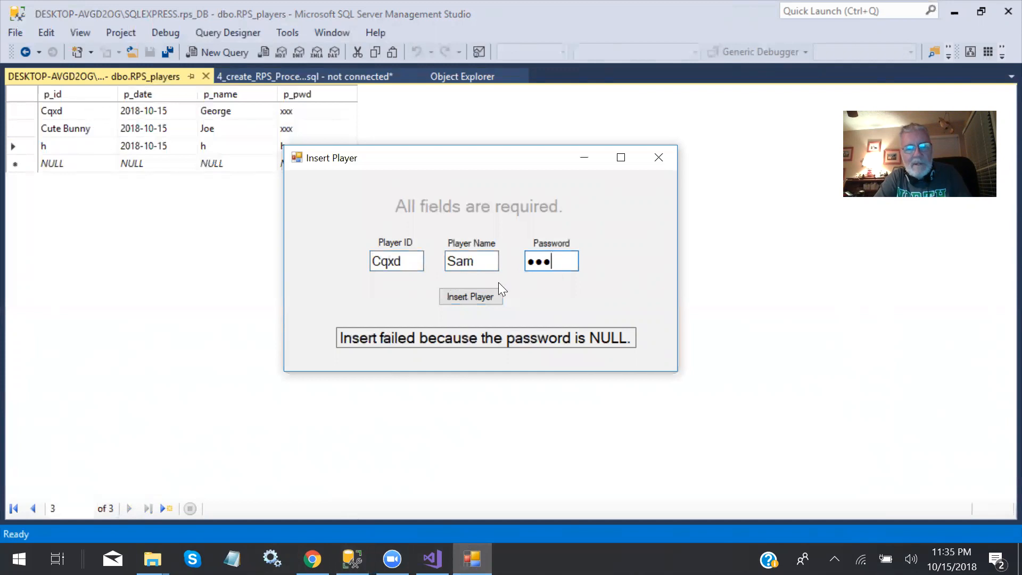
{"action": "left_click", "coordinate": [471, 296]}
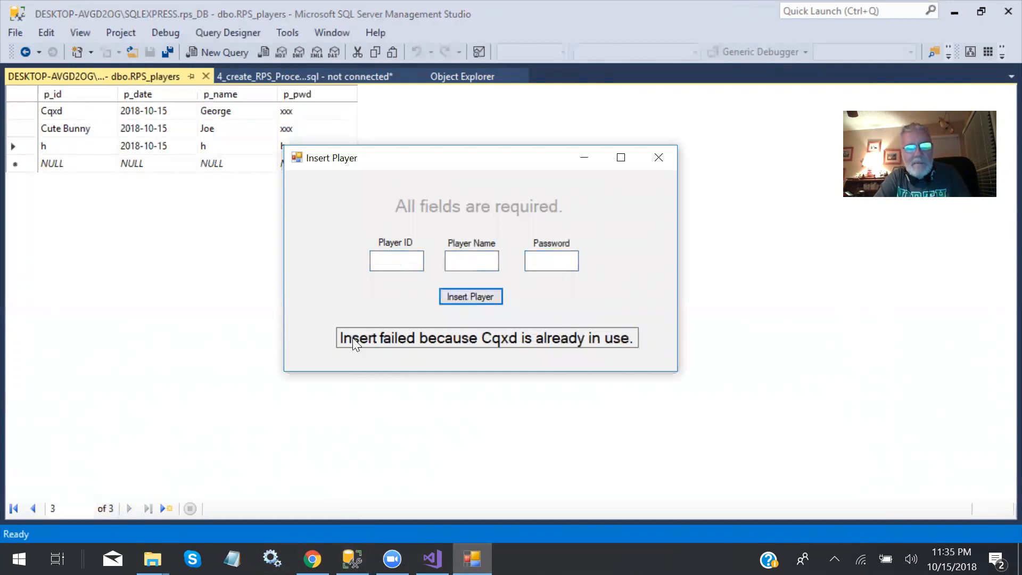
{"action": "mouse_move", "coordinate": [588, 350]}
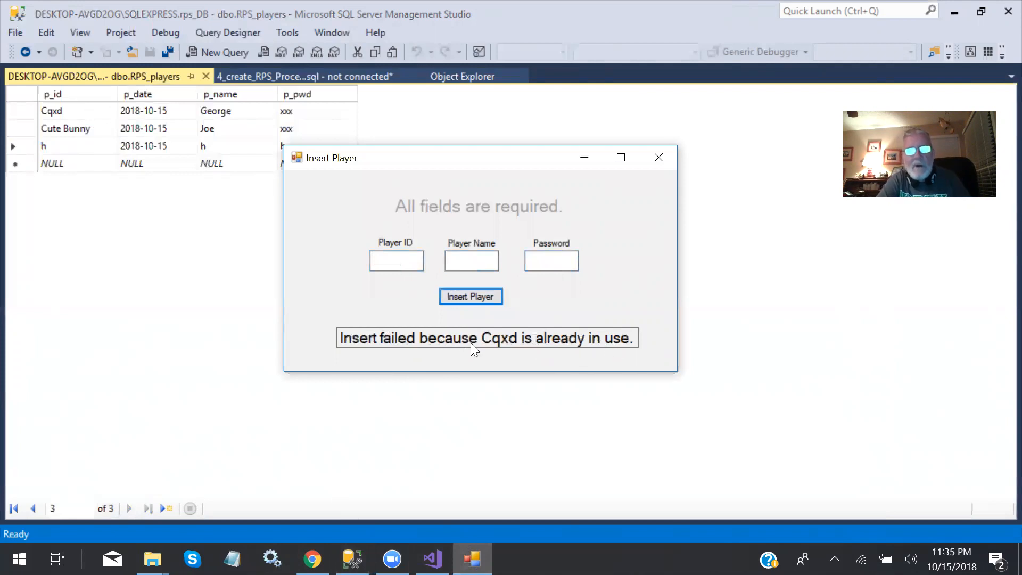
{"action": "mouse_move", "coordinate": [597, 363]}
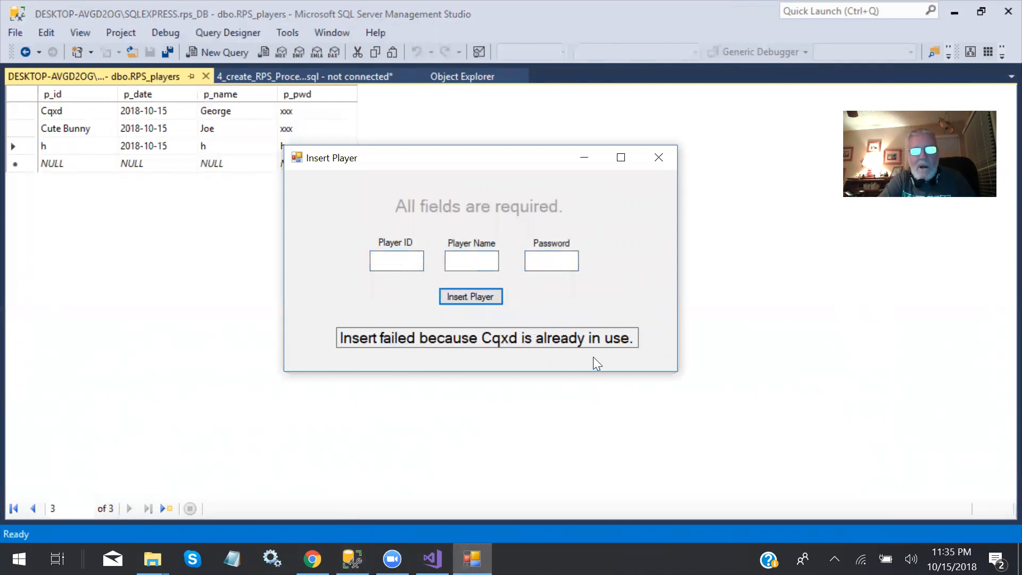
{"action": "mouse_move", "coordinate": [622, 345]}
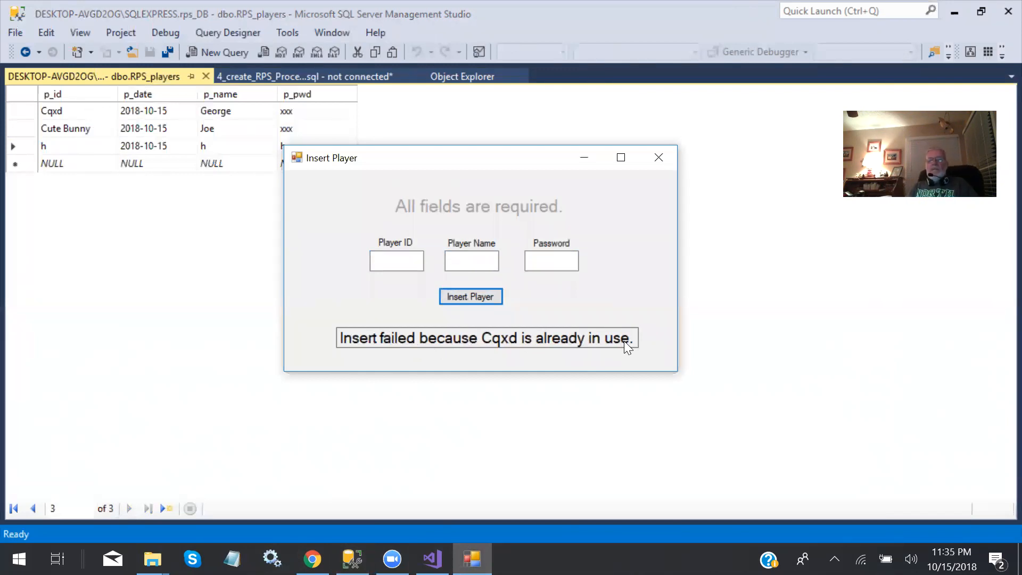
{"action": "mouse_move", "coordinate": [842, 224]}
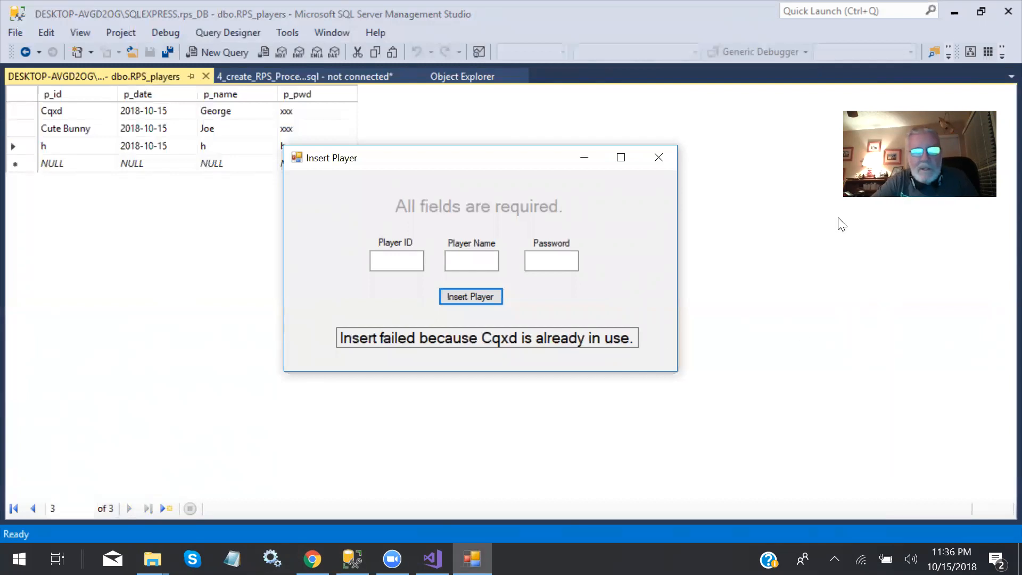
- Close the running Insert Player app window
{"action": "left_click", "coordinate": [658, 158]}
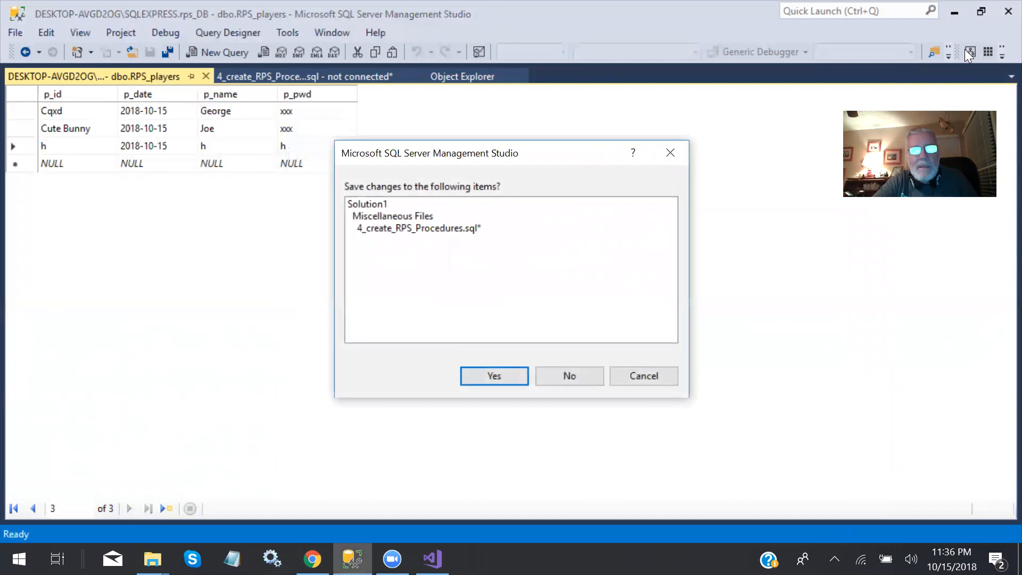
{"action": "mouse_move", "coordinate": [652, 379]}
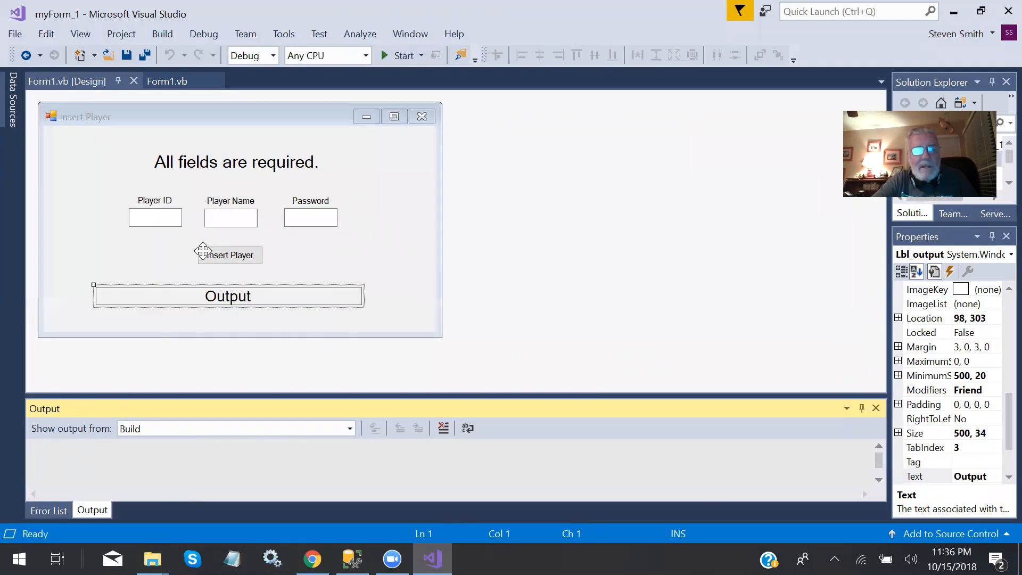
{"action": "mouse_move", "coordinate": [884, 246]}
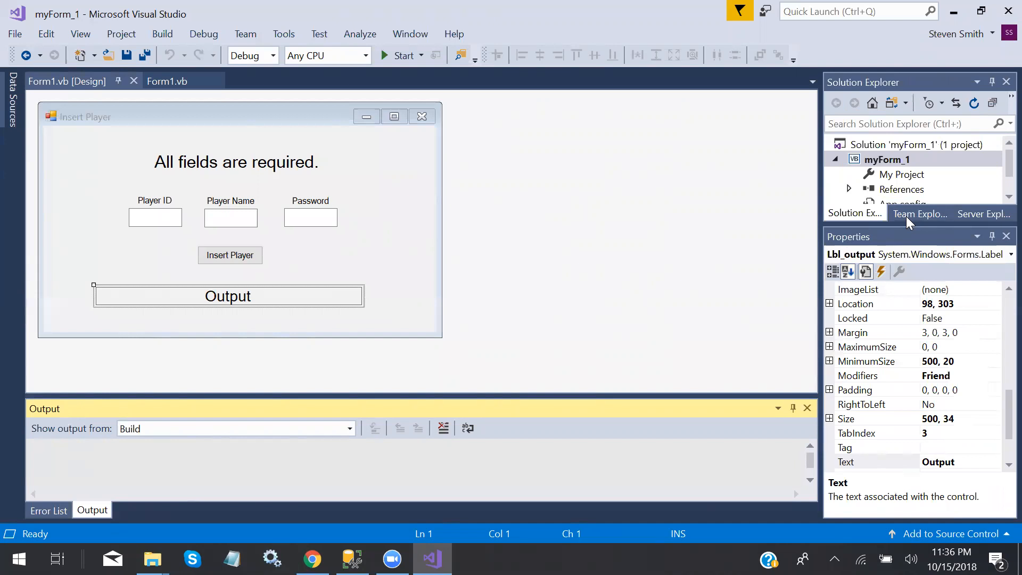
{"action": "mouse_move", "coordinate": [275, 190]}
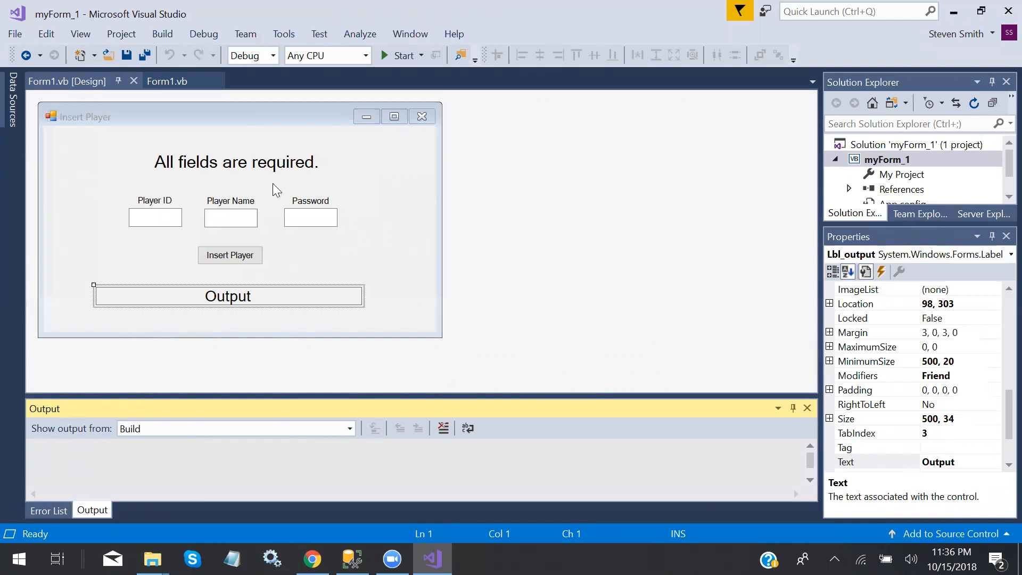
{"action": "left_click", "coordinate": [155, 218]}
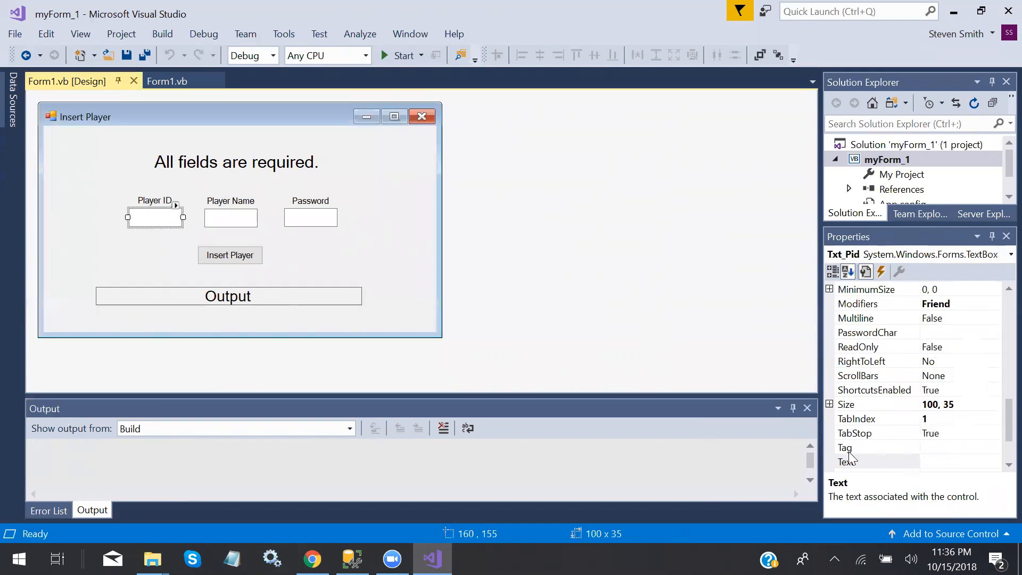
{"action": "left_click", "coordinate": [846, 462]}
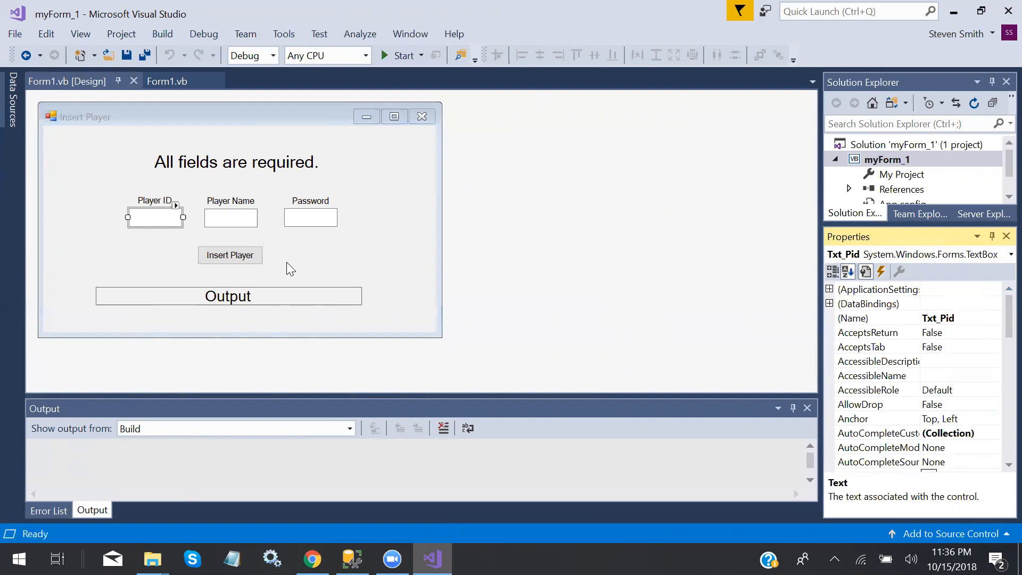
{"action": "mouse_move", "coordinate": [852, 310]}
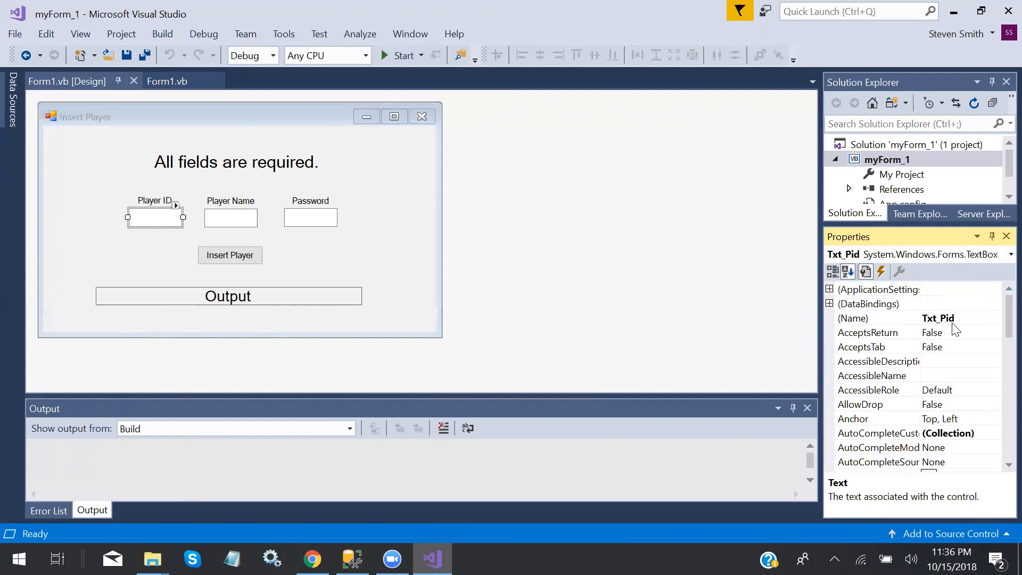
{"action": "mouse_move", "coordinate": [960, 331]}
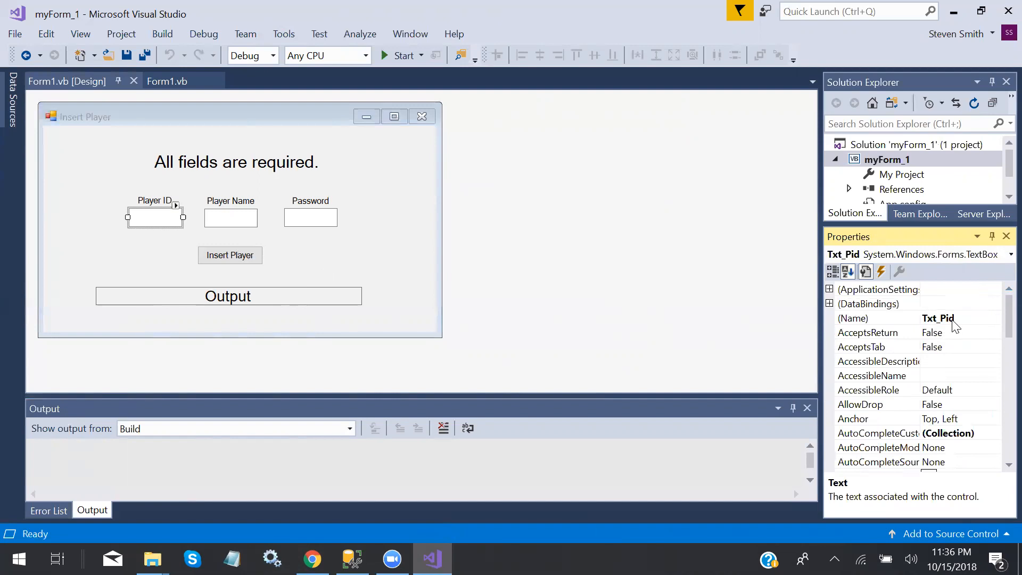
{"action": "mouse_move", "coordinate": [236, 218]}
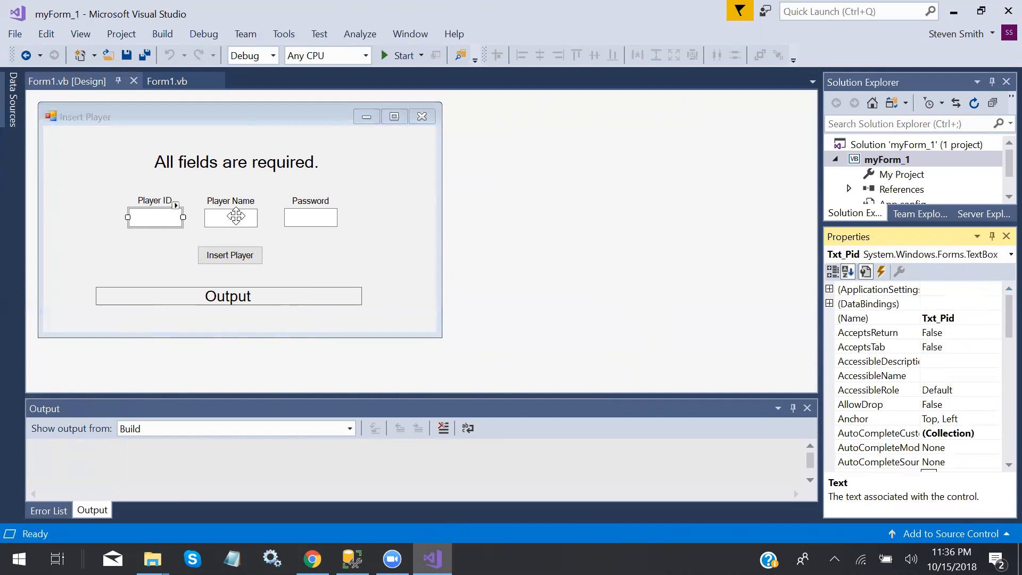
{"action": "left_click", "coordinate": [230, 218]}
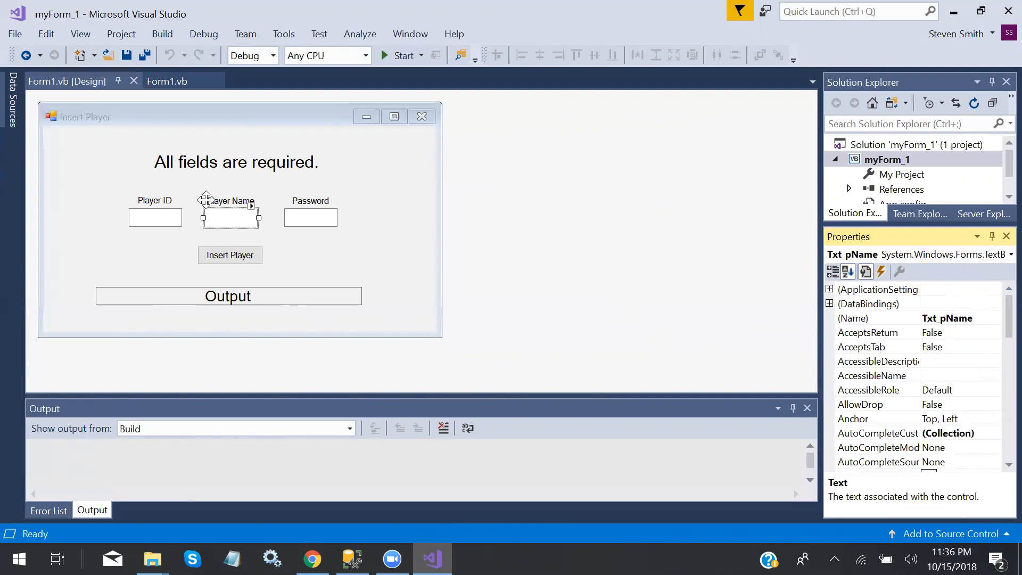
{"action": "mouse_move", "coordinate": [956, 332]}
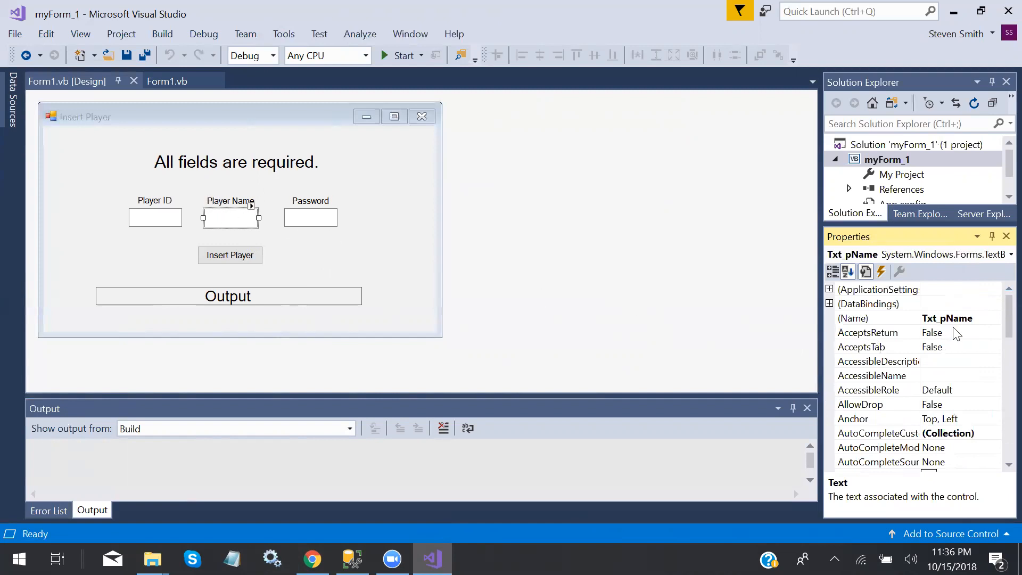
{"action": "mouse_move", "coordinate": [969, 332]}
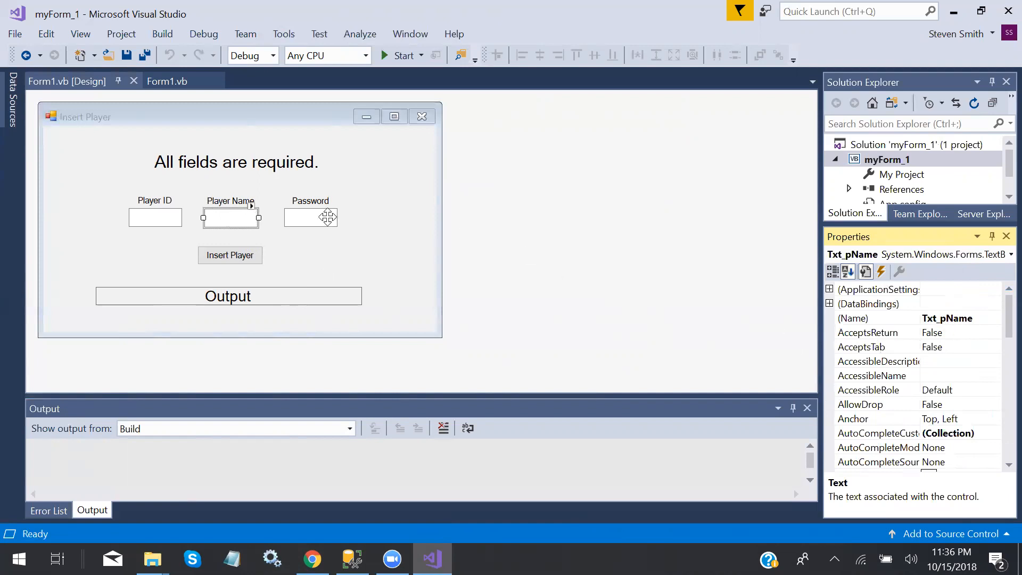
{"action": "left_click", "coordinate": [311, 217]}
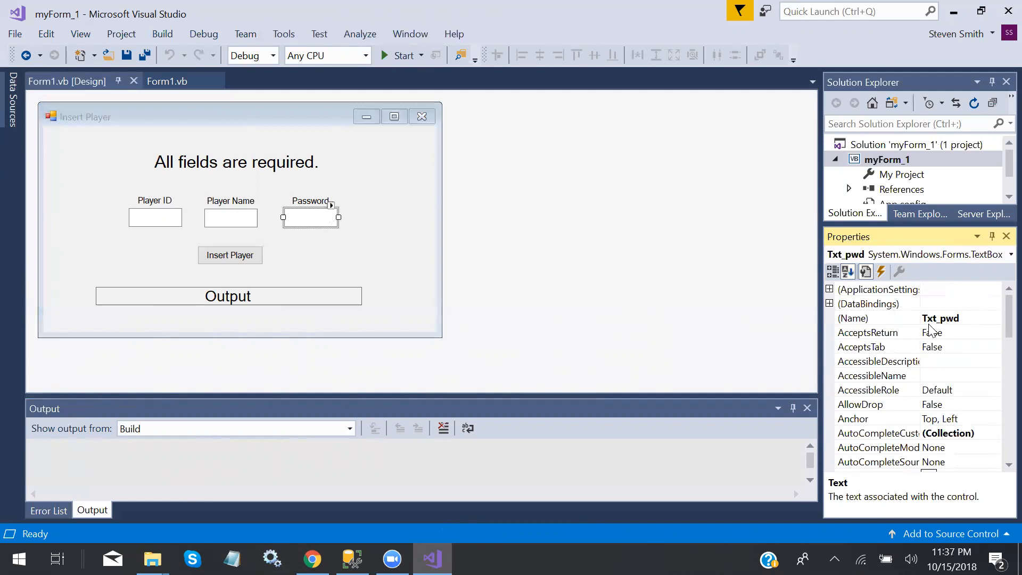
{"action": "mouse_move", "coordinate": [935, 332]}
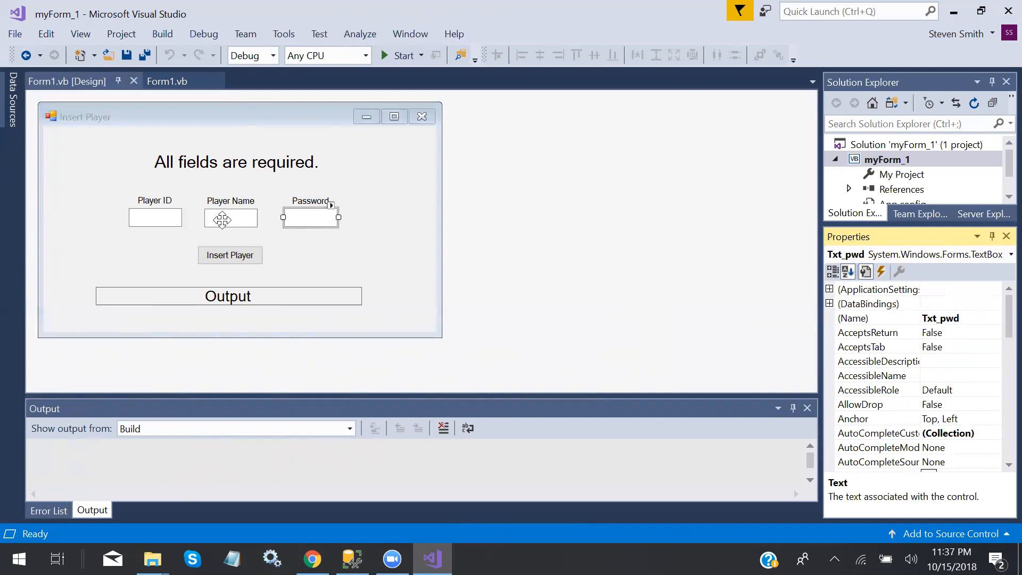
{"action": "mouse_move", "coordinate": [173, 198]}
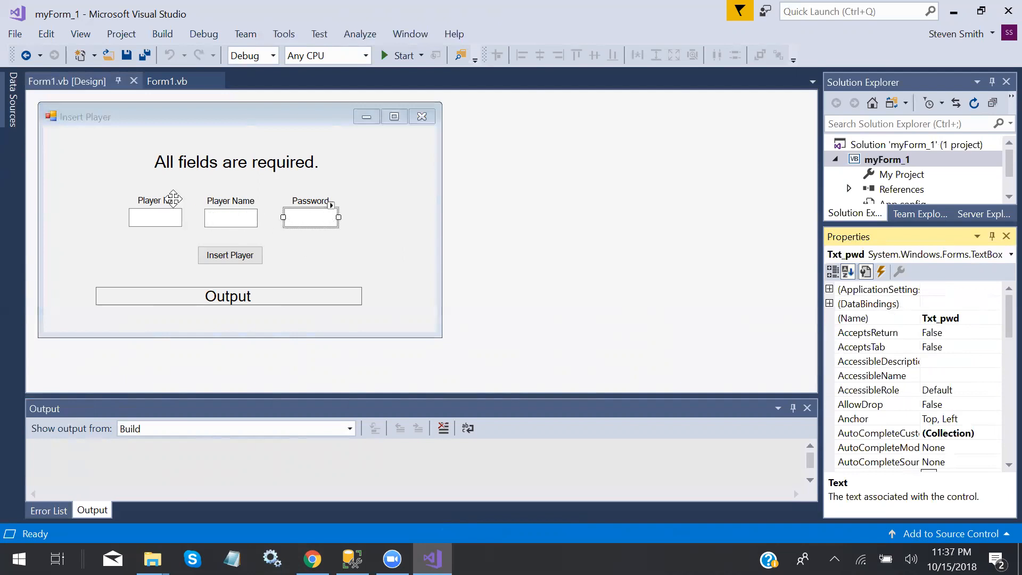
{"action": "left_click", "coordinate": [154, 200]}
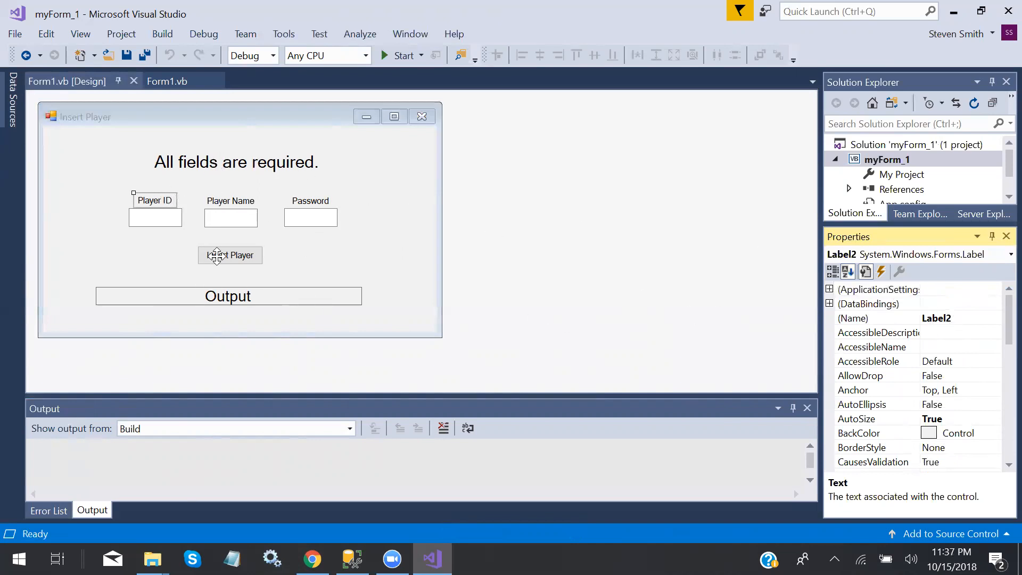
{"action": "left_click", "coordinate": [230, 256]}
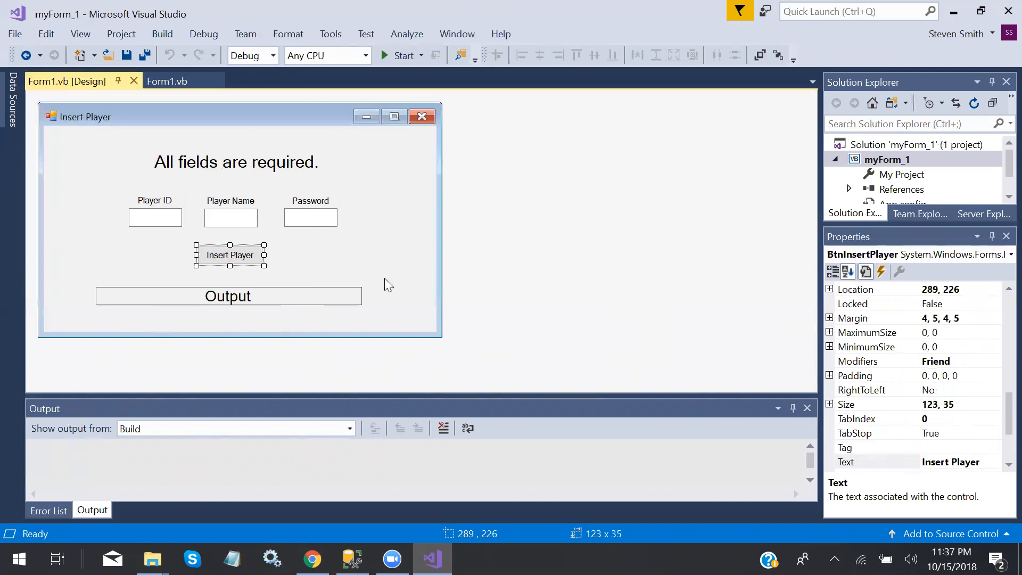
{"action": "mouse_move", "coordinate": [535, 310]}
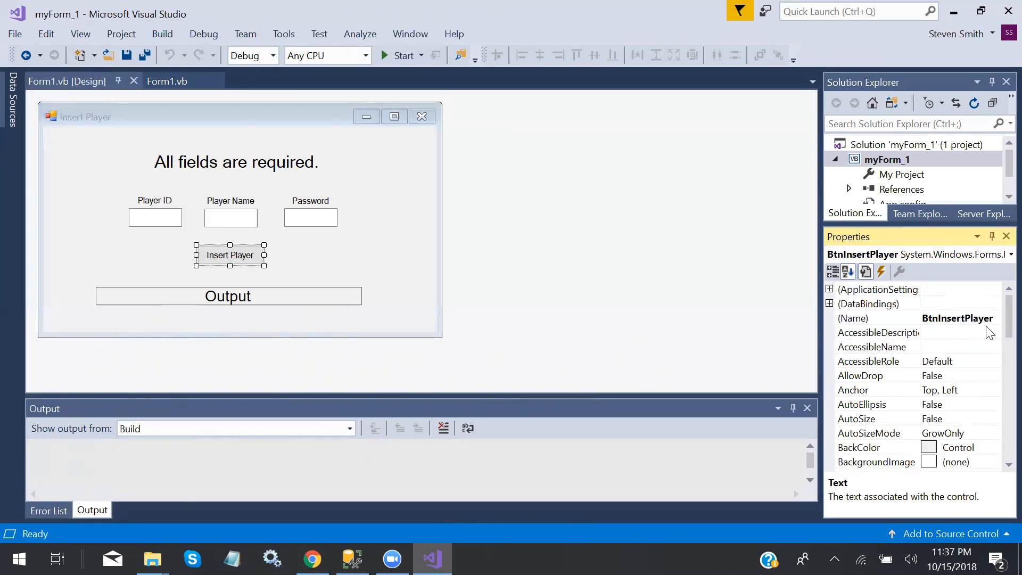
{"action": "mouse_move", "coordinate": [984, 328]}
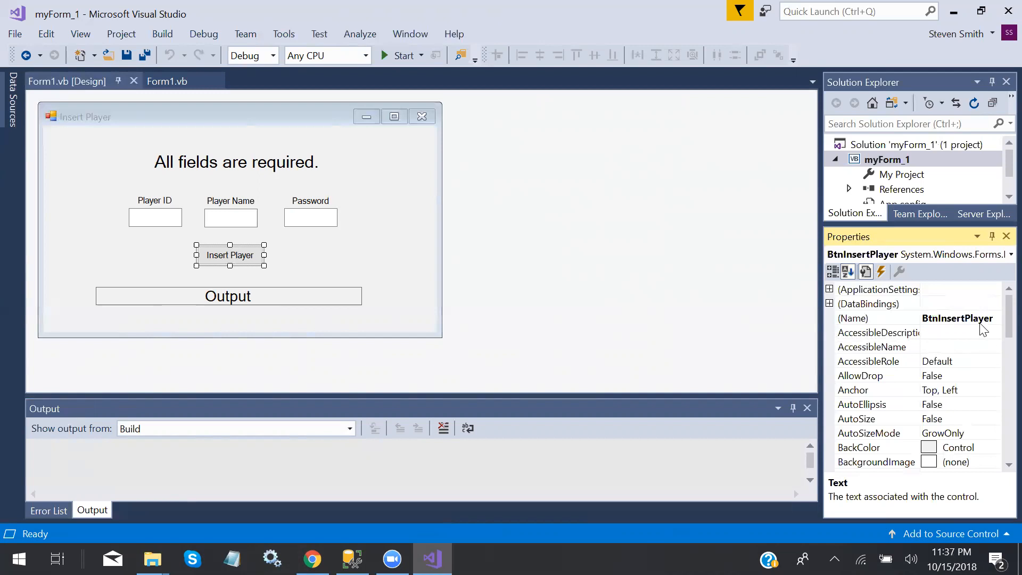
{"action": "mouse_move", "coordinate": [293, 296]}
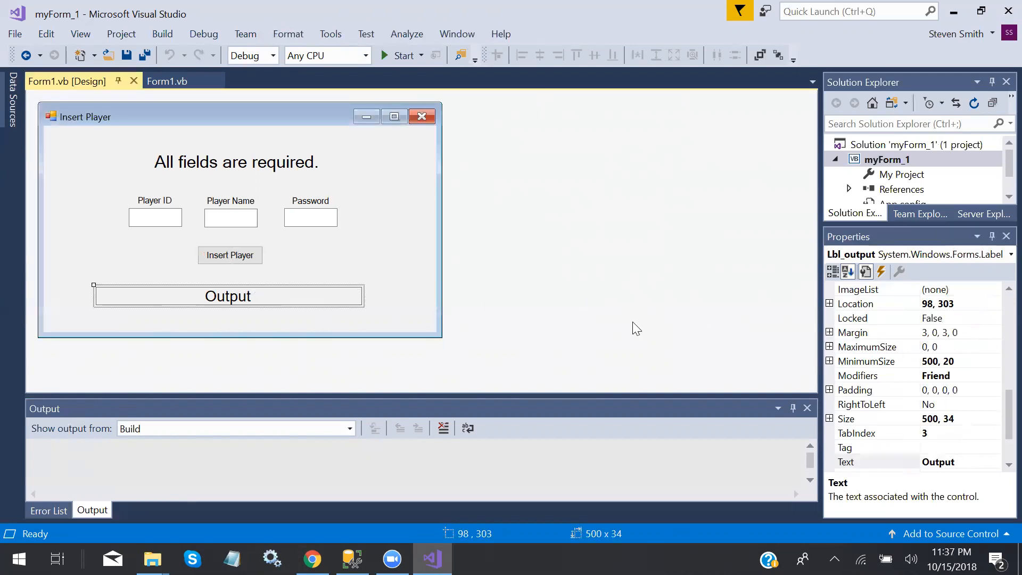
{"action": "left_click", "coordinate": [832, 272]}
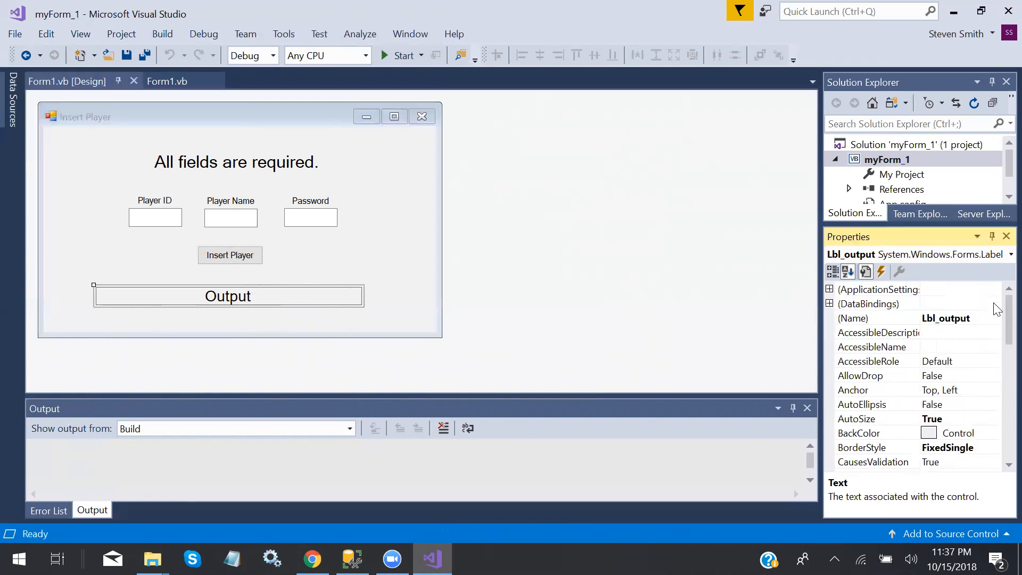
{"action": "mouse_move", "coordinate": [967, 333]}
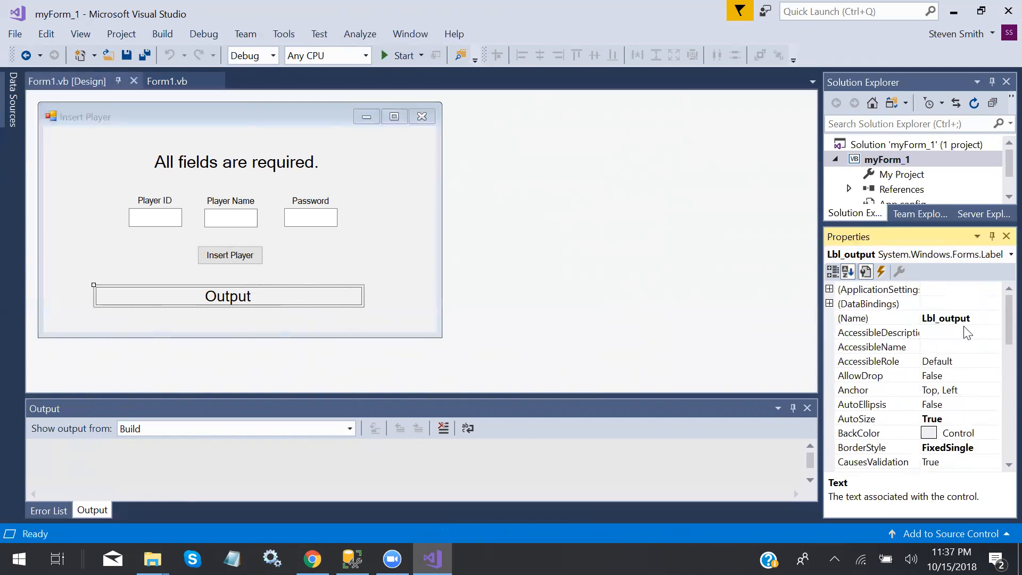
{"action": "mouse_move", "coordinate": [152, 329]}
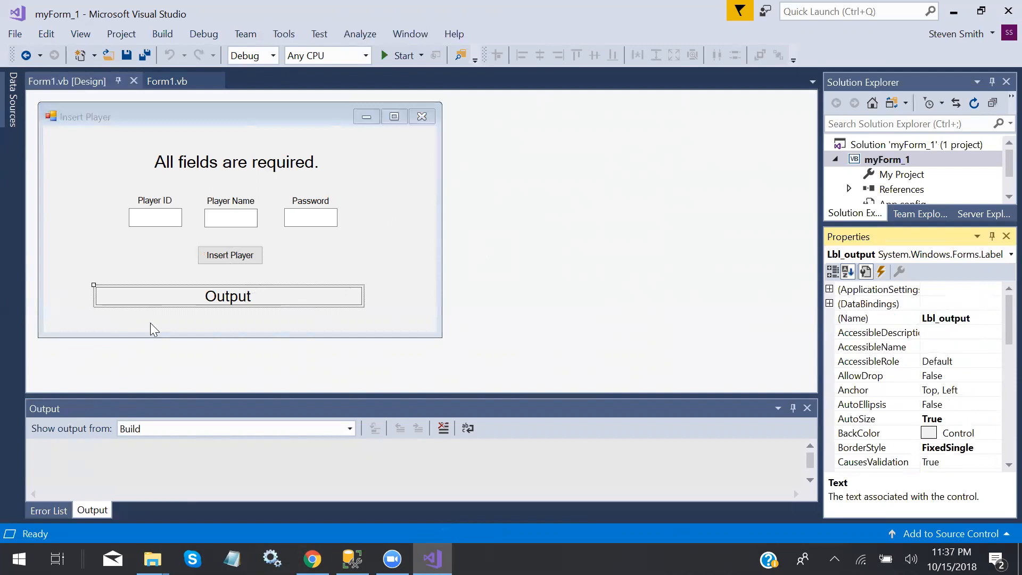
{"action": "mouse_move", "coordinate": [343, 190]}
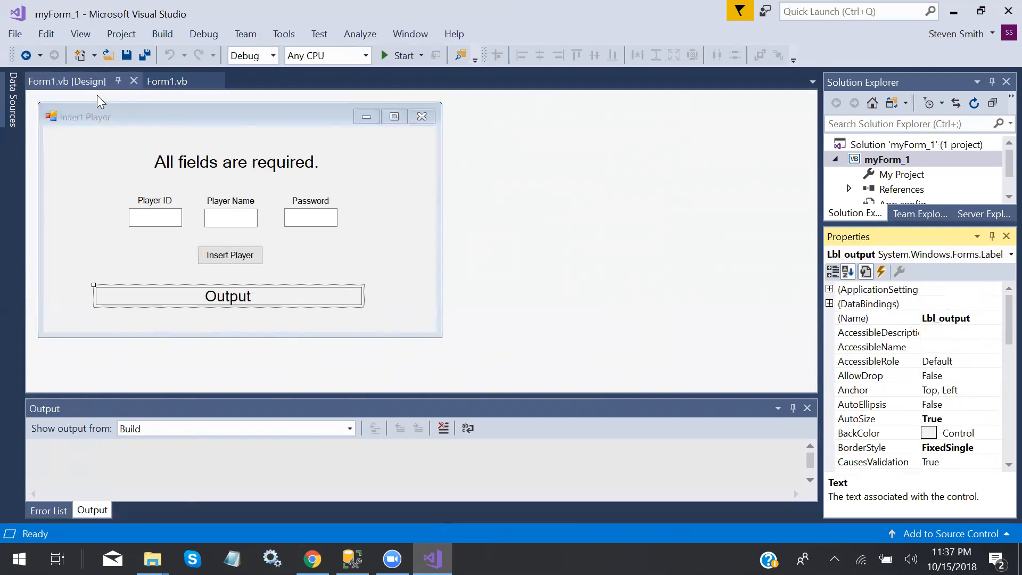
{"action": "mouse_move", "coordinate": [66, 83]}
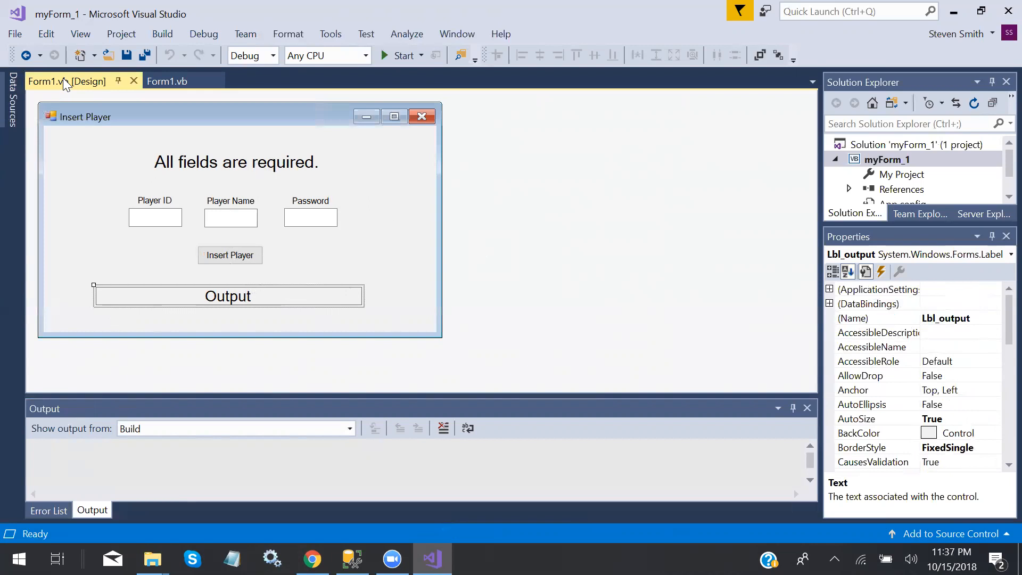
- In Form1.vb code, highlight the Imports System.Data.SqlClient line and the BtnInsertPlayer_Click declaration
{"action": "left_click", "coordinate": [168, 81]}
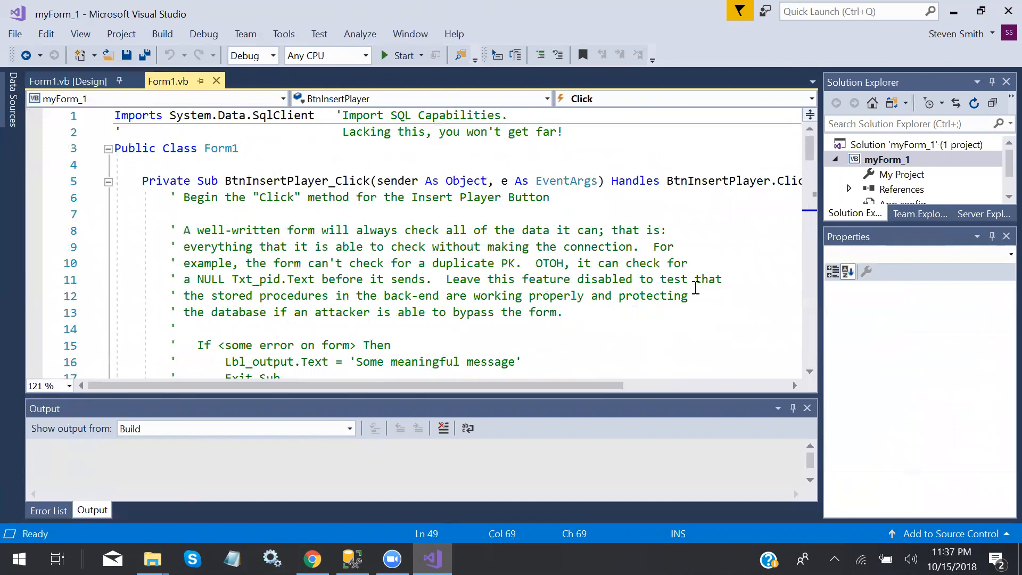
{"action": "mouse_move", "coordinate": [259, 139]}
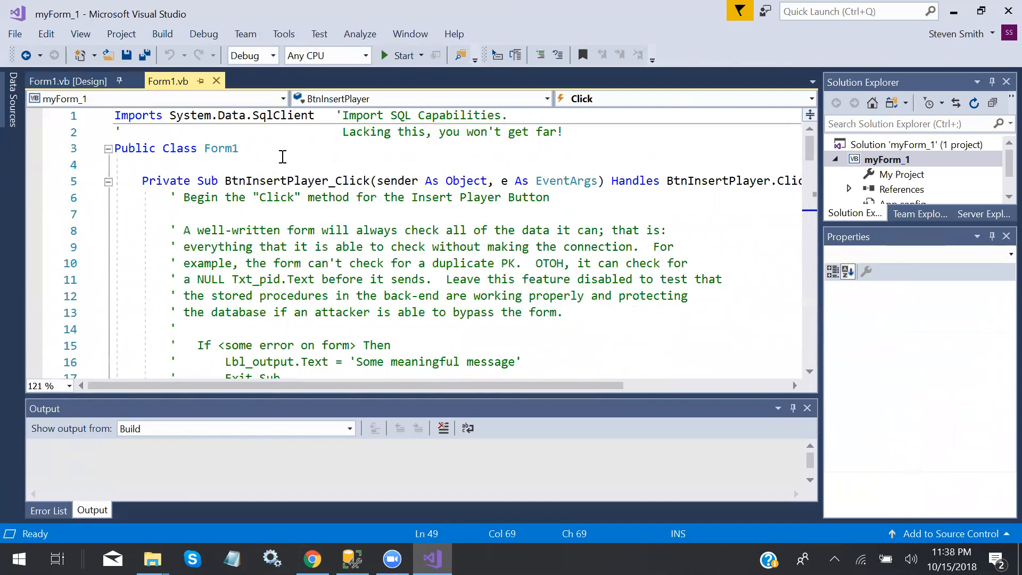
{"action": "scroll", "scroll_direction": "down", "scroll_amount": 3}
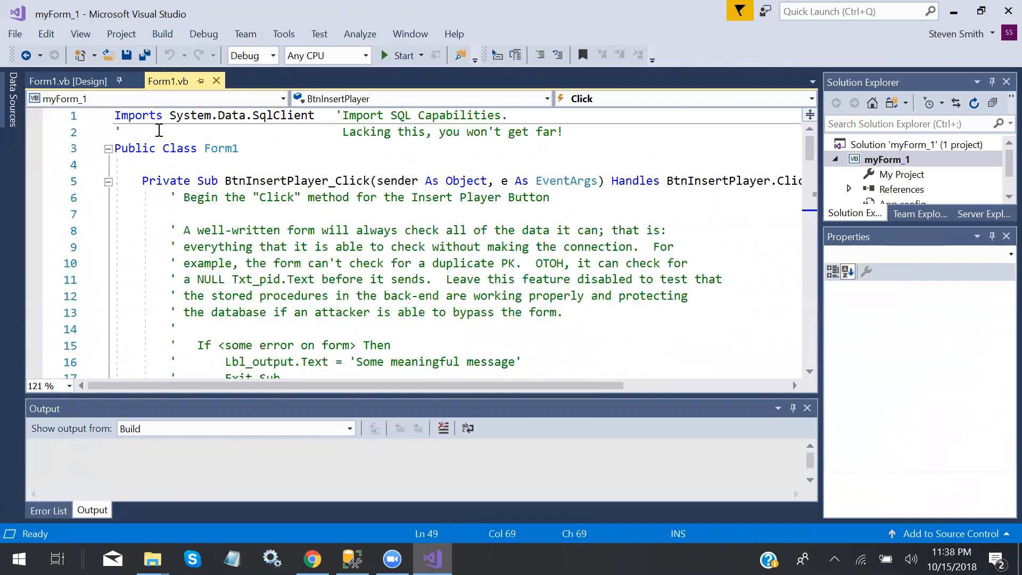
{"action": "left_click", "coordinate": [229, 115]}
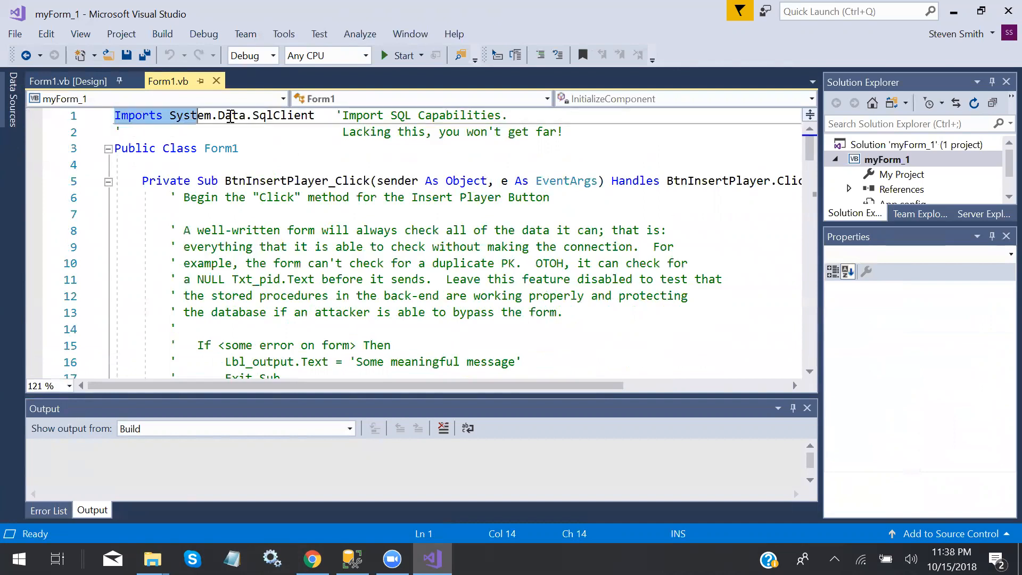
{"action": "left_click", "coordinate": [324, 115]}
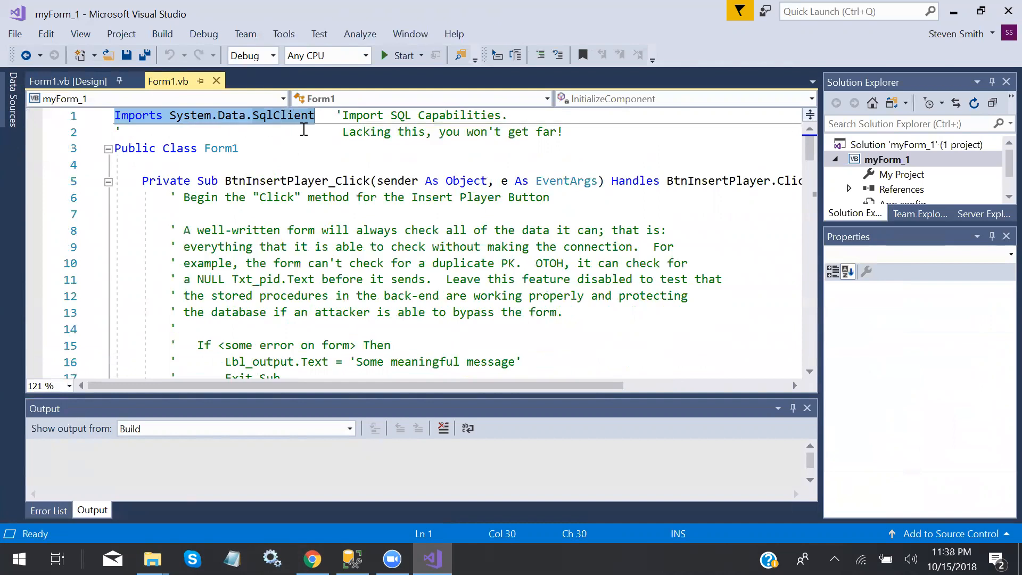
{"action": "left_click", "coordinate": [564, 132]}
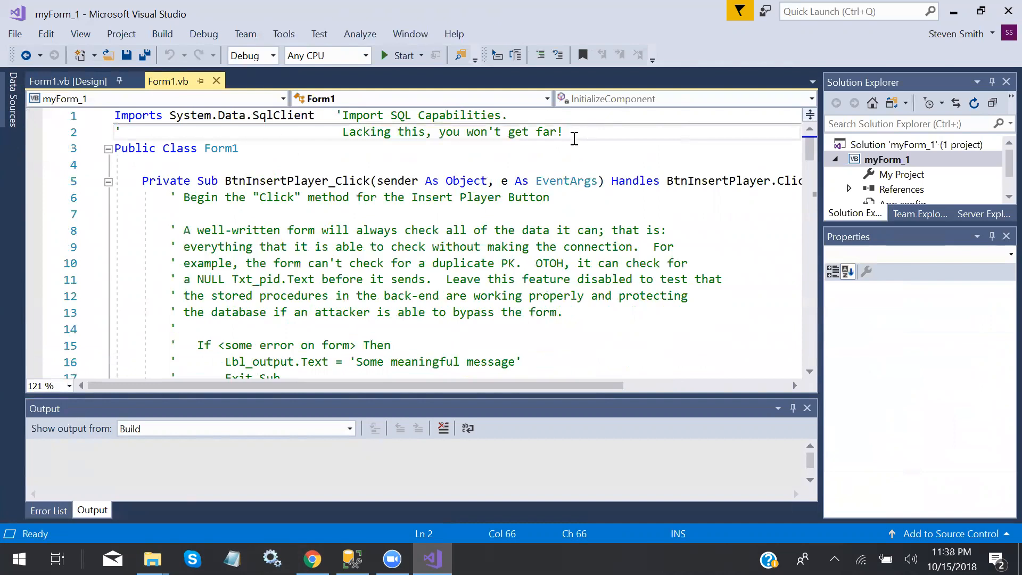
{"action": "left_click", "coordinate": [319, 116]}
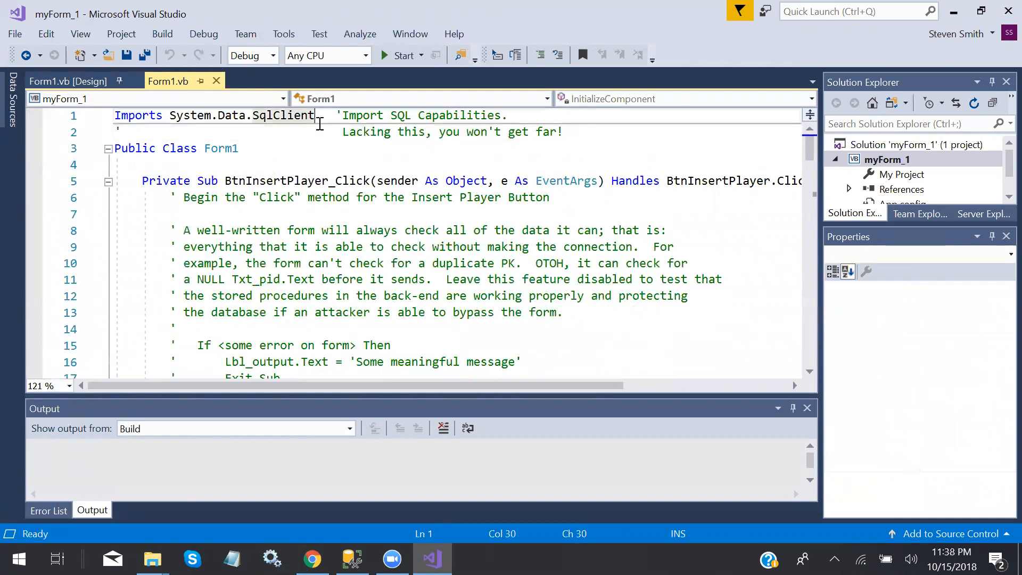
{"action": "left_click", "coordinate": [564, 132]}
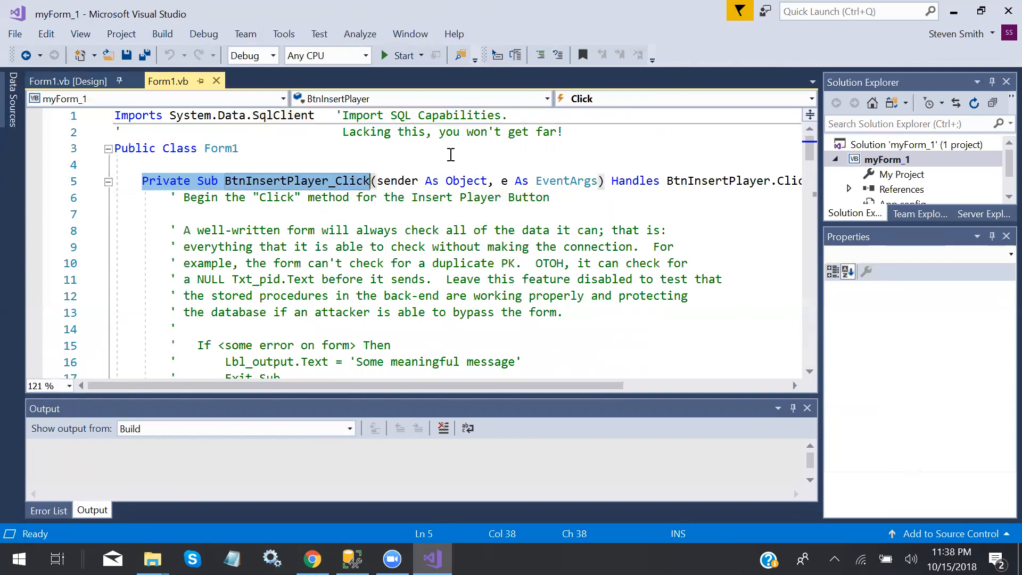
{"action": "mouse_move", "coordinate": [325, 183]}
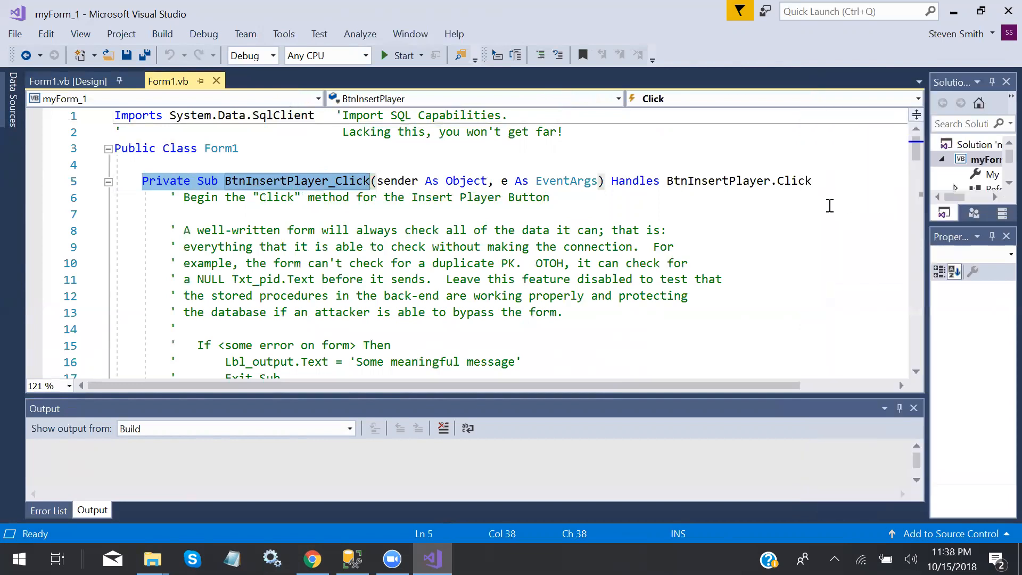
{"action": "mouse_move", "coordinate": [526, 204]}
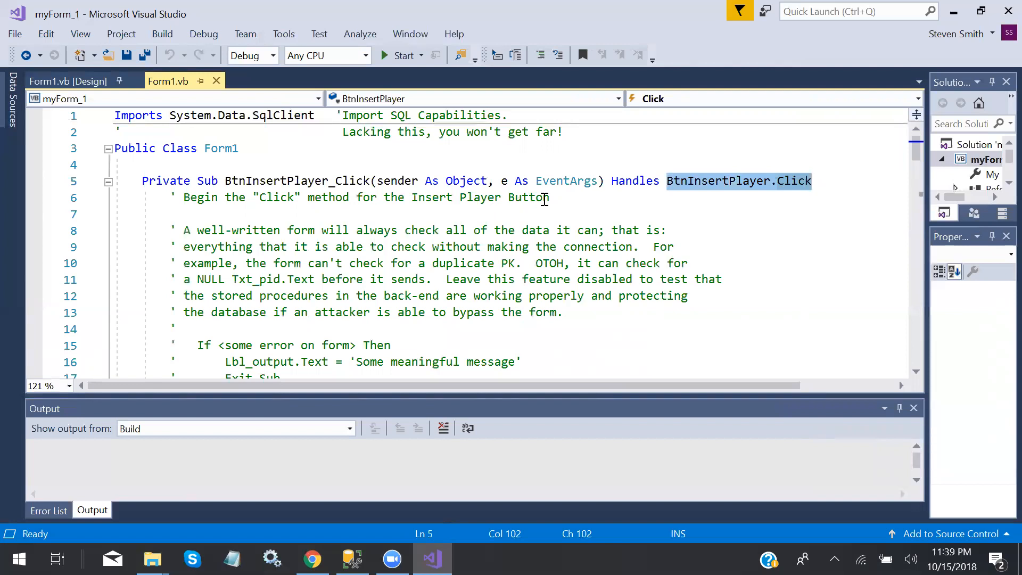
{"action": "left_click", "coordinate": [283, 230]}
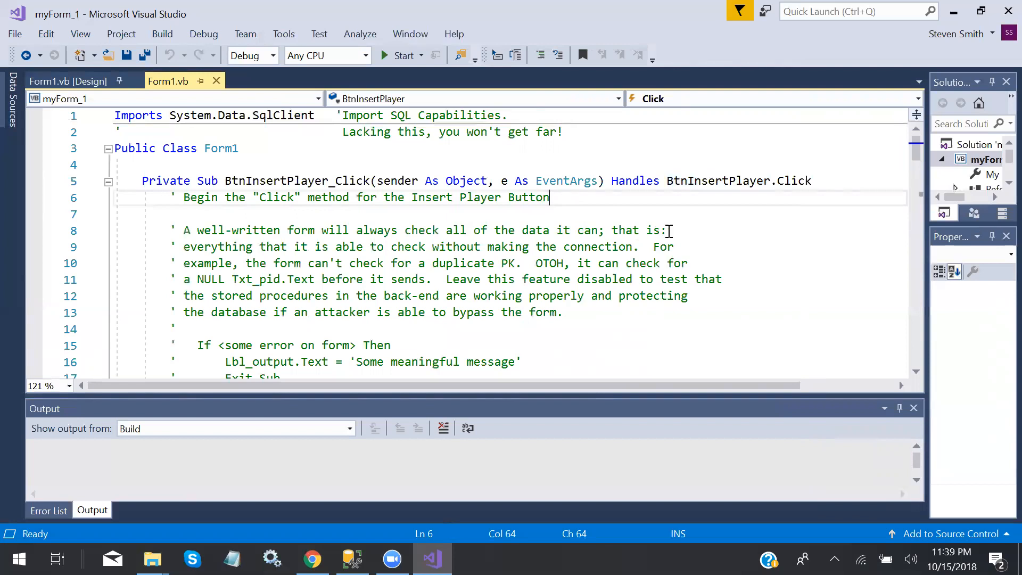
{"action": "scroll", "scroll_direction": "down", "scroll_amount": 3}
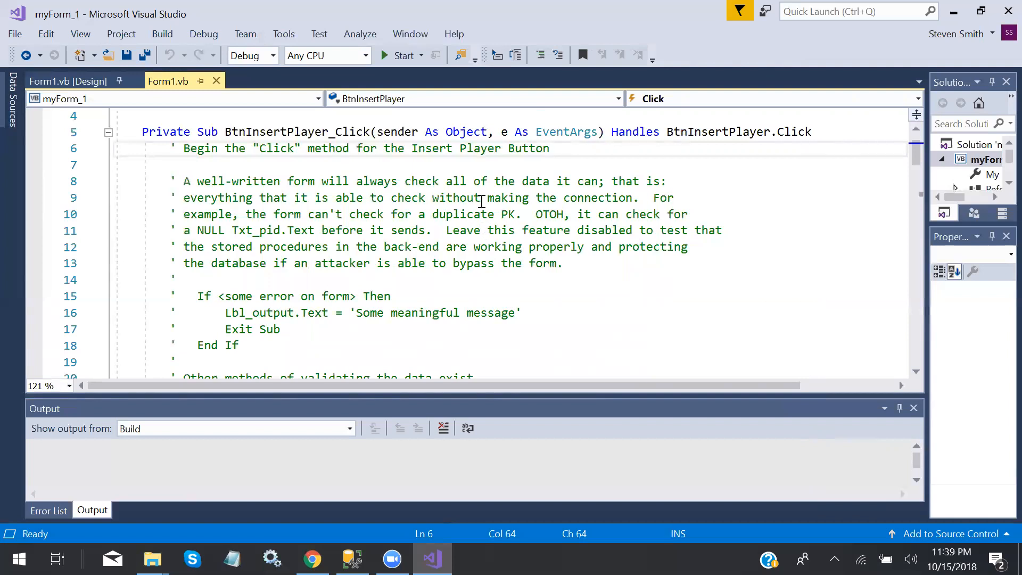
{"action": "mouse_move", "coordinate": [653, 246]}
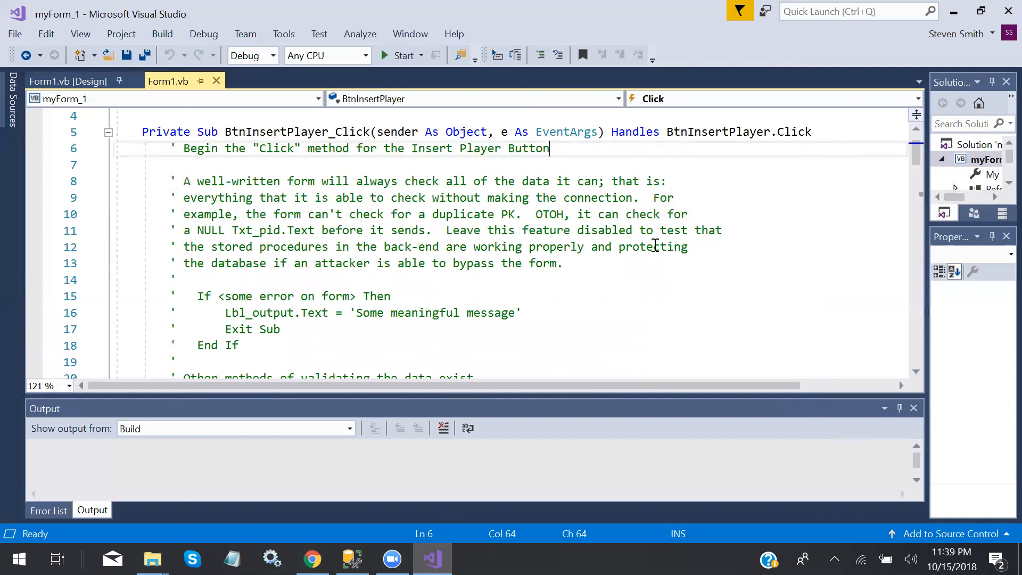
{"action": "mouse_move", "coordinate": [578, 267]}
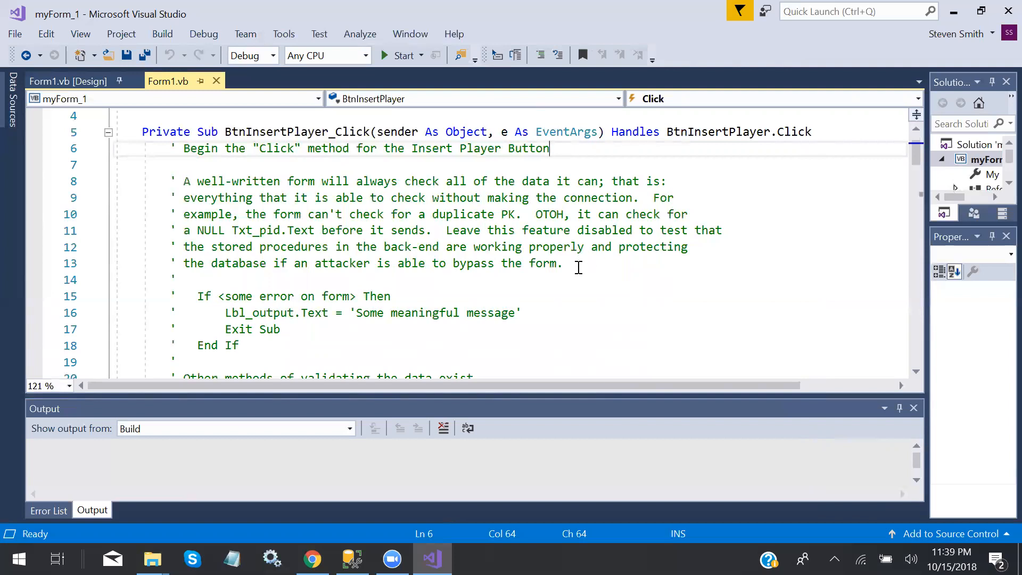
{"action": "left_click", "coordinate": [396, 296]}
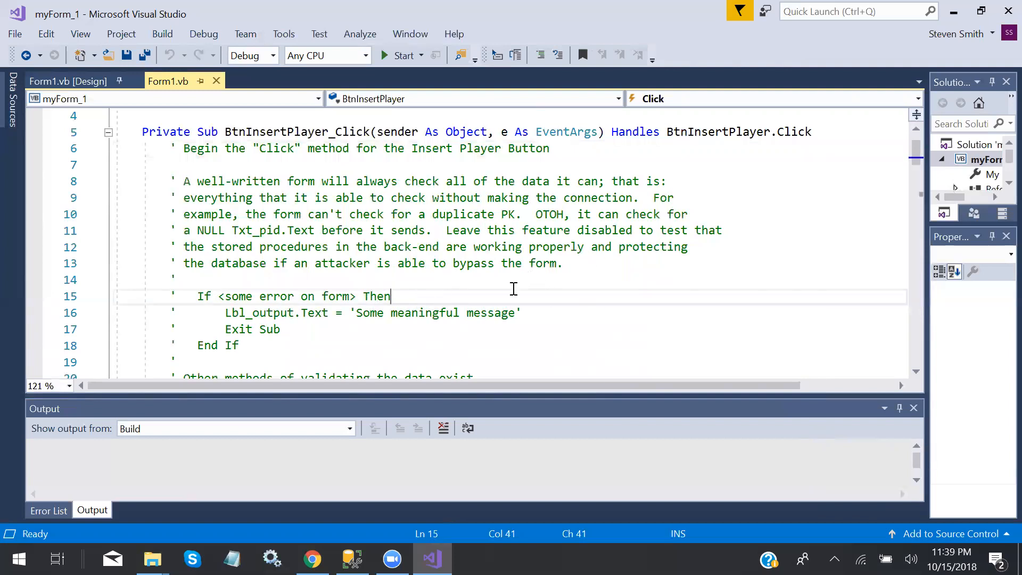
{"action": "scroll", "scroll_direction": "down", "scroll_amount": 3}
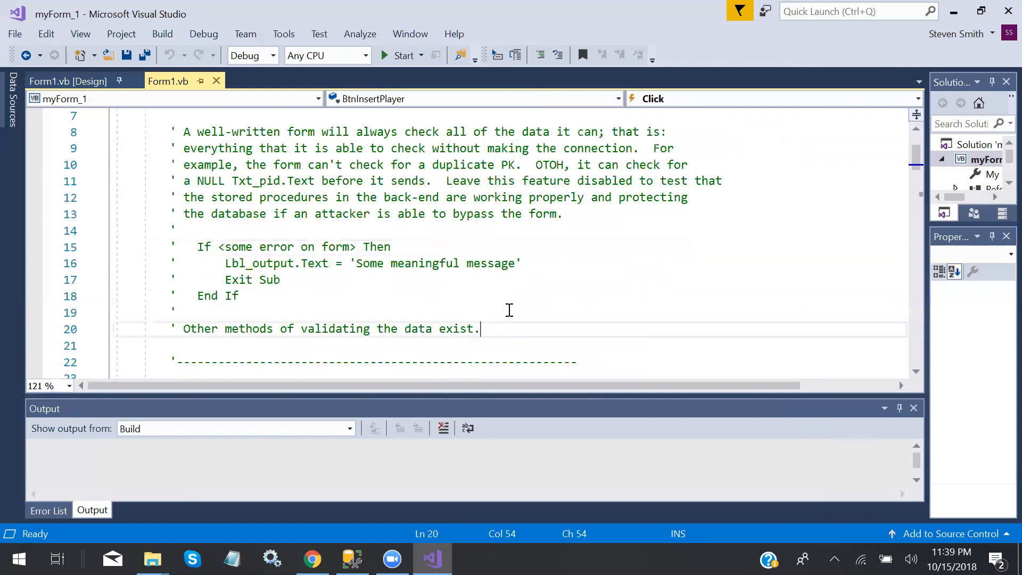
{"action": "scroll", "scroll_direction": "down", "scroll_amount": 3}
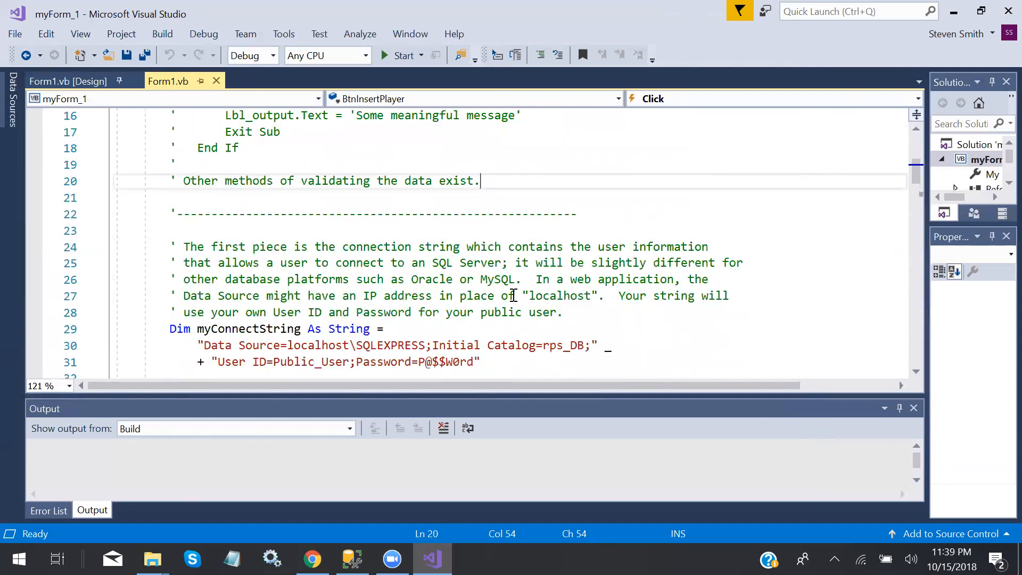
{"action": "mouse_move", "coordinate": [356, 277]}
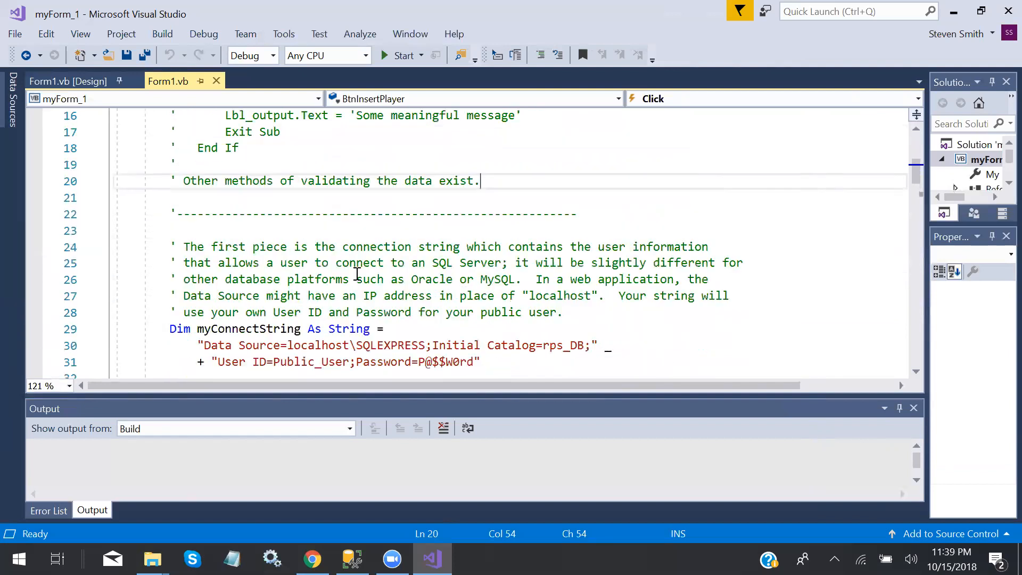
{"action": "mouse_move", "coordinate": [739, 319]}
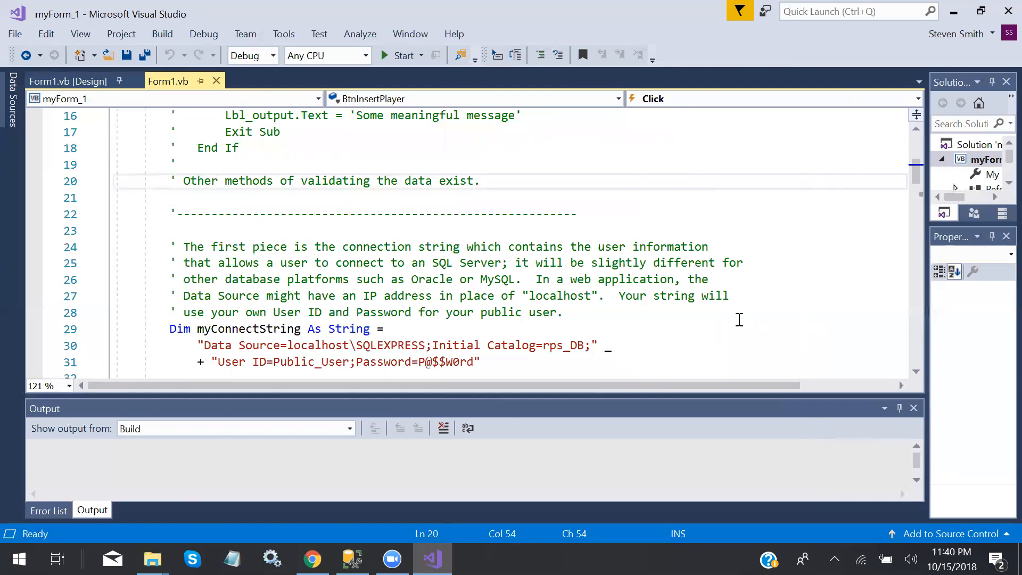
{"action": "left_click", "coordinate": [479, 181]}
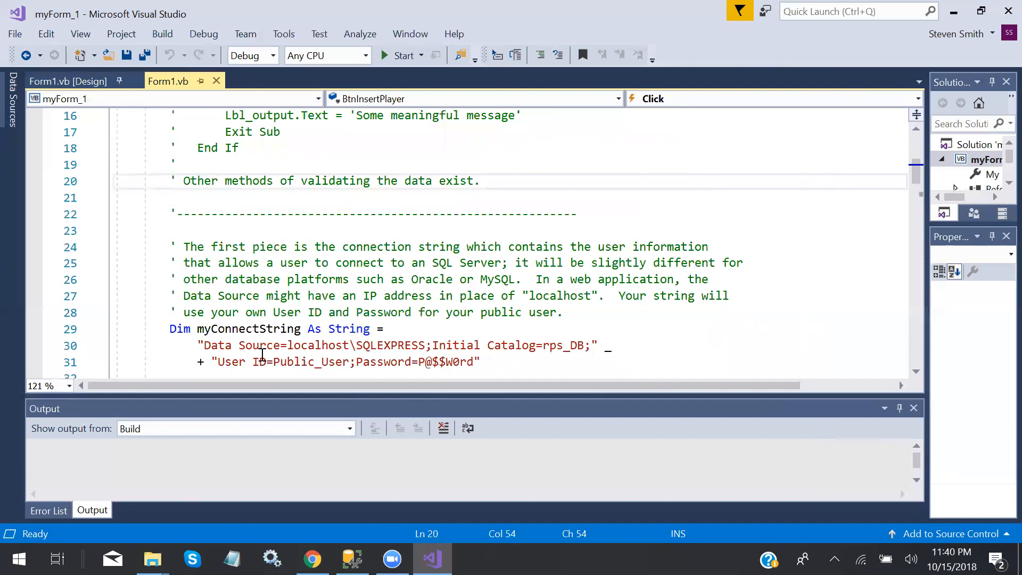
{"action": "left_click", "coordinate": [191, 345]}
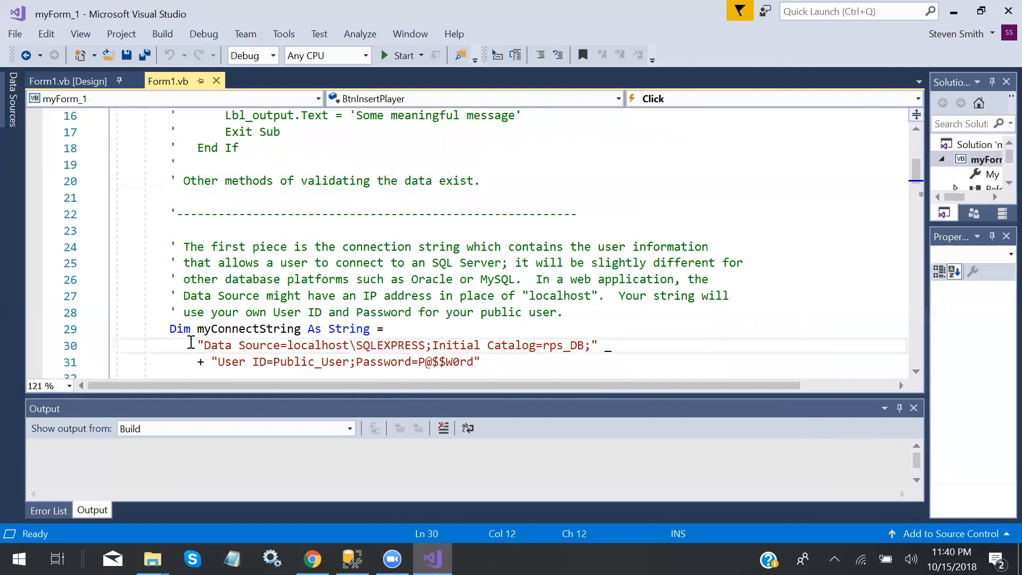
{"action": "left_click_drag", "start_coordinate": [203, 345], "coordinate": [479, 362]}
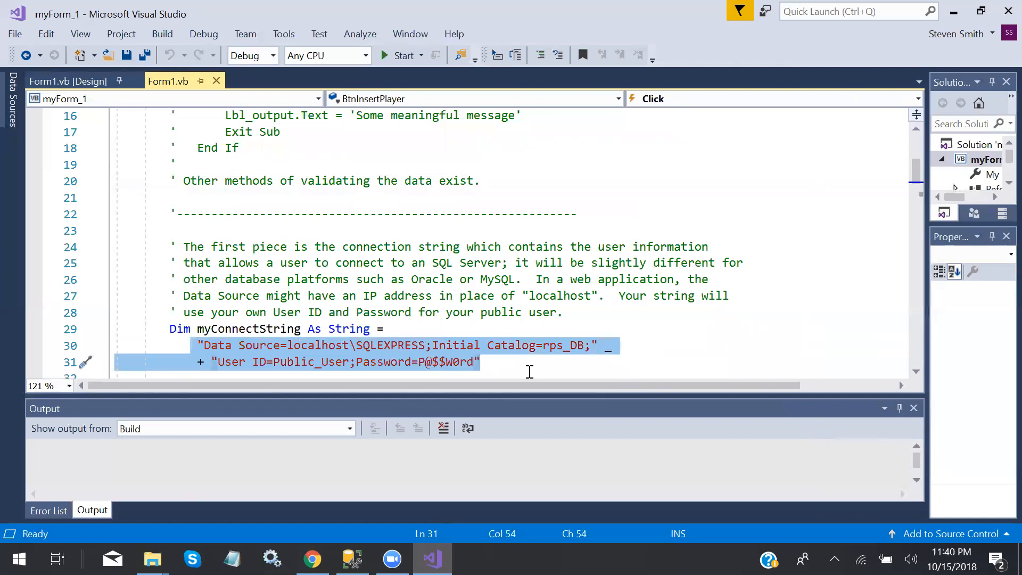
{"action": "left_click", "coordinate": [490, 362]}
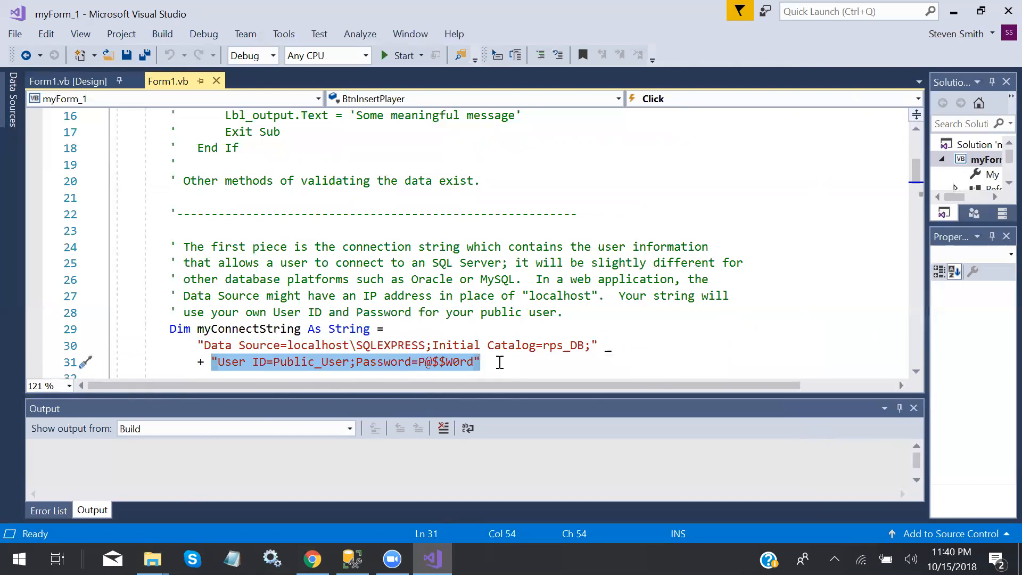
{"action": "left_click", "coordinate": [496, 362]}
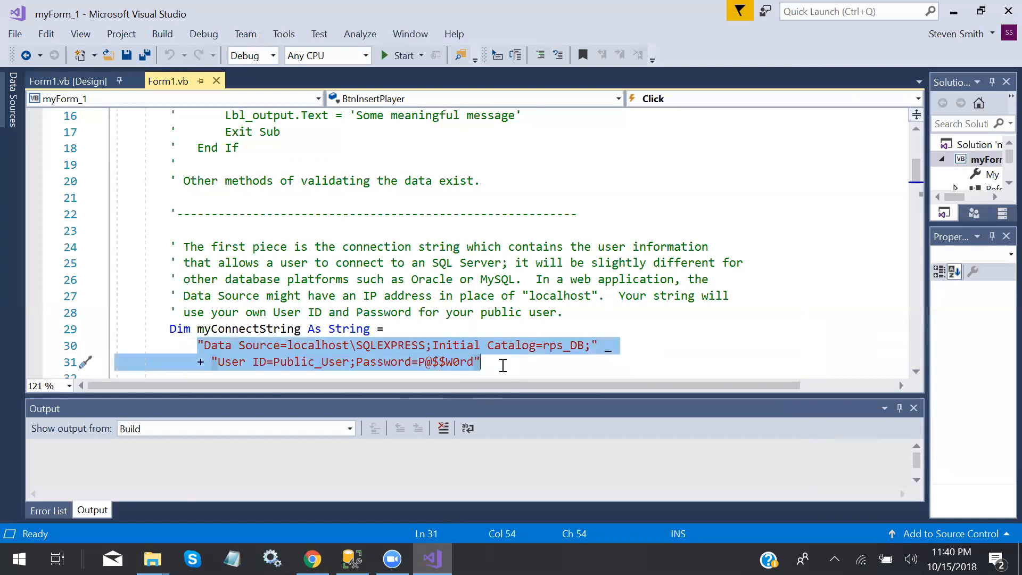
{"action": "left_click", "coordinate": [622, 345]}
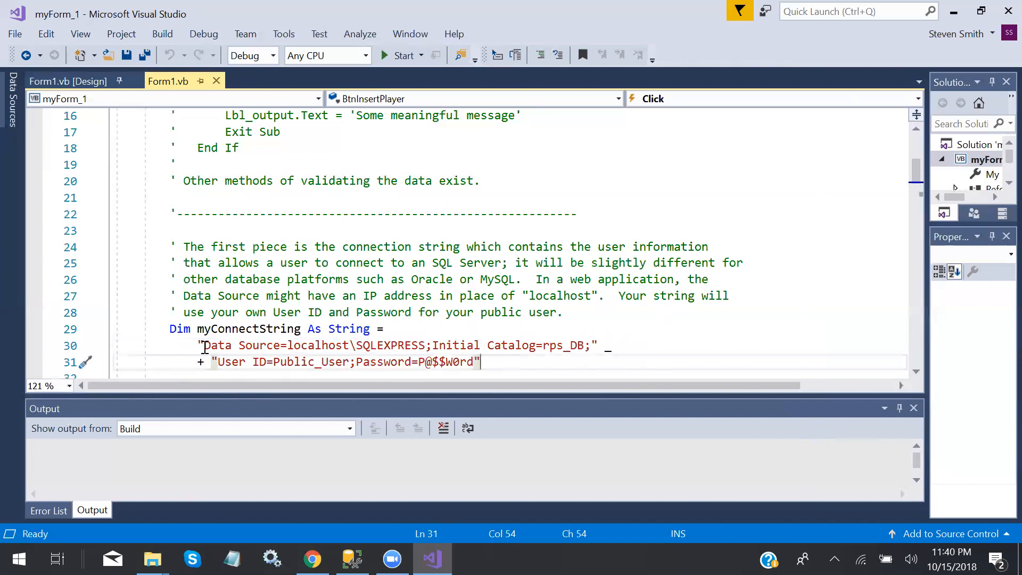
- Review the connection string and edit its Initial Catalog to read rps_DB
{"action": "left_click_drag", "start_coordinate": [203, 345], "coordinate": [482, 362]}
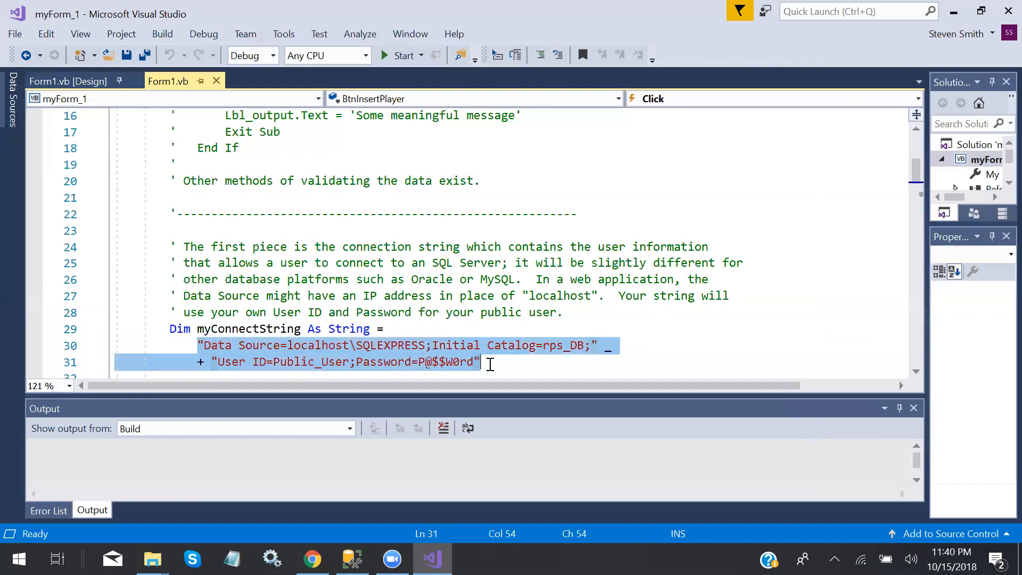
{"action": "left_click", "coordinate": [208, 345]}
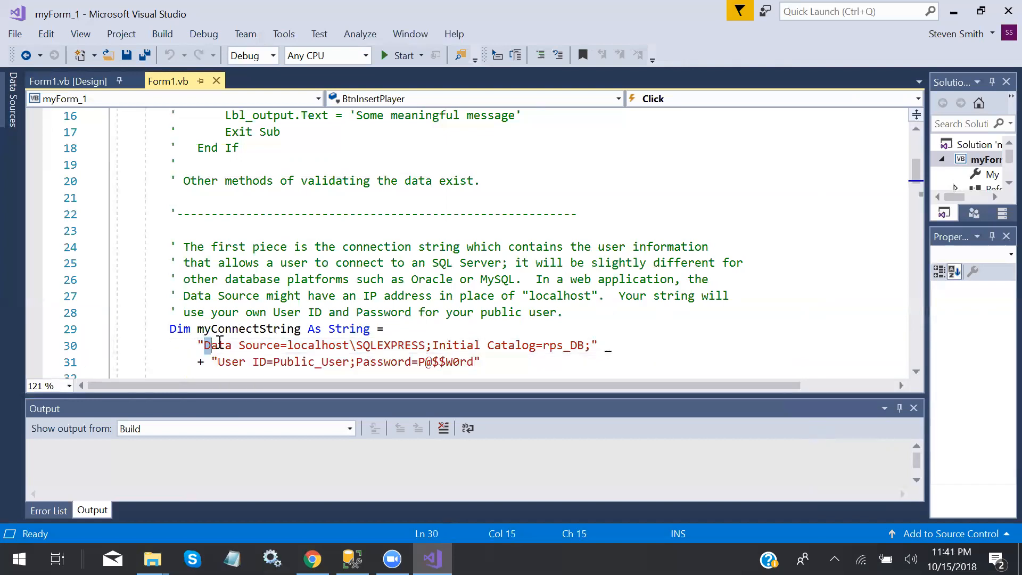
{"action": "left_click_drag", "start_coordinate": [204, 345], "coordinate": [421, 346]}
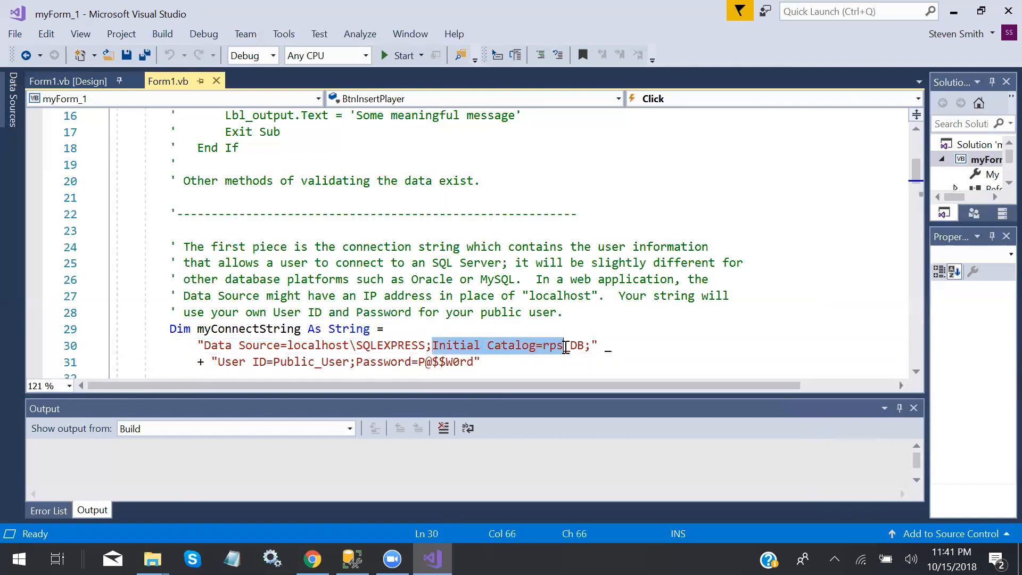
{"action": "type", "text": "_DB"}
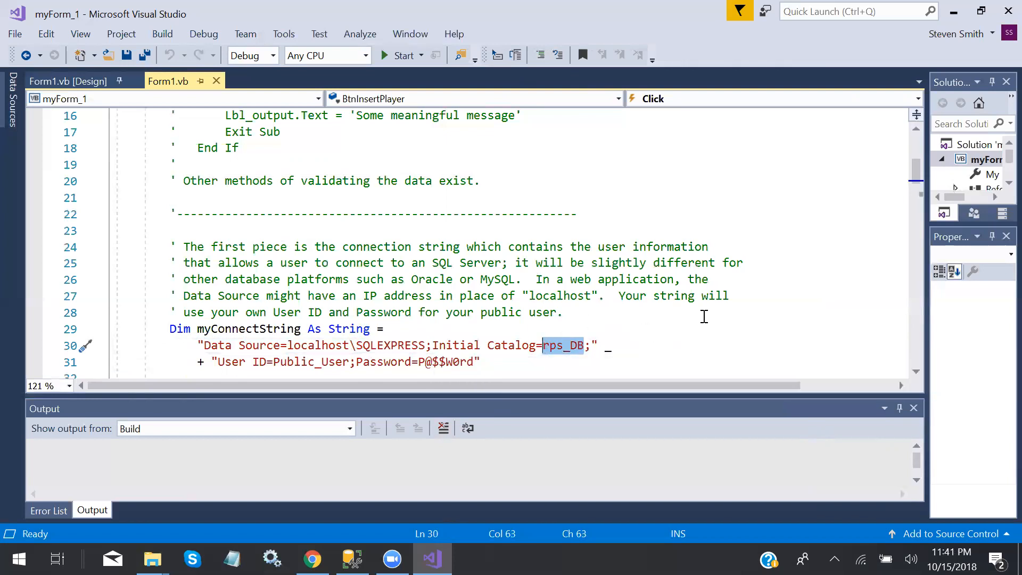
{"action": "mouse_move", "coordinate": [733, 323]}
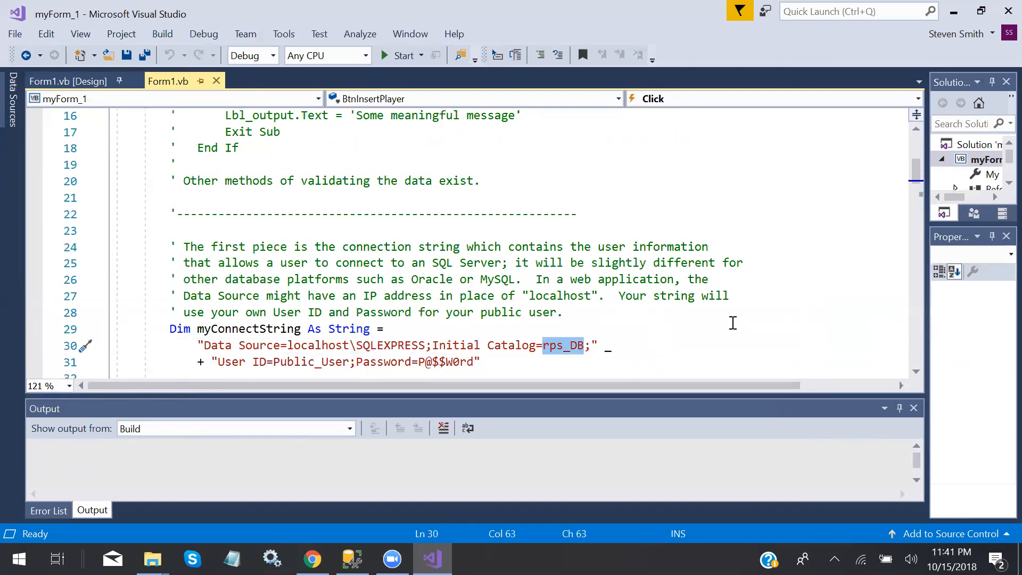
{"action": "mouse_move", "coordinate": [278, 362]}
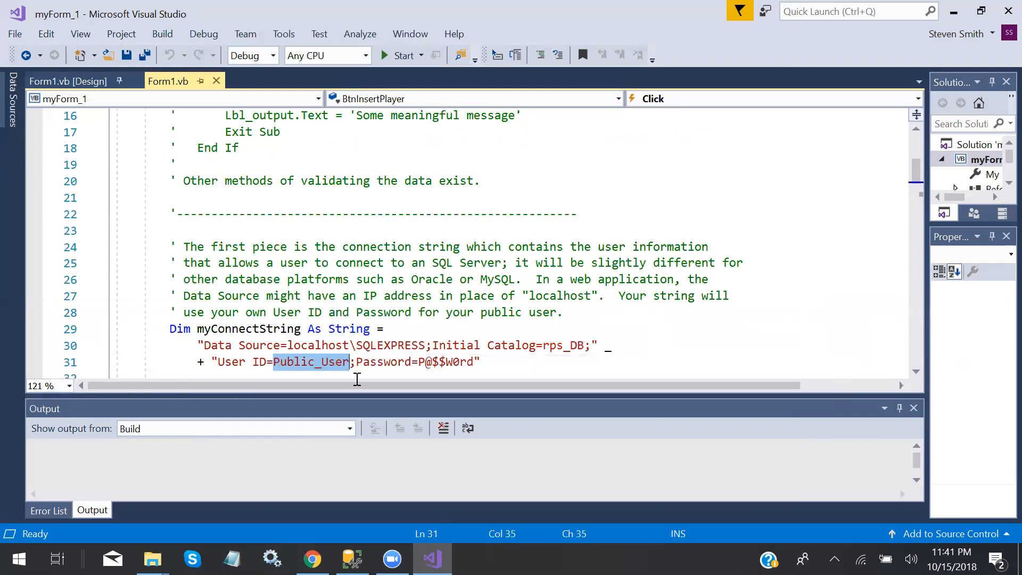
{"action": "mouse_move", "coordinate": [416, 411]}
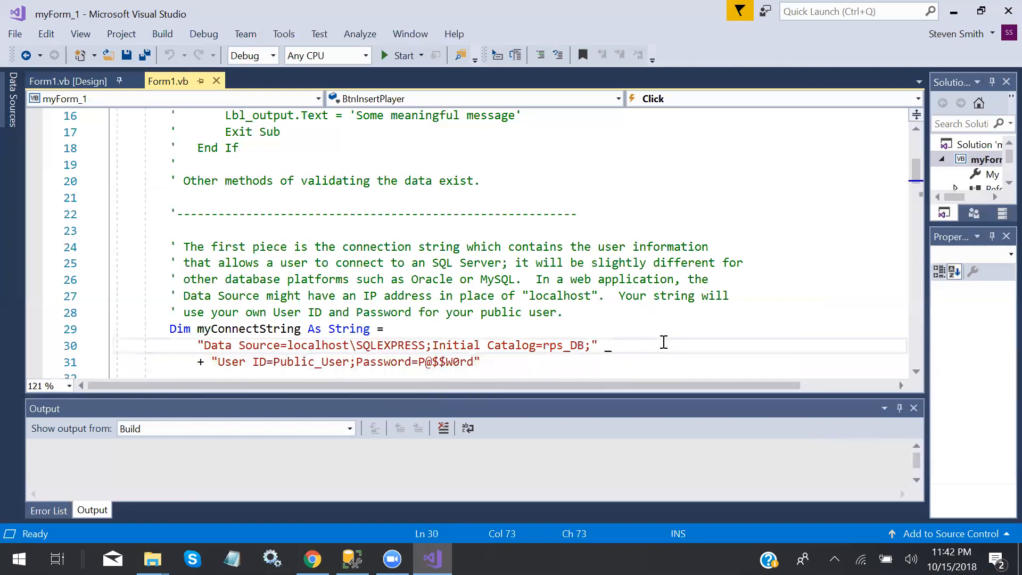
{"action": "scroll", "scroll_direction": "down", "scroll_amount": 3}
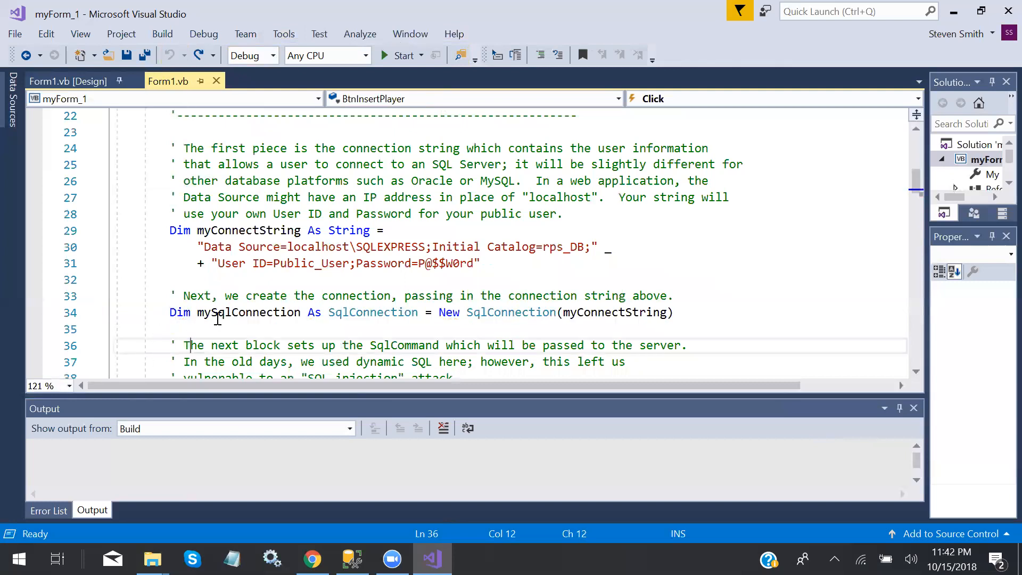
{"action": "mouse_move", "coordinate": [345, 322]}
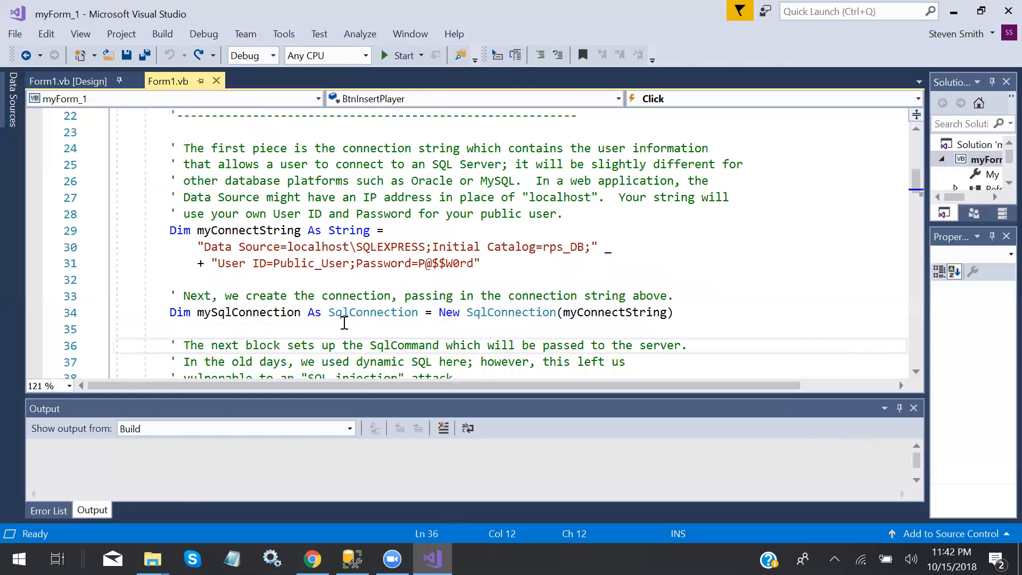
{"action": "mouse_move", "coordinate": [381, 312]}
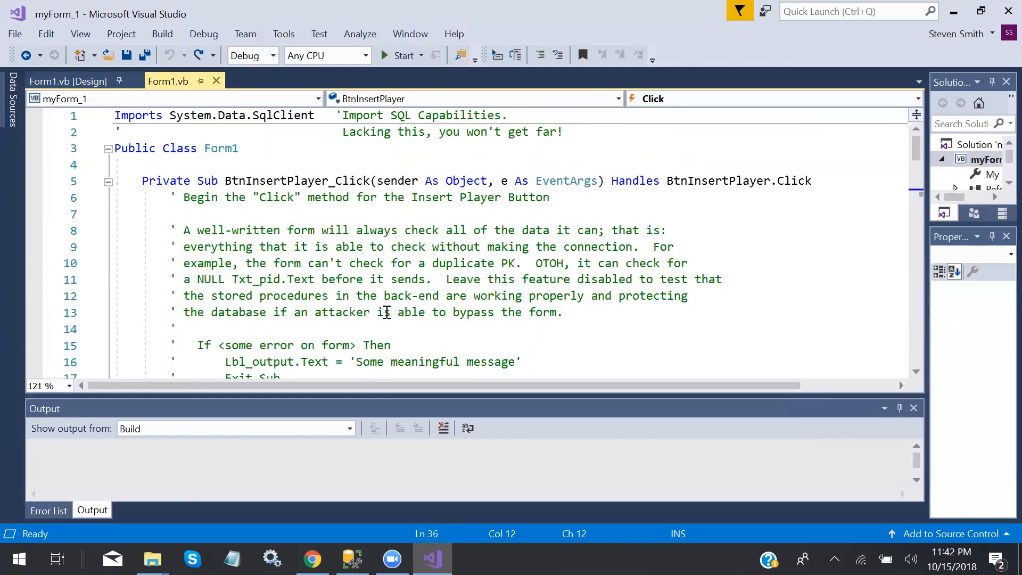
{"action": "mouse_move", "coordinate": [219, 115]}
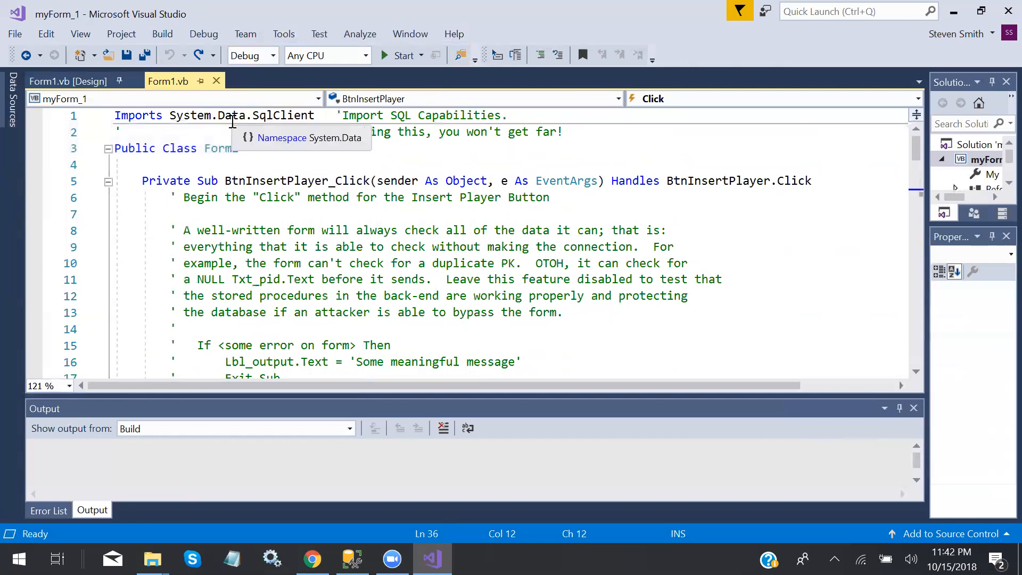
{"action": "scroll", "scroll_direction": "down", "scroll_amount": 3}
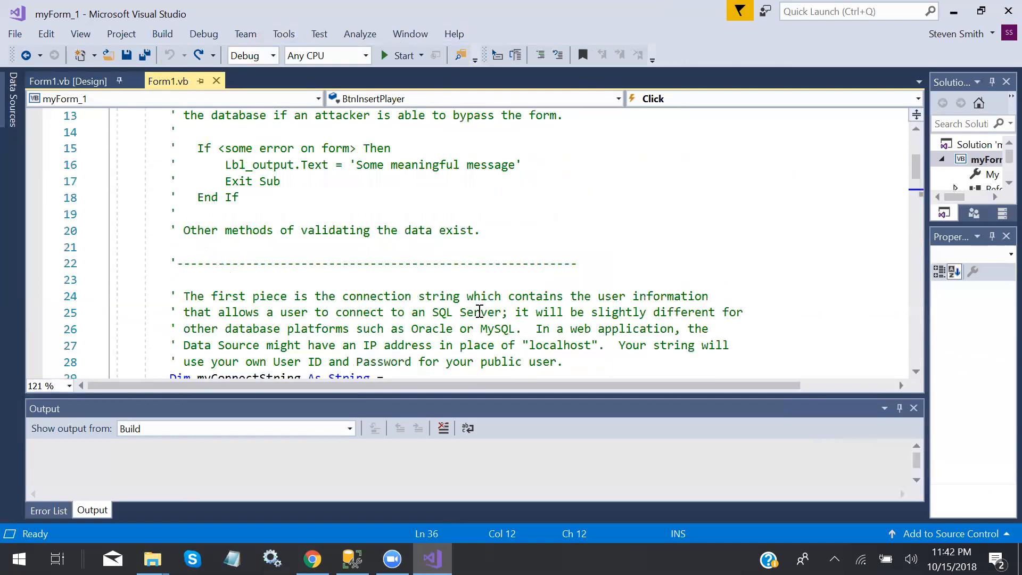
{"action": "scroll", "scroll_direction": "down", "scroll_amount": 3}
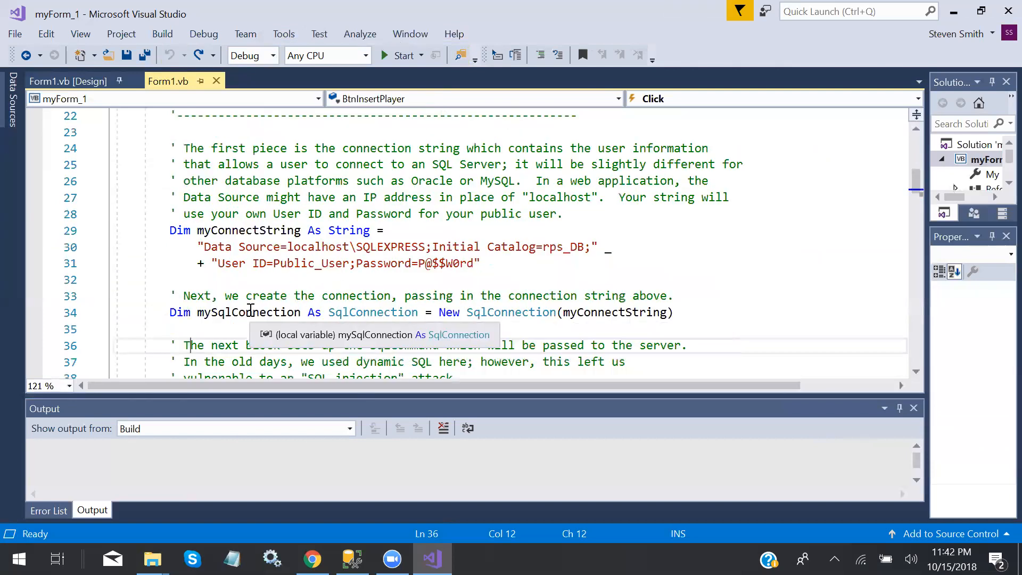
{"action": "left_click", "coordinate": [439, 312]}
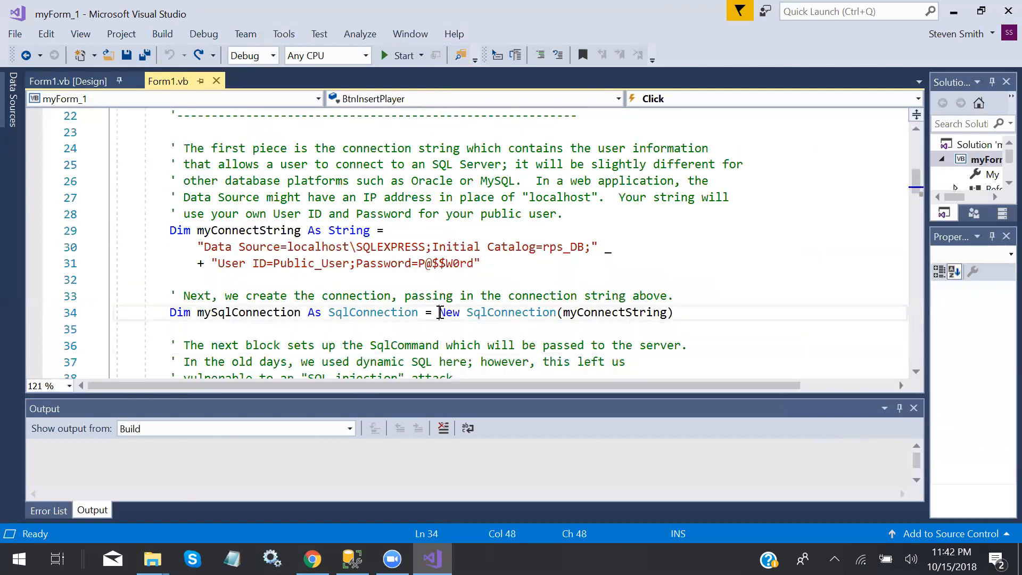
{"action": "left_click_drag", "start_coordinate": [439, 312], "coordinate": [672, 312]}
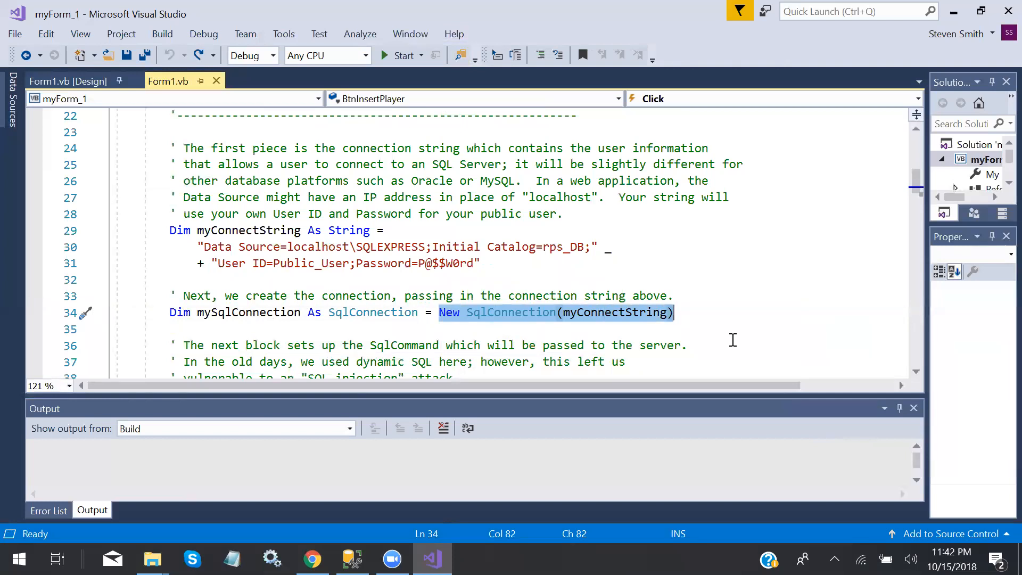
{"action": "mouse_move", "coordinate": [443, 345]}
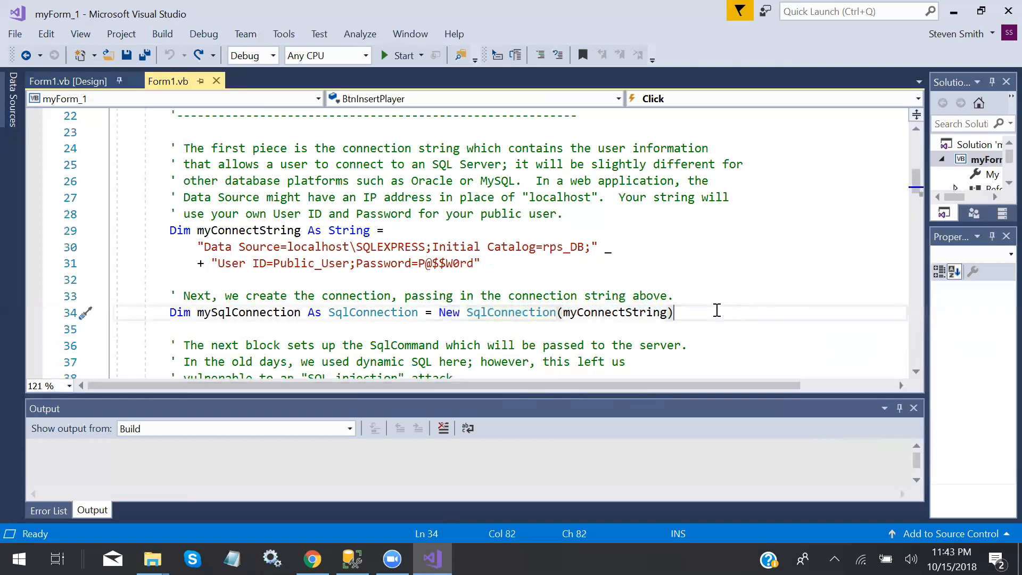
{"action": "double_click", "coordinate": [511, 312]}
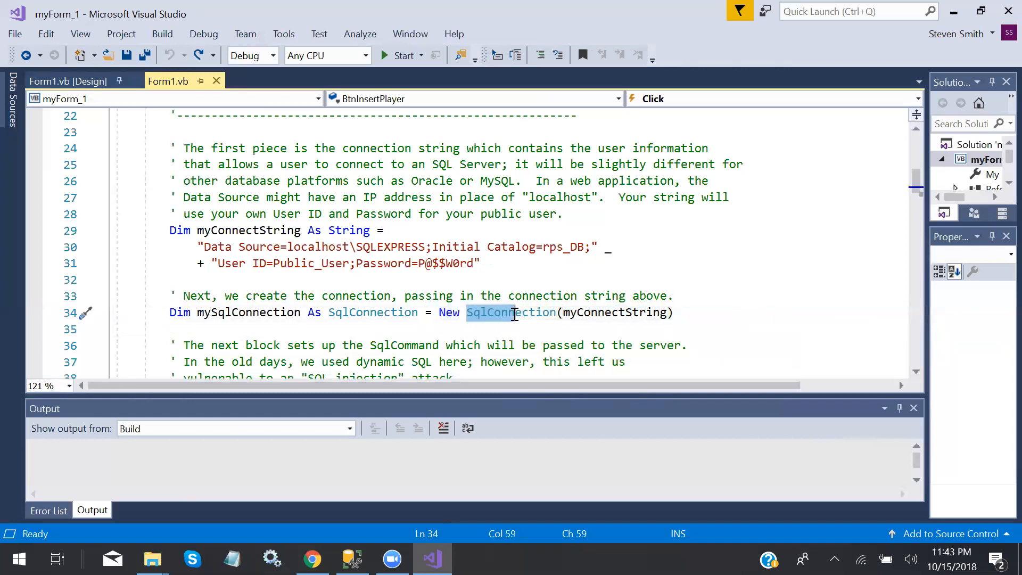
{"action": "mouse_move", "coordinate": [569, 313]}
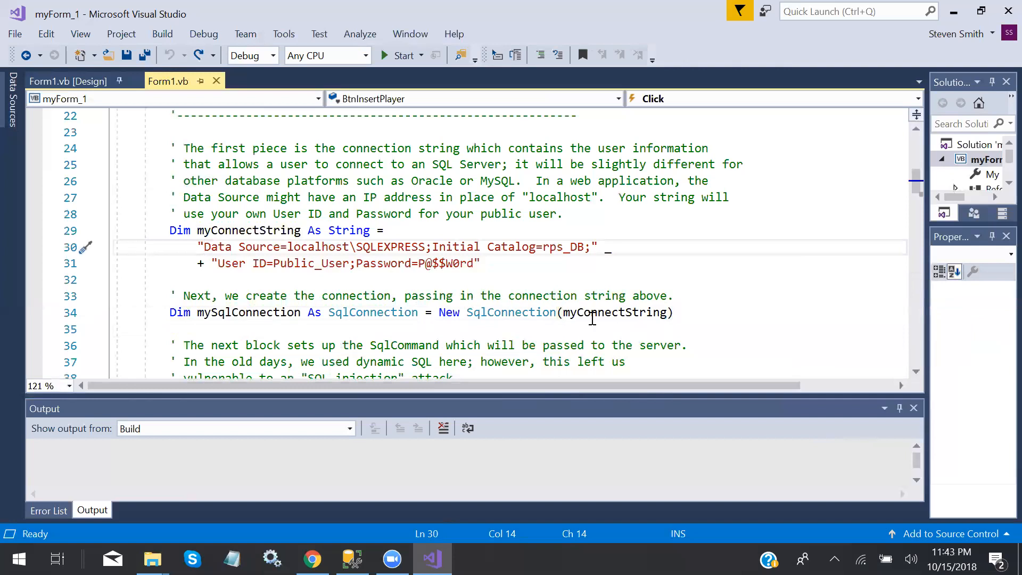
{"action": "double_click", "coordinate": [615, 313]}
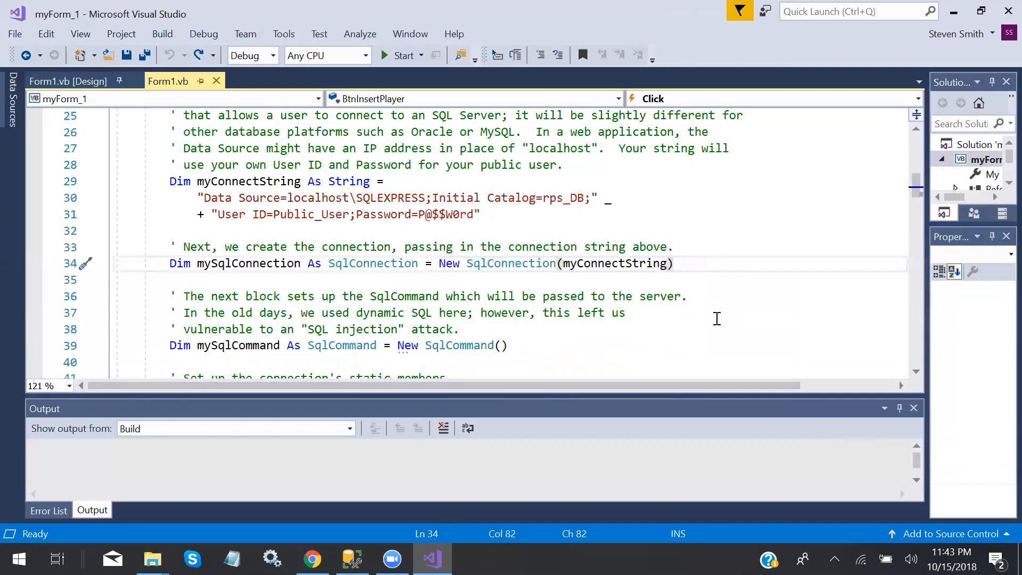
{"action": "scroll", "scroll_direction": "down", "scroll_amount": 3}
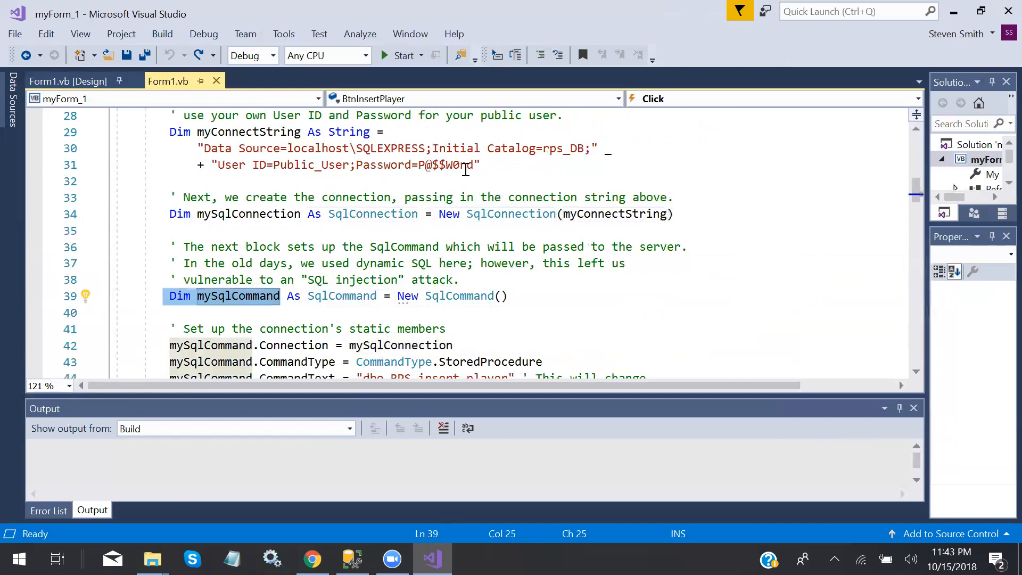
{"action": "mouse_move", "coordinate": [298, 264]}
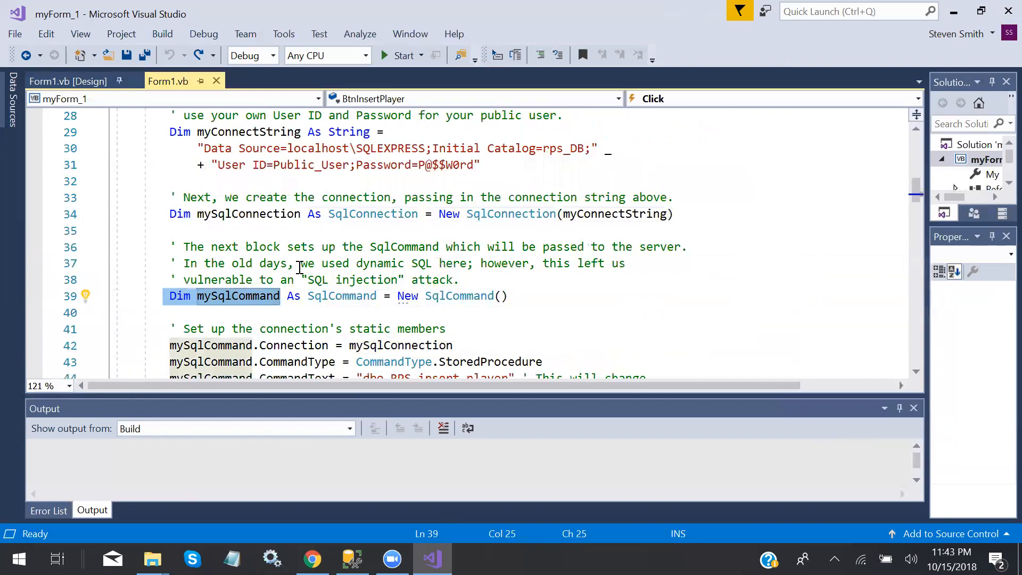
{"action": "mouse_move", "coordinate": [198, 148]}
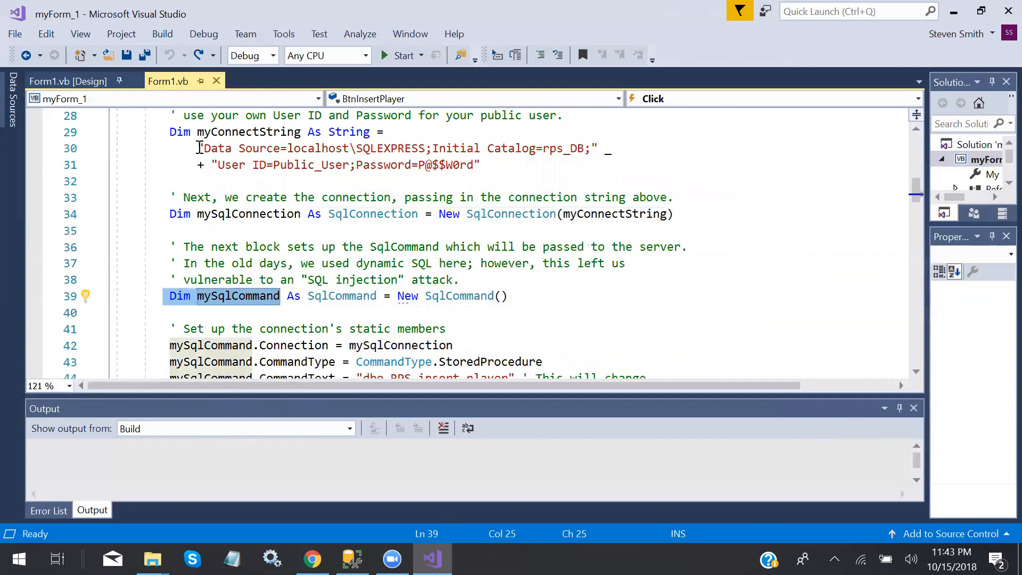
{"action": "mouse_move", "coordinate": [448, 160]}
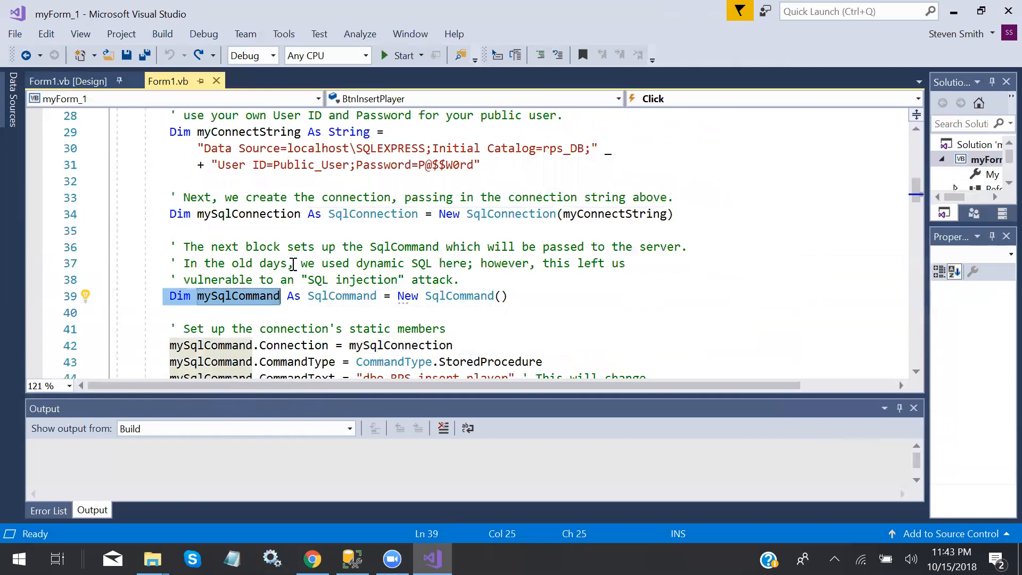
{"action": "left_click", "coordinate": [514, 296]}
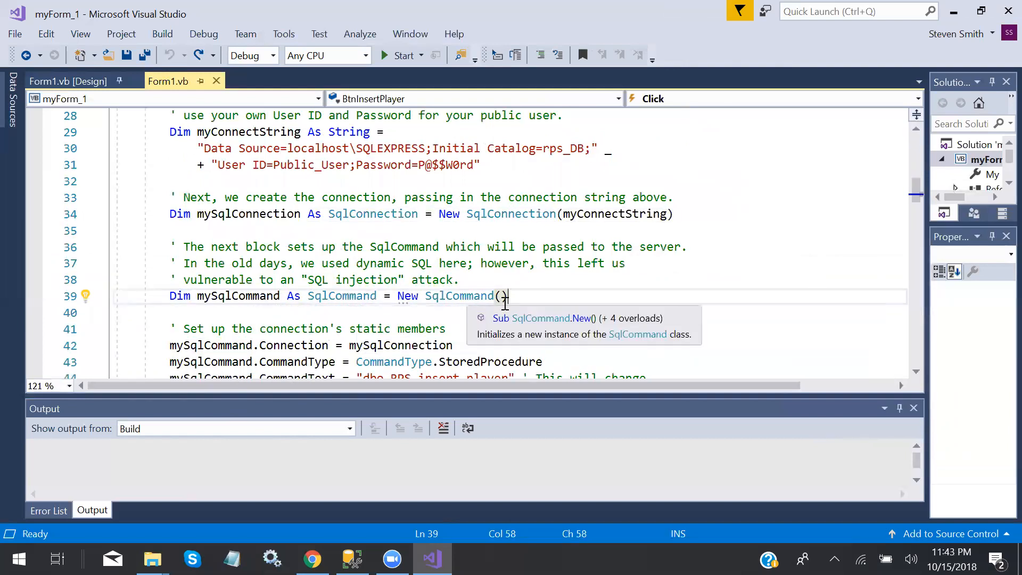
{"action": "scroll", "scroll_direction": "down", "scroll_amount": 3}
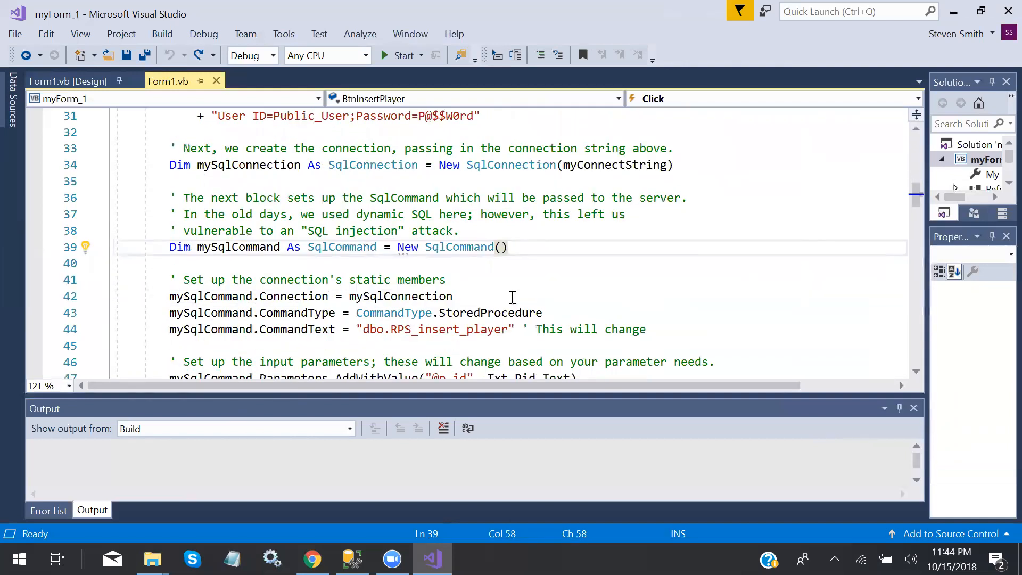
{"action": "scroll", "scroll_direction": "down", "scroll_amount": 3}
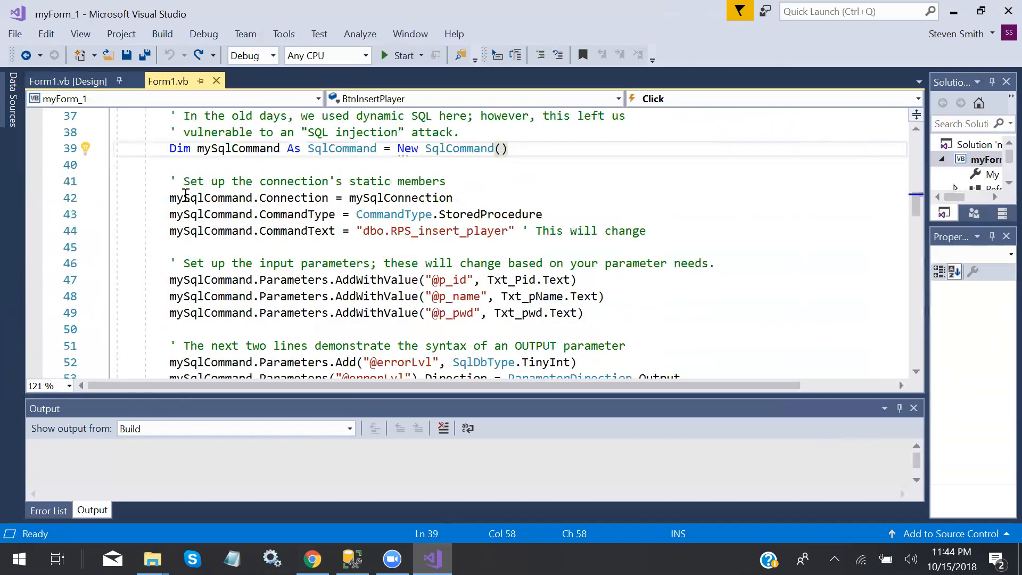
{"action": "mouse_move", "coordinate": [454, 198]}
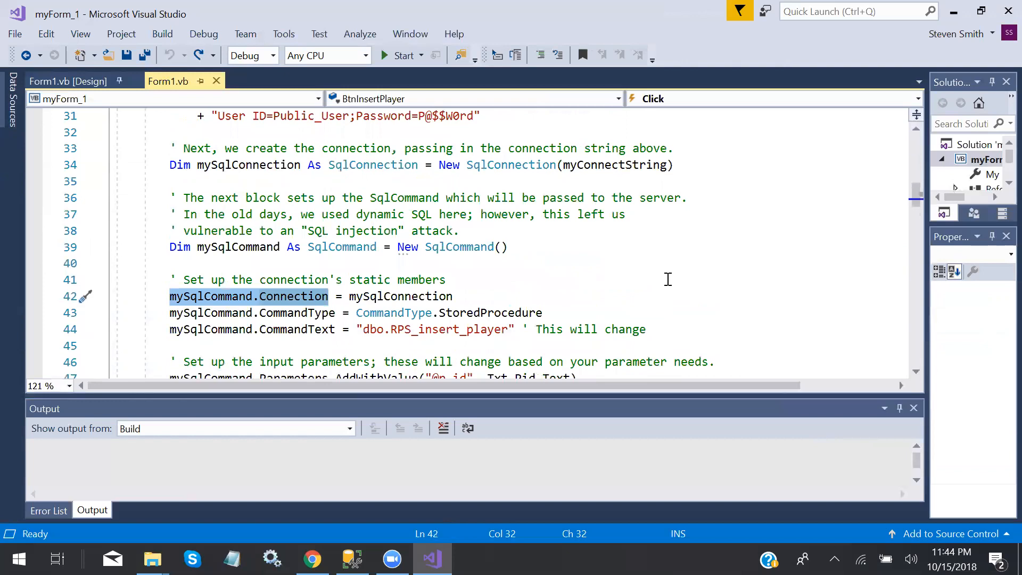
{"action": "scroll", "scroll_direction": "down", "scroll_amount": 3}
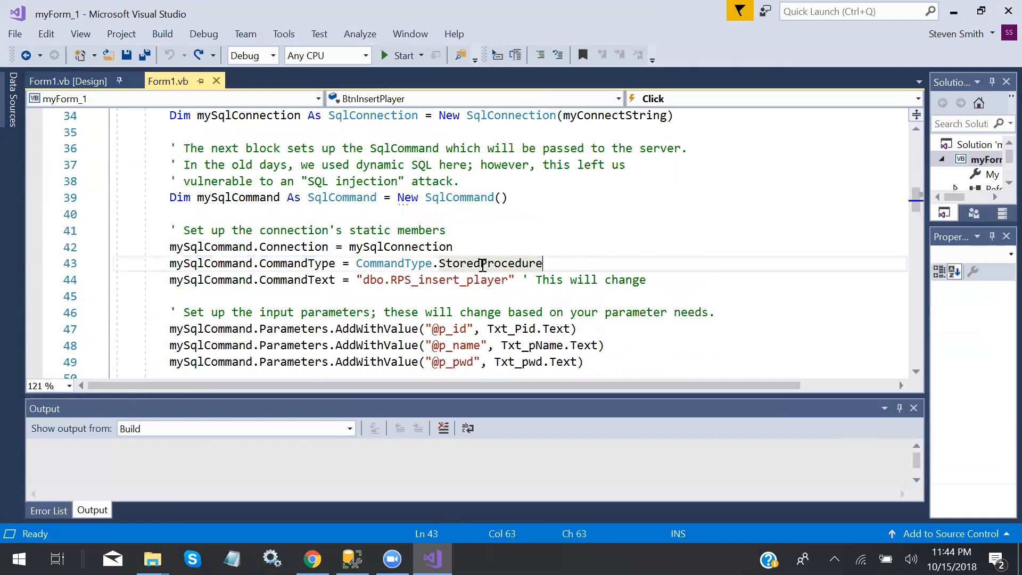
{"action": "double_click", "coordinate": [490, 264]}
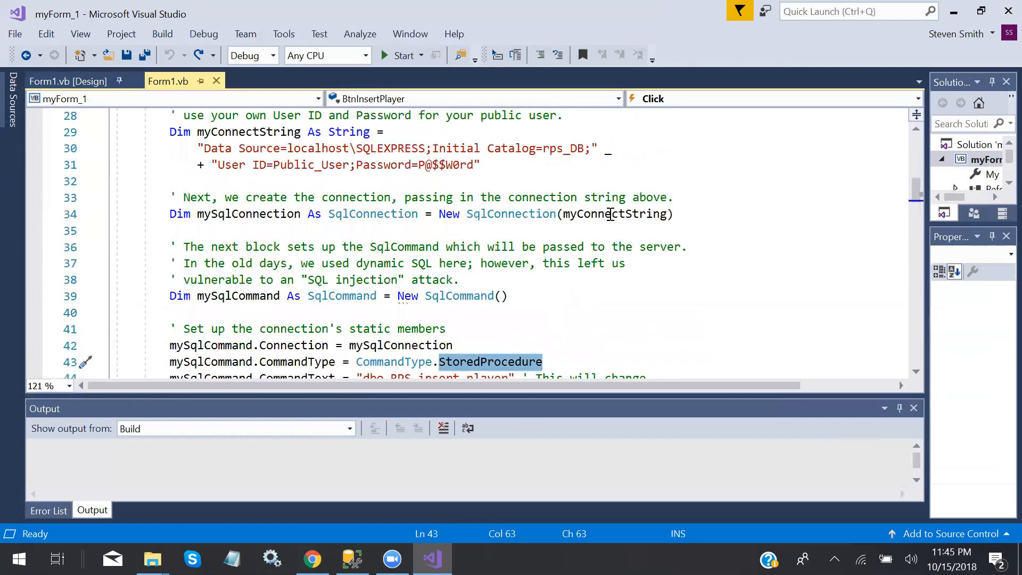
{"action": "mouse_move", "coordinate": [509, 214]}
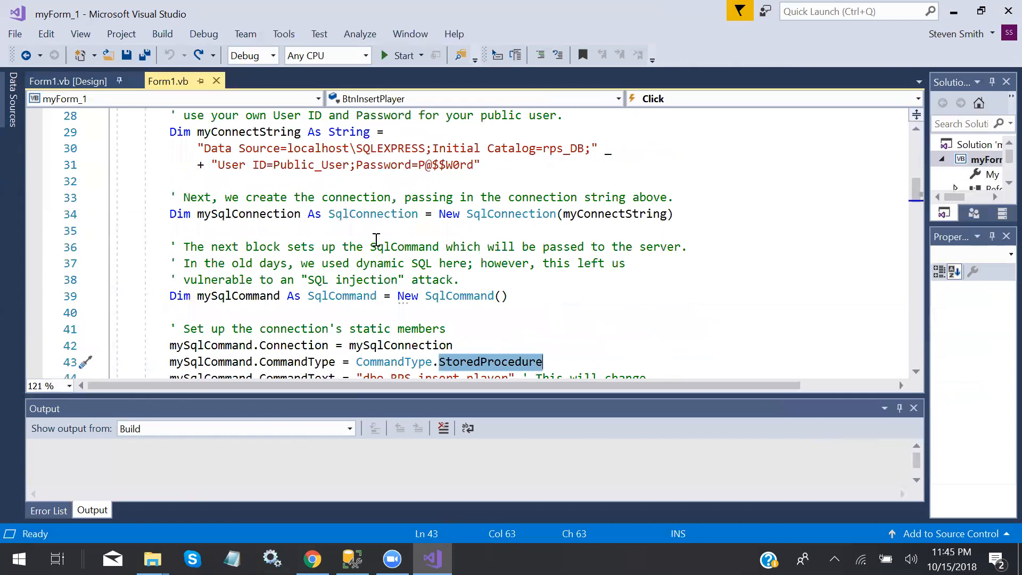
{"action": "scroll", "scroll_direction": "down", "scroll_amount": 3}
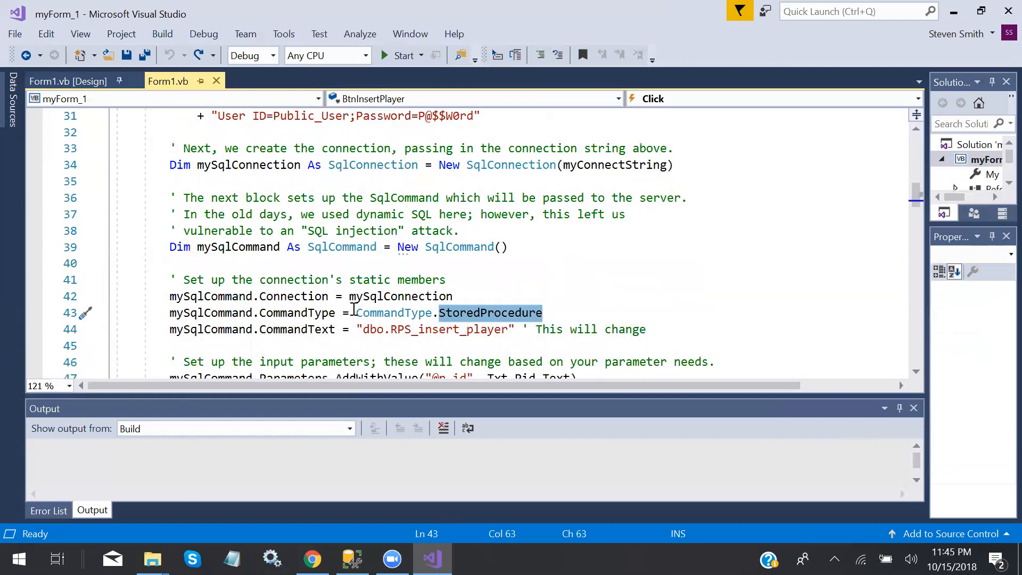
{"action": "left_click", "coordinate": [647, 330]}
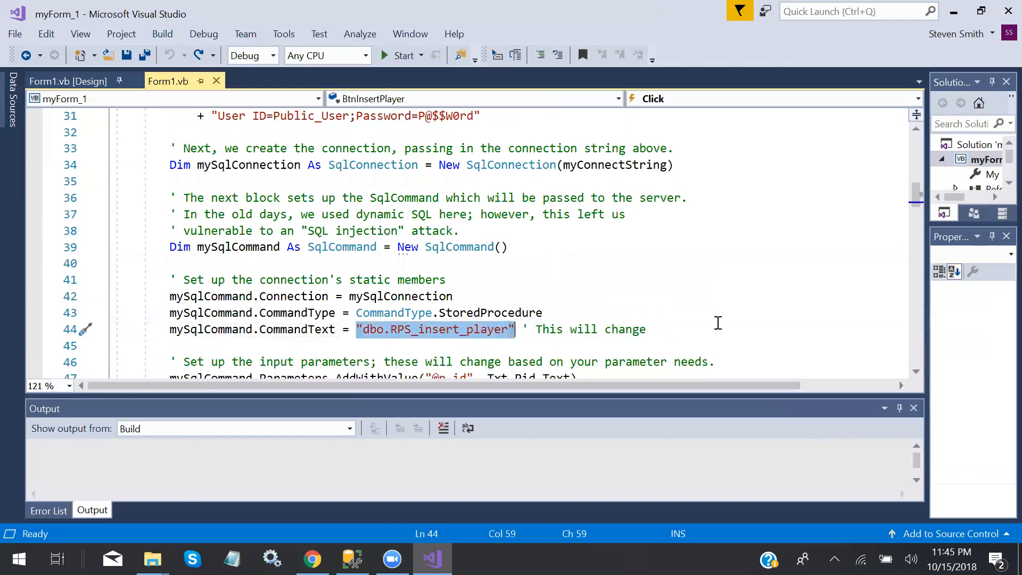
{"action": "mouse_move", "coordinate": [694, 243]}
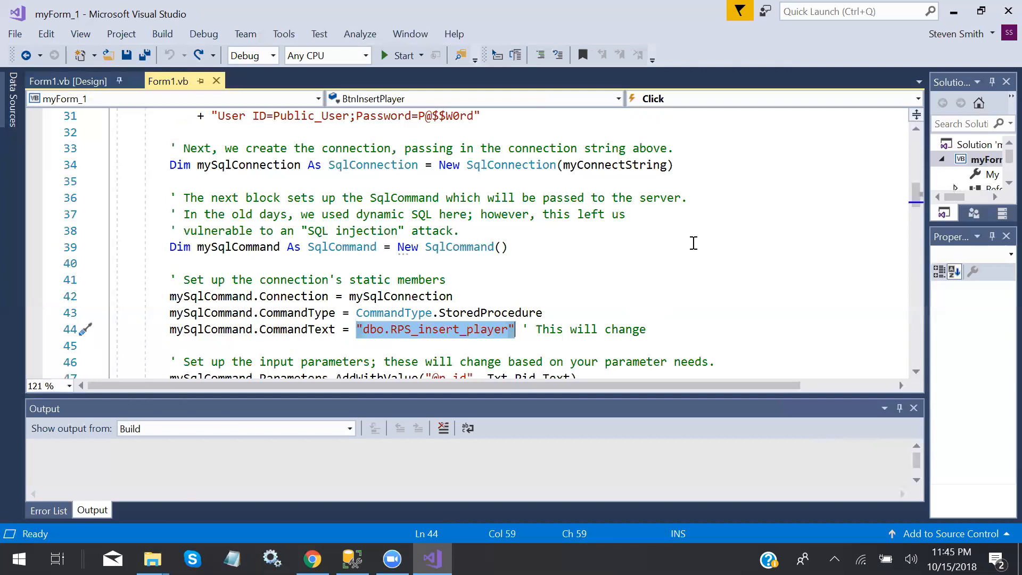
{"action": "mouse_move", "coordinate": [498, 336]}
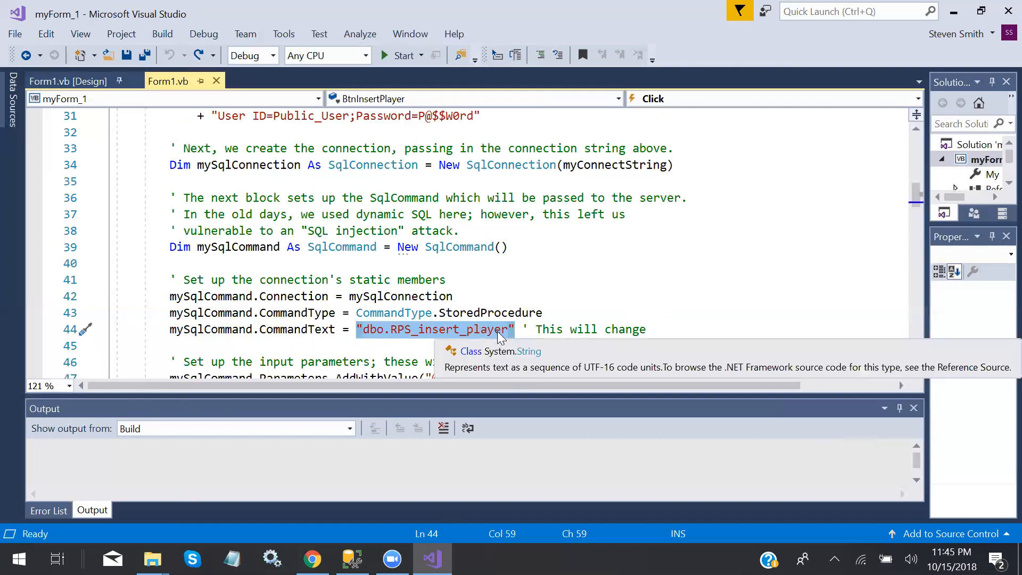
{"action": "mouse_move", "coordinate": [626, 286]}
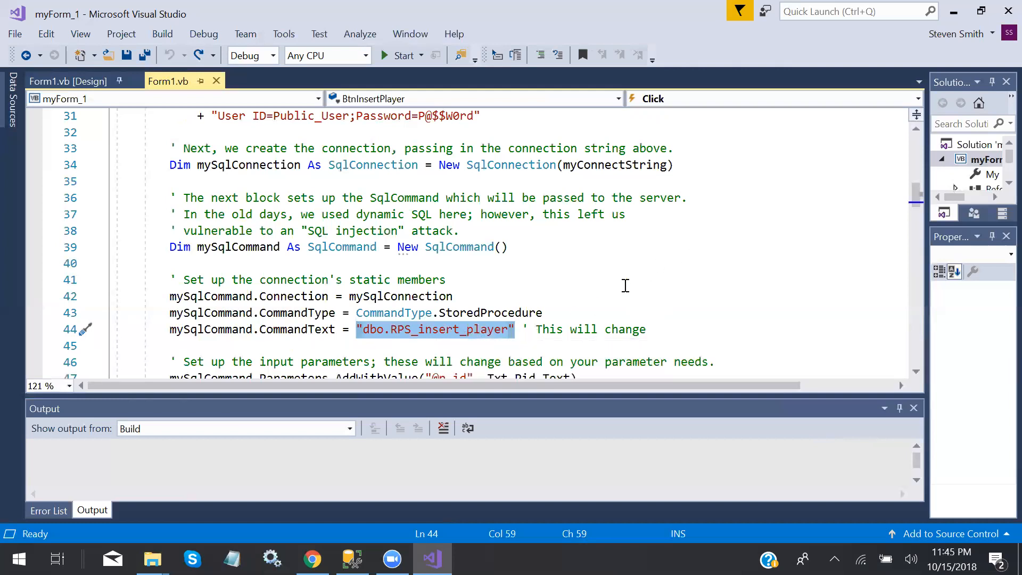
{"action": "mouse_move", "coordinate": [558, 273]}
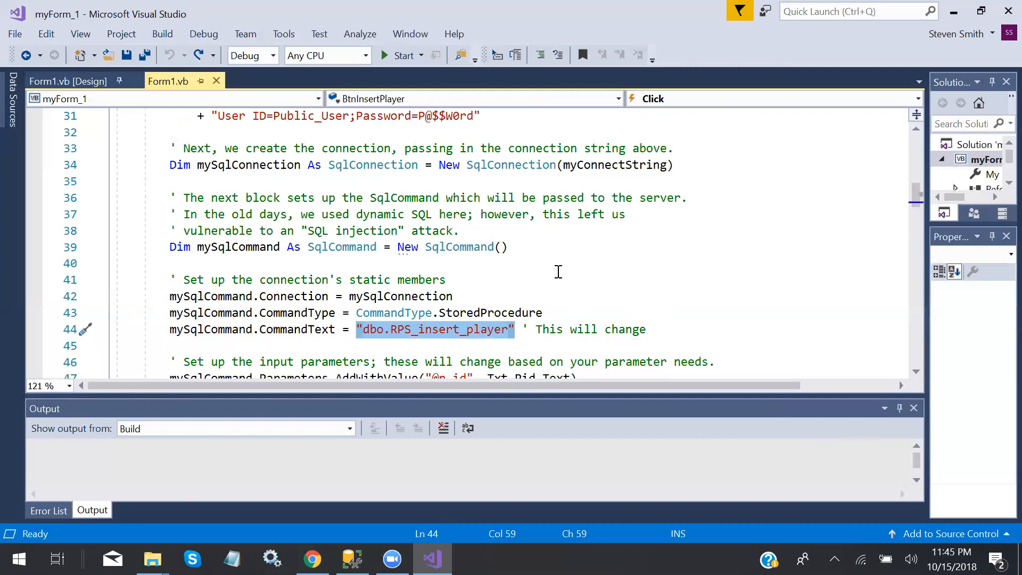
{"action": "mouse_move", "coordinate": [473, 287]}
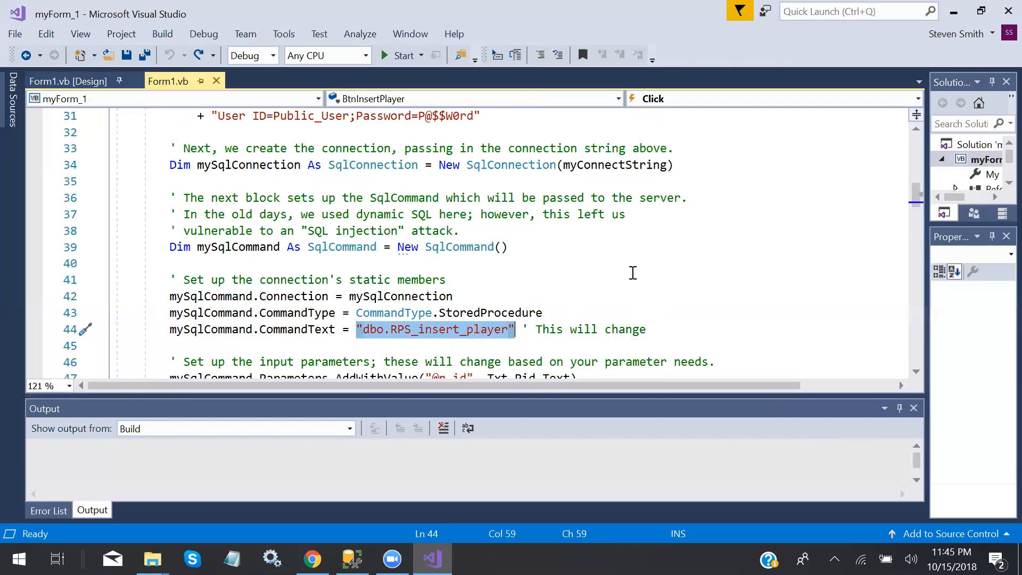
{"action": "mouse_move", "coordinate": [444, 334]}
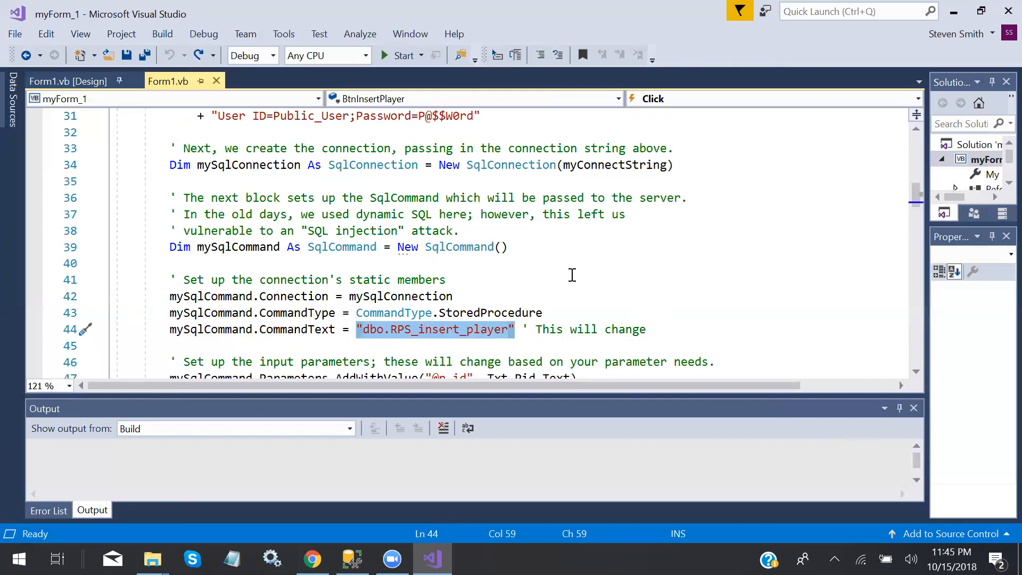
{"action": "scroll", "scroll_direction": "down", "scroll_amount": 3}
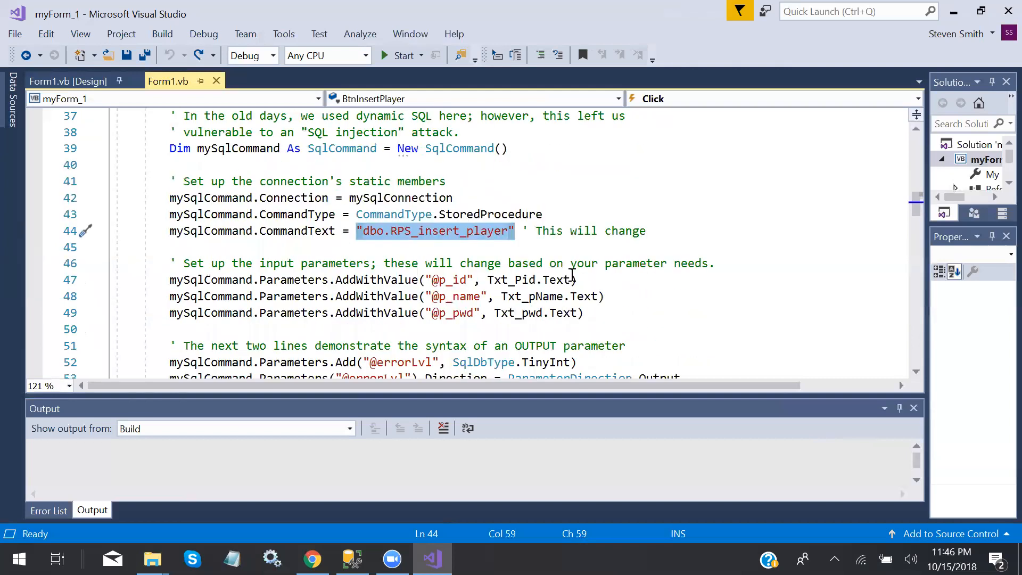
{"action": "scroll", "scroll_direction": "up", "scroll_amount": 3}
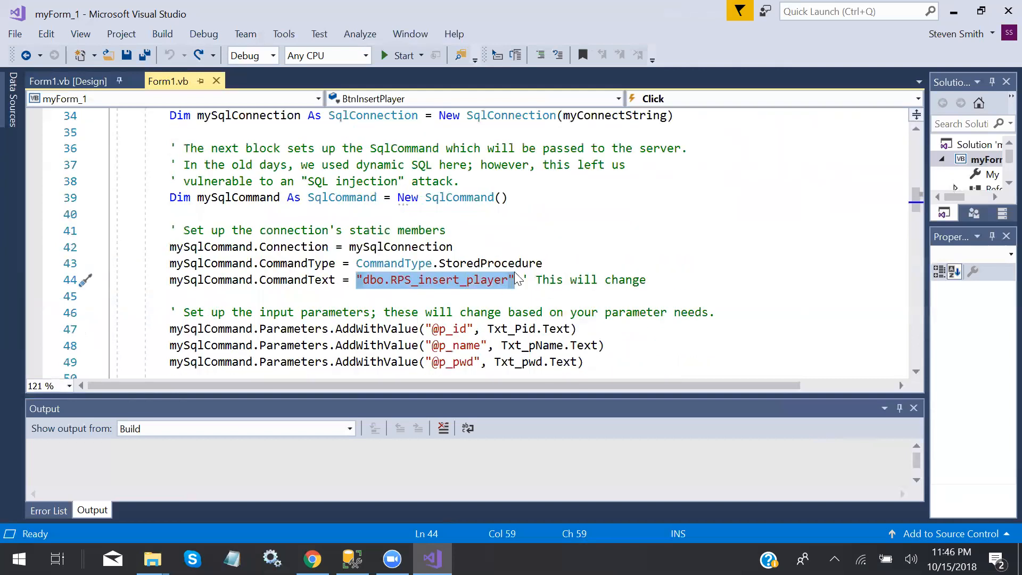
{"action": "mouse_move", "coordinate": [533, 279]}
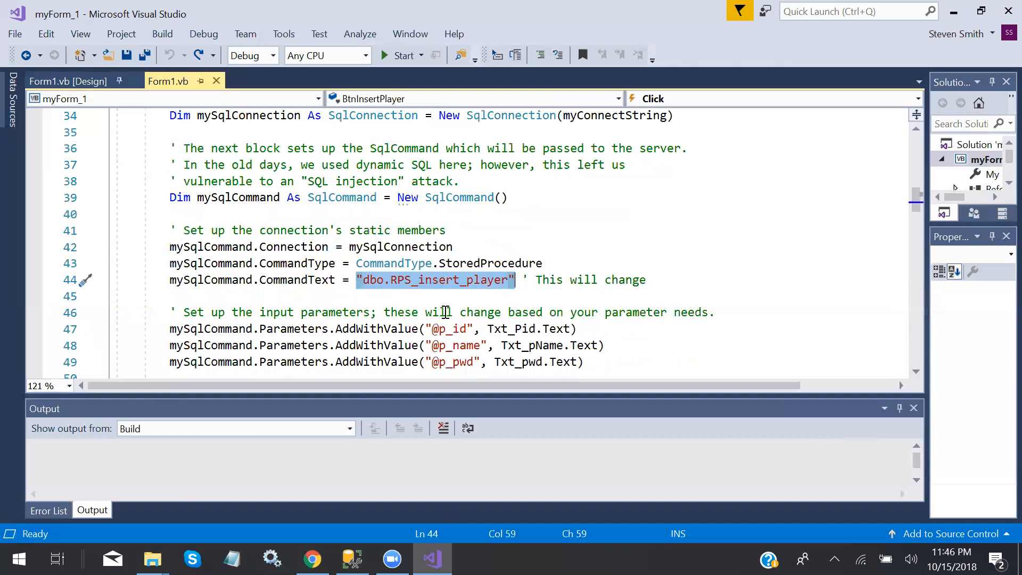
{"action": "mouse_move", "coordinate": [482, 329]}
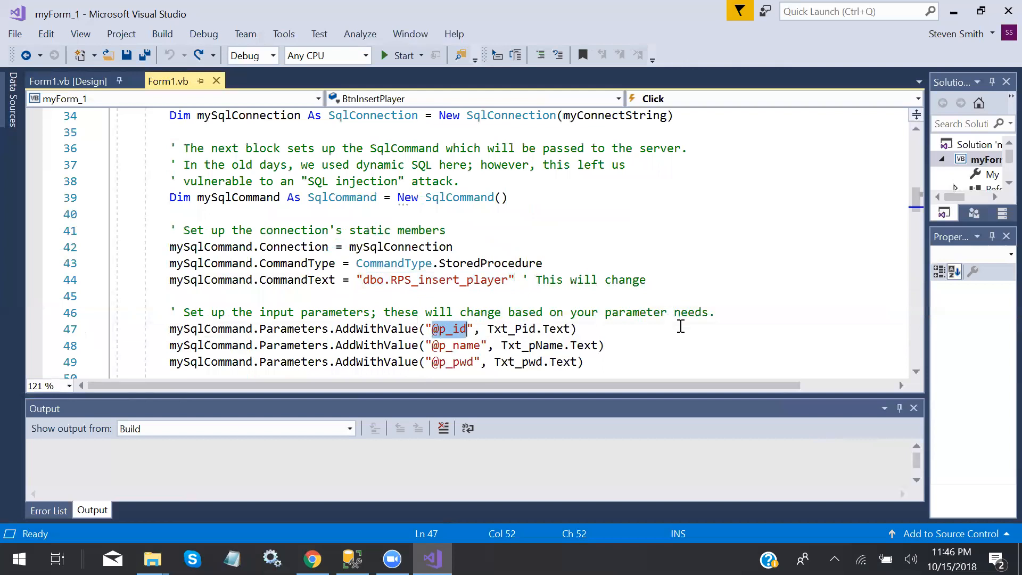
{"action": "mouse_move", "coordinate": [677, 333]}
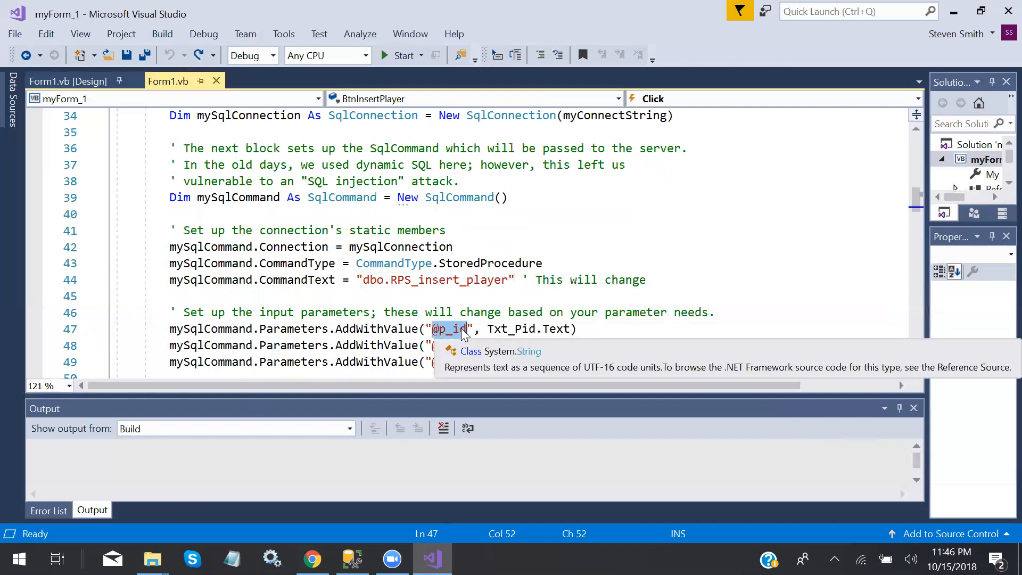
{"action": "mouse_move", "coordinate": [254, 396]}
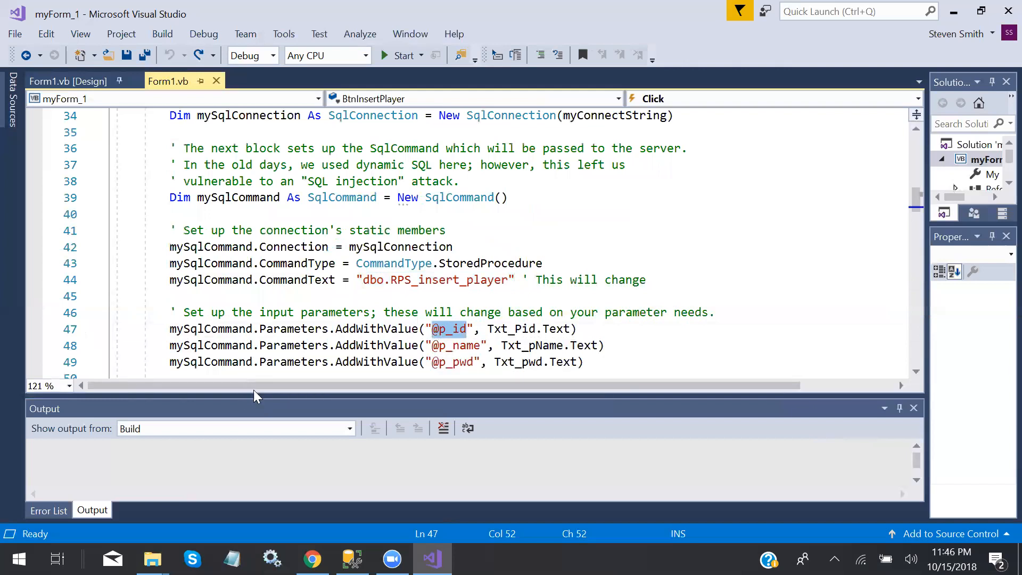
{"action": "mouse_move", "coordinate": [651, 317]}
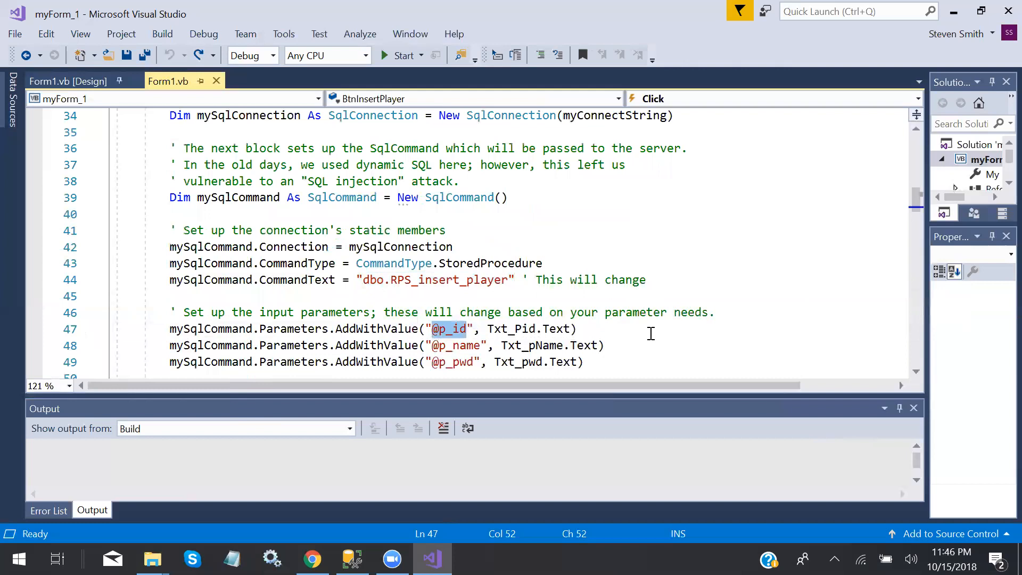
{"action": "mouse_move", "coordinate": [379, 345]}
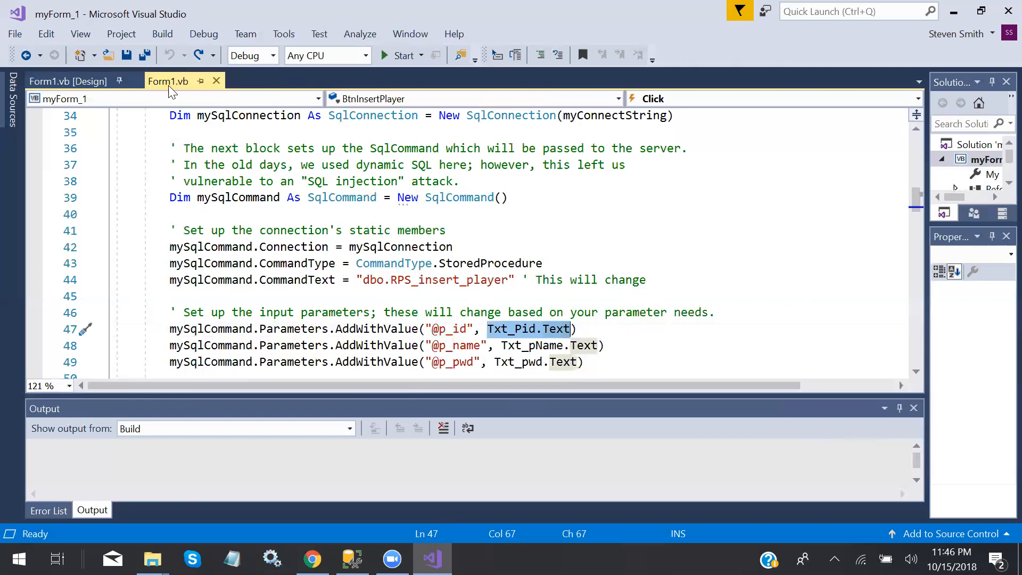
{"action": "left_click", "coordinate": [68, 81]}
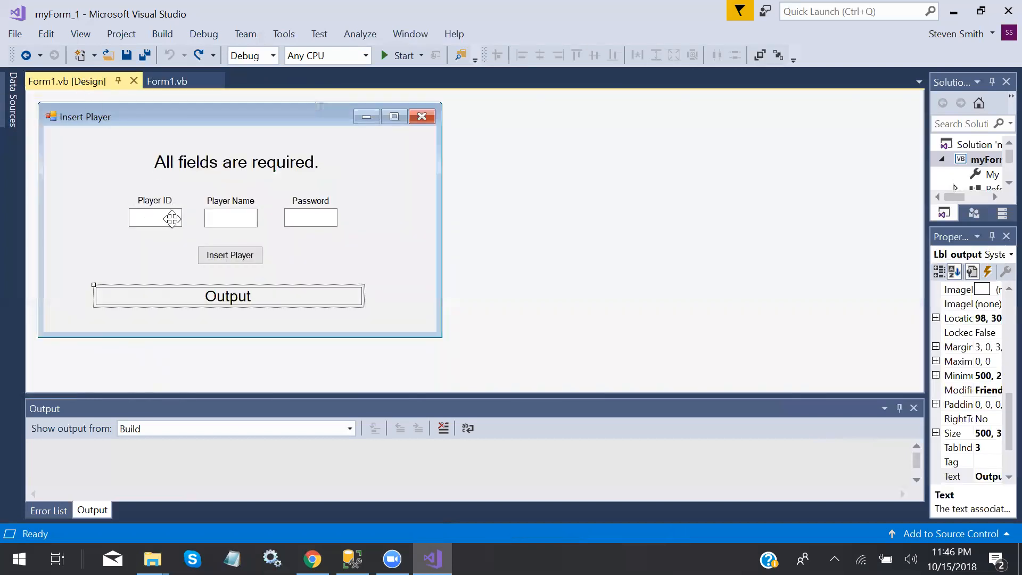
{"action": "left_click", "coordinate": [156, 217]}
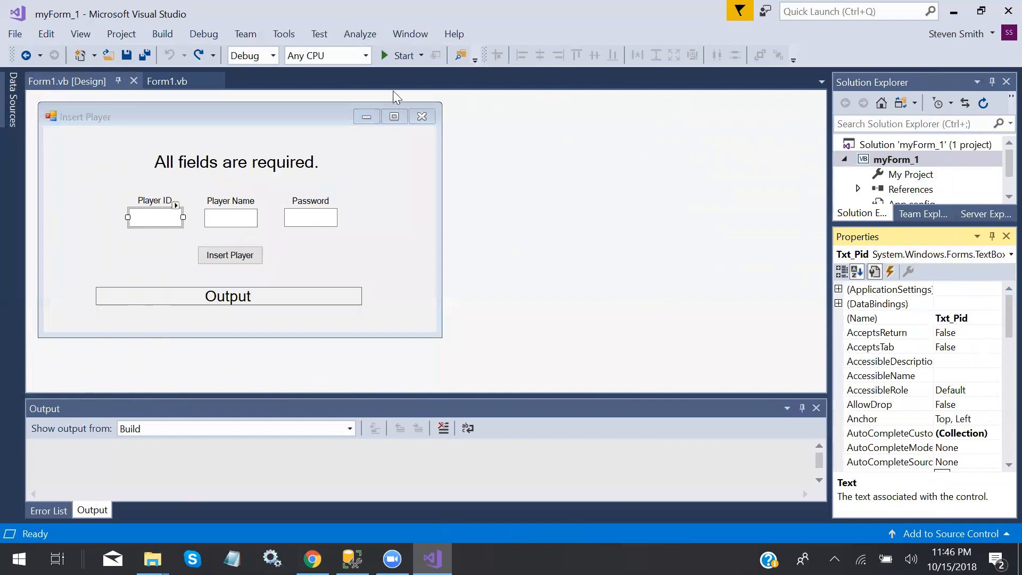
{"action": "left_click", "coordinate": [167, 81]}
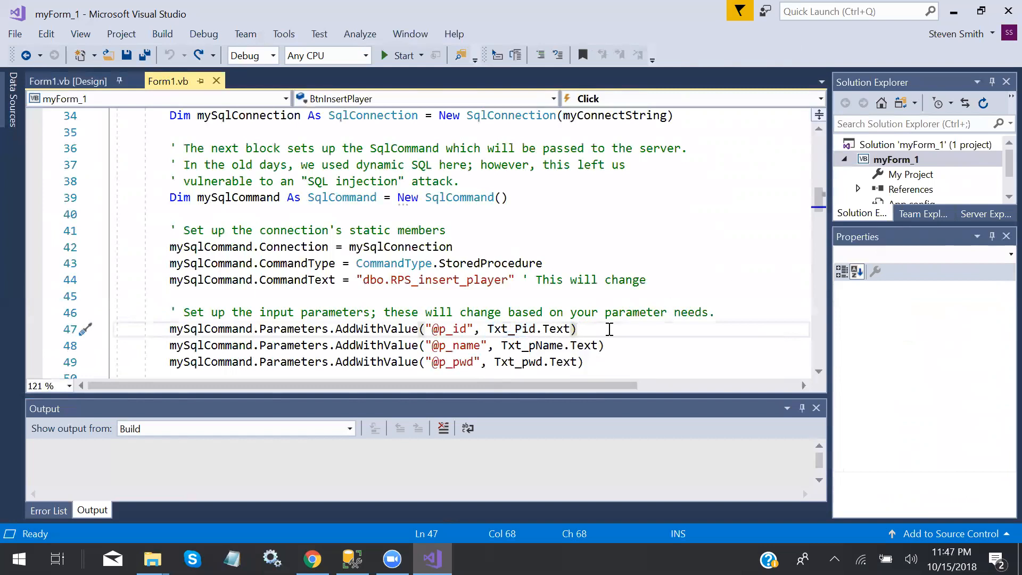
{"action": "mouse_move", "coordinate": [578, 328]}
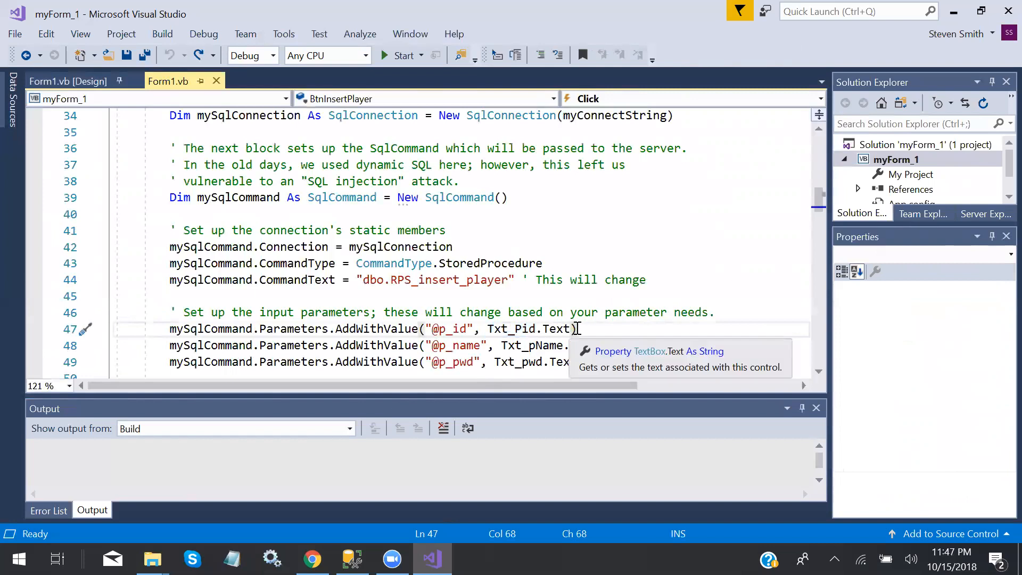
{"action": "mouse_move", "coordinate": [627, 324]}
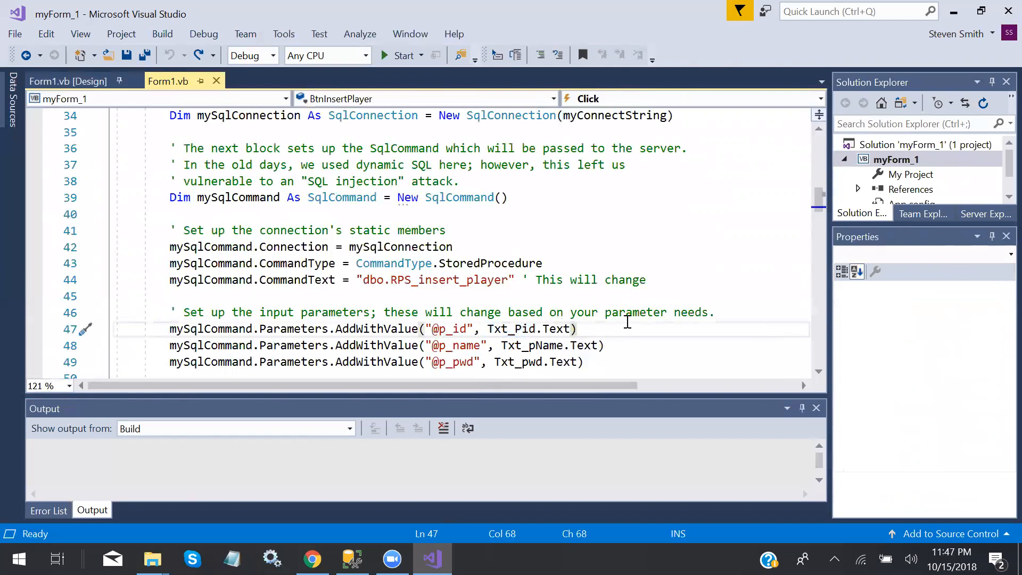
{"action": "mouse_move", "coordinate": [602, 328]}
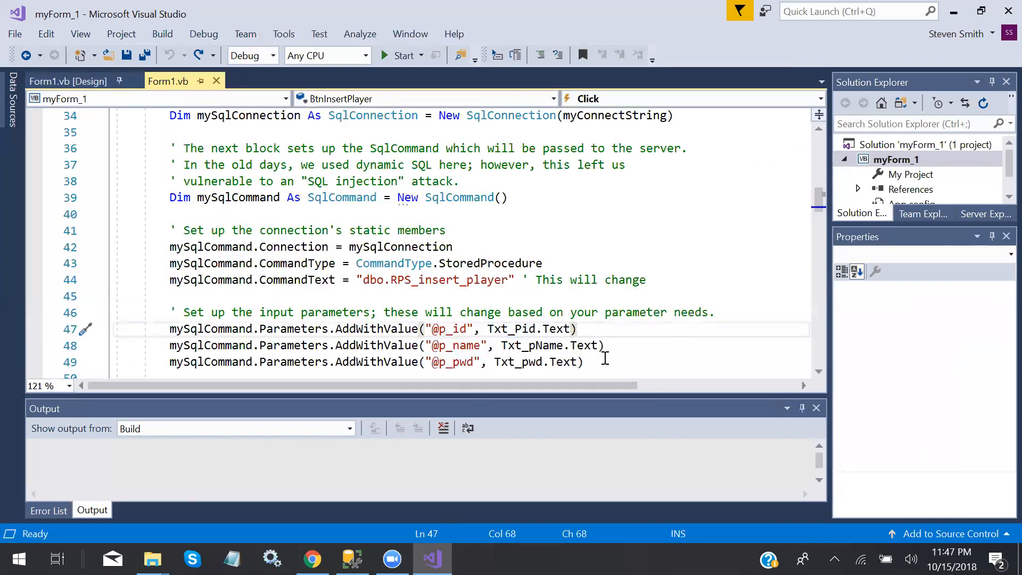
{"action": "mouse_move", "coordinate": [456, 329]}
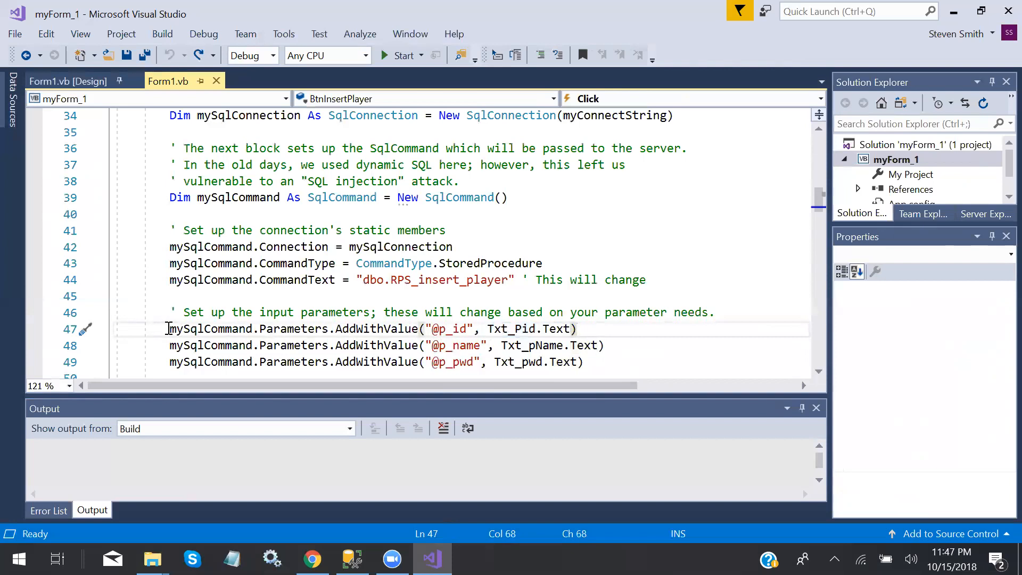
{"action": "left_click_drag", "start_coordinate": [170, 329], "coordinate": [583, 362]}
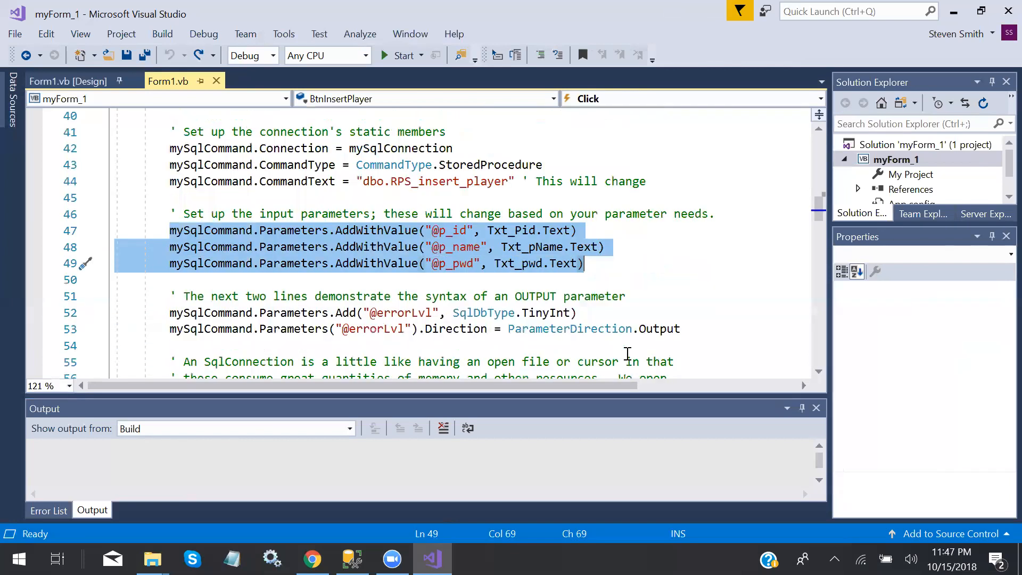
{"action": "mouse_move", "coordinate": [597, 328]}
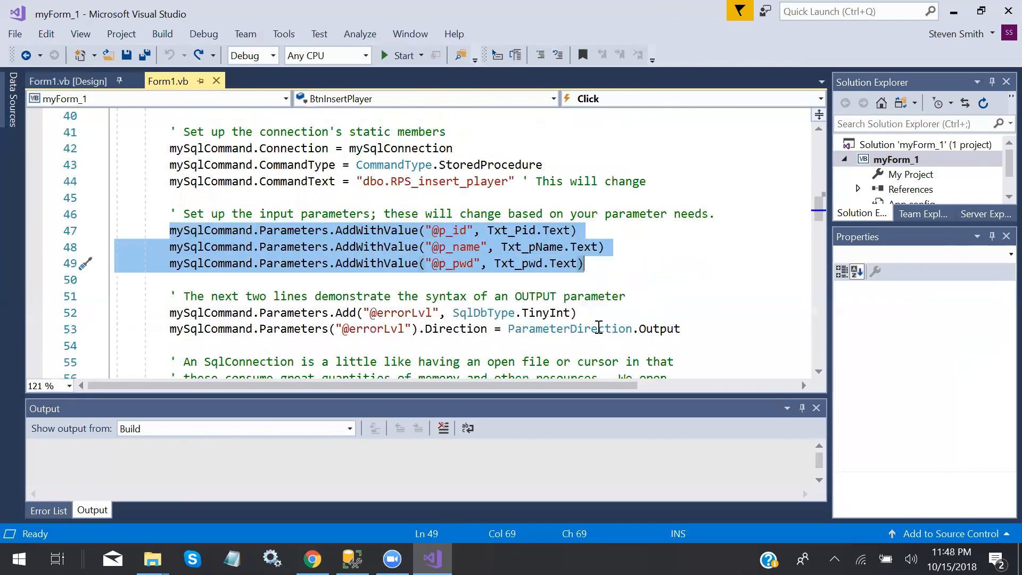
{"action": "left_click", "coordinate": [168, 296]}
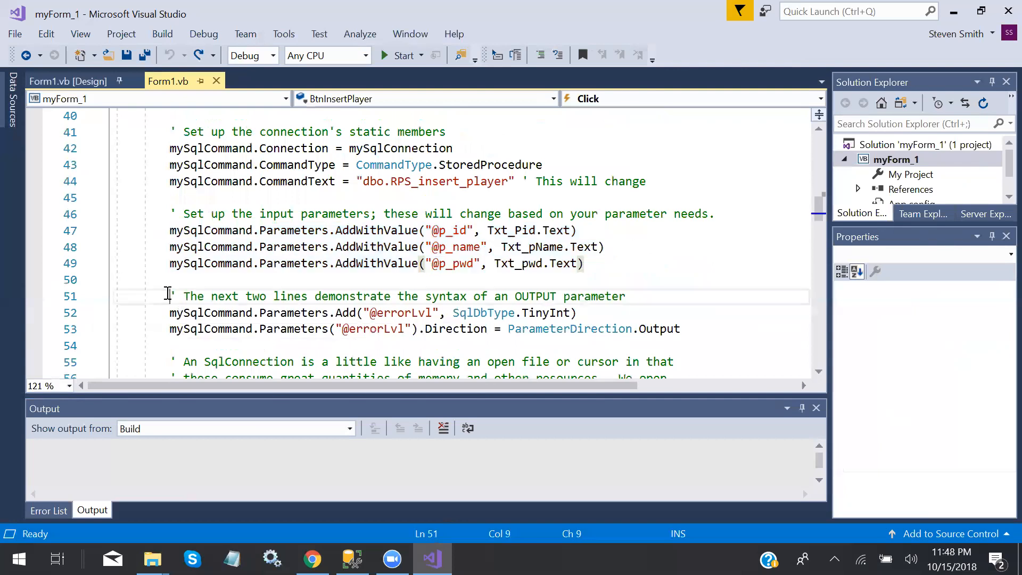
{"action": "left_click_drag", "start_coordinate": [184, 296], "coordinate": [626, 296]}
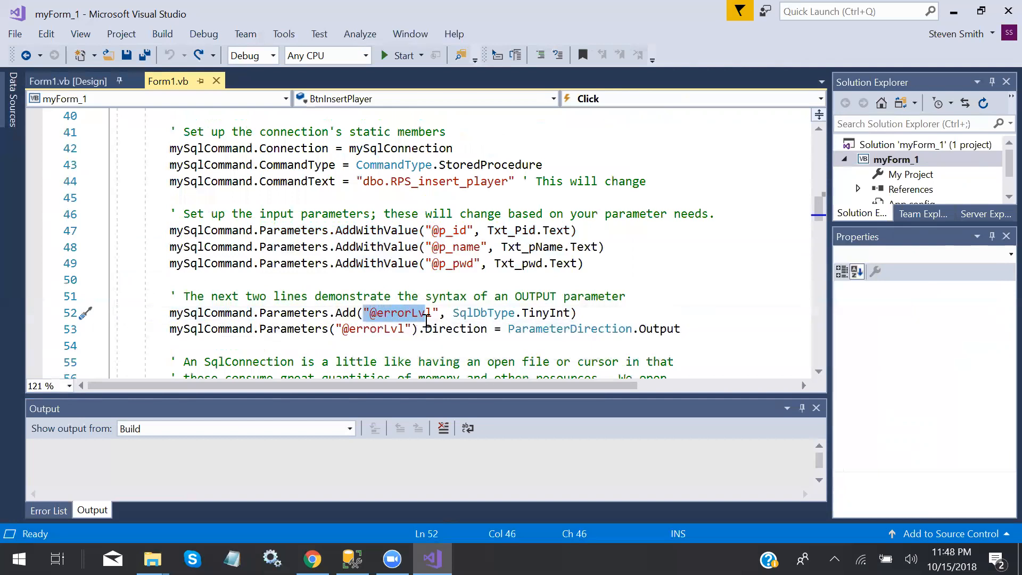
{"action": "left_click", "coordinate": [453, 313]}
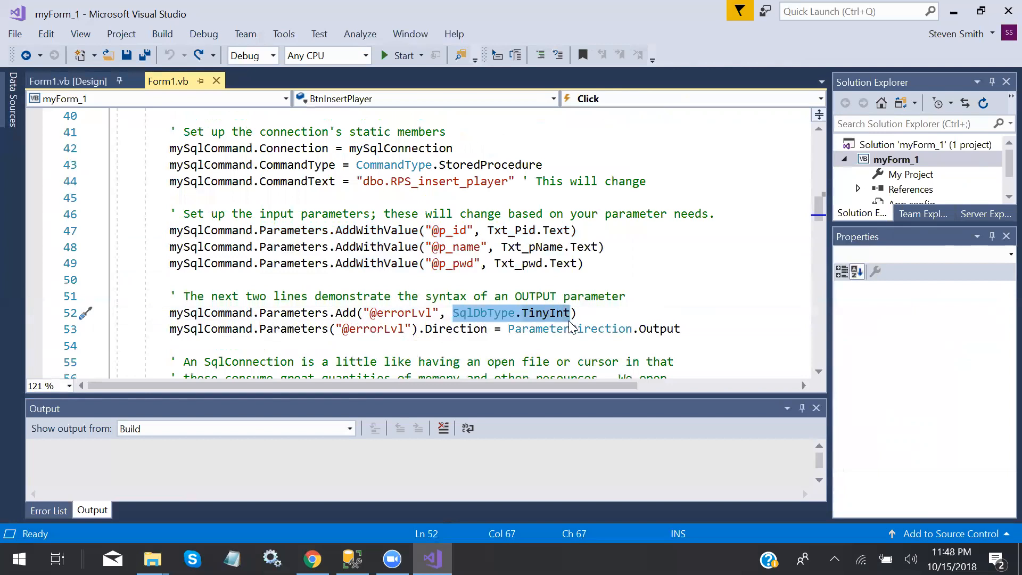
{"action": "left_click", "coordinate": [579, 313]}
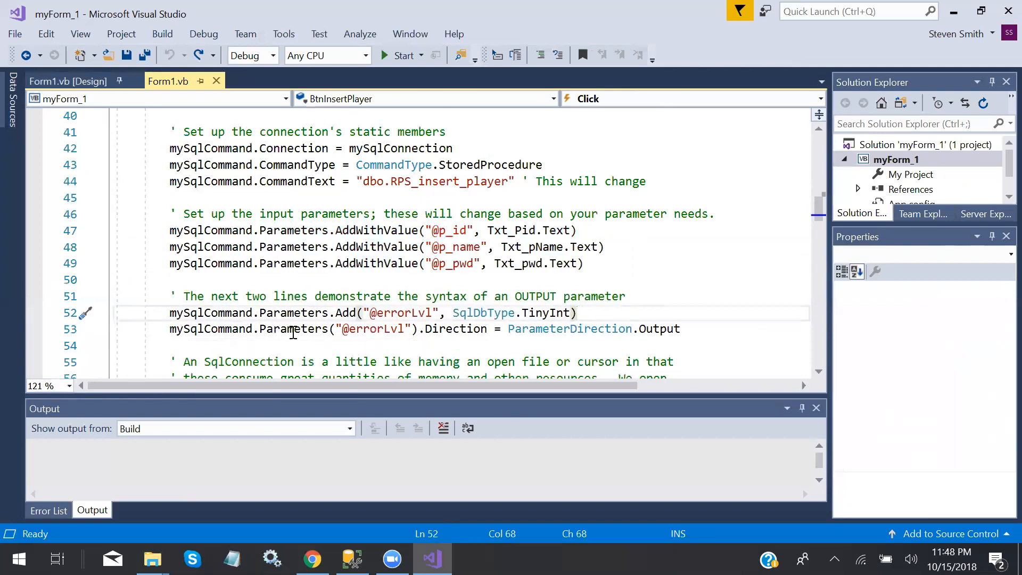
{"action": "mouse_move", "coordinate": [424, 329]}
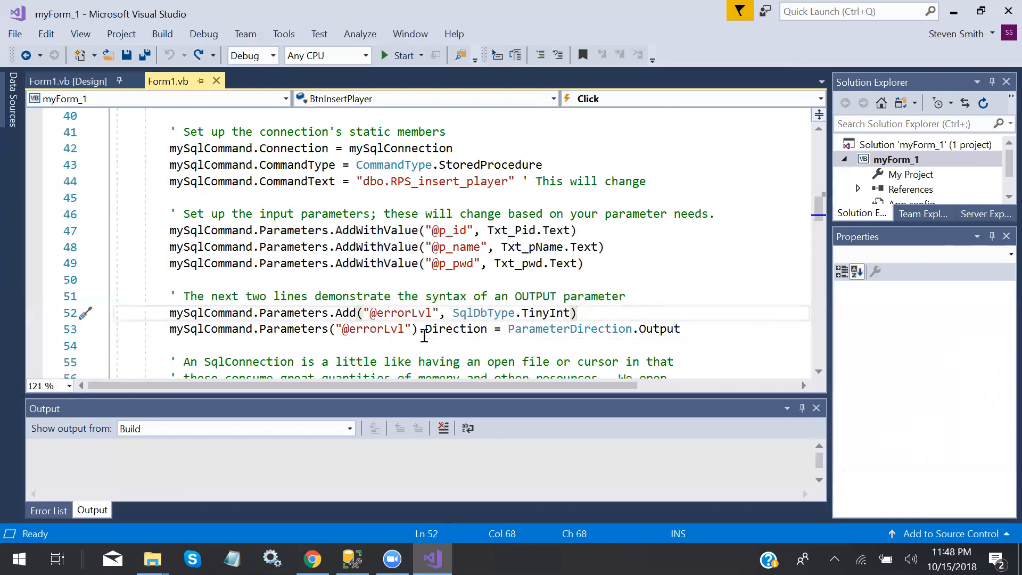
{"action": "mouse_move", "coordinate": [559, 339]}
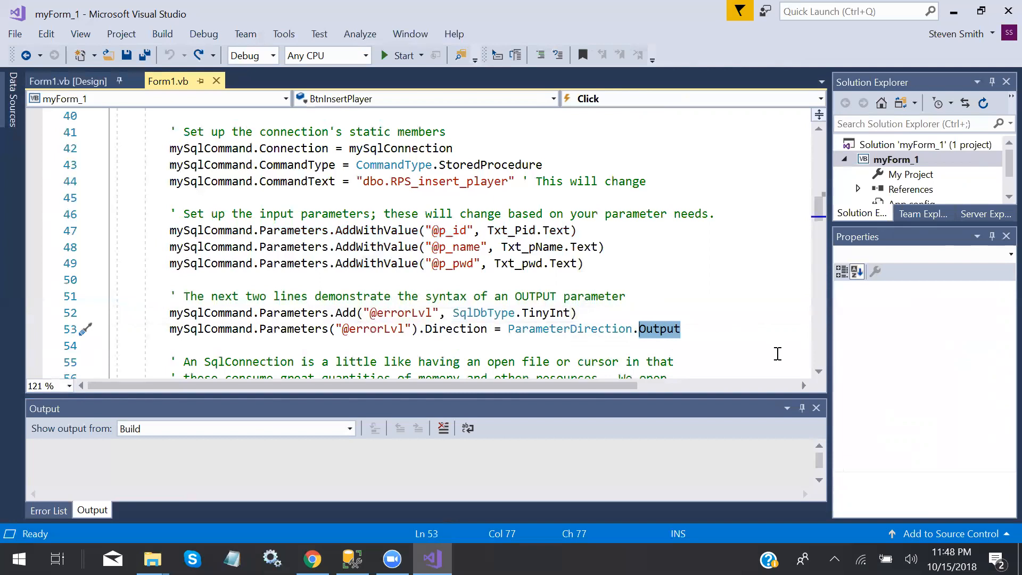
{"action": "left_click", "coordinate": [421, 313]}
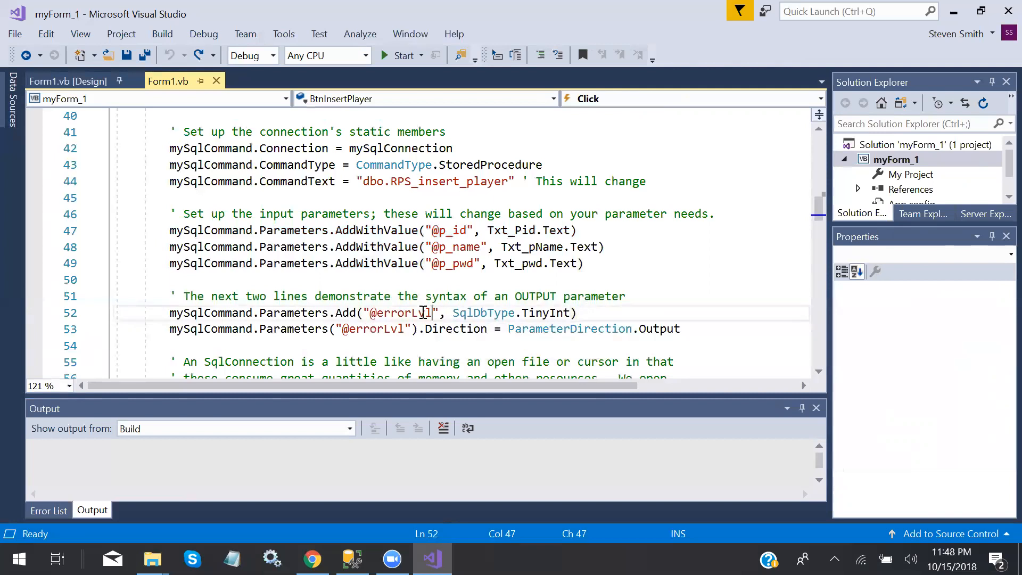
{"action": "double_click", "coordinate": [401, 313]}
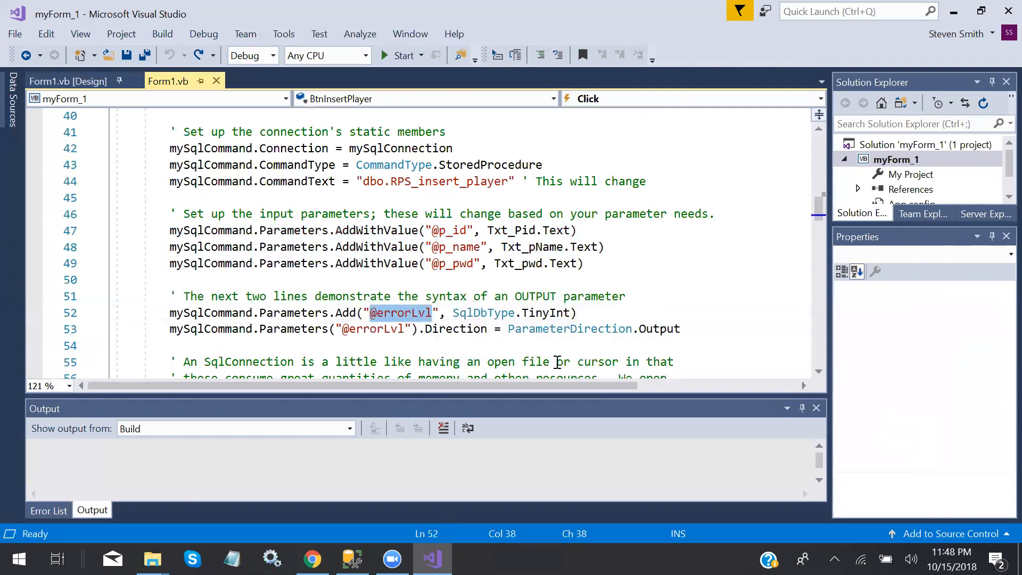
{"action": "mouse_move", "coordinate": [576, 358]}
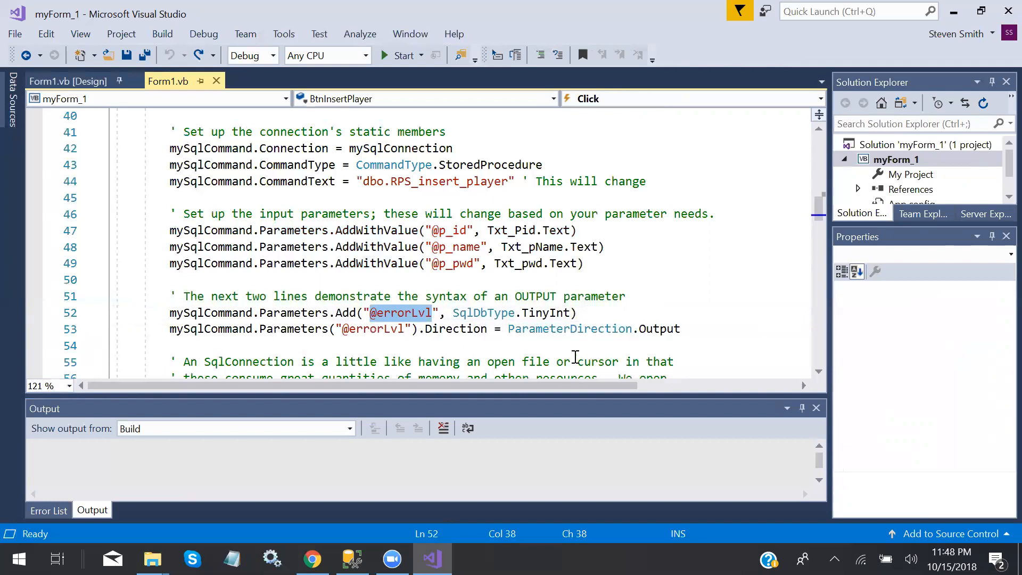
{"action": "mouse_move", "coordinate": [414, 330]}
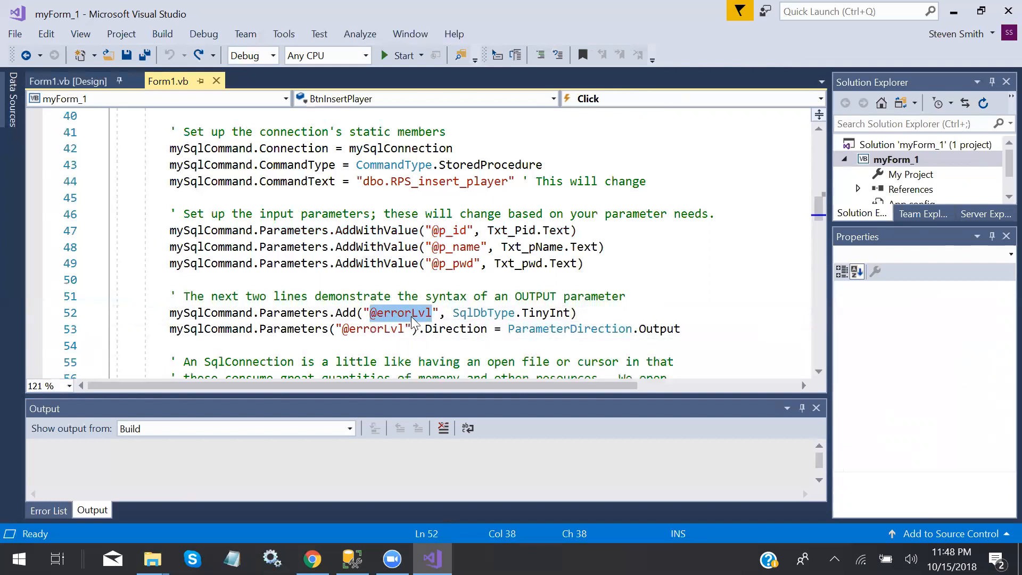
{"action": "mouse_move", "coordinate": [697, 302]}
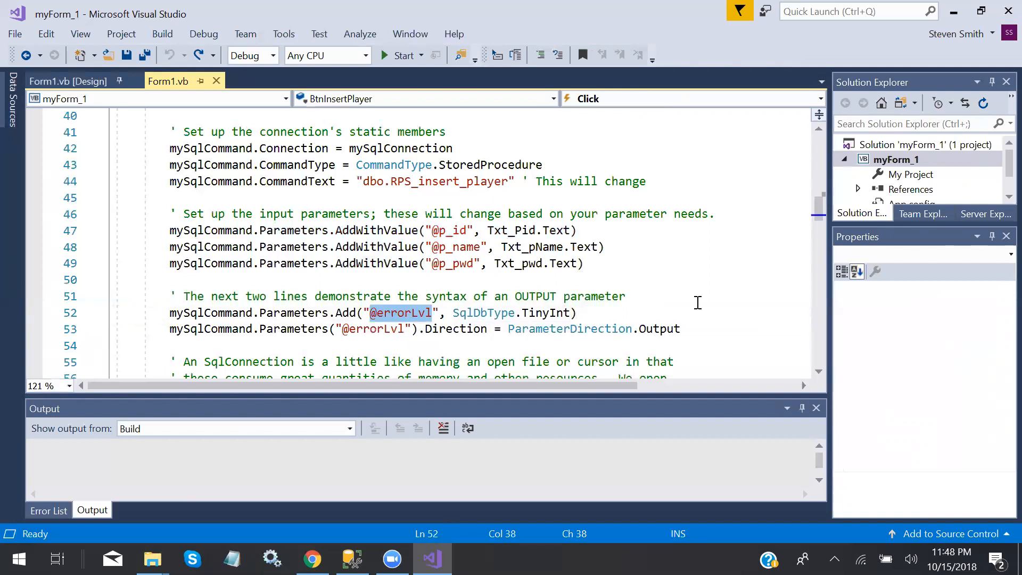
{"action": "mouse_move", "coordinate": [558, 263]}
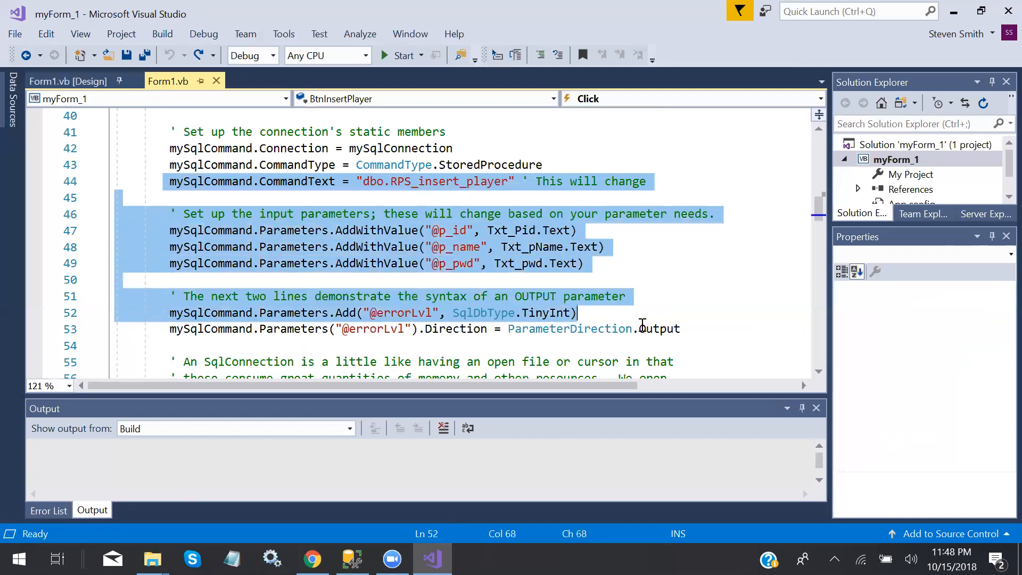
{"action": "left_click", "coordinate": [682, 329]}
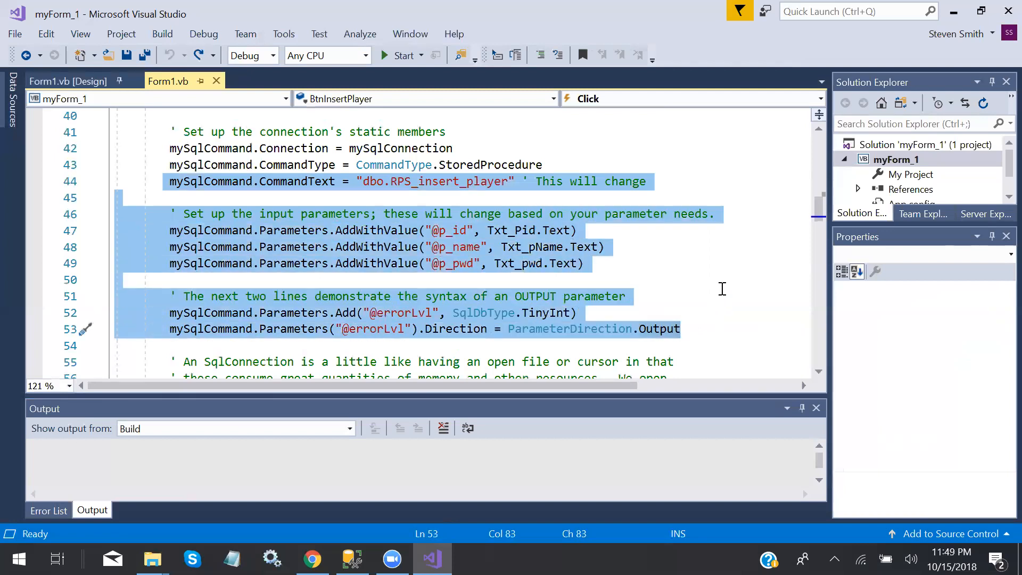
{"action": "mouse_move", "coordinate": [362, 201]}
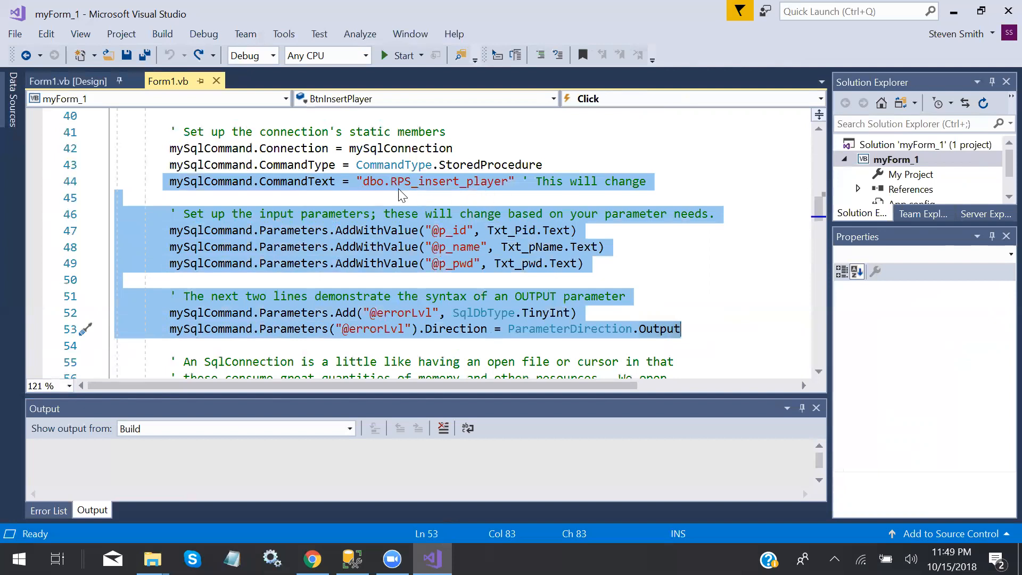
{"action": "mouse_move", "coordinate": [305, 277]}
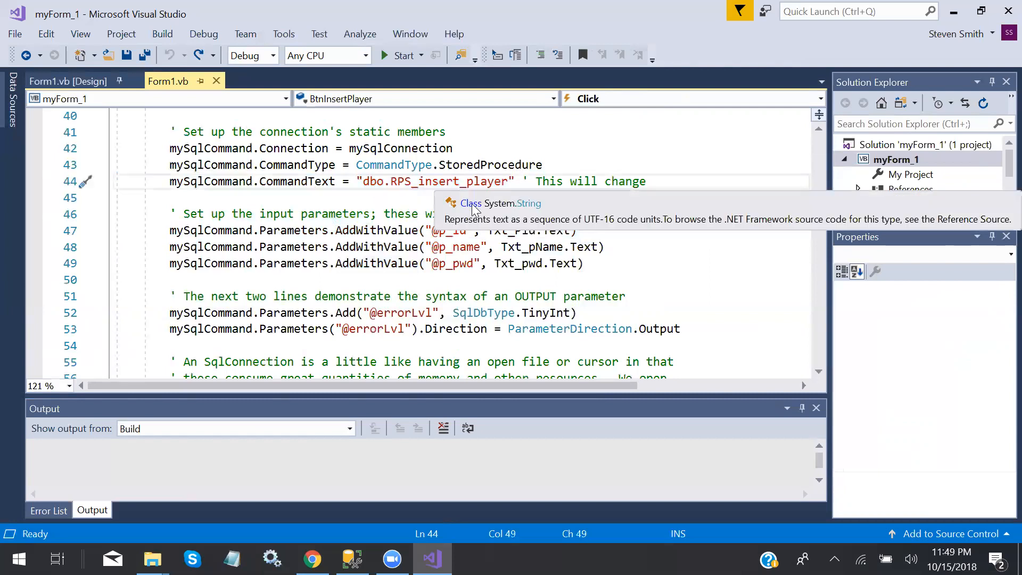
{"action": "left_click", "coordinate": [170, 279]}
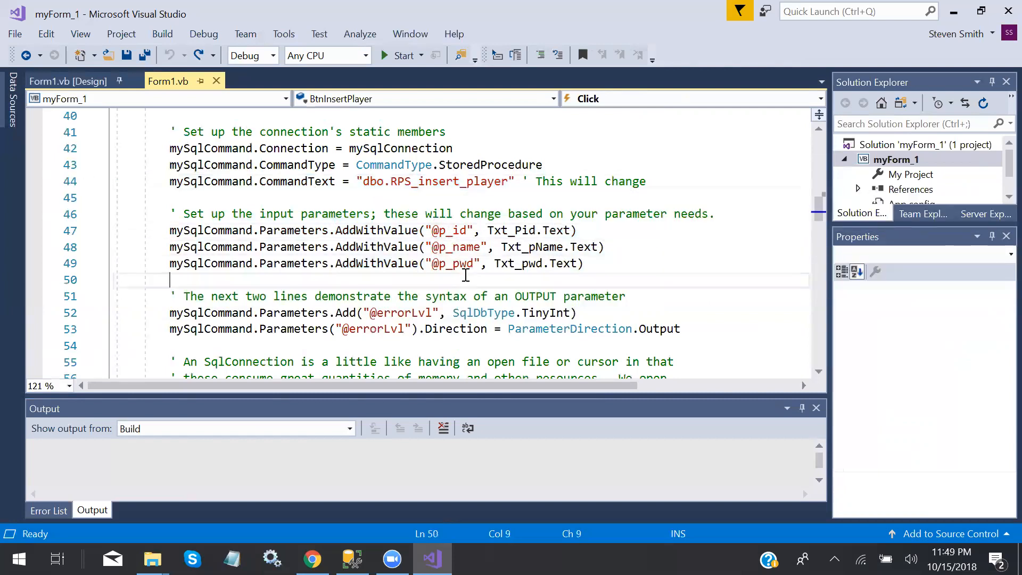
{"action": "left_click", "coordinate": [471, 264]}
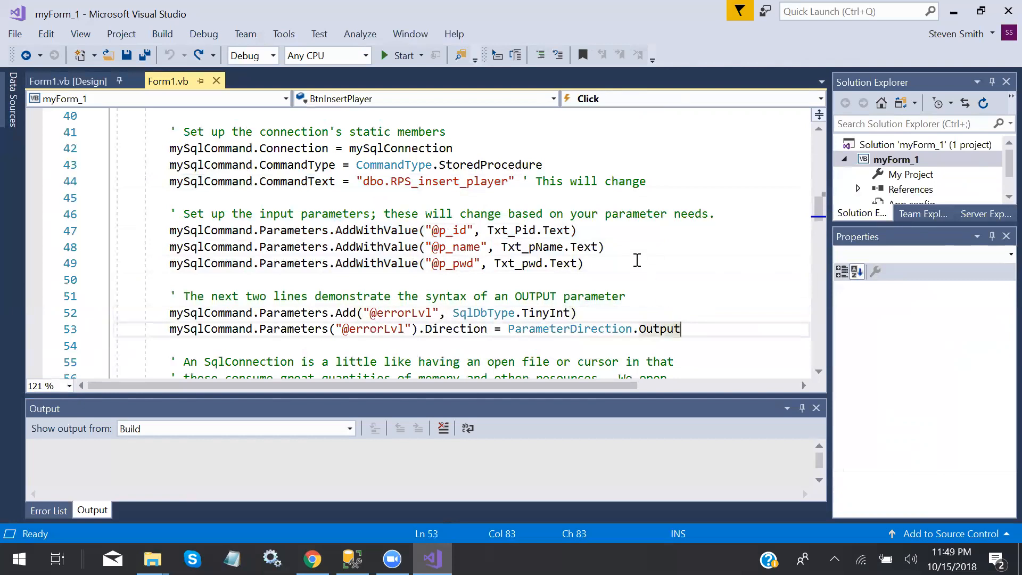
{"action": "scroll", "scroll_direction": "down", "scroll_amount": 3}
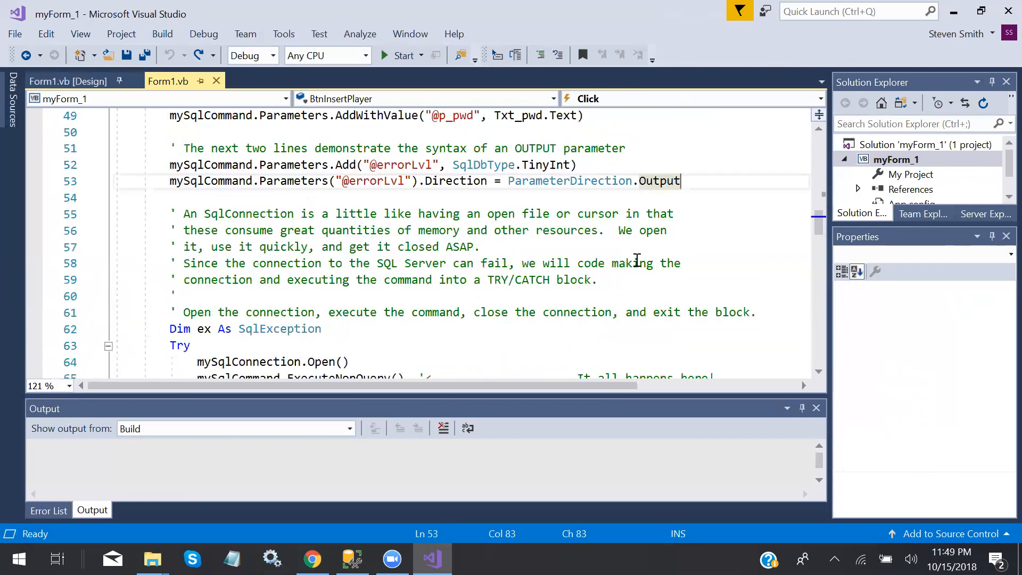
{"action": "scroll", "scroll_direction": "down", "scroll_amount": 3}
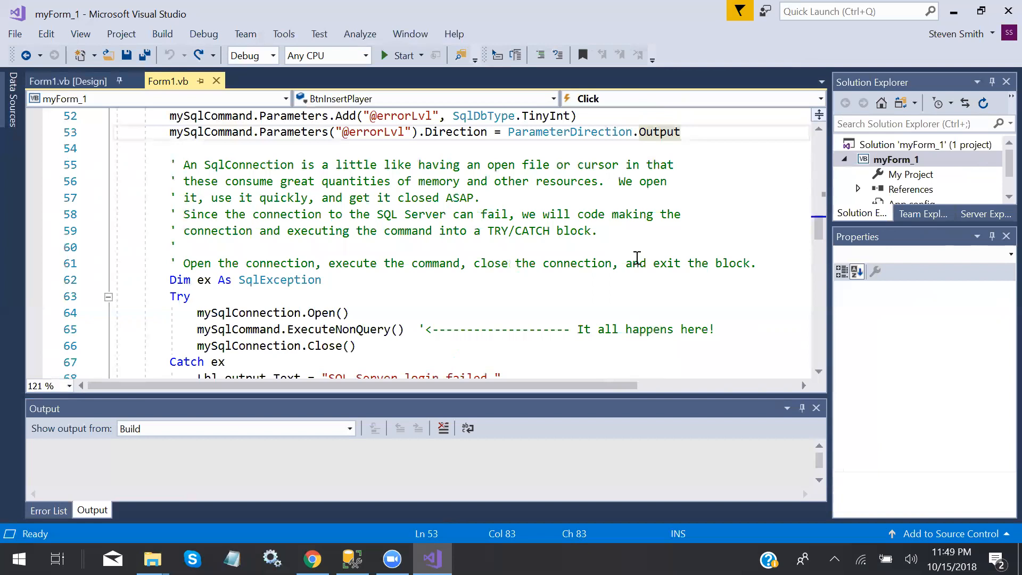
{"action": "mouse_move", "coordinate": [464, 204]}
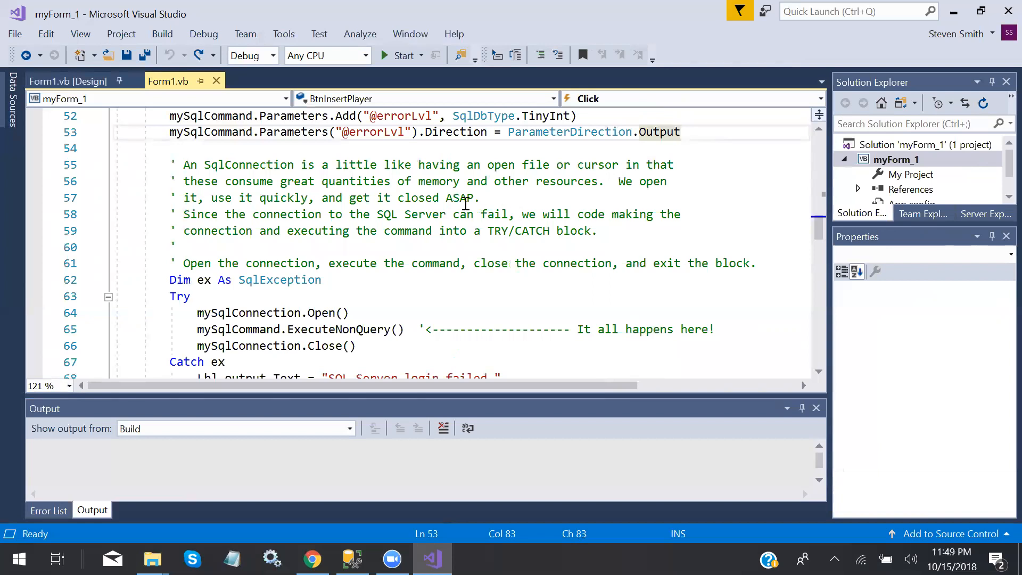
{"action": "mouse_move", "coordinate": [183, 164]}
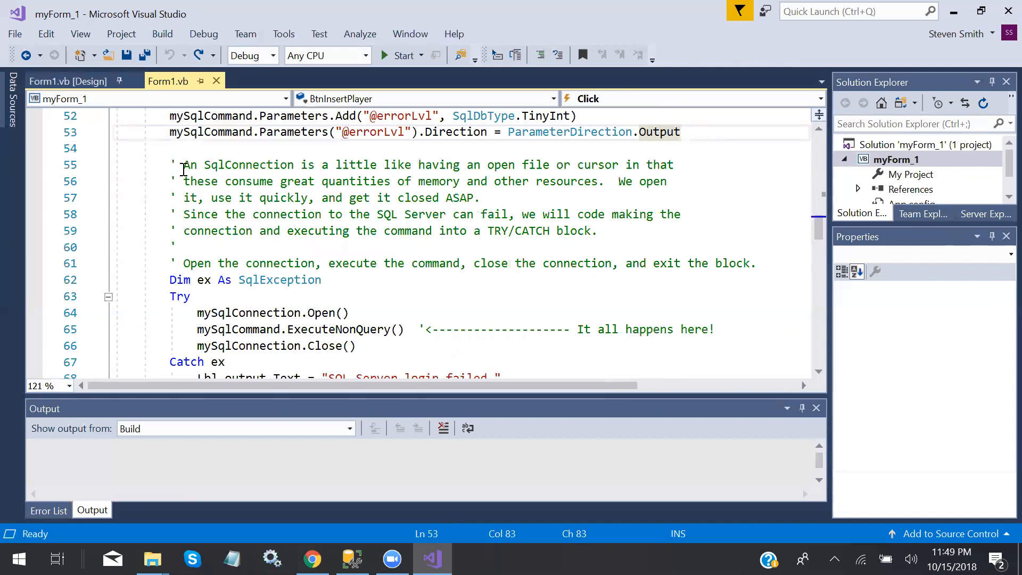
{"action": "mouse_move", "coordinate": [514, 198]}
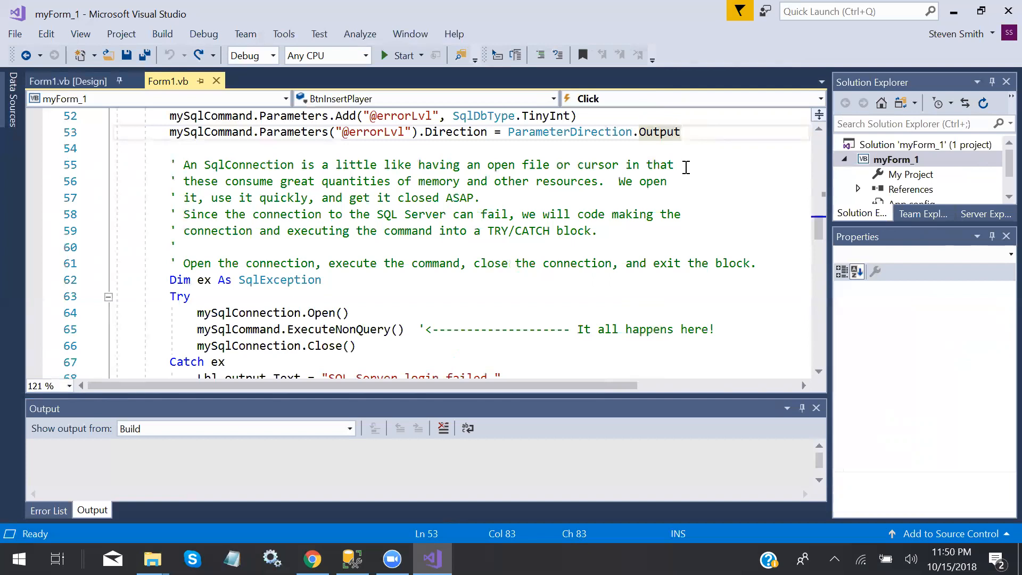
{"action": "mouse_move", "coordinate": [455, 183]}
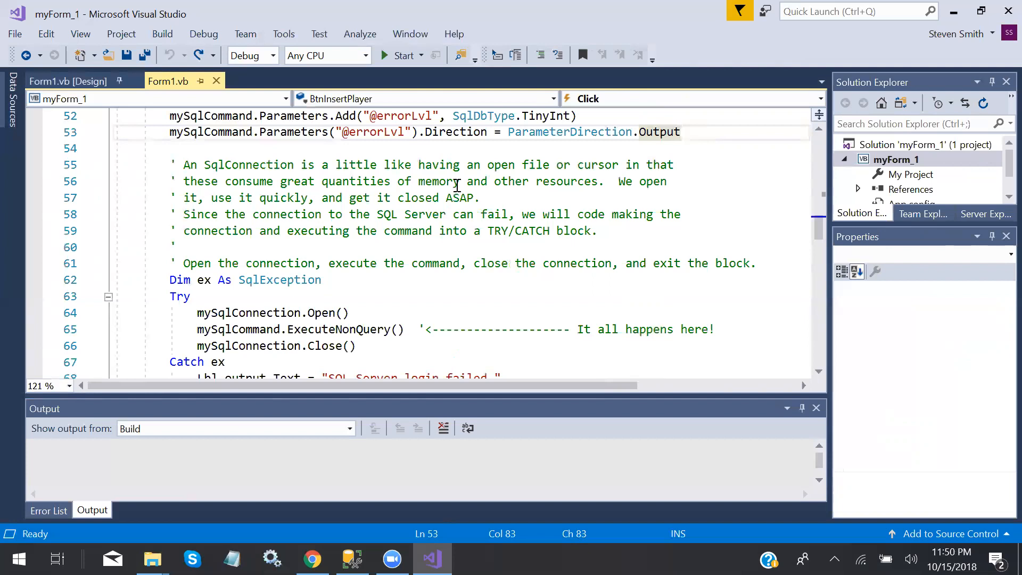
{"action": "mouse_move", "coordinate": [679, 186]}
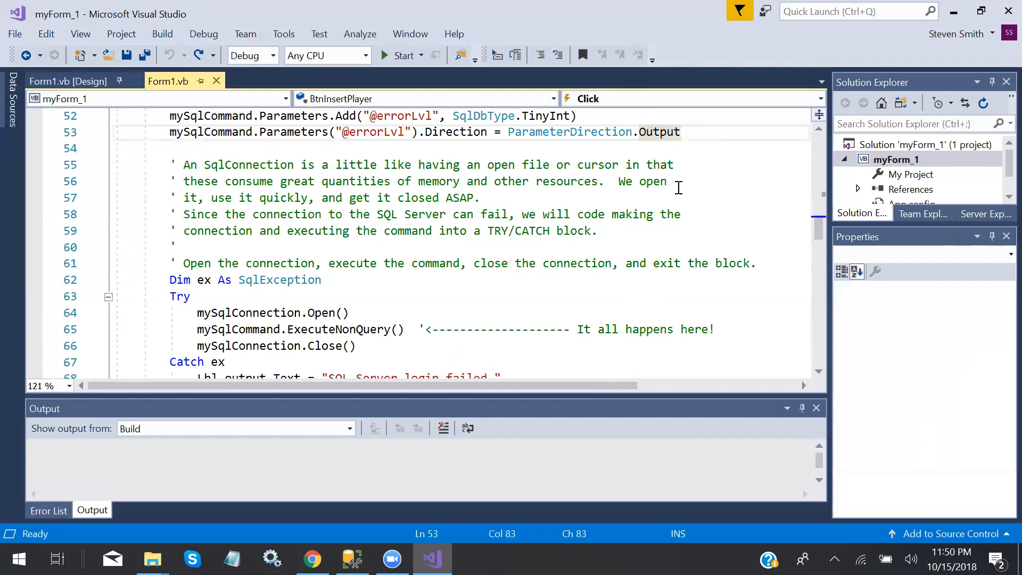
{"action": "left_click", "coordinate": [481, 199]}
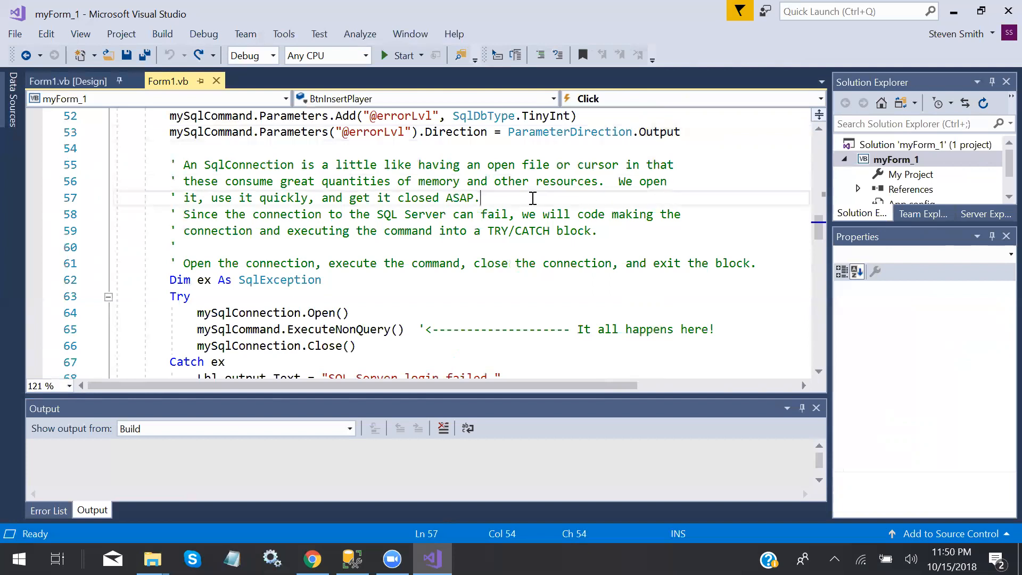
{"action": "mouse_move", "coordinate": [595, 214]}
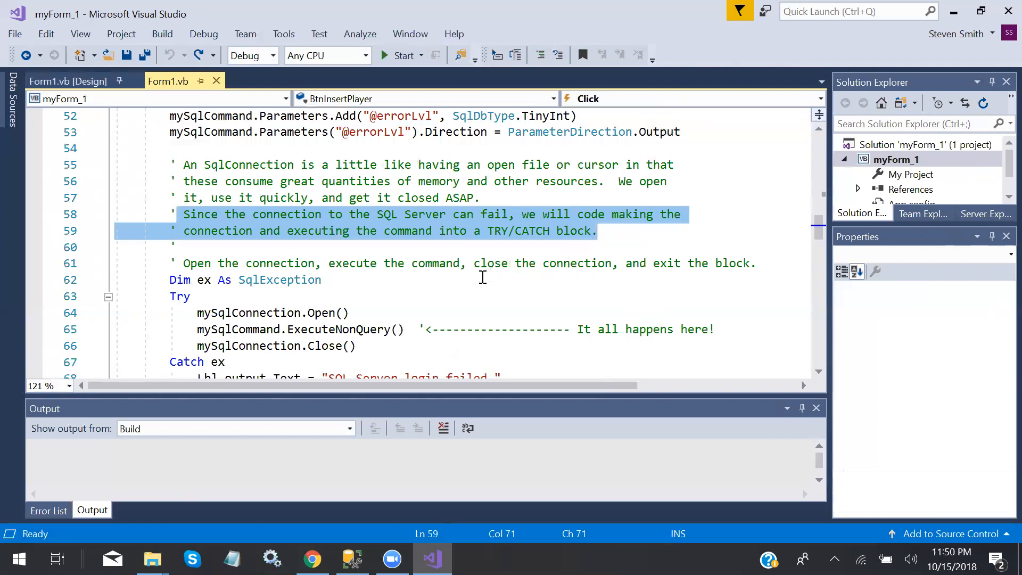
{"action": "scroll", "scroll_direction": "down", "scroll_amount": 3}
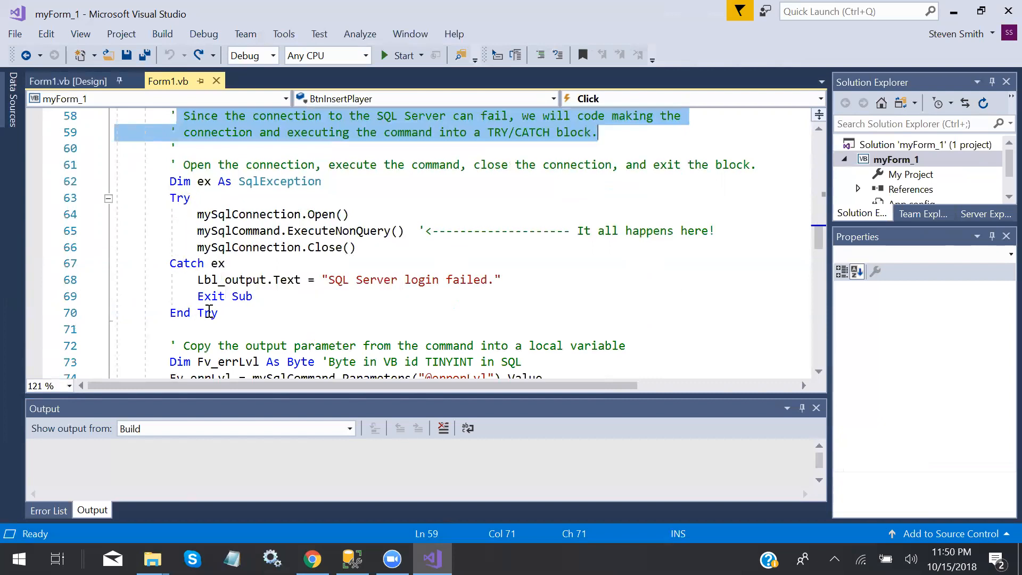
{"action": "mouse_move", "coordinate": [285, 195]}
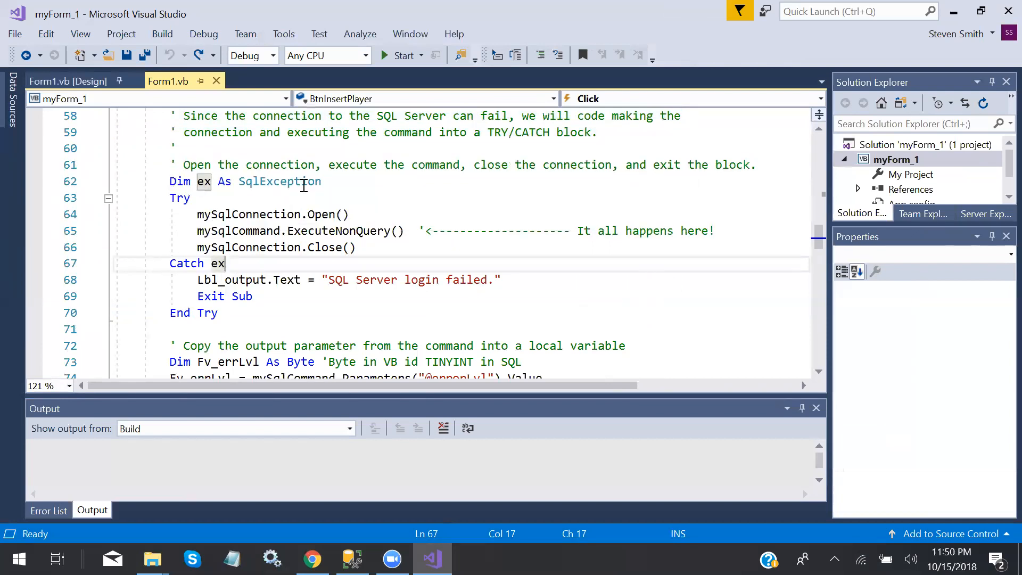
{"action": "left_click", "coordinate": [328, 181]}
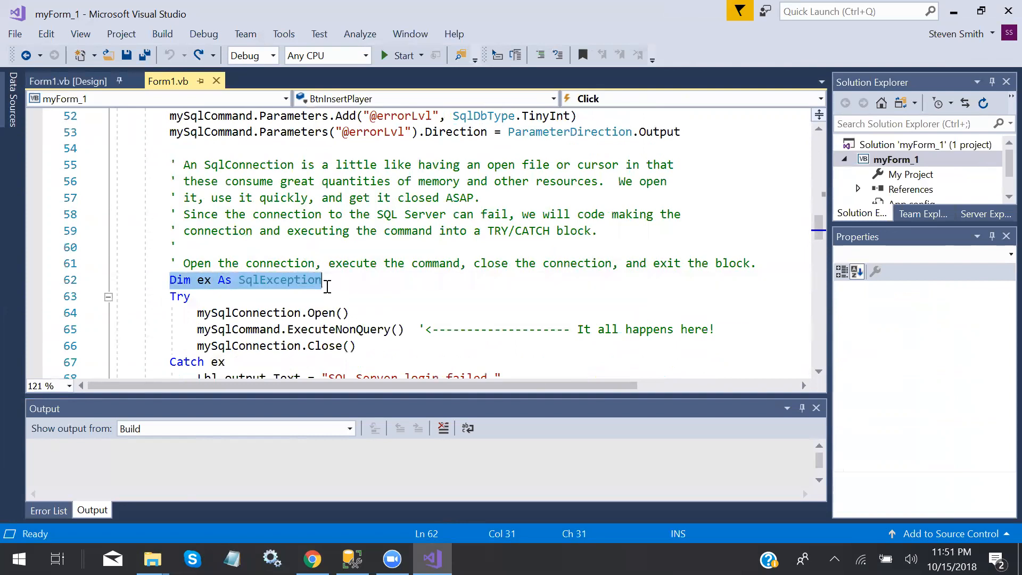
{"action": "mouse_move", "coordinate": [351, 285]}
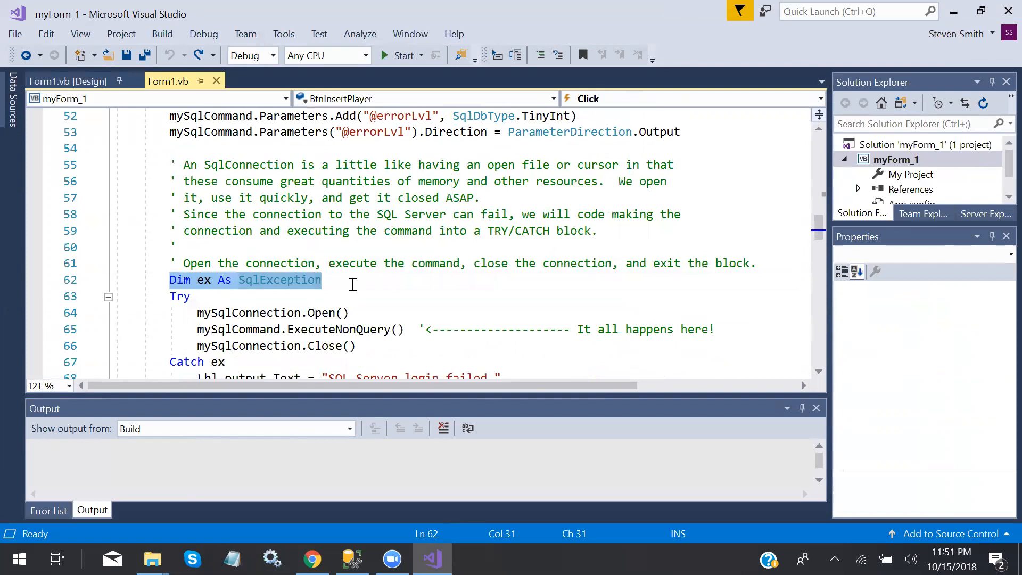
{"action": "mouse_move", "coordinate": [225, 314]}
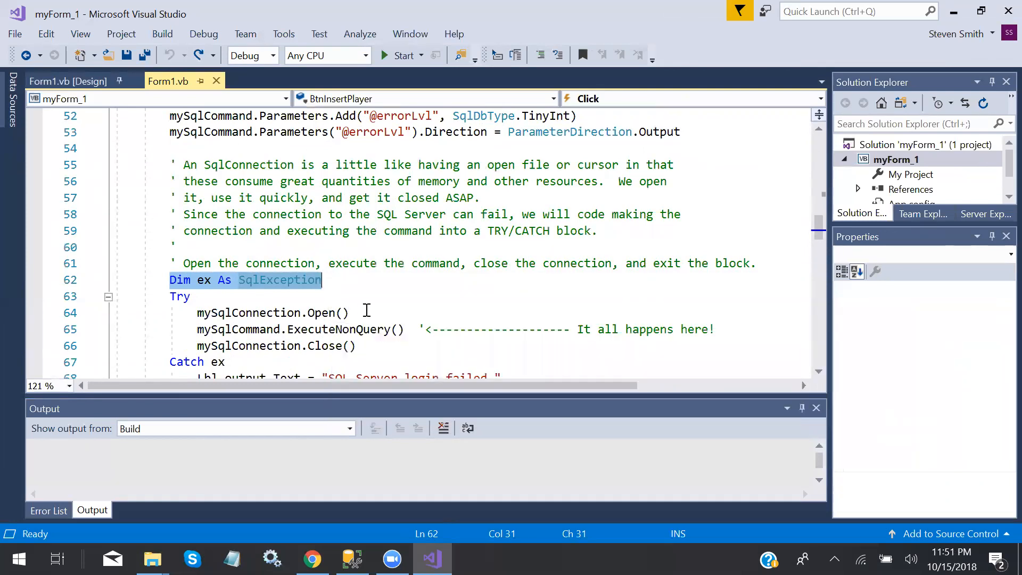
{"action": "left_click", "coordinate": [198, 313]}
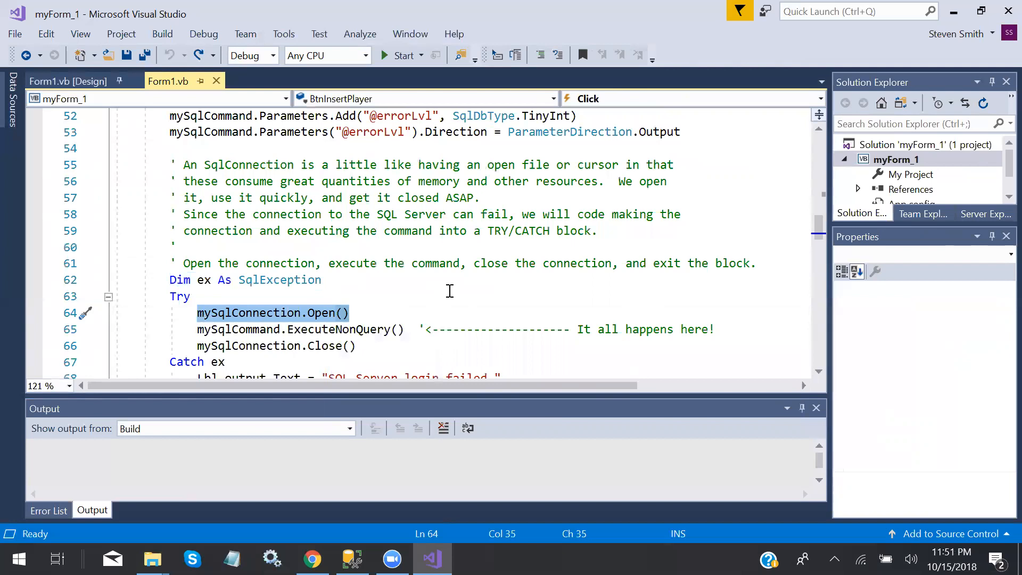
{"action": "mouse_move", "coordinate": [446, 268]}
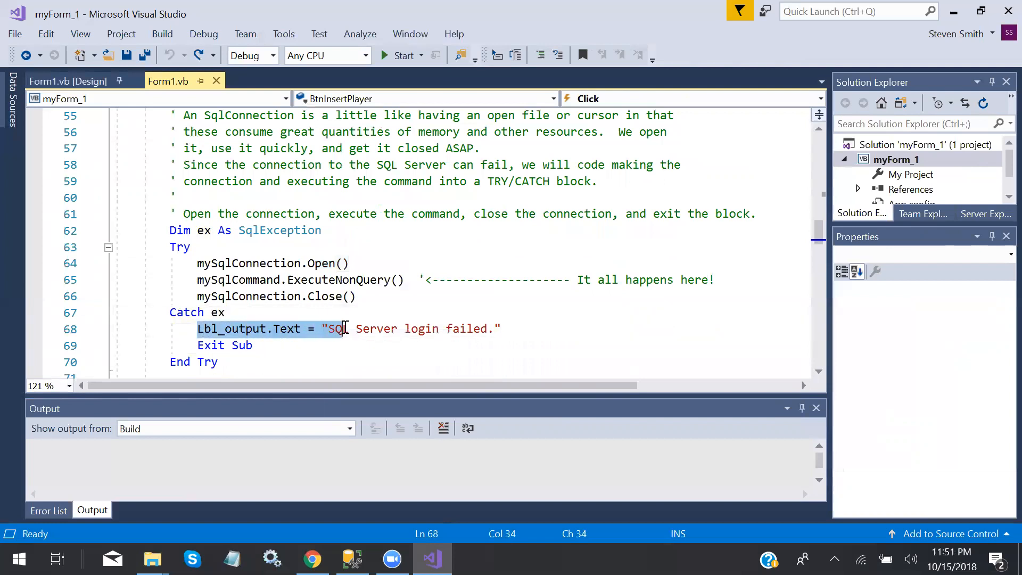
{"action": "left_click", "coordinate": [509, 329]}
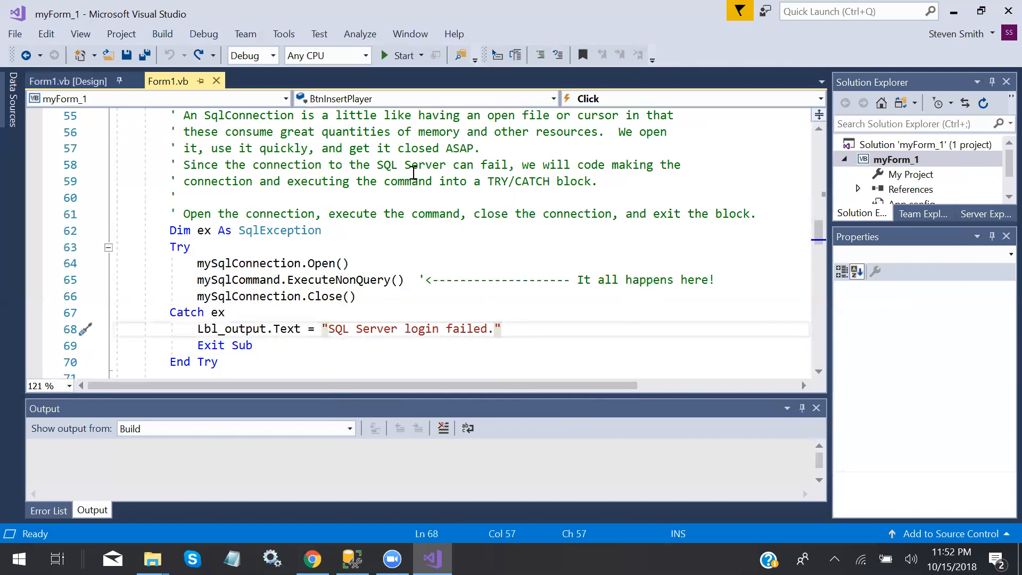
{"action": "left_click", "coordinate": [223, 263]}
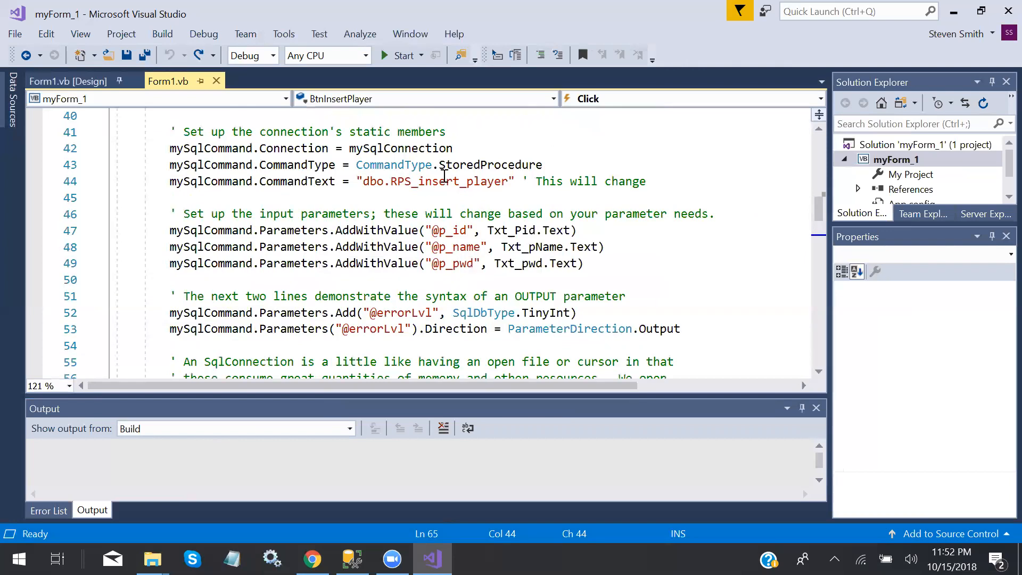
{"action": "double_click", "coordinate": [489, 164]}
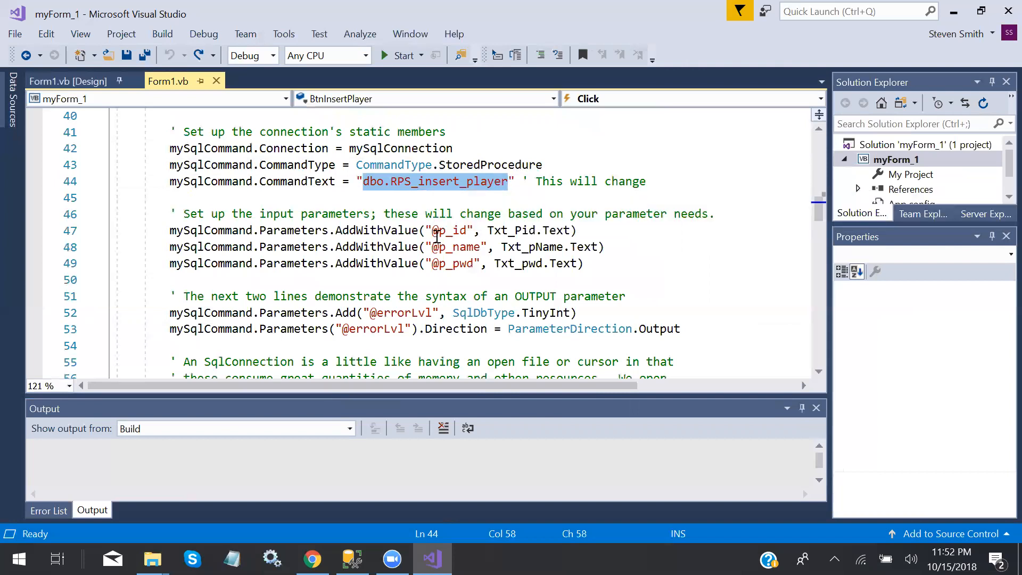
{"action": "mouse_move", "coordinate": [515, 230]}
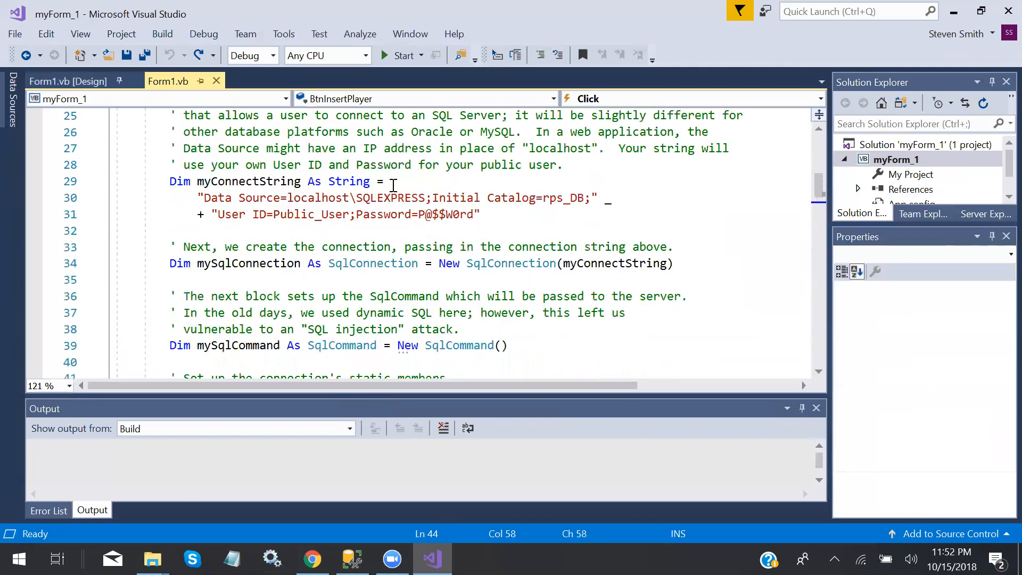
{"action": "double_click", "coordinate": [308, 214]}
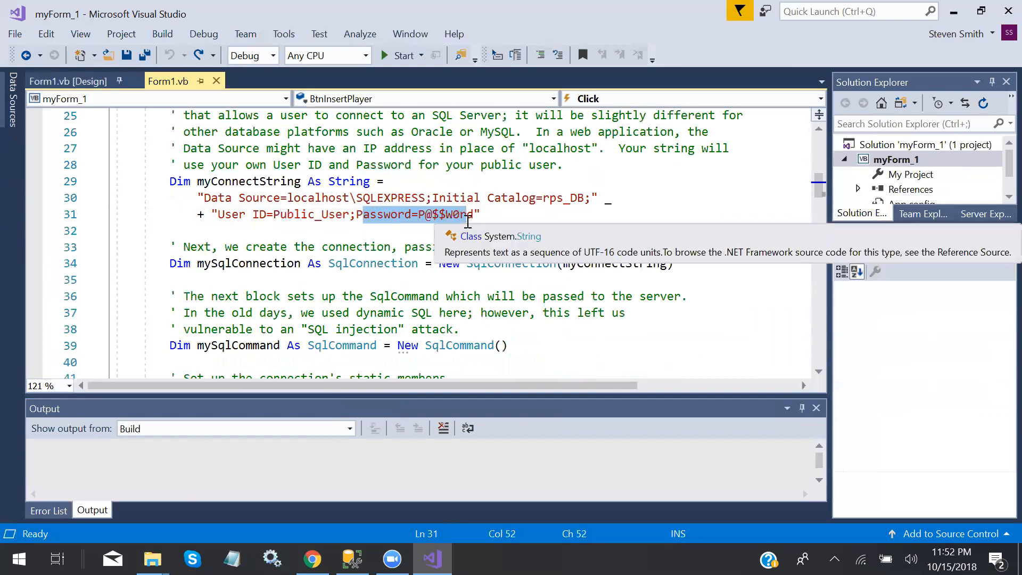
{"action": "scroll", "scroll_direction": "down", "scroll_amount": 3}
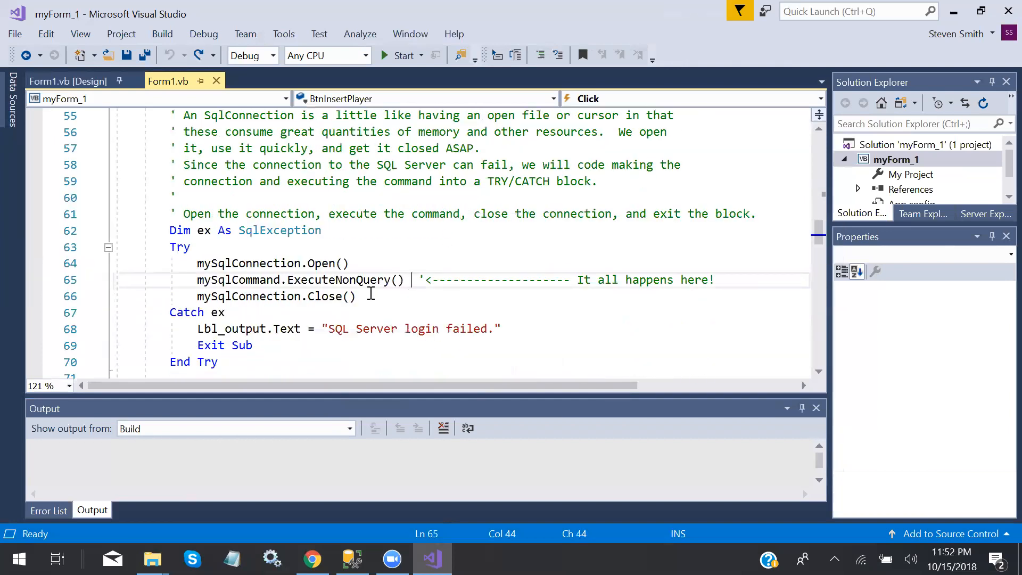
{"action": "mouse_move", "coordinate": [305, 296]}
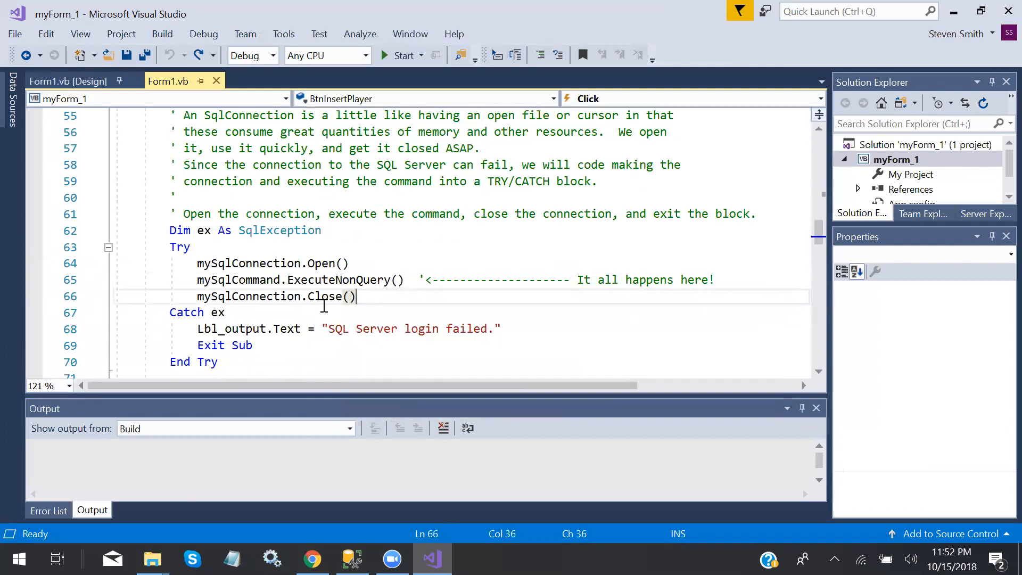
- Fix the line 73 comment to 'Byte in VB is TINYINT in SQL', then switch to Management Studio
{"action": "scroll", "scroll_direction": "down", "scroll_amount": 3}
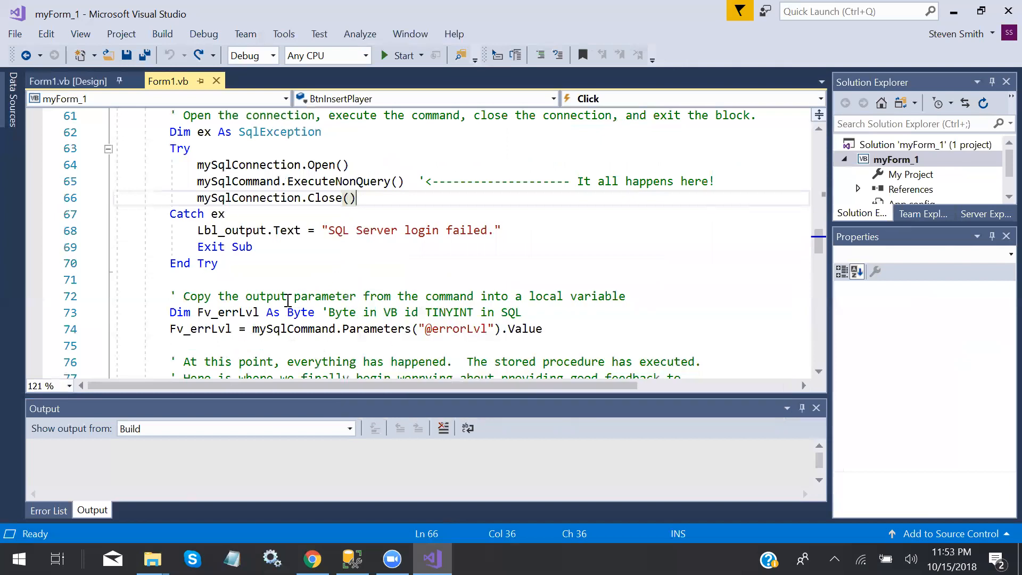
{"action": "mouse_move", "coordinate": [226, 296]}
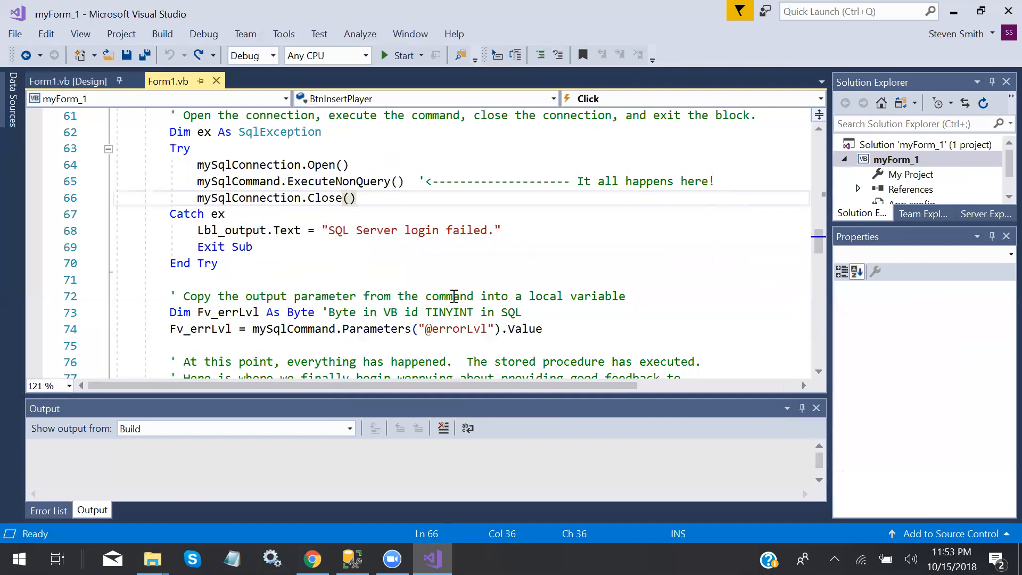
{"action": "left_click", "coordinate": [626, 296]}
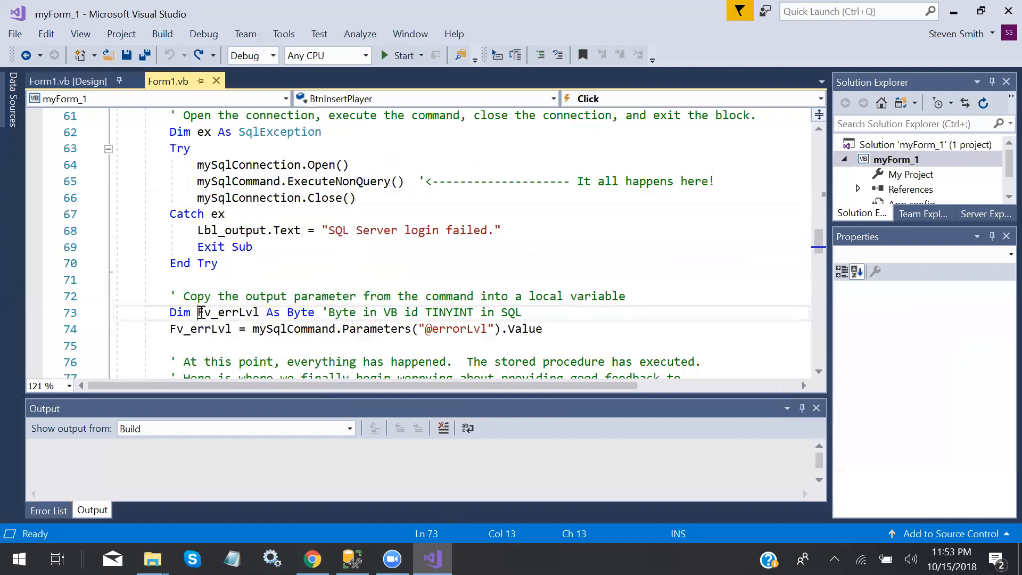
{"action": "double_click", "coordinate": [228, 314]}
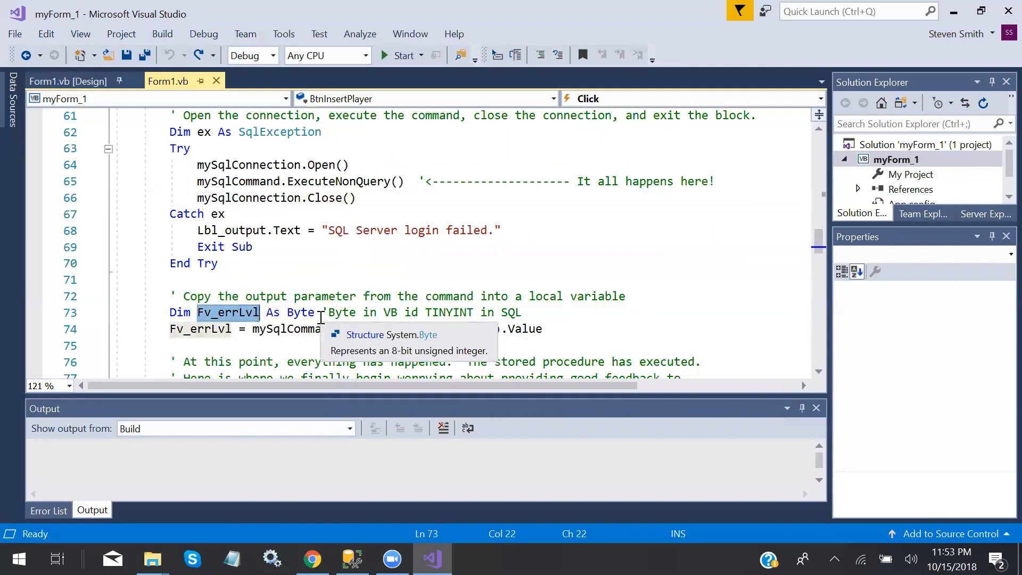
{"action": "mouse_move", "coordinate": [405, 312]}
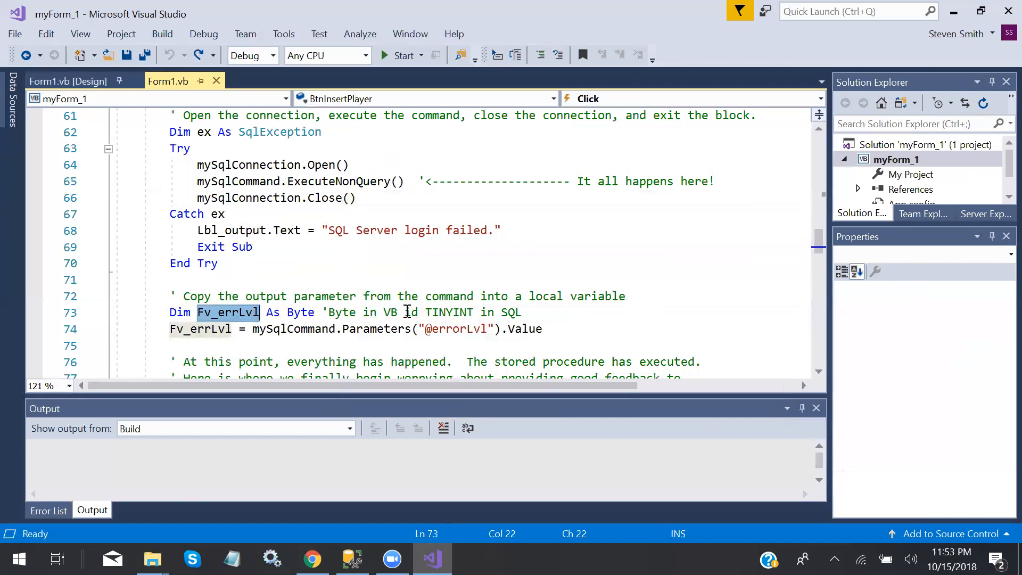
{"action": "type", "text": "id"}
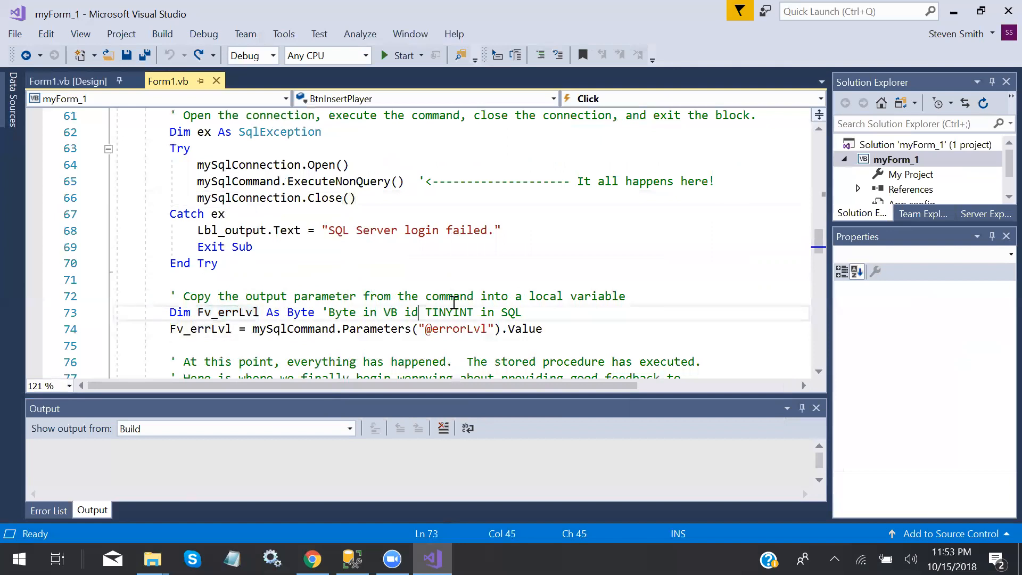
{"action": "type", "text": "is"}
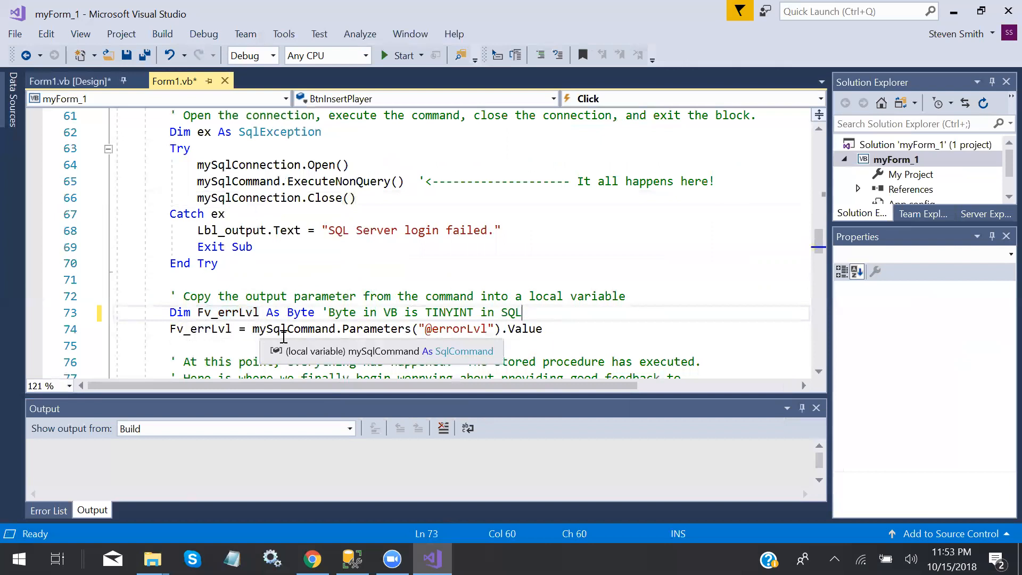
{"action": "mouse_move", "coordinate": [552, 338]}
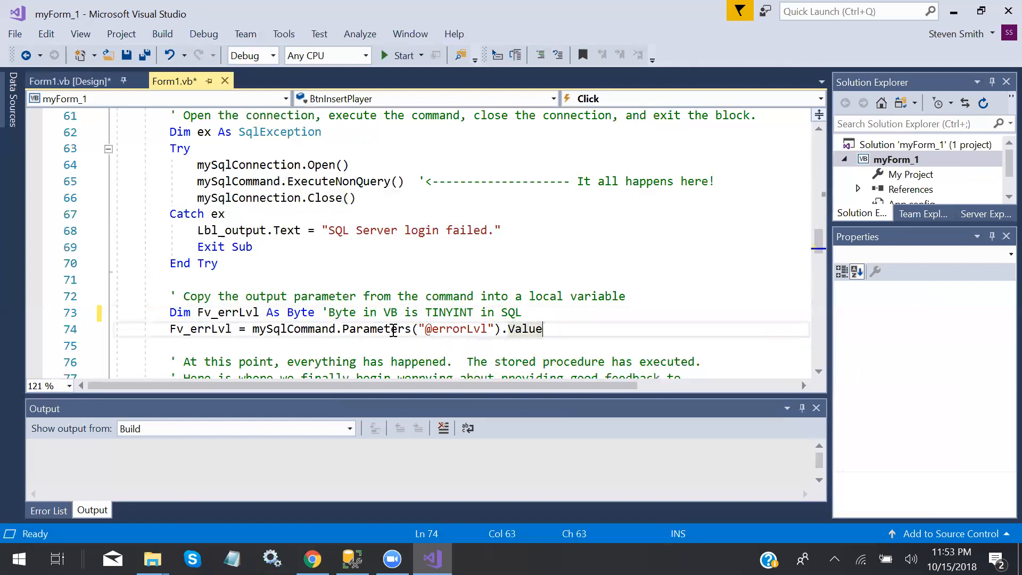
{"action": "mouse_move", "coordinate": [511, 198]}
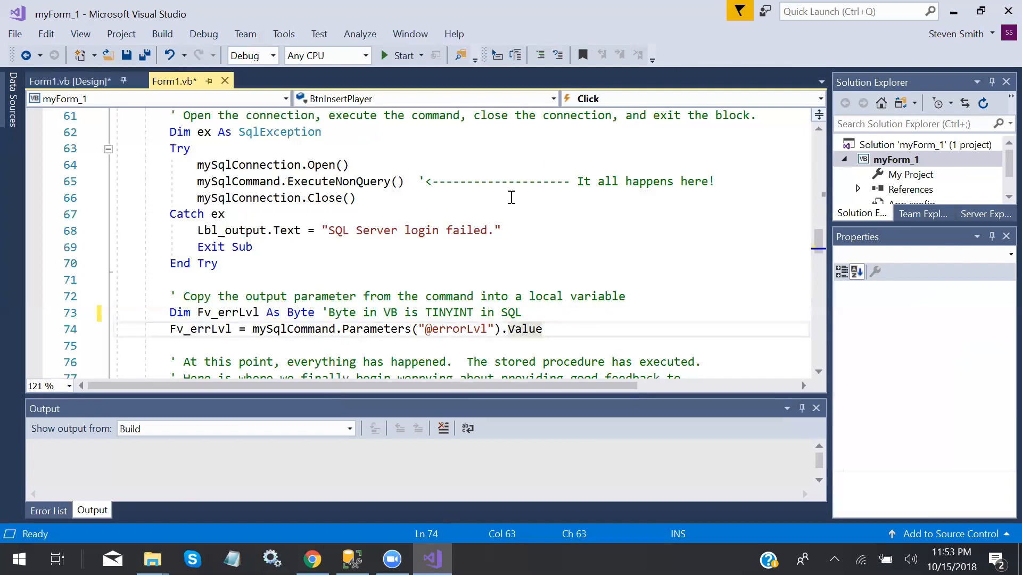
{"action": "left_click", "coordinate": [351, 559]}
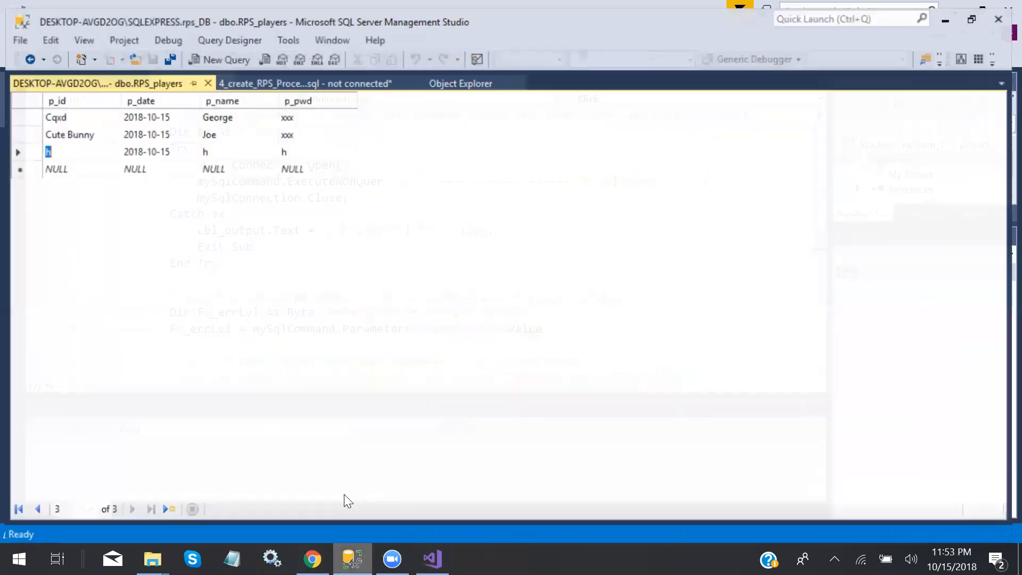
{"action": "left_click", "coordinate": [305, 96]}
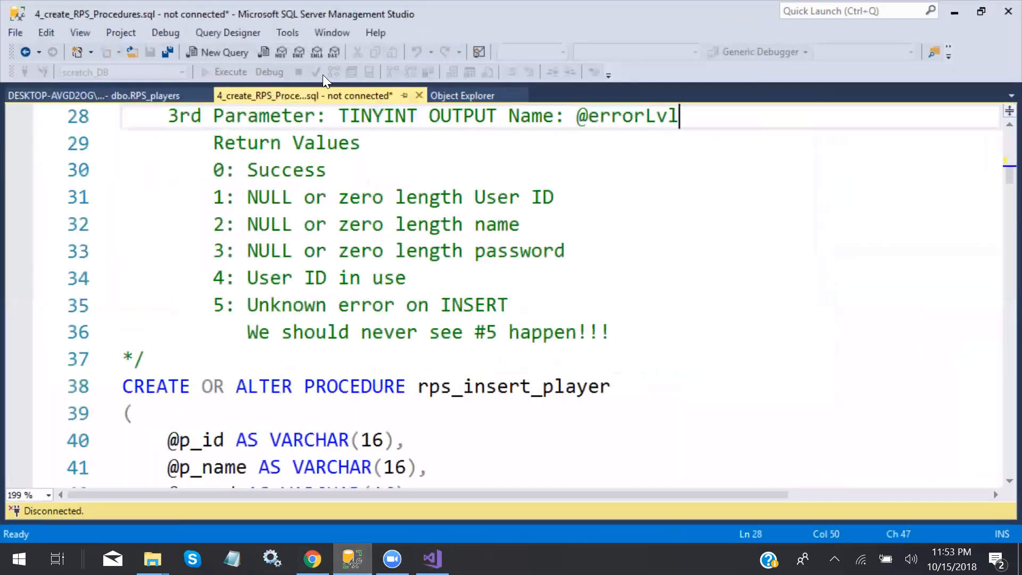
{"action": "scroll", "scroll_direction": "down", "scroll_amount": 3}
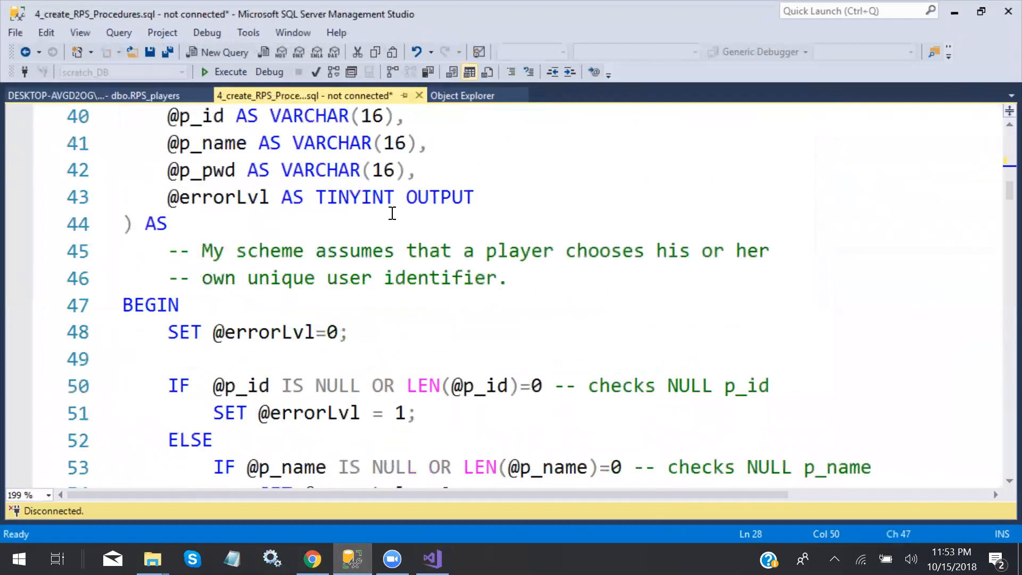
{"action": "scroll", "scroll_direction": "down", "scroll_amount": 3}
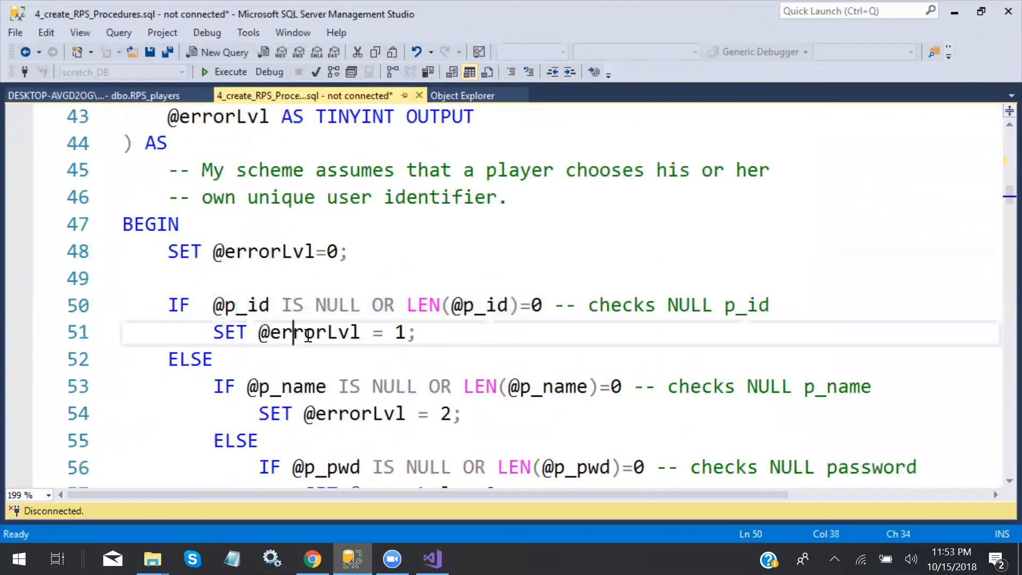
{"action": "left_click_drag", "start_coordinate": [294, 332], "coordinate": [416, 332]}
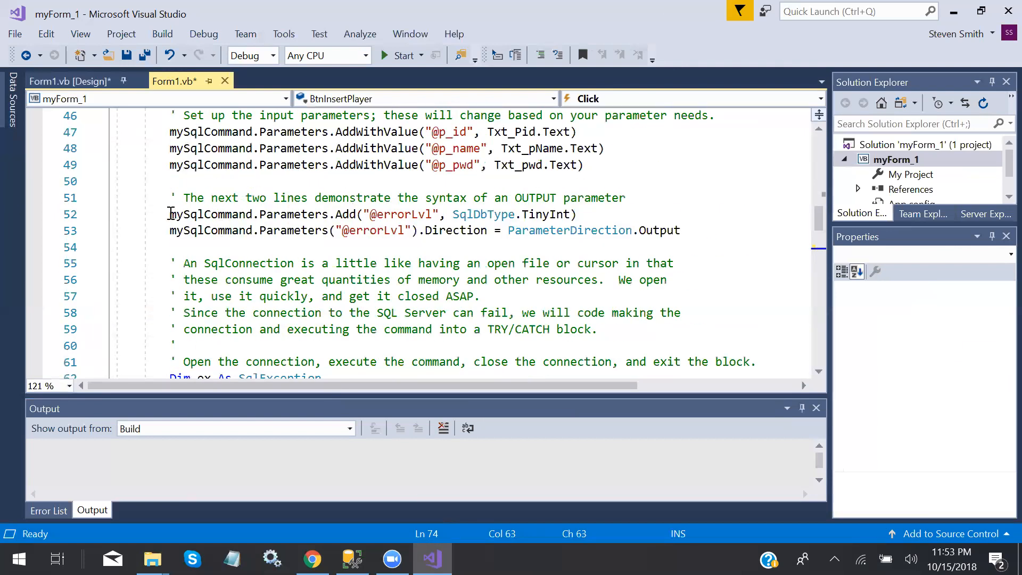
{"action": "left_click_drag", "start_coordinate": [169, 214], "coordinate": [485, 230]}
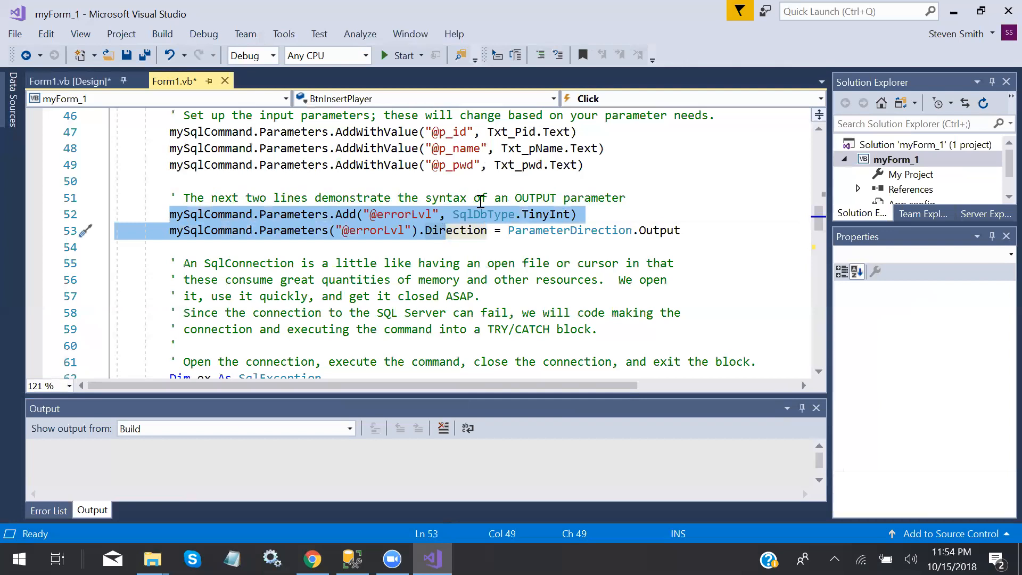
{"action": "scroll", "scroll_direction": "down", "scroll_amount": 3}
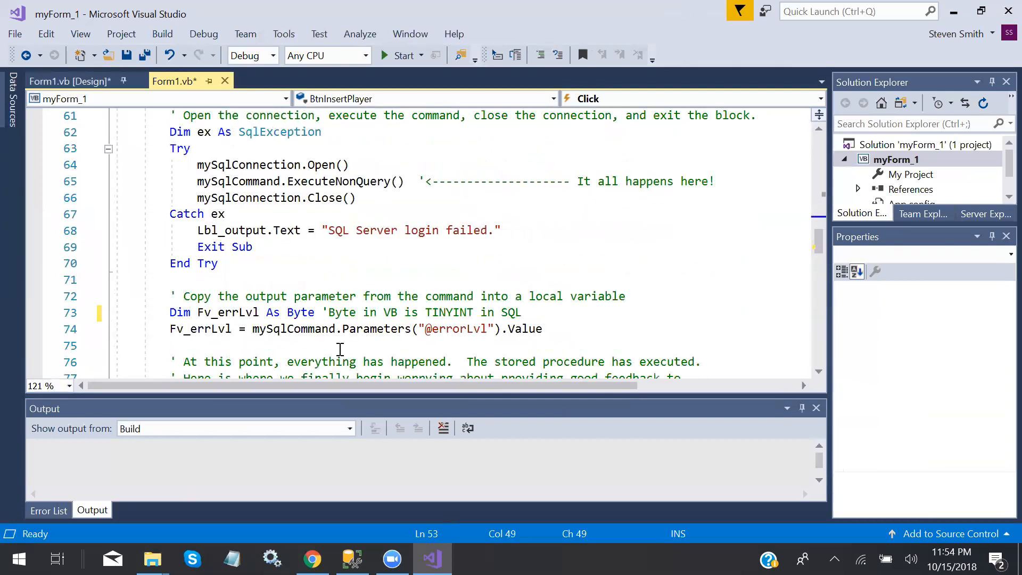
{"action": "double_click", "coordinate": [200, 329]}
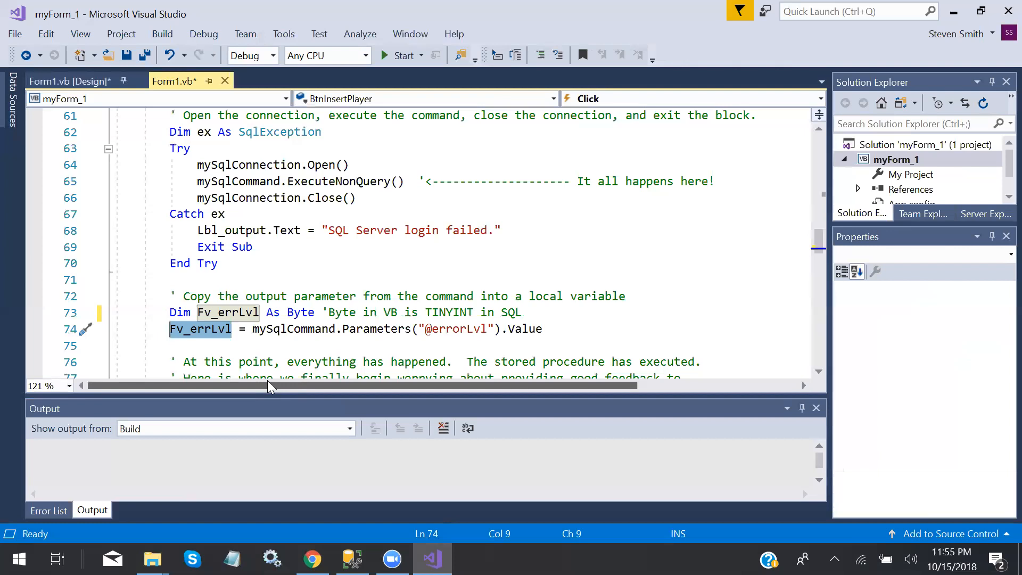
{"action": "mouse_move", "coordinate": [309, 329]}
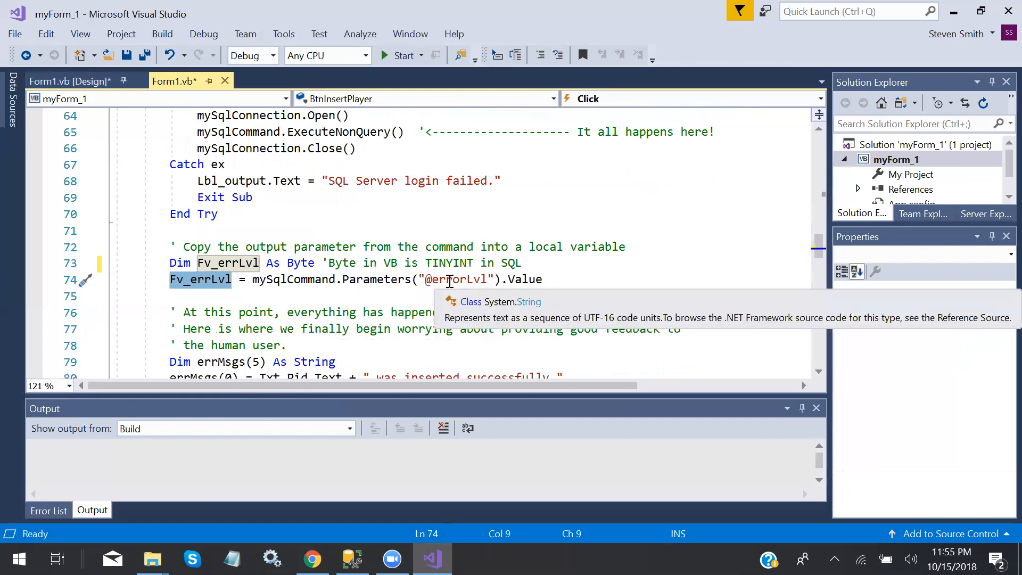
{"action": "mouse_move", "coordinate": [480, 289]}
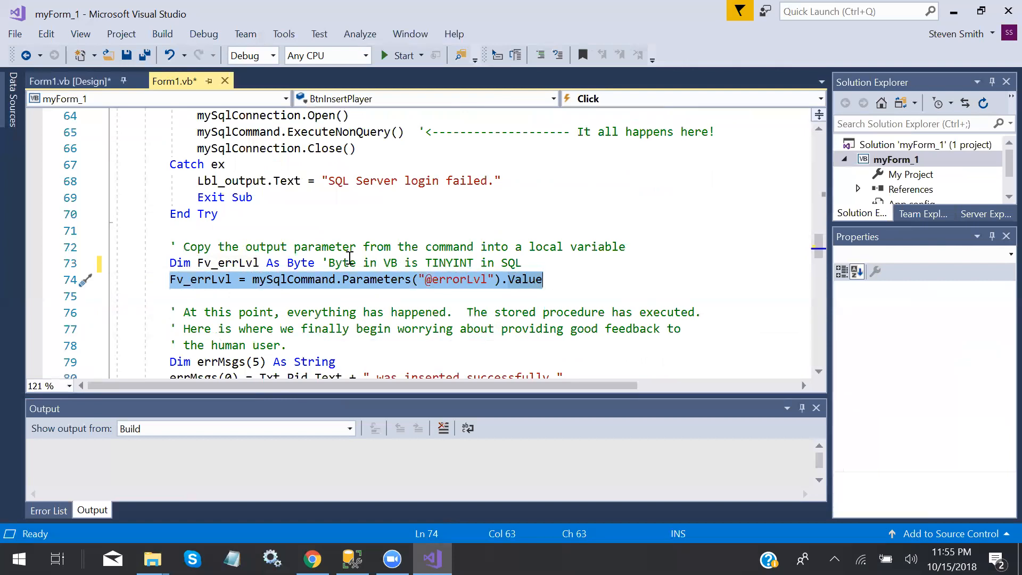
{"action": "scroll", "scroll_direction": "down", "scroll_amount": 3}
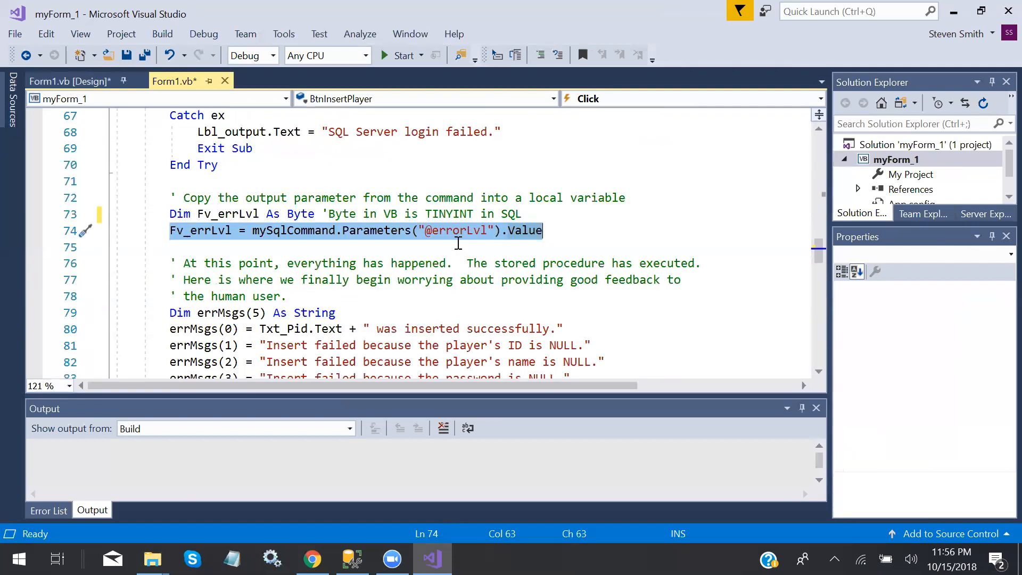
{"action": "mouse_move", "coordinate": [575, 279]}
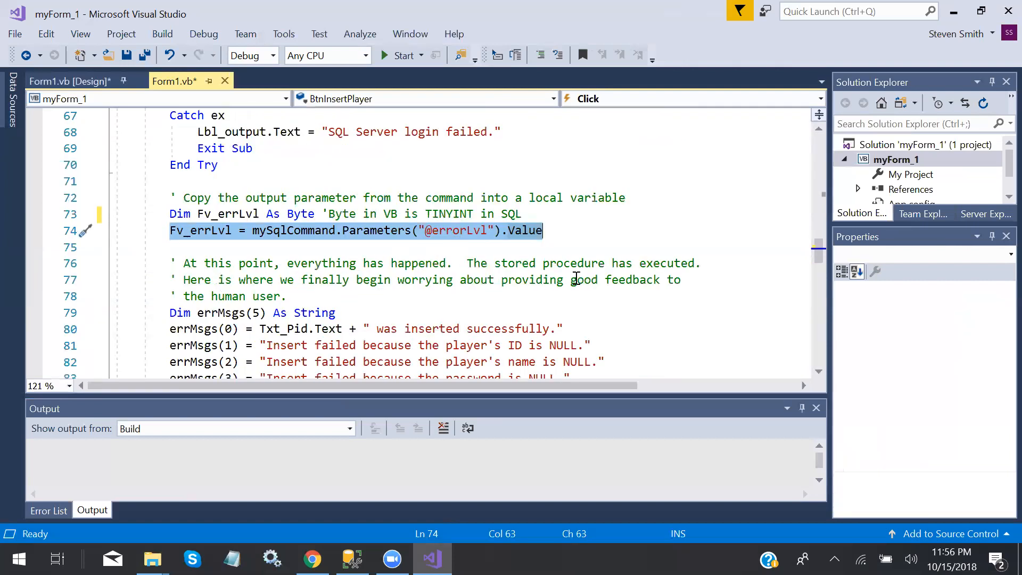
{"action": "scroll", "scroll_direction": "down", "scroll_amount": 3}
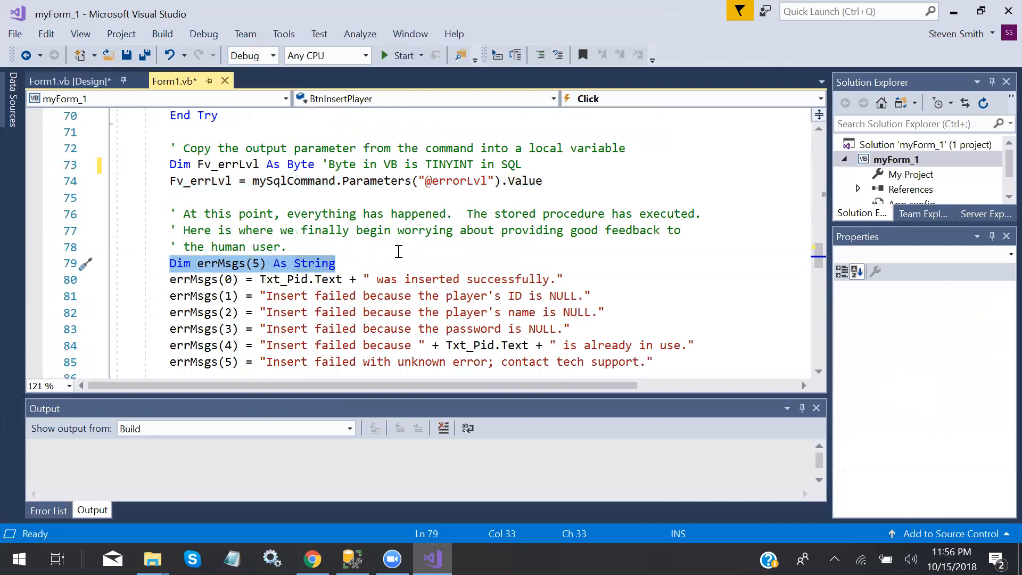
{"action": "left_click", "coordinate": [287, 247]}
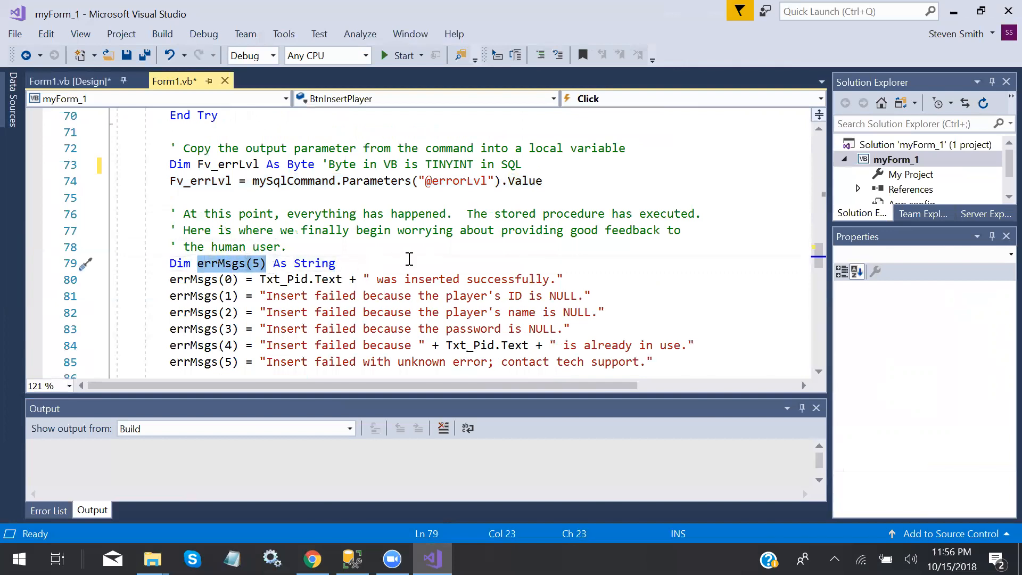
{"action": "mouse_move", "coordinate": [228, 266]}
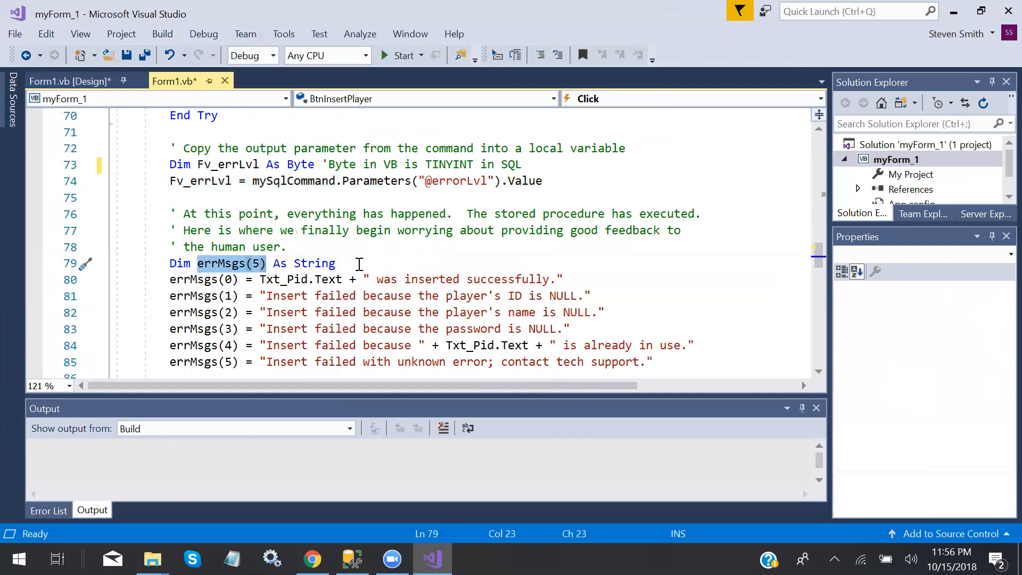
{"action": "mouse_move", "coordinate": [238, 269]}
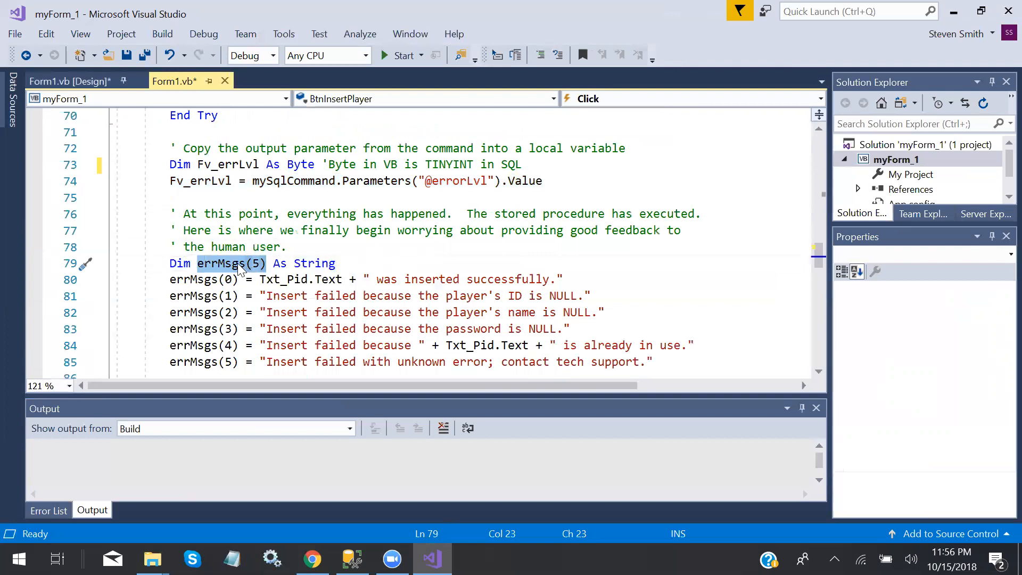
{"action": "mouse_move", "coordinate": [239, 269]}
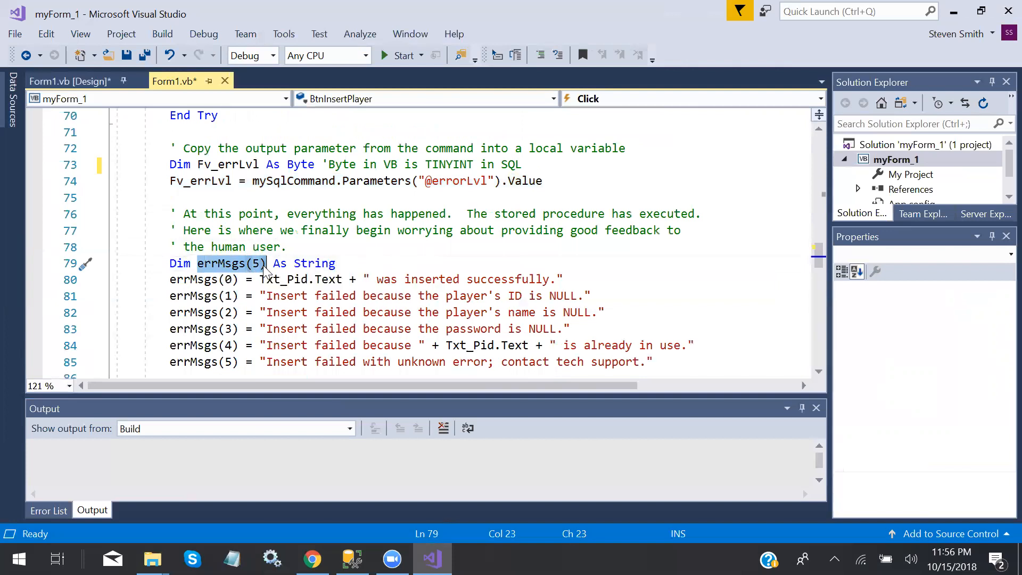
{"action": "mouse_move", "coordinate": [264, 279]}
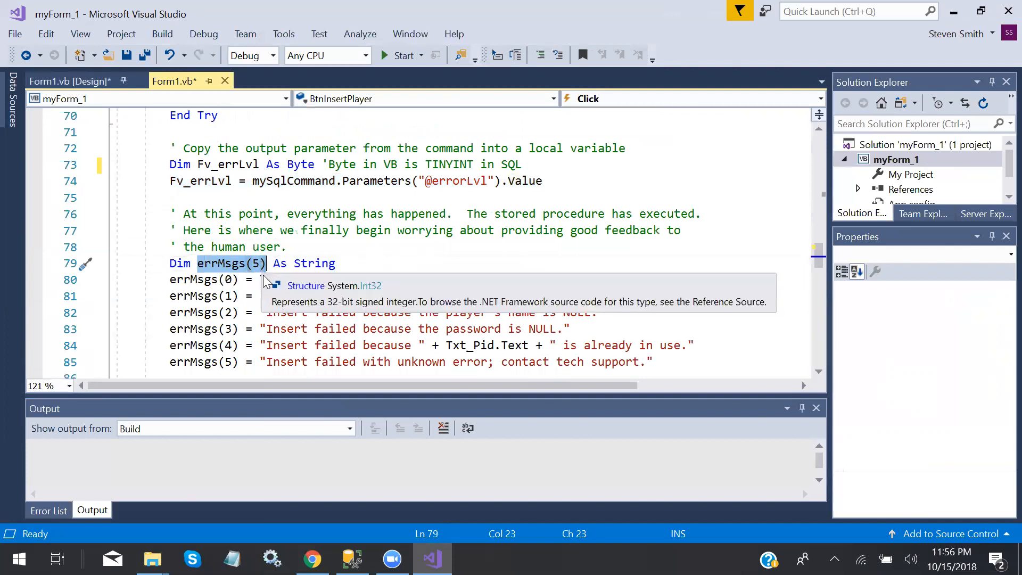
{"action": "mouse_move", "coordinate": [169, 279]}
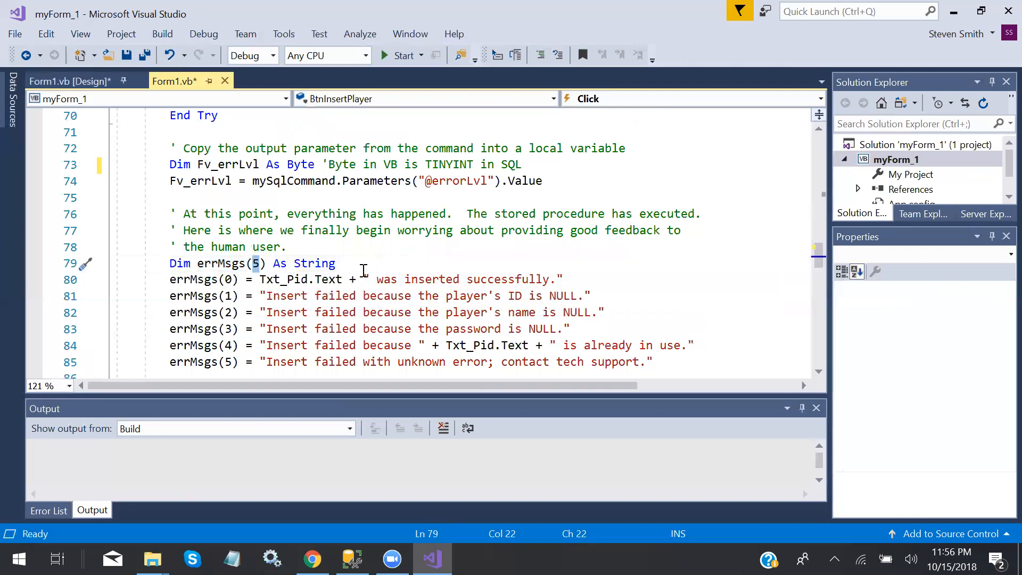
{"action": "mouse_move", "coordinate": [374, 267]}
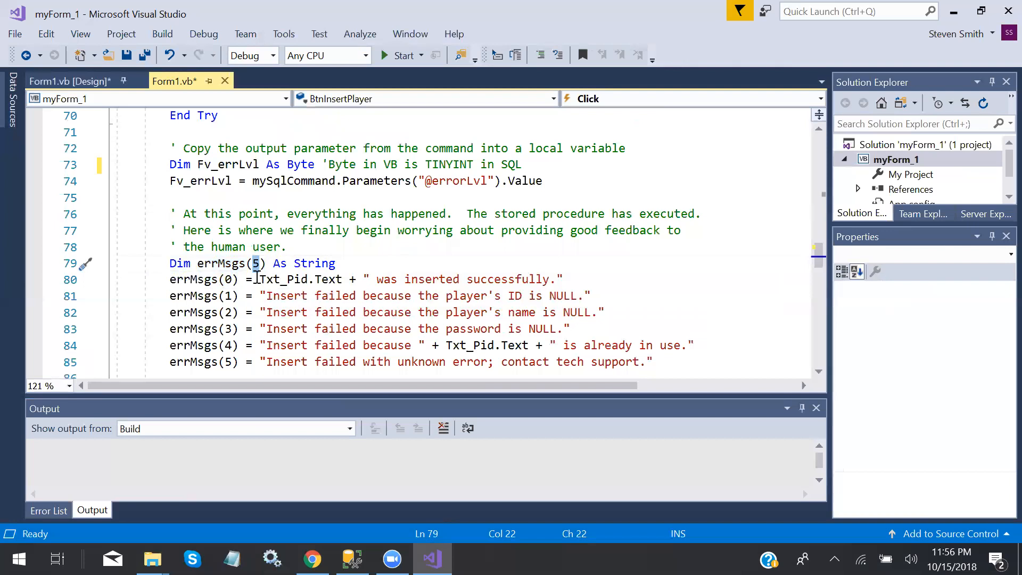
{"action": "mouse_move", "coordinate": [255, 264]}
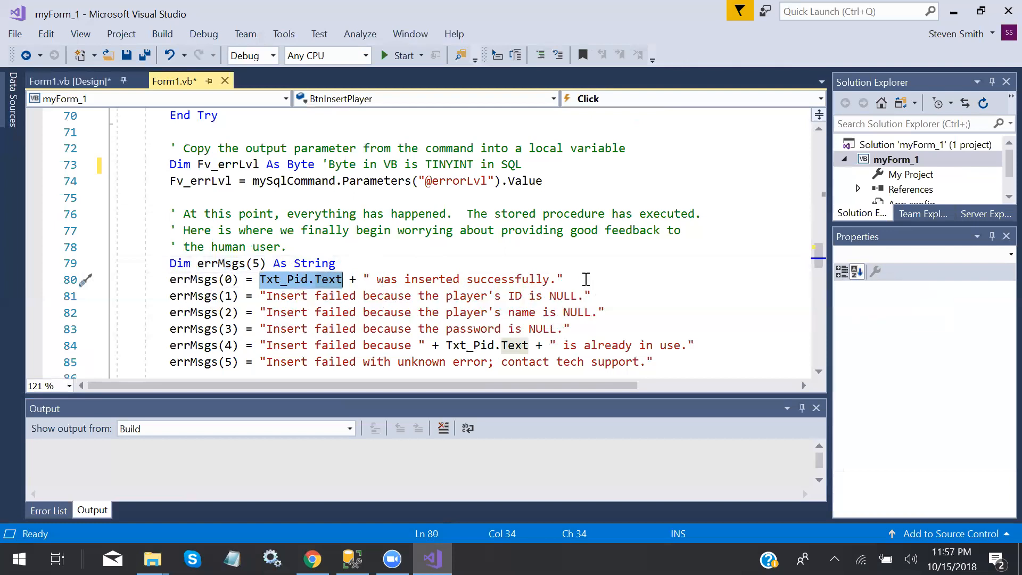
{"action": "left_click", "coordinate": [586, 279]}
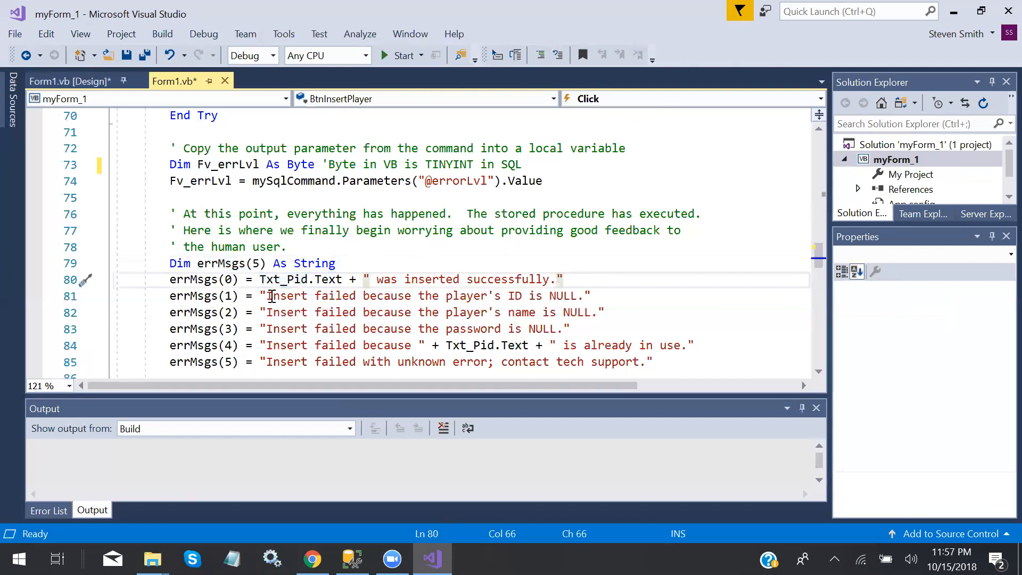
{"action": "left_click", "coordinate": [590, 296]}
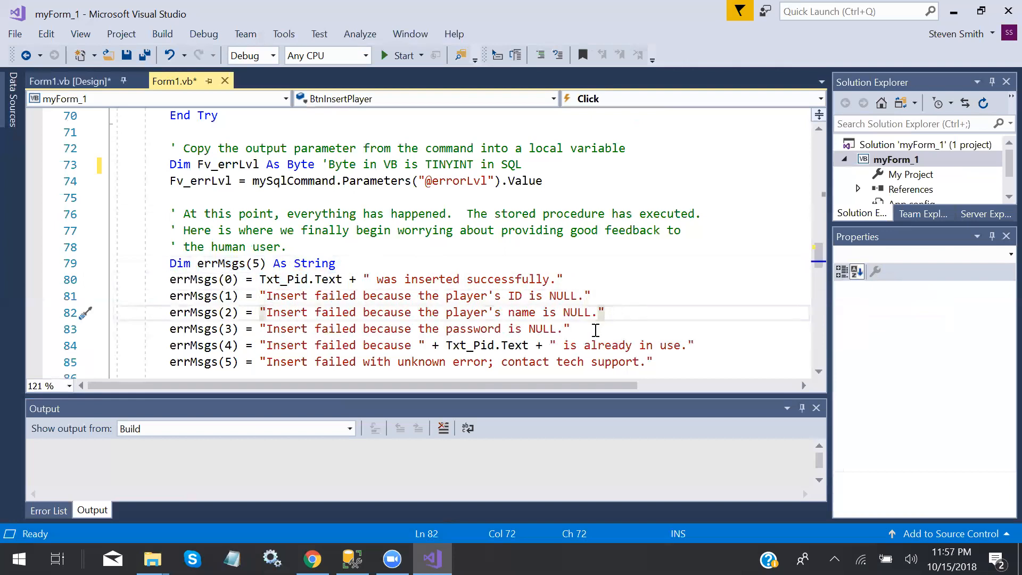
{"action": "left_click", "coordinate": [697, 345]}
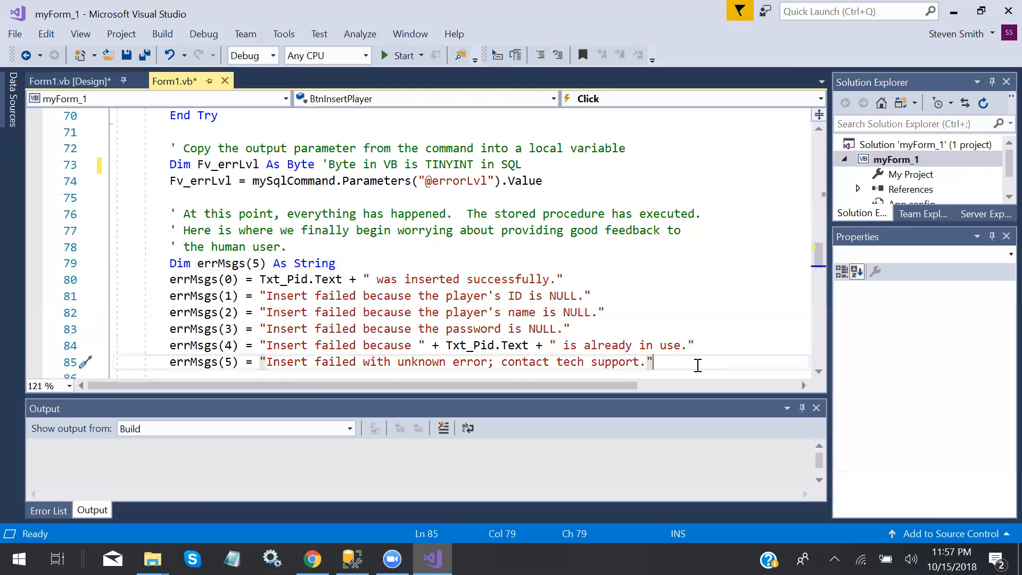
{"action": "mouse_move", "coordinate": [679, 355]}
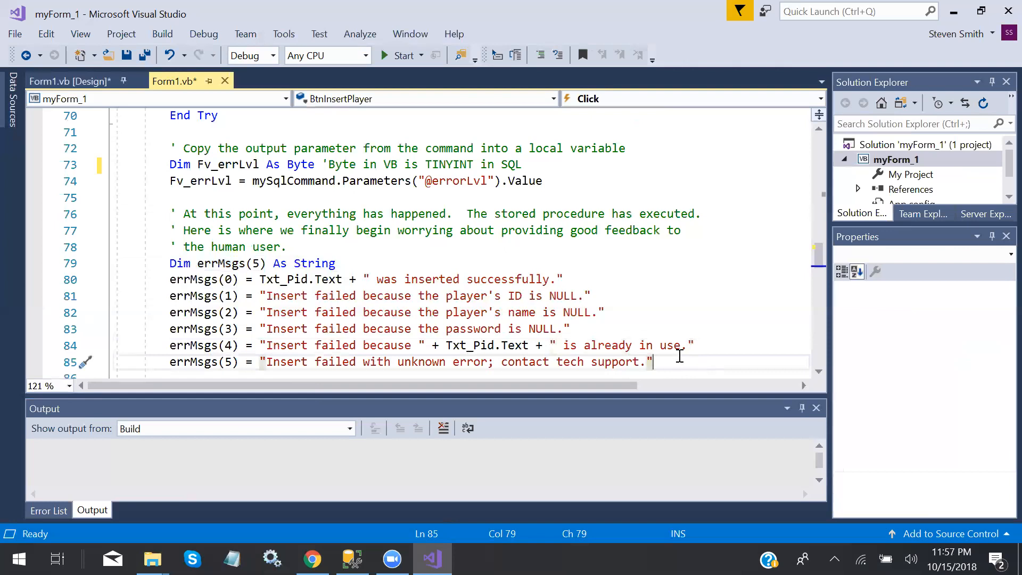
{"action": "mouse_move", "coordinate": [677, 311]}
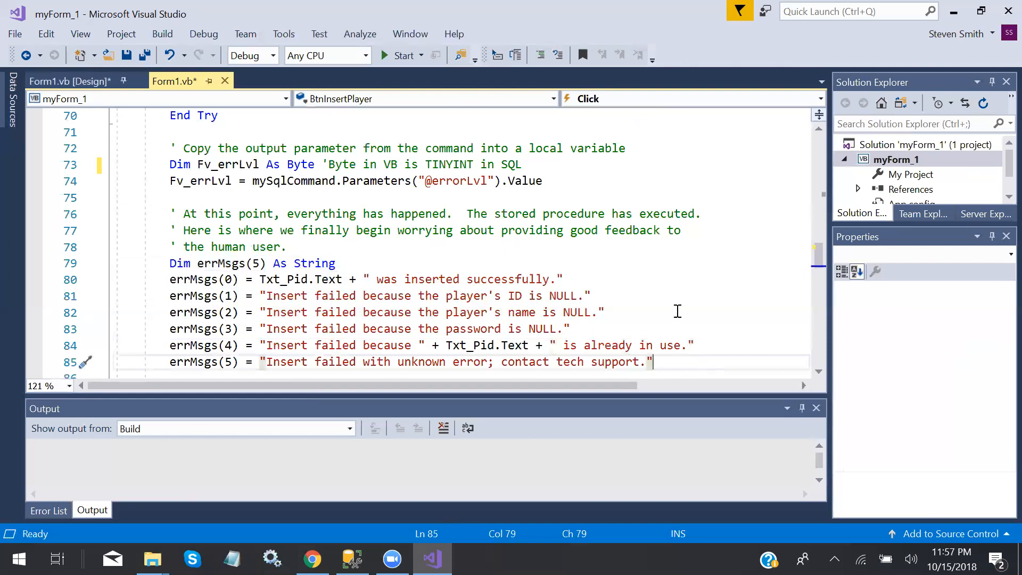
{"action": "scroll", "scroll_direction": "down", "scroll_amount": 3}
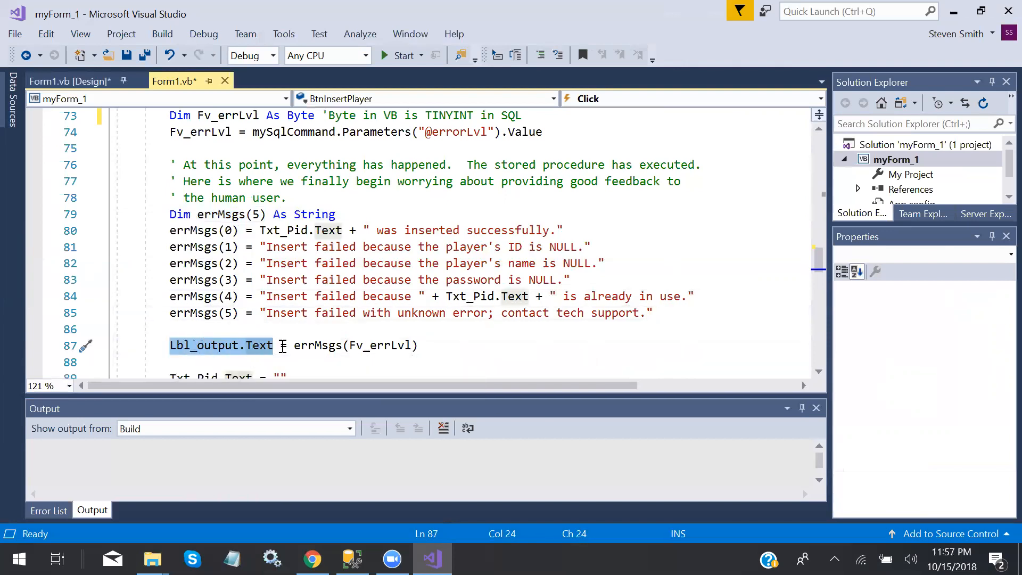
- Review Lbl_output.Text = errMsgs(Fv_errLvl) on line 87, then return to the SSMS stored procedure script
{"action": "left_click", "coordinate": [294, 345]}
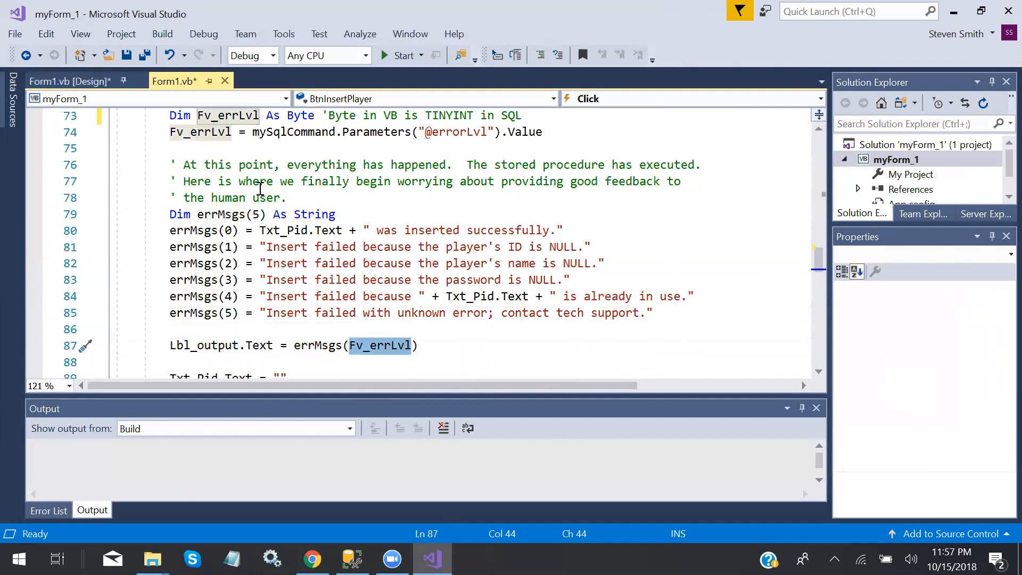
{"action": "mouse_move", "coordinate": [197, 132]}
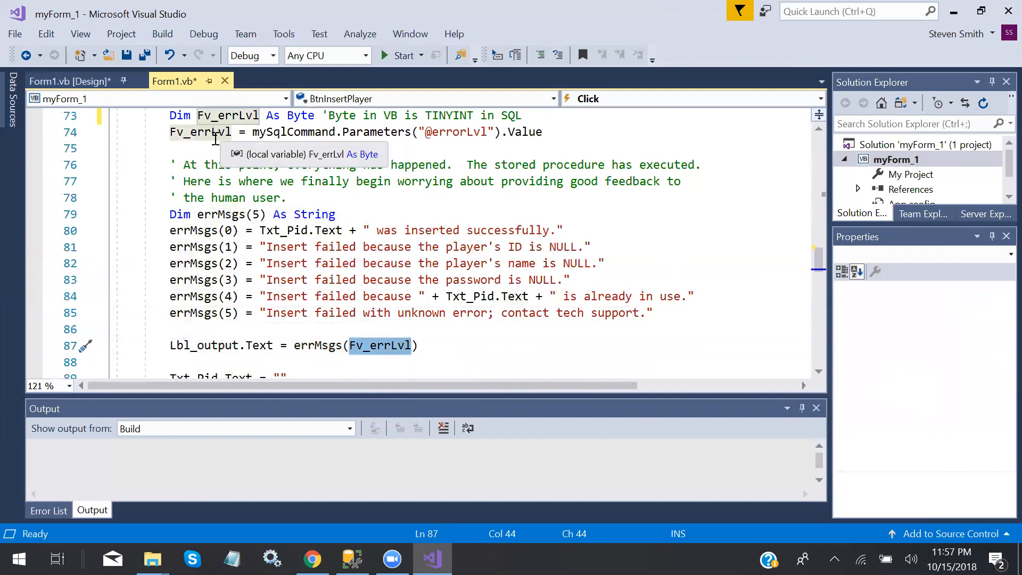
{"action": "mouse_move", "coordinate": [528, 132]}
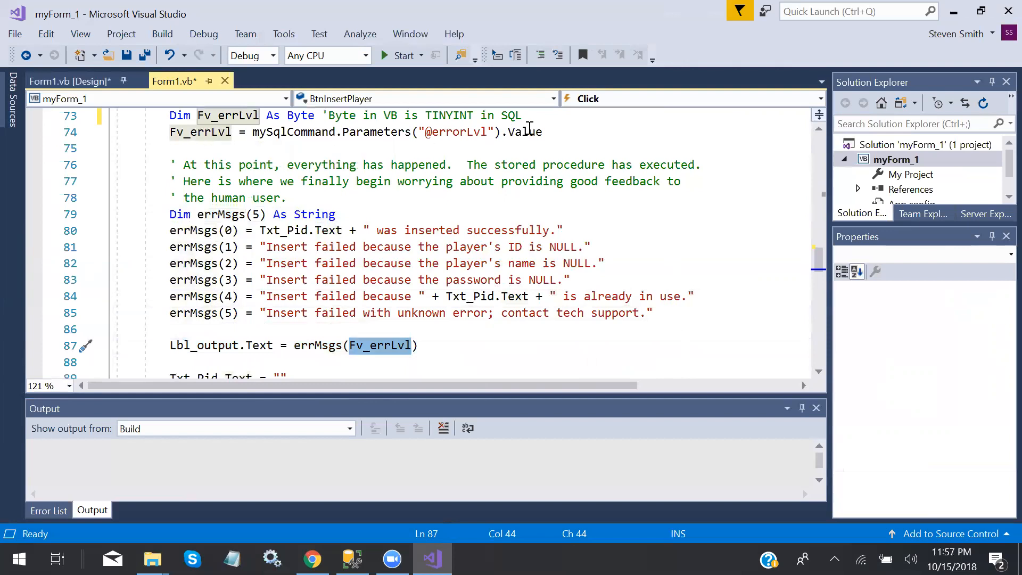
{"action": "mouse_move", "coordinate": [533, 132]}
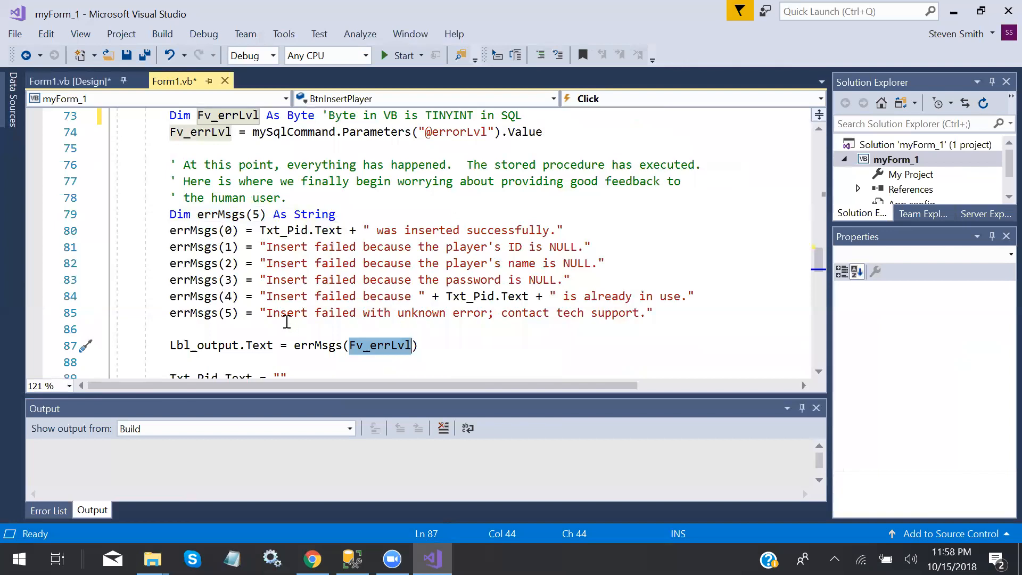
{"action": "mouse_move", "coordinate": [200, 132]}
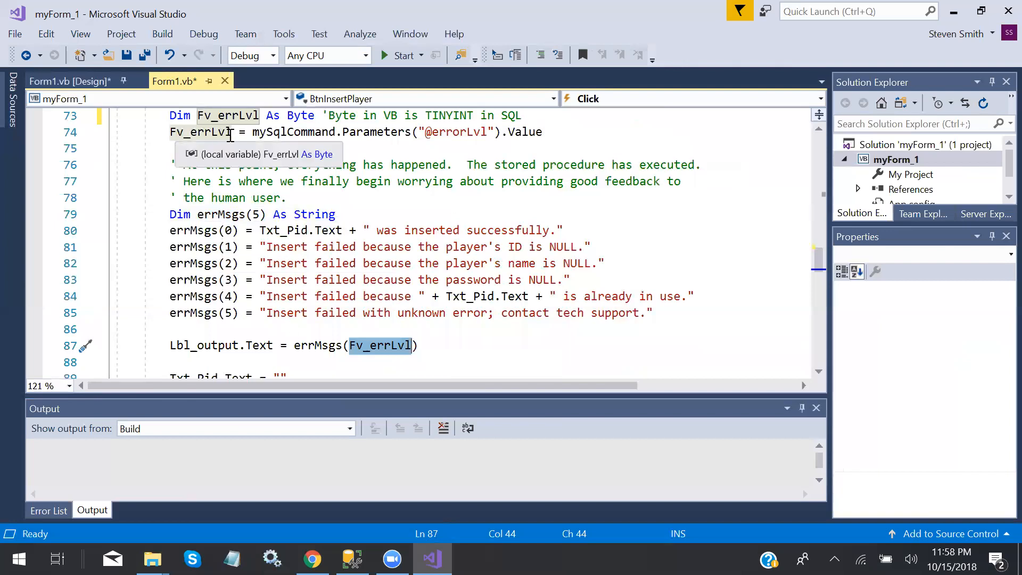
{"action": "mouse_move", "coordinate": [523, 132]}
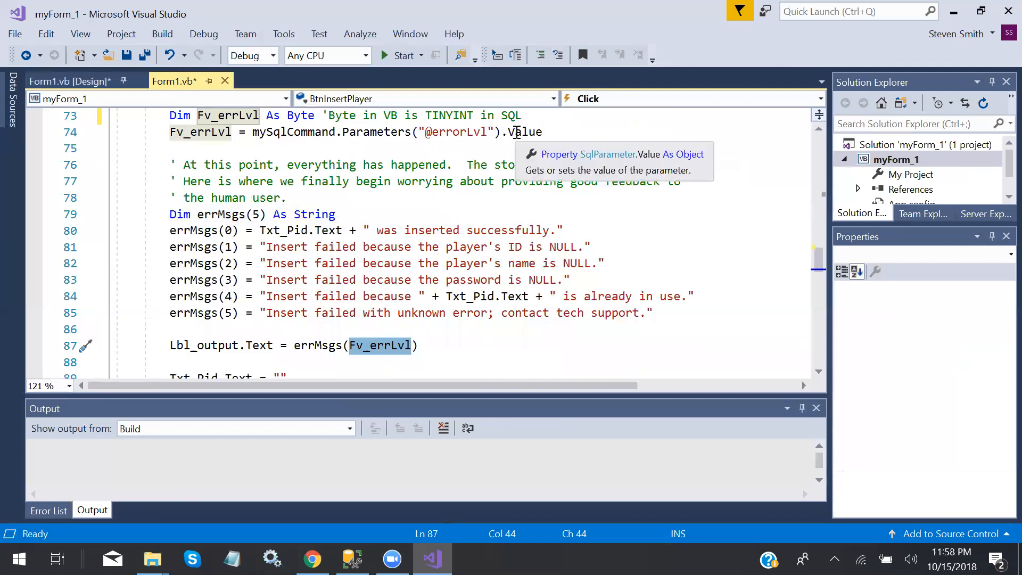
{"action": "mouse_move", "coordinate": [318, 345]}
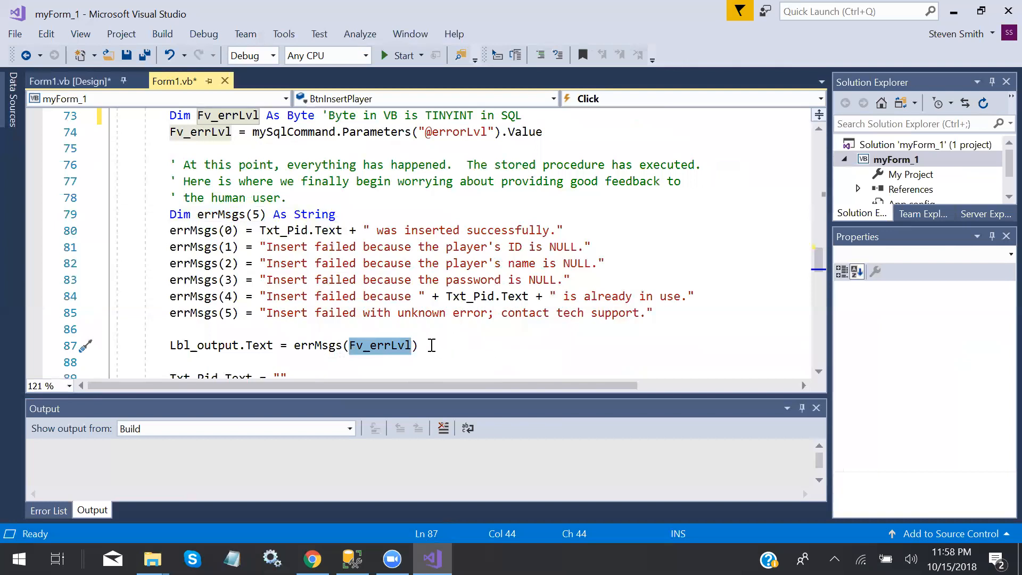
{"action": "left_click", "coordinate": [430, 345]}
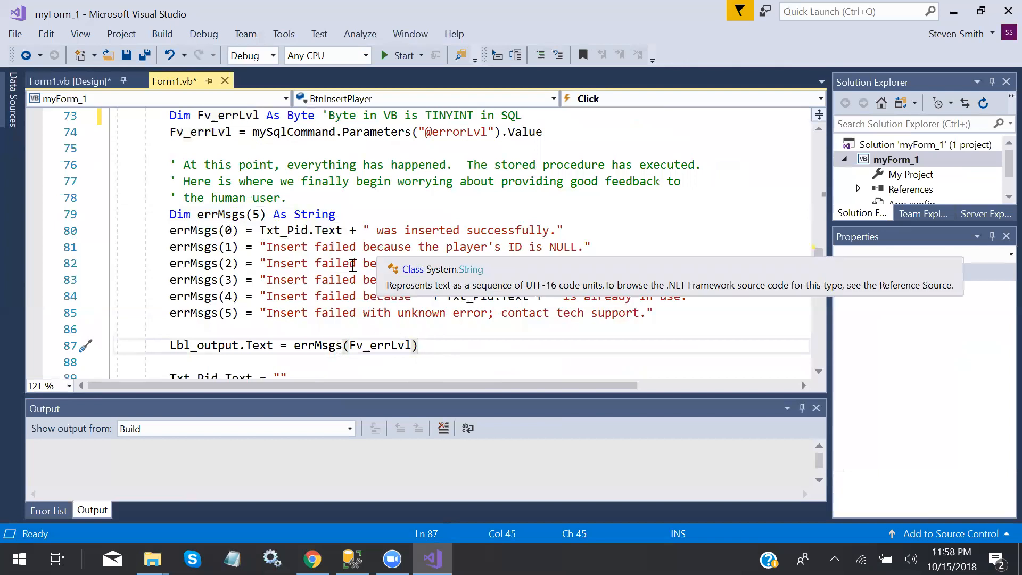
{"action": "mouse_move", "coordinate": [353, 263]}
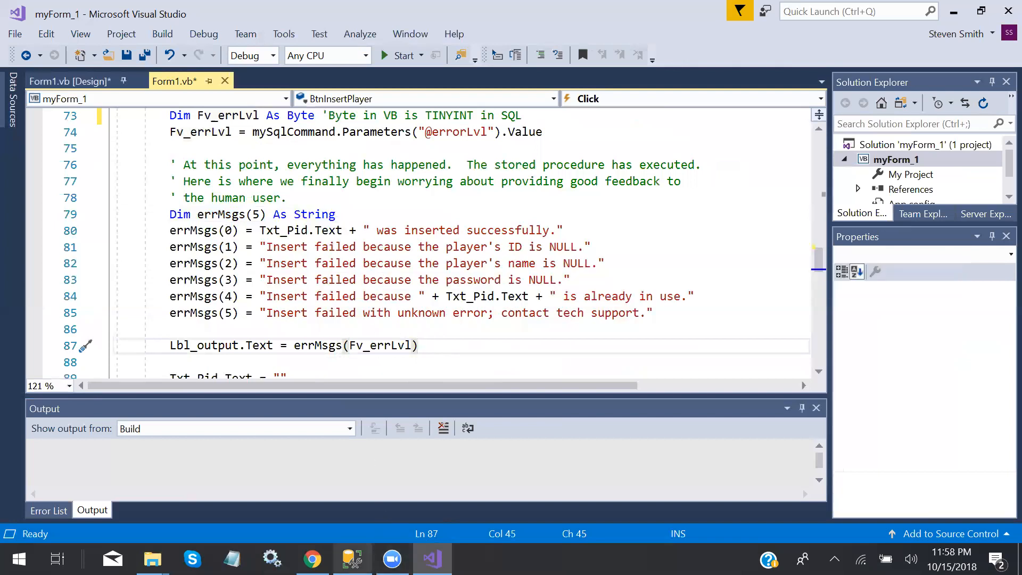
{"action": "left_click", "coordinate": [352, 558]}
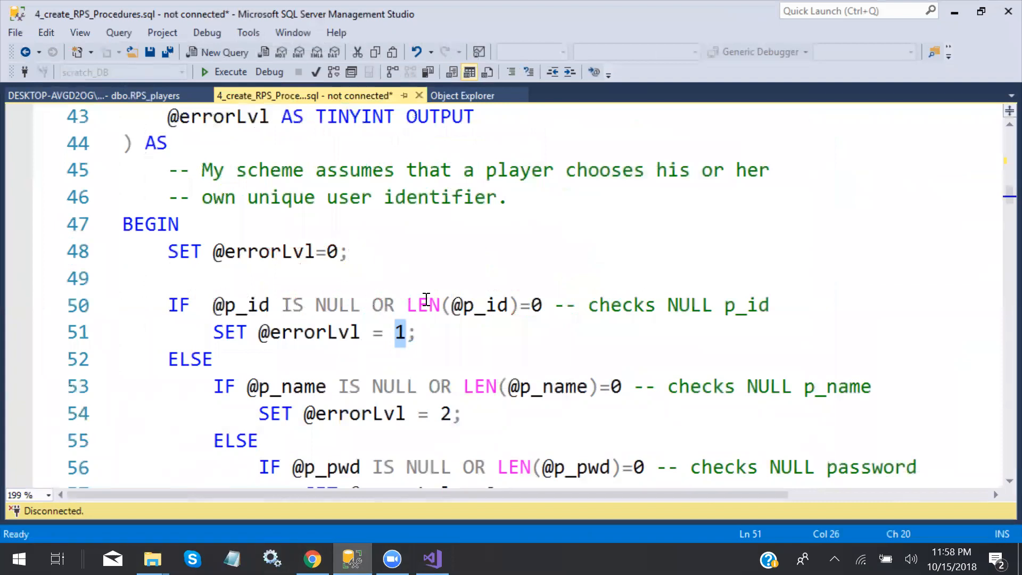
{"action": "scroll", "scroll_direction": "down", "scroll_amount": 3}
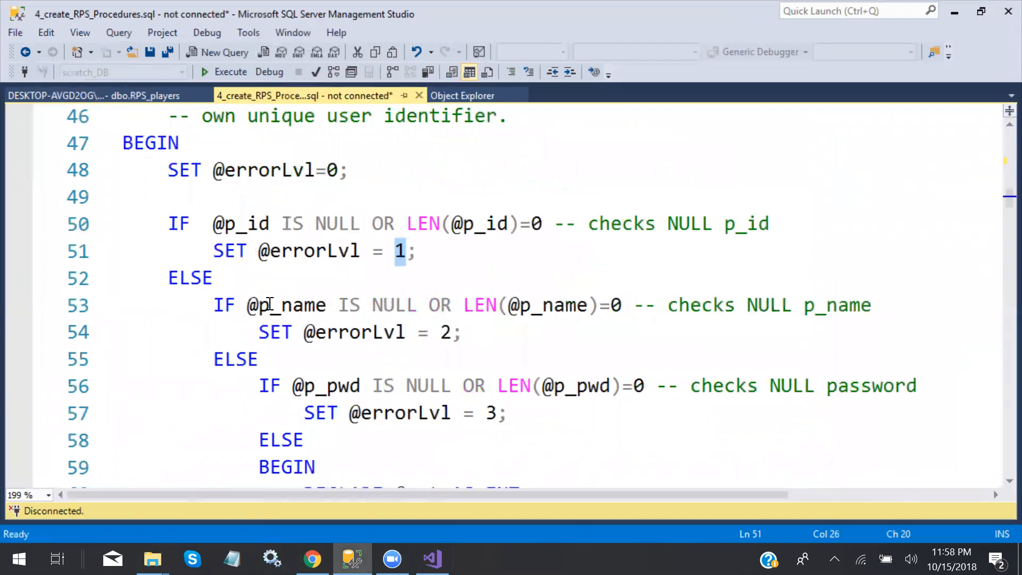
{"action": "scroll", "scroll_direction": "down", "scroll_amount": 3}
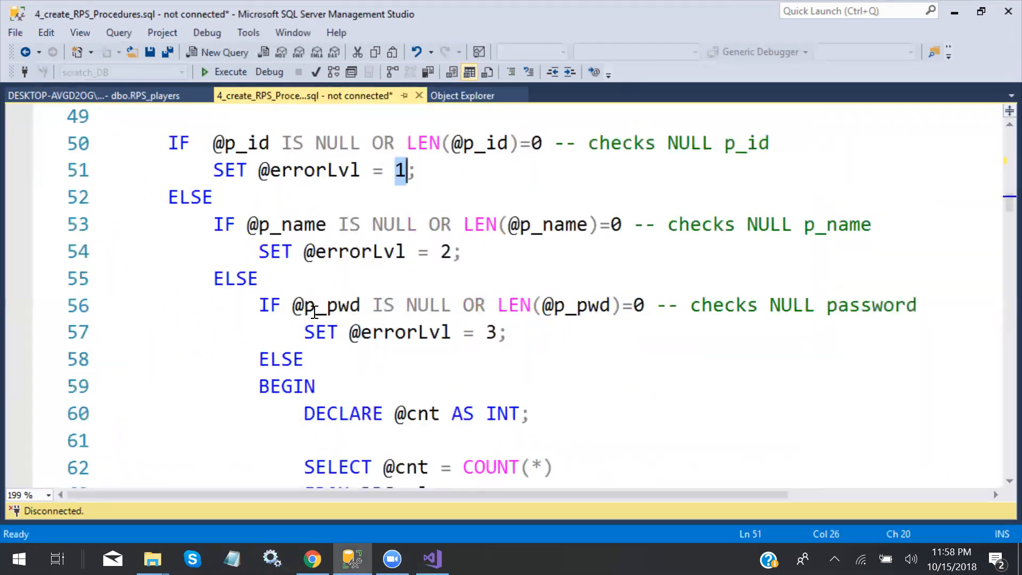
{"action": "scroll", "scroll_direction": "down", "scroll_amount": 3}
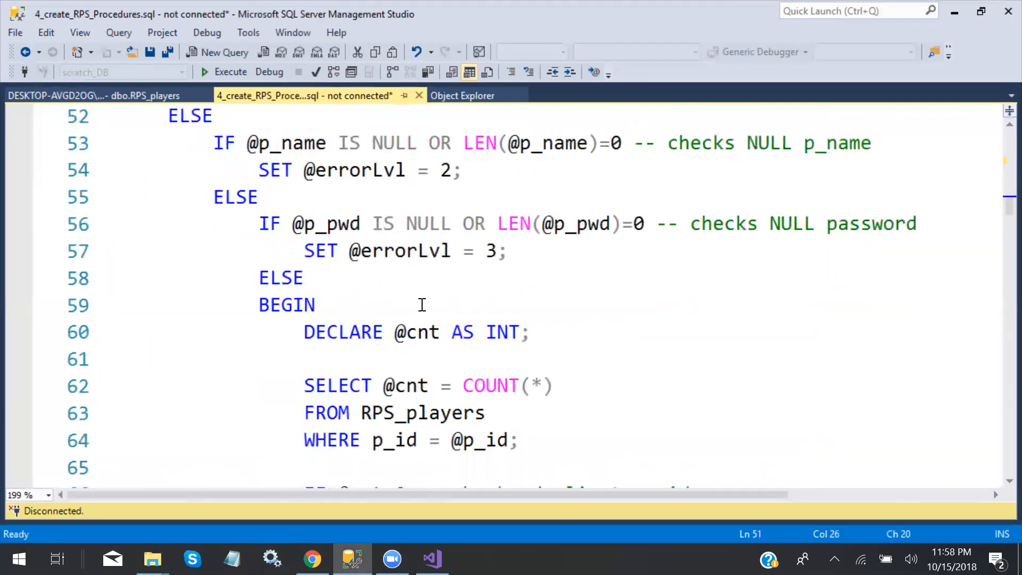
{"action": "scroll", "scroll_direction": "down", "scroll_amount": 3}
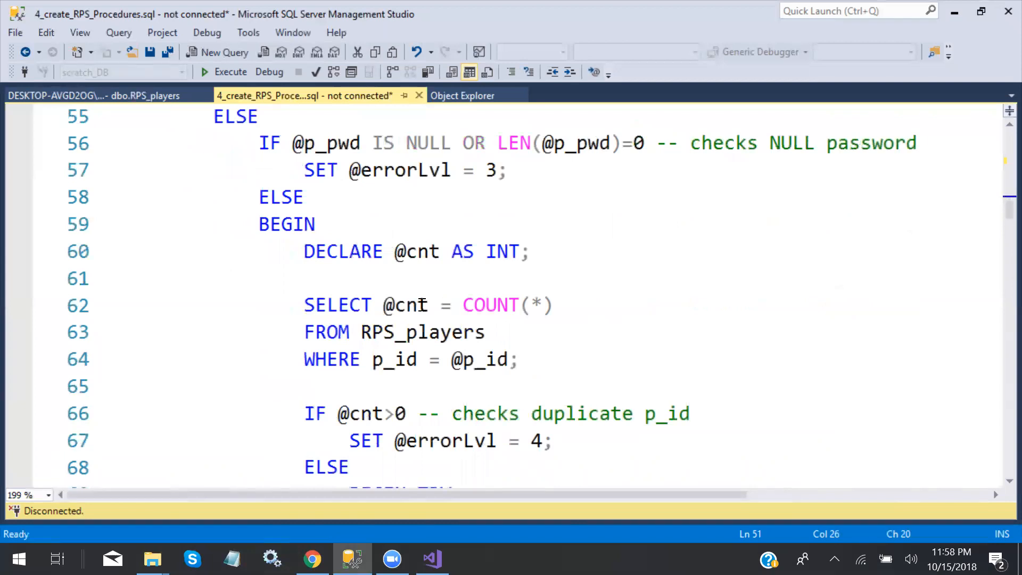
{"action": "scroll", "scroll_direction": "down", "scroll_amount": 3}
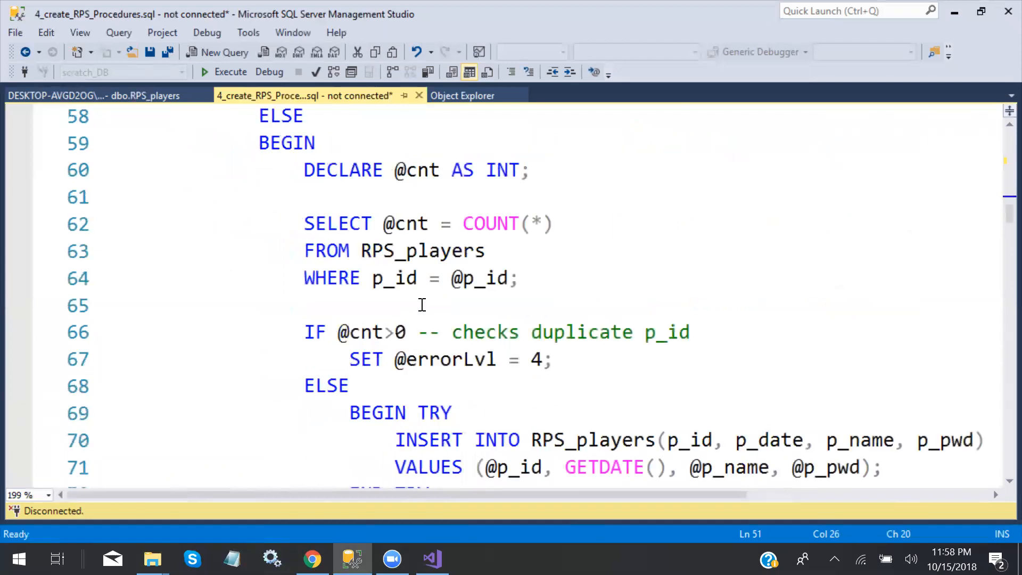
{"action": "mouse_move", "coordinate": [573, 233]}
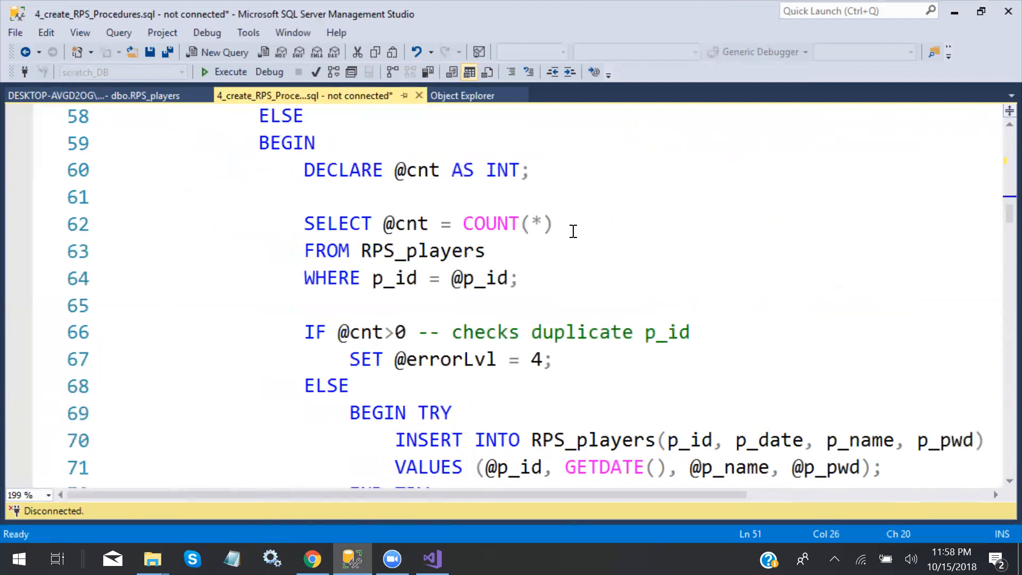
{"action": "mouse_move", "coordinate": [620, 316]}
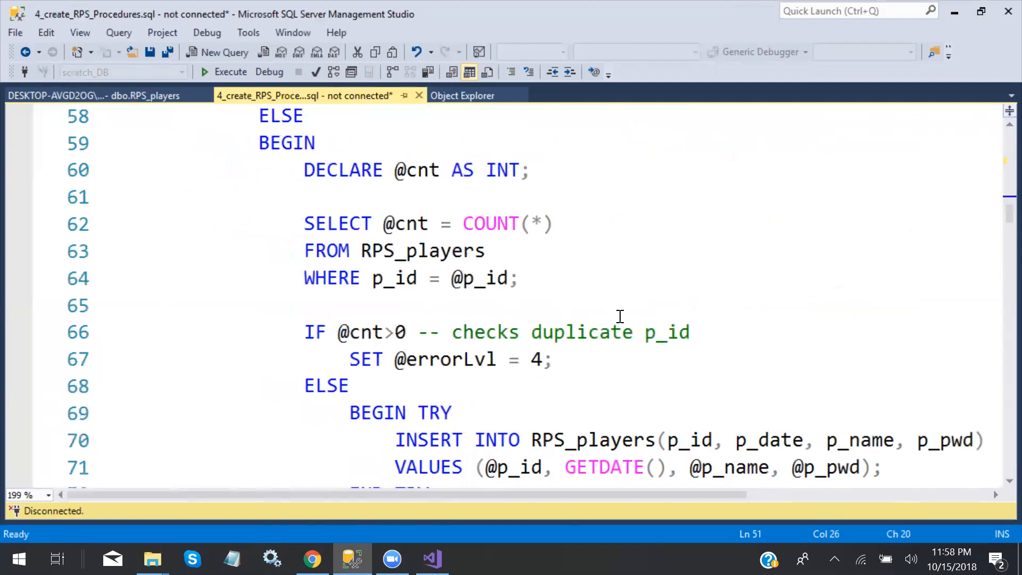
{"action": "left_click", "coordinate": [697, 332]}
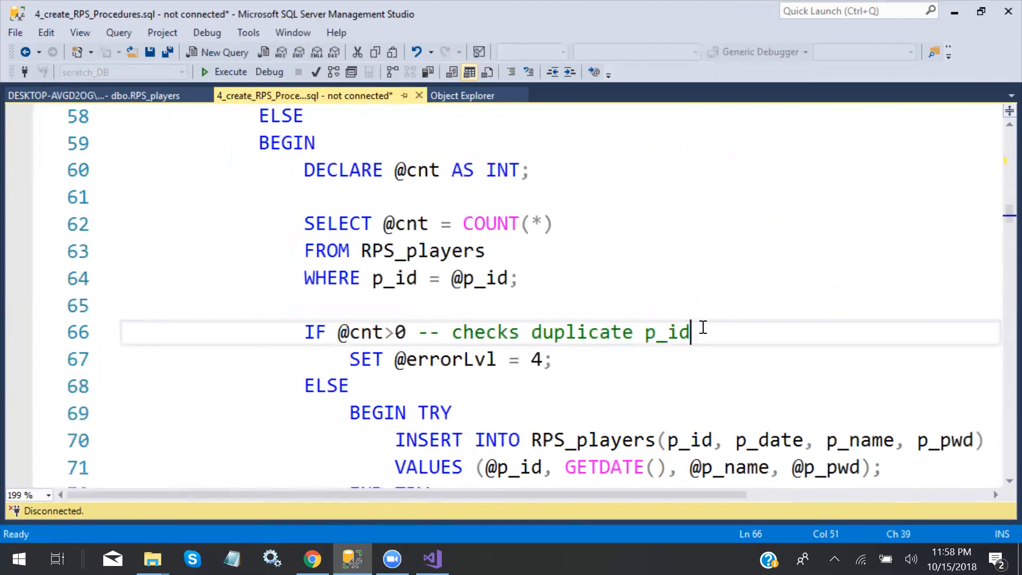
{"action": "mouse_move", "coordinate": [662, 341]}
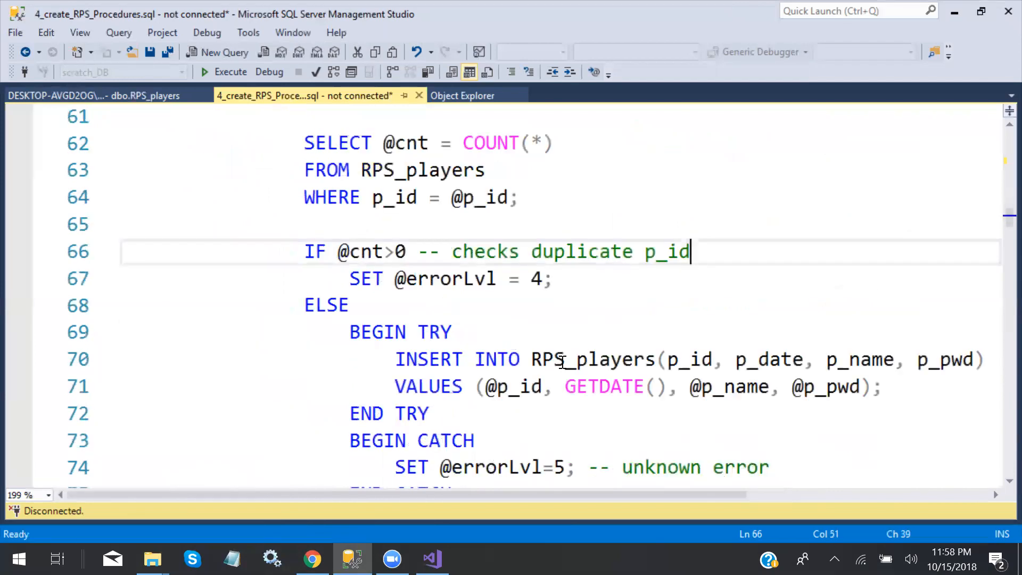
{"action": "double_click", "coordinate": [433, 279]}
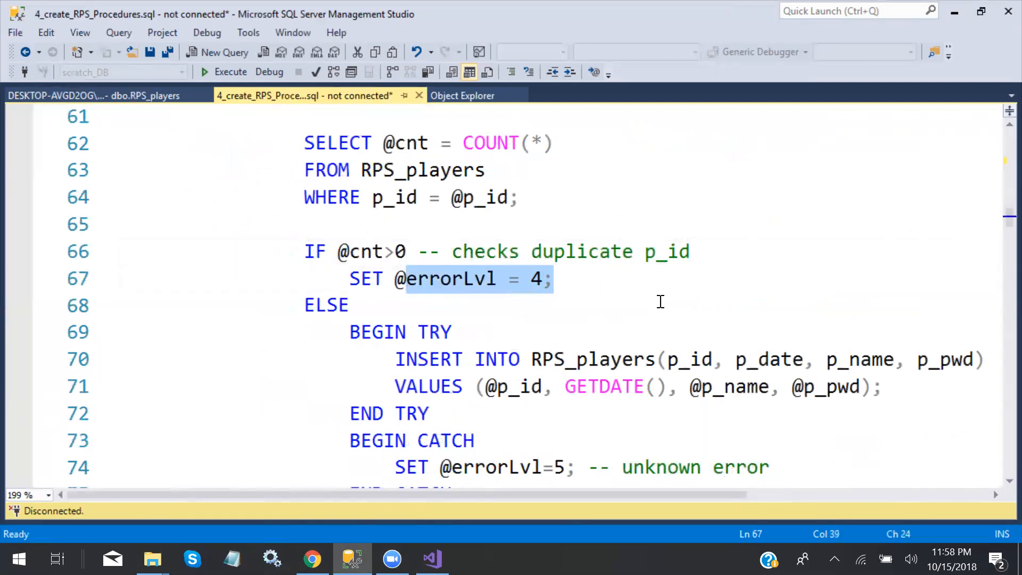
{"action": "mouse_move", "coordinate": [528, 218]}
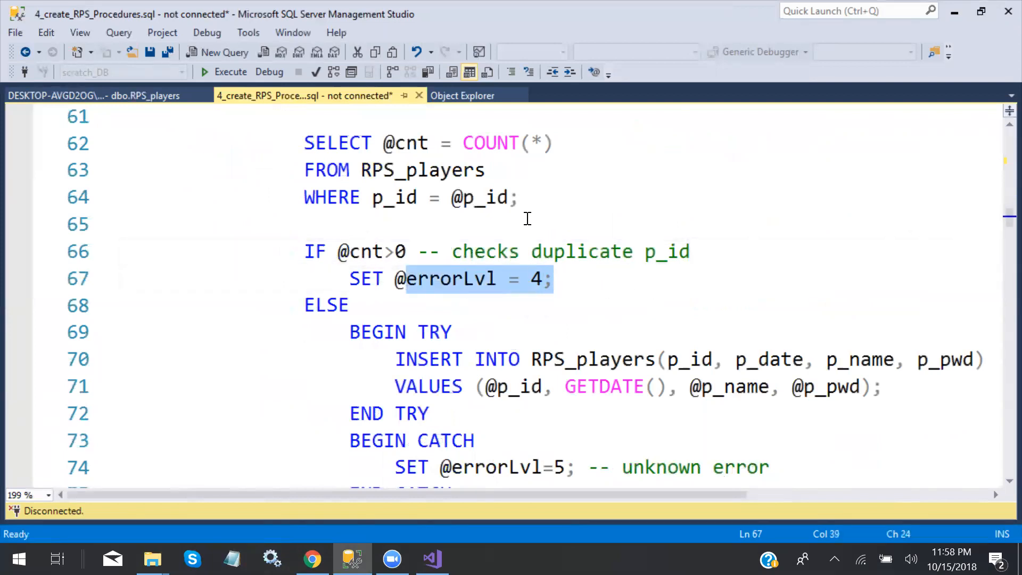
{"action": "mouse_move", "coordinate": [511, 387]}
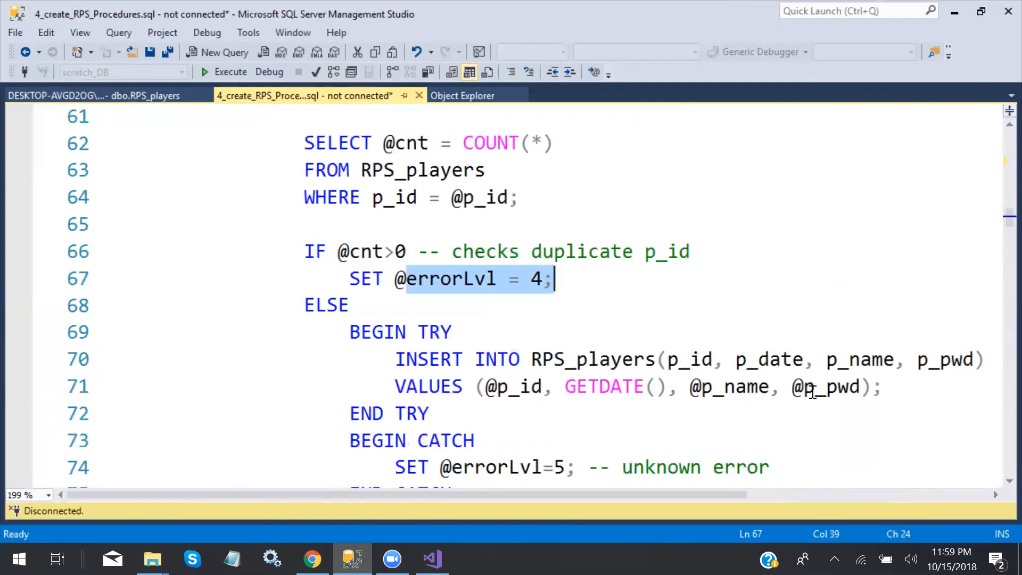
{"action": "scroll", "scroll_direction": "down", "scroll_amount": 3}
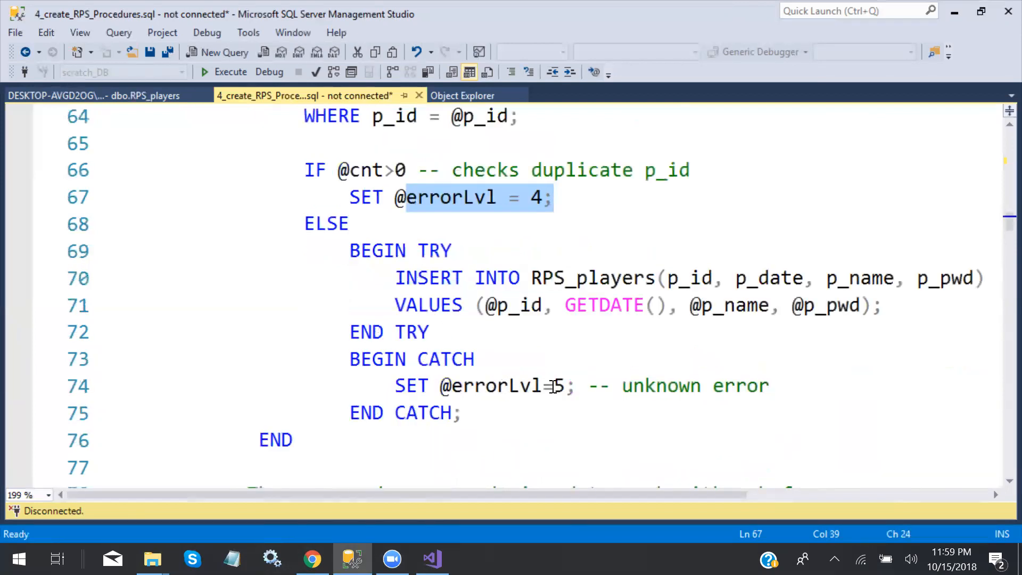
{"action": "scroll", "scroll_direction": "up", "scroll_amount": 3}
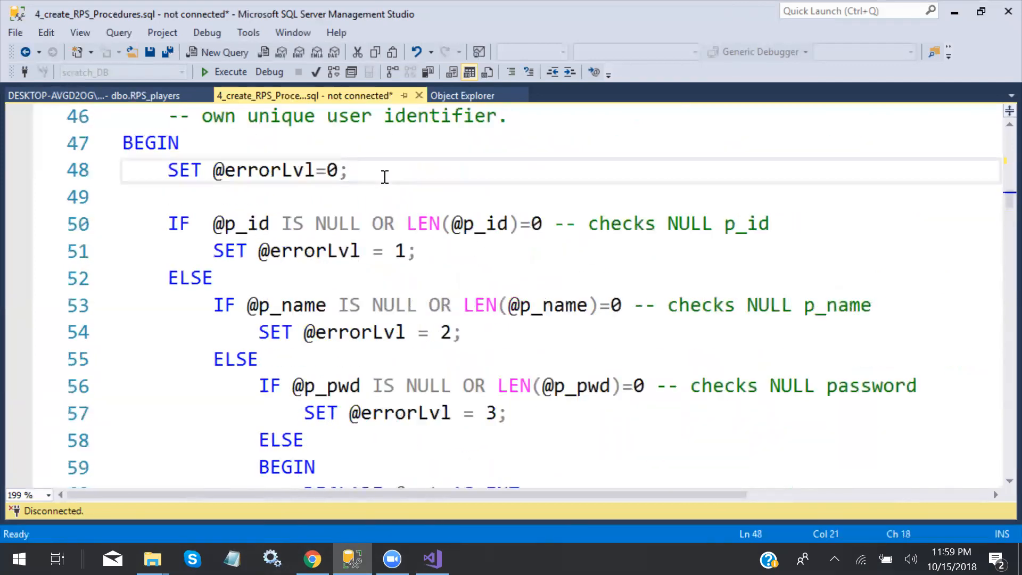
{"action": "scroll", "scroll_direction": "down", "scroll_amount": 3}
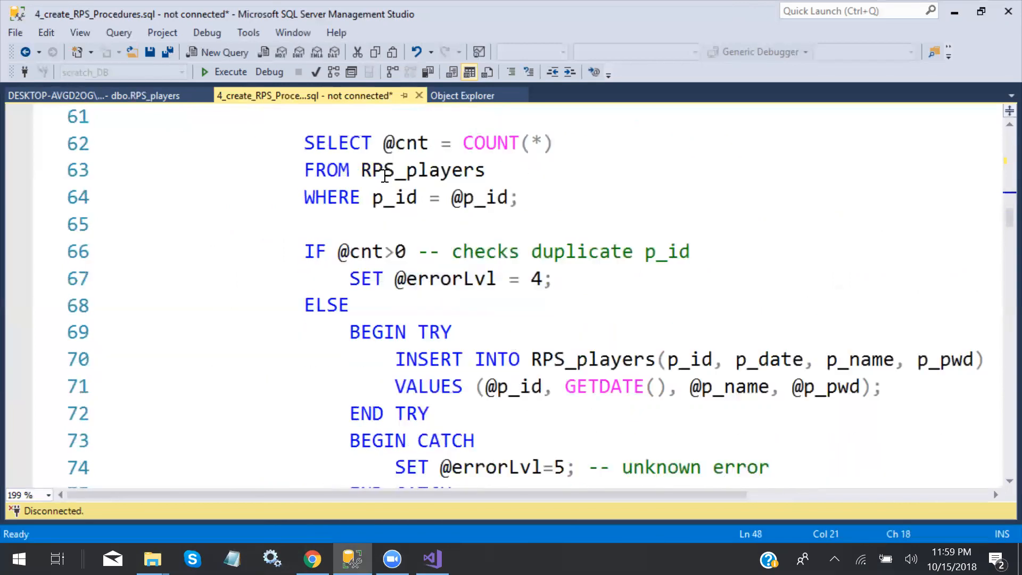
{"action": "scroll", "scroll_direction": "down", "scroll_amount": 3}
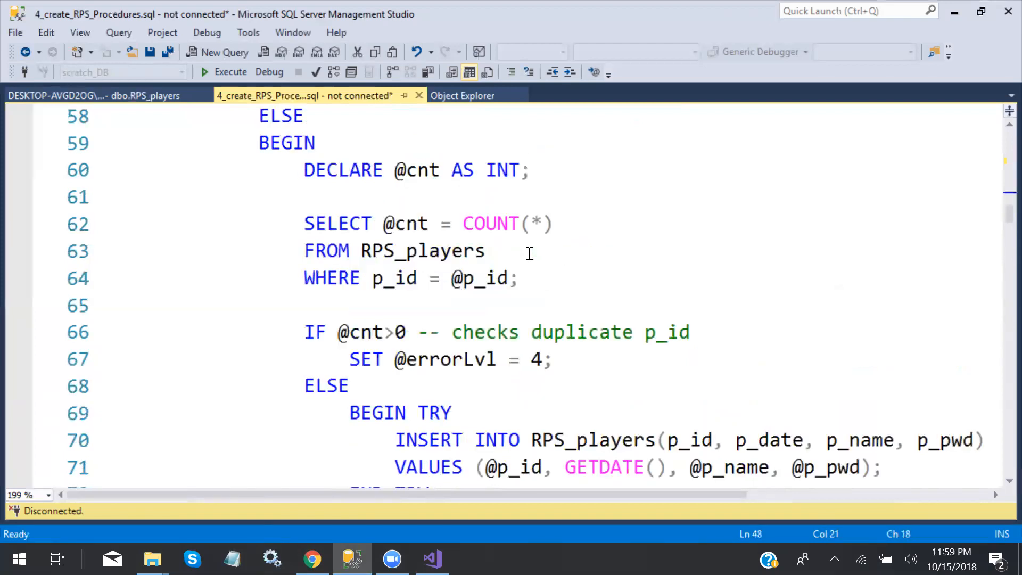
{"action": "scroll", "scroll_direction": "up", "scroll_amount": 3}
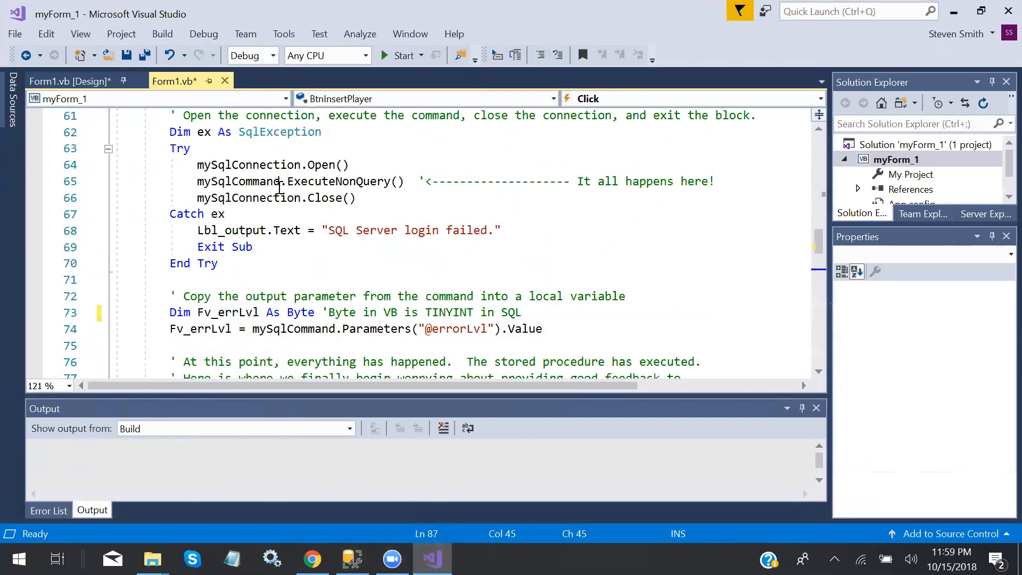
{"action": "left_click_drag", "start_coordinate": [197, 181], "coordinate": [405, 181]}
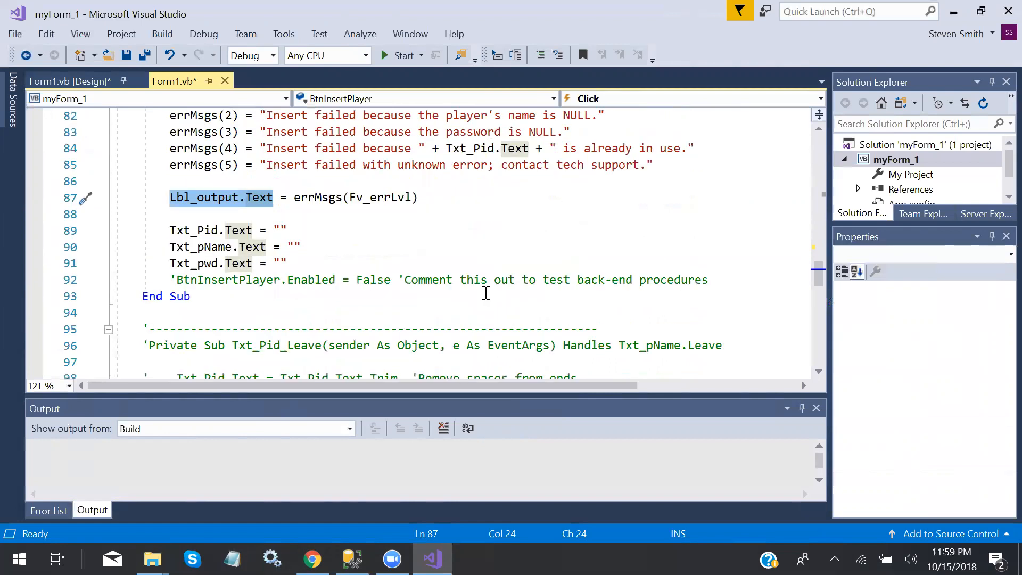
{"action": "double_click", "coordinate": [194, 230]}
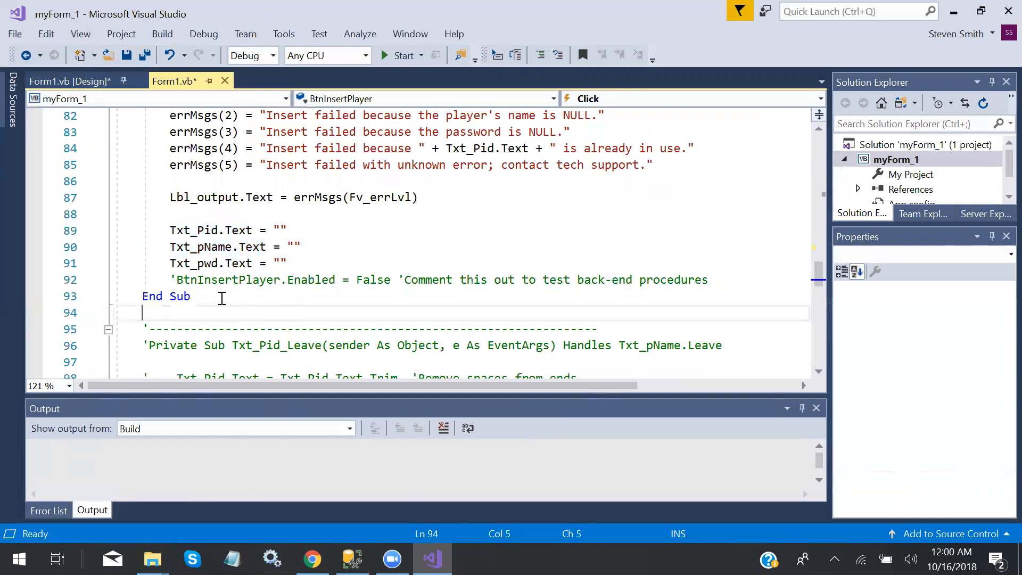
{"action": "left_click_drag", "start_coordinate": [172, 280], "coordinate": [565, 280]}
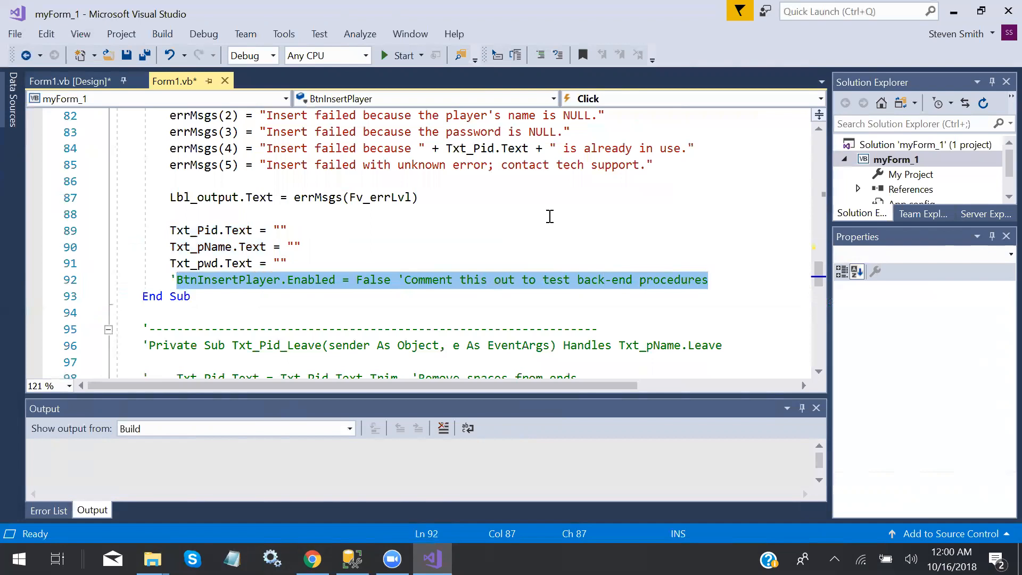
{"action": "left_click", "coordinate": [360, 279]}
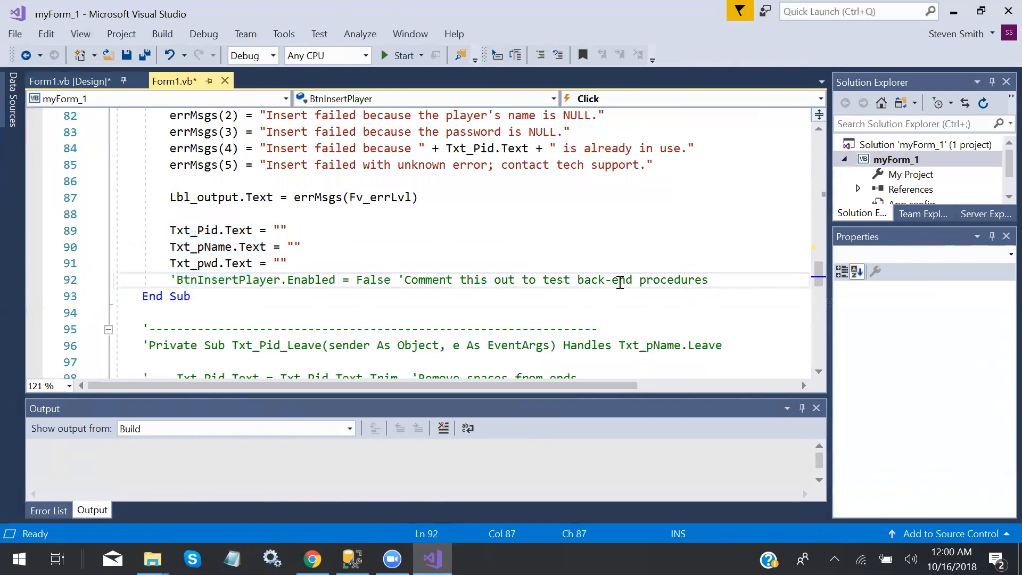
{"action": "scroll", "scroll_direction": "down", "scroll_amount": 3}
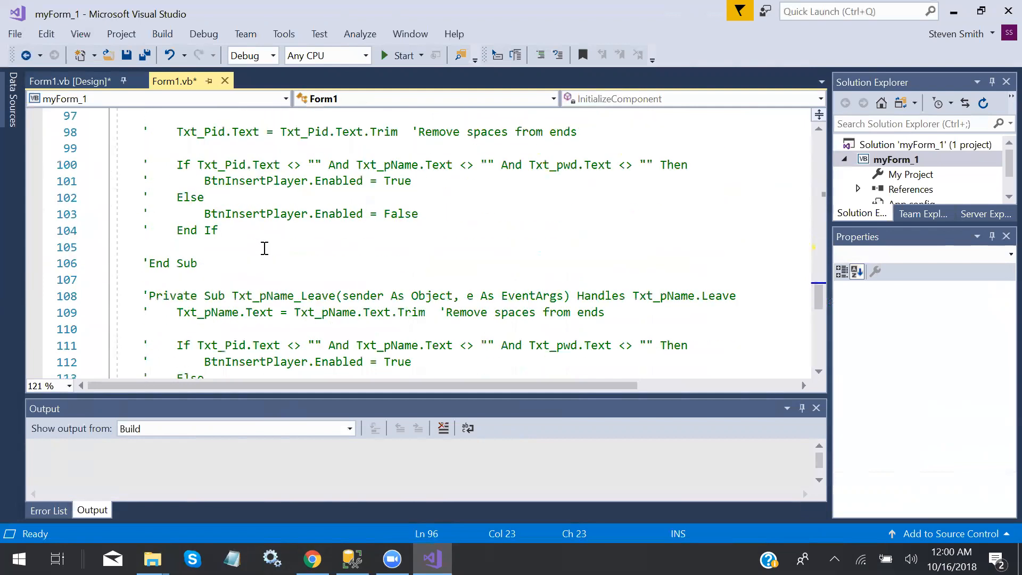
{"action": "scroll", "scroll_direction": "down", "scroll_amount": 3}
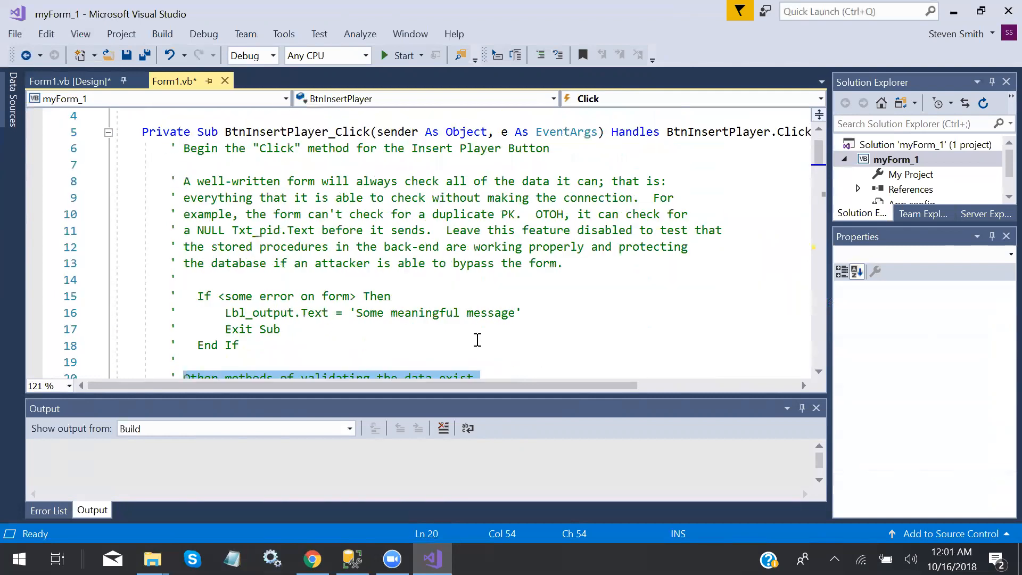
{"action": "scroll", "scroll_direction": "down", "scroll_amount": 3}
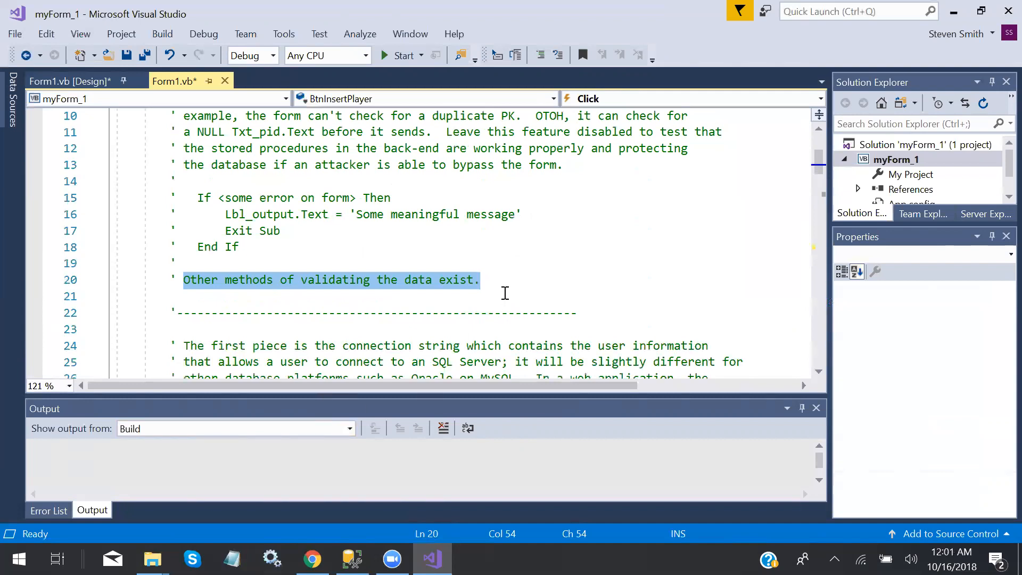
{"action": "scroll", "scroll_direction": "down", "scroll_amount": 3}
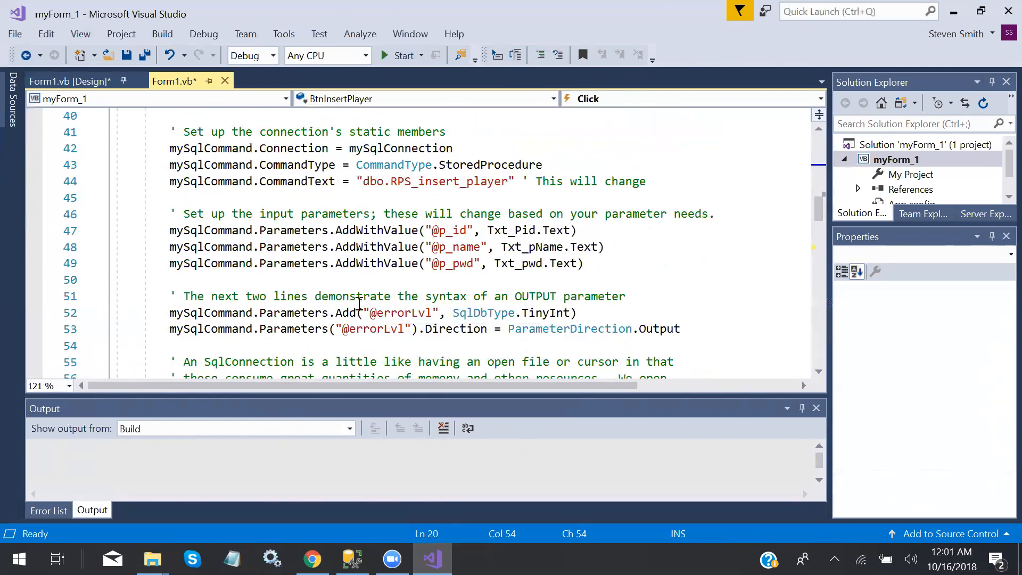
{"action": "scroll", "scroll_direction": "down", "scroll_amount": 3}
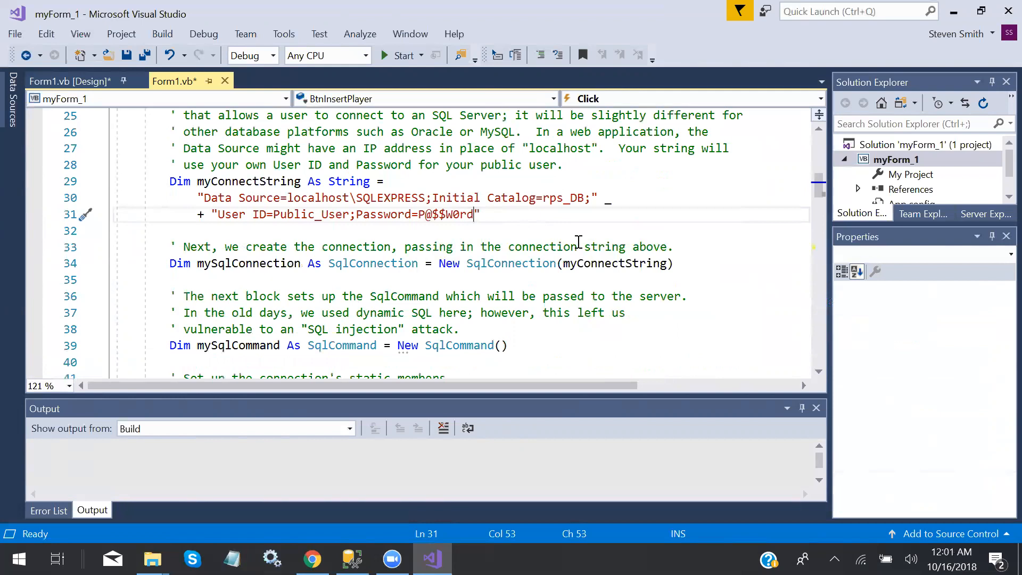
{"action": "type", "text": "x"}
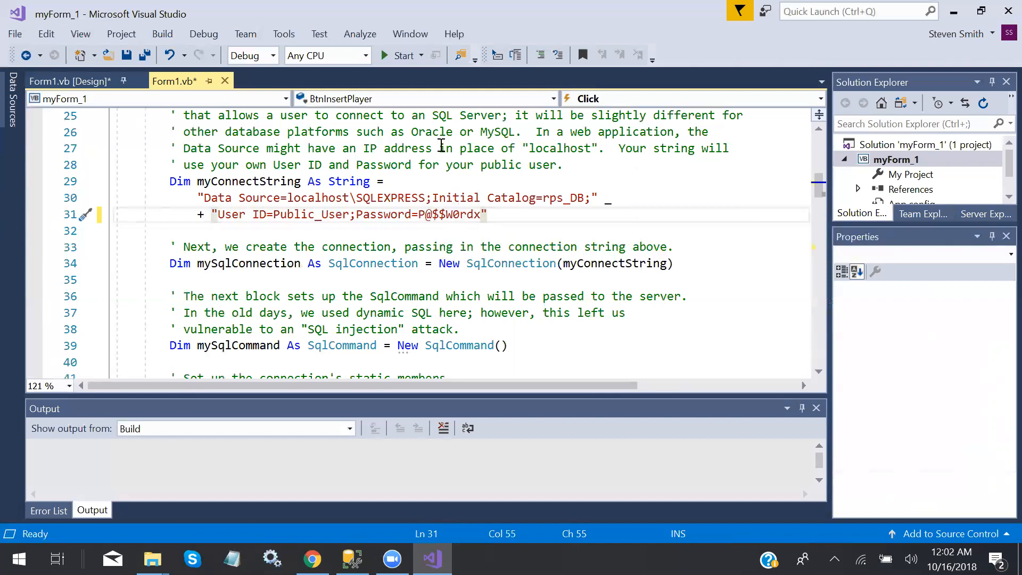
{"action": "left_click", "coordinate": [162, 33]}
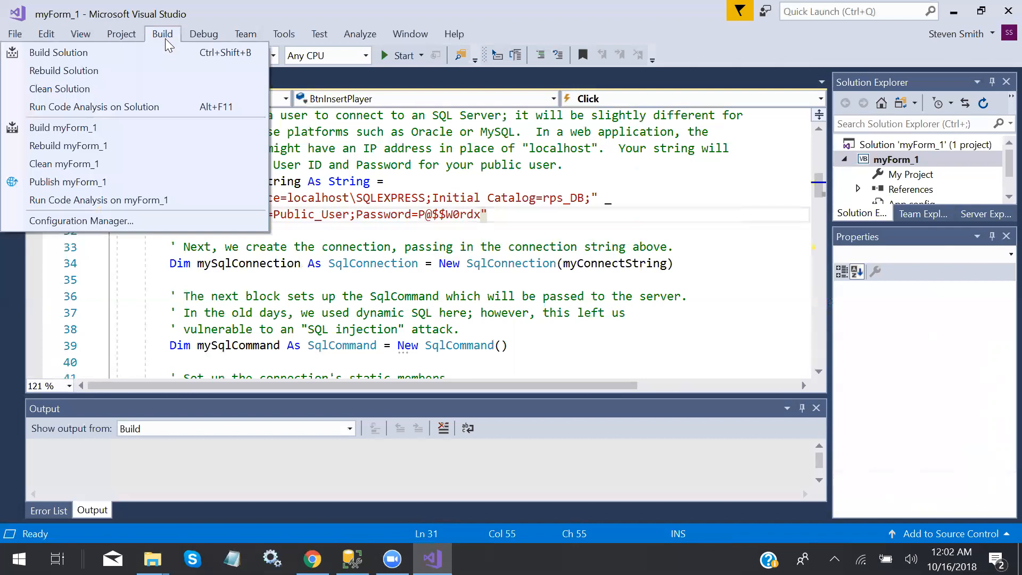
{"action": "left_click", "coordinate": [204, 33]}
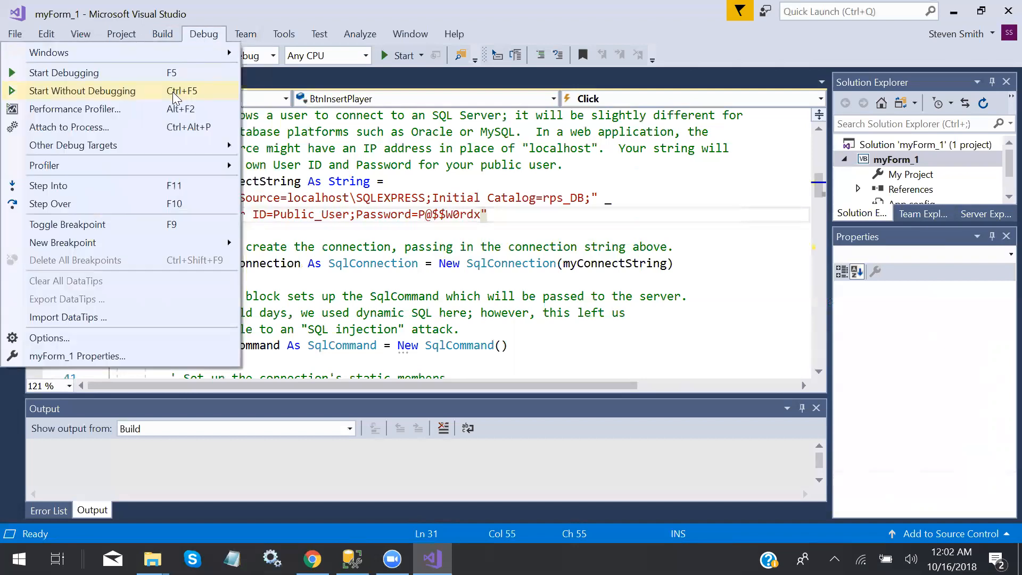
- Start the Insert Player form without debugging and bring its window to the centre
{"action": "left_click", "coordinate": [82, 92]}
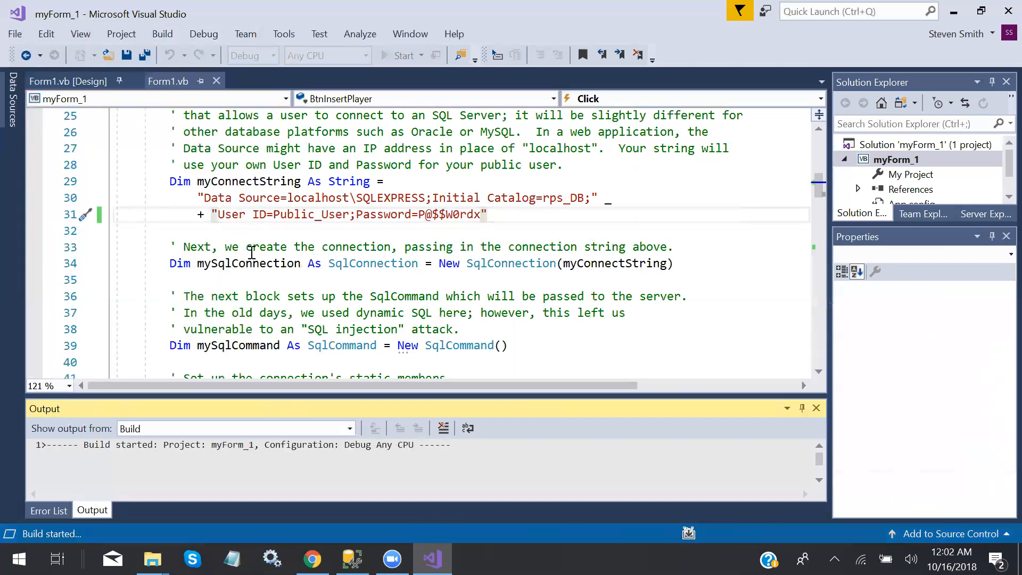
{"action": "left_click", "coordinate": [404, 56]}
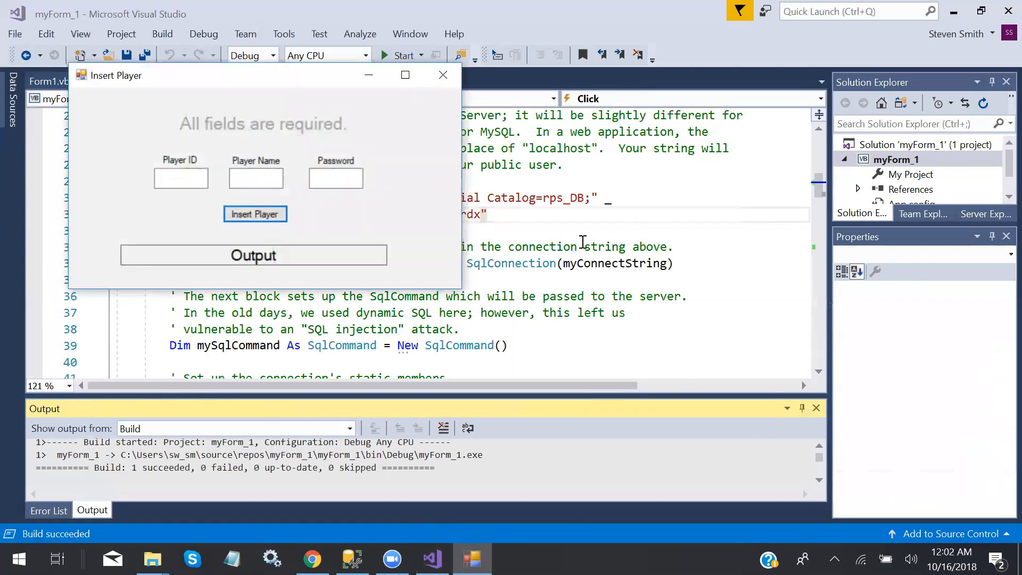
{"action": "left_click", "coordinate": [443, 75]}
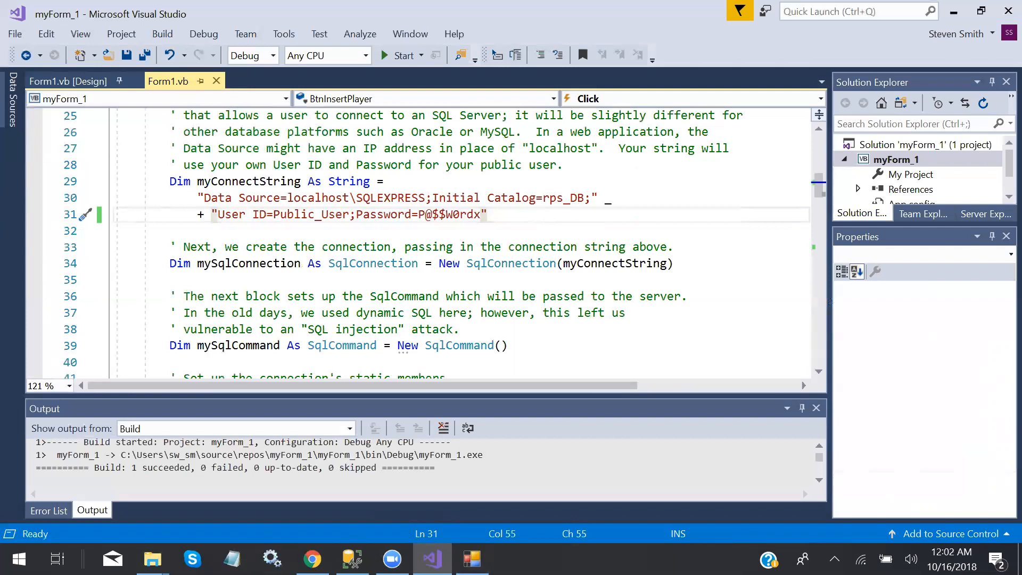
{"action": "left_click", "coordinate": [402, 55]}
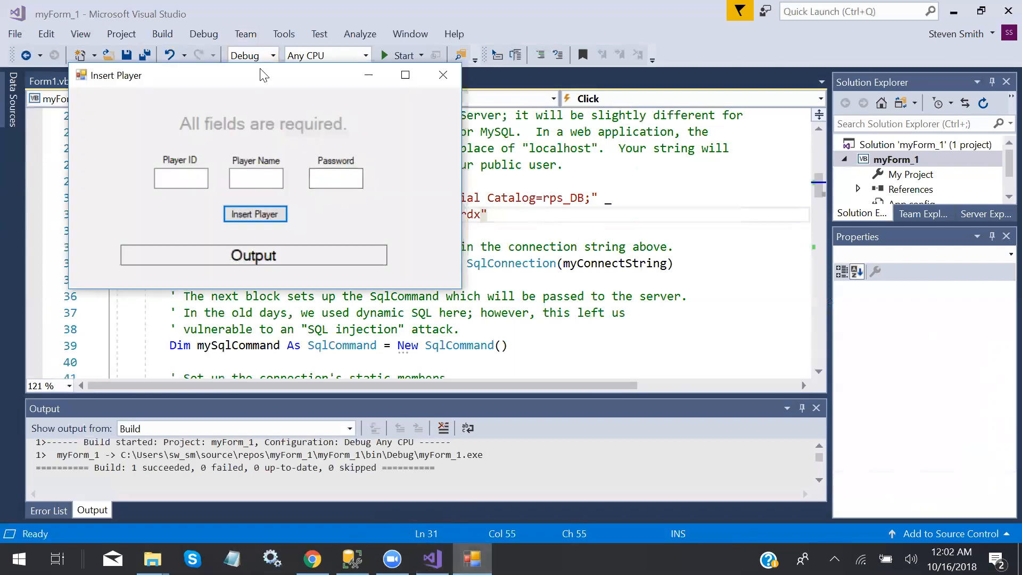
{"action": "left_click_drag", "start_coordinate": [264, 74], "coordinate": [403, 90]}
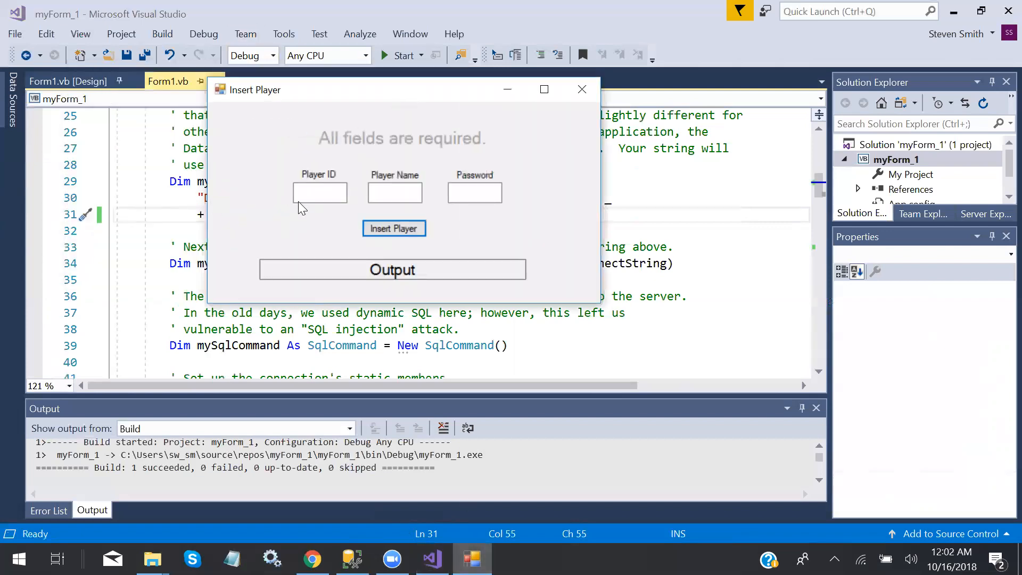
- Enter x as the player data, insert it to get 'SQL Server login failed.', and close the form
{"action": "type", "text": "x"}
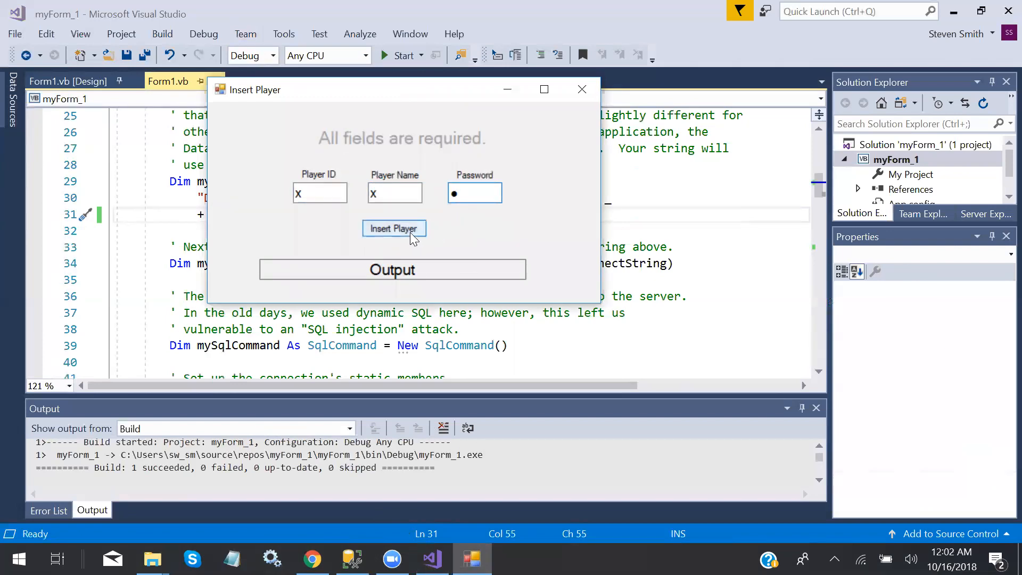
{"action": "left_click", "coordinate": [394, 228]}
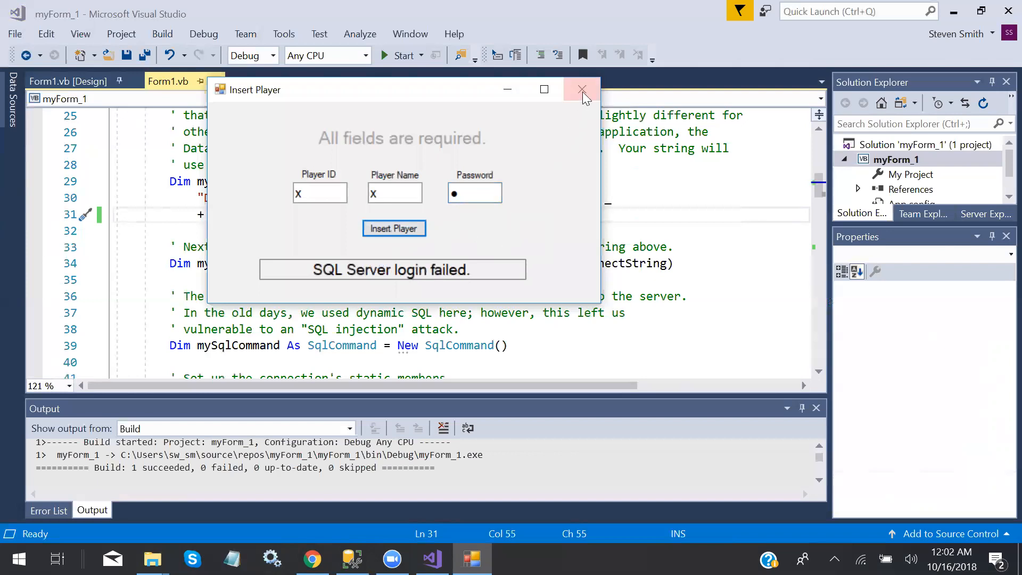
{"action": "left_click", "coordinate": [581, 89]}
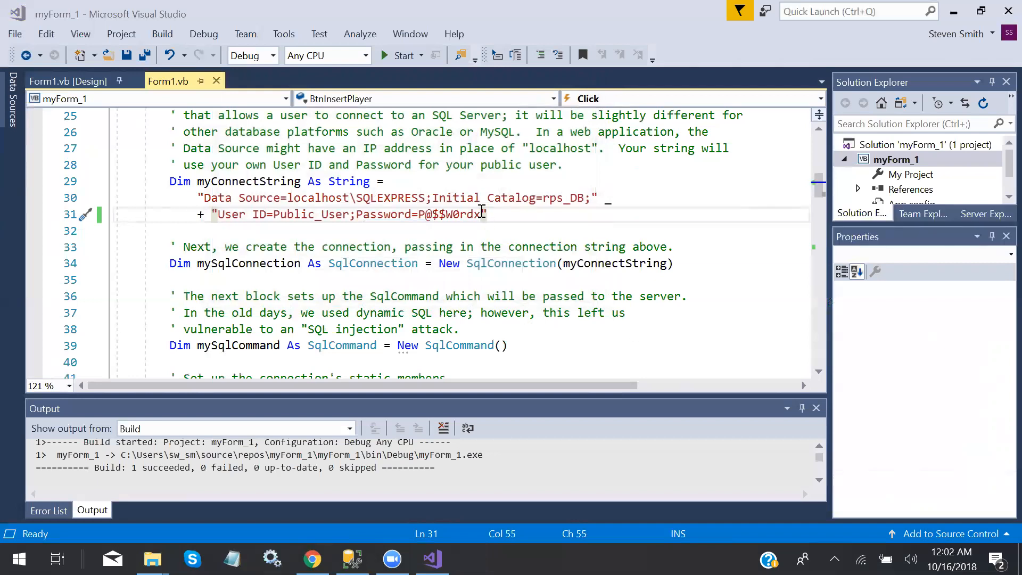
{"action": "key", "text": "BackSpace"}
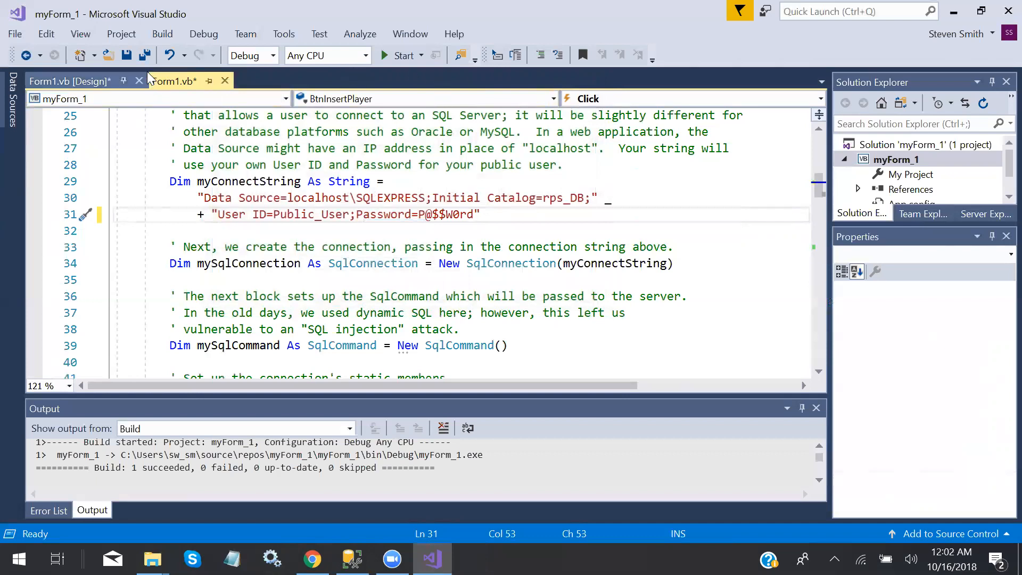
{"action": "key", "text": "Ctrl+S"}
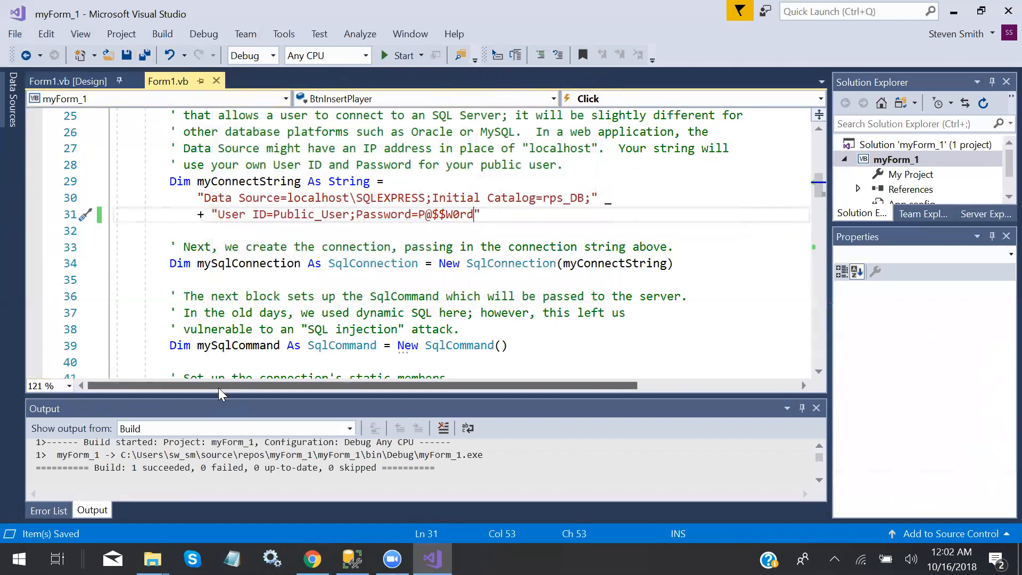
{"action": "mouse_move", "coordinate": [607, 282]}
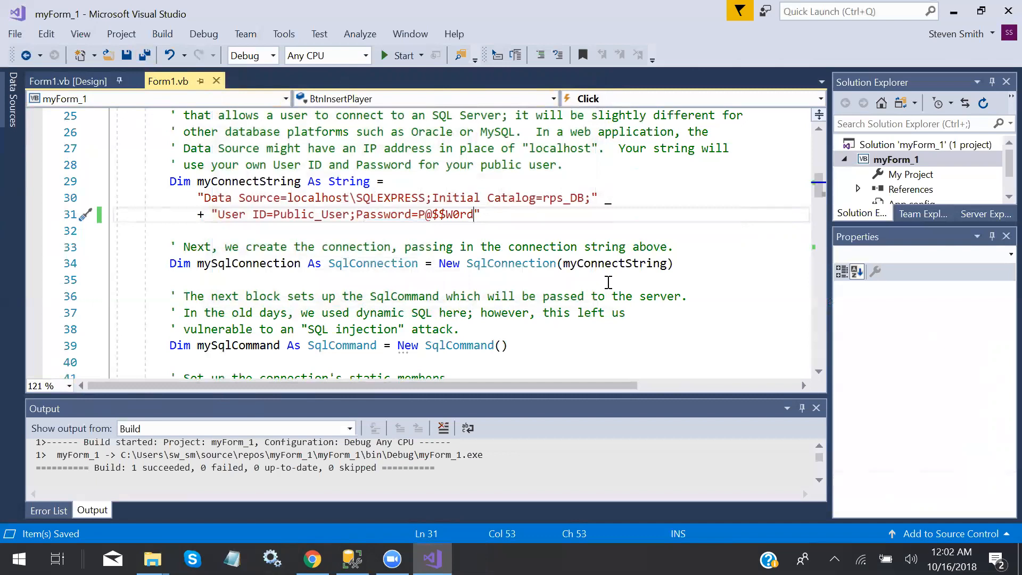
{"action": "scroll", "scroll_direction": "down", "scroll_amount": 3}
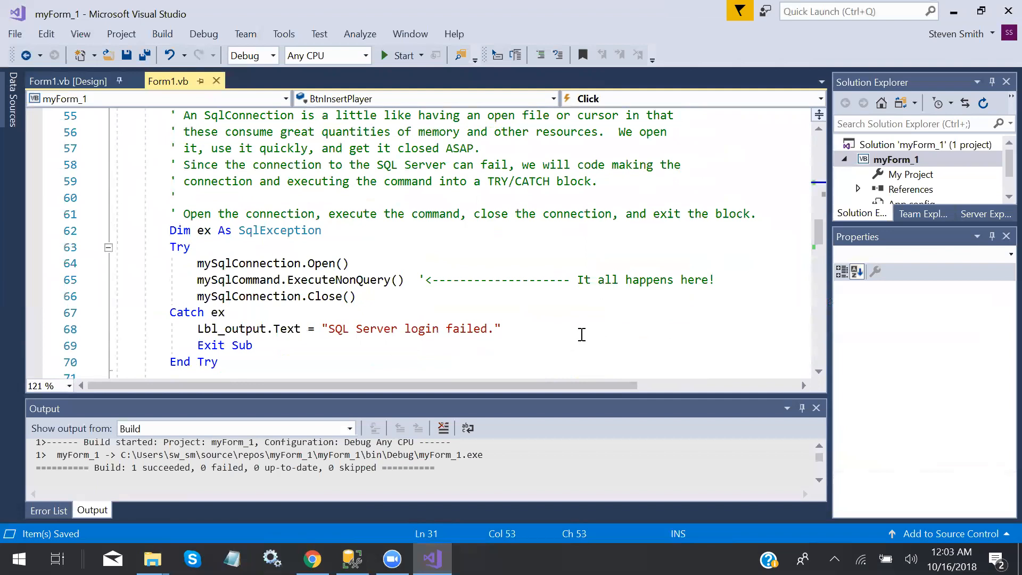
{"action": "mouse_move", "coordinate": [541, 300]}
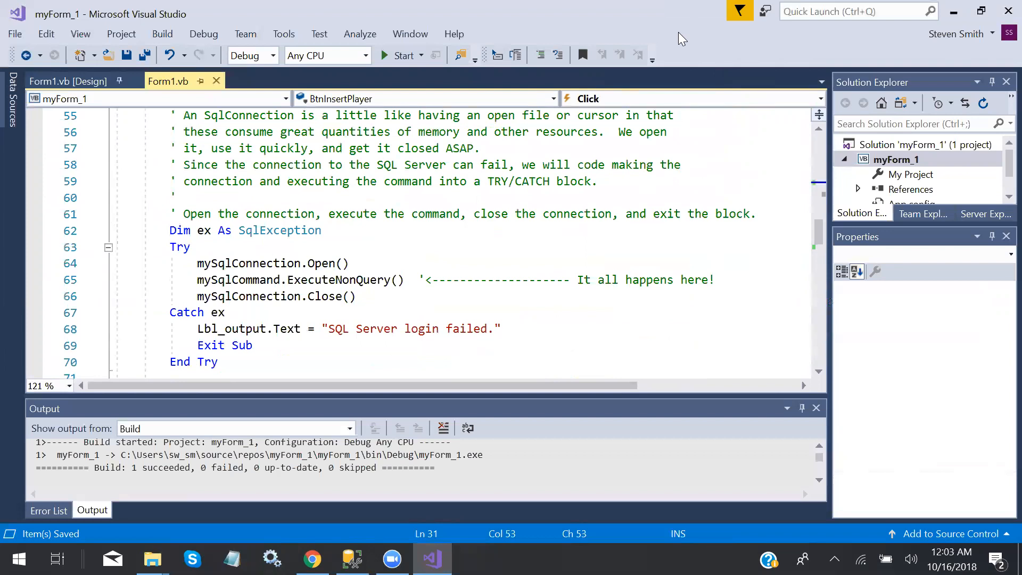
{"action": "mouse_move", "coordinate": [771, 36]}
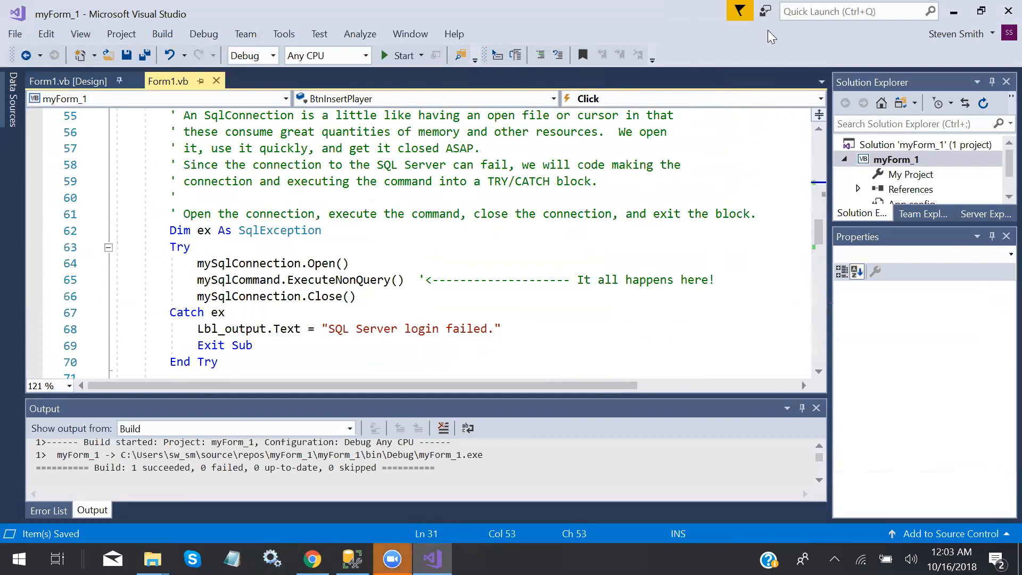
{"action": "mouse_move", "coordinate": [909, 7]}
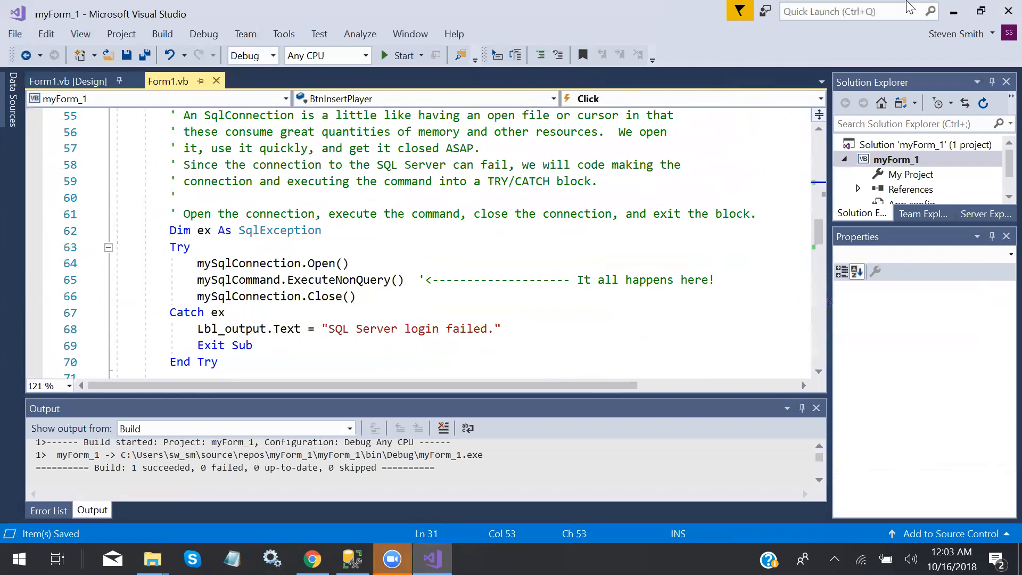